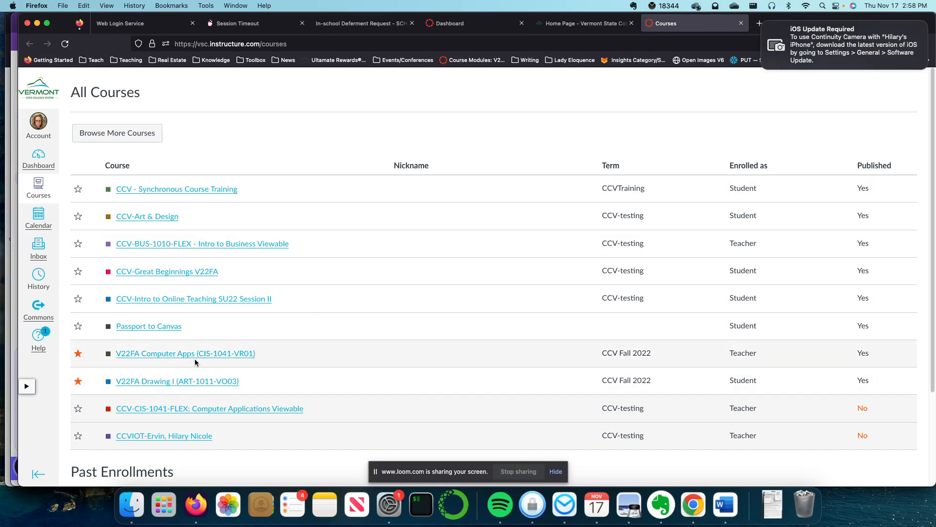
Enter the V22FA Computer Apps course, glance at Grades, and return to its Home page
left_click(185, 353)
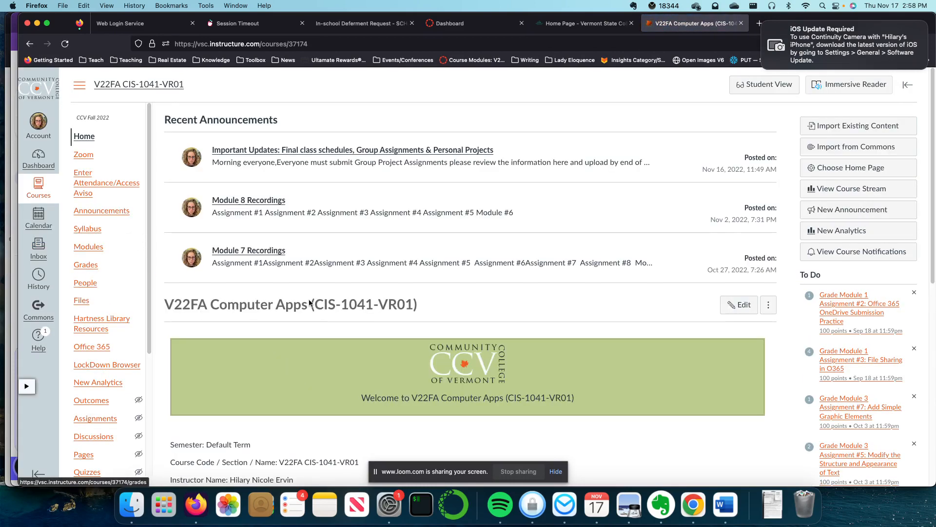
scroll("down", 3)
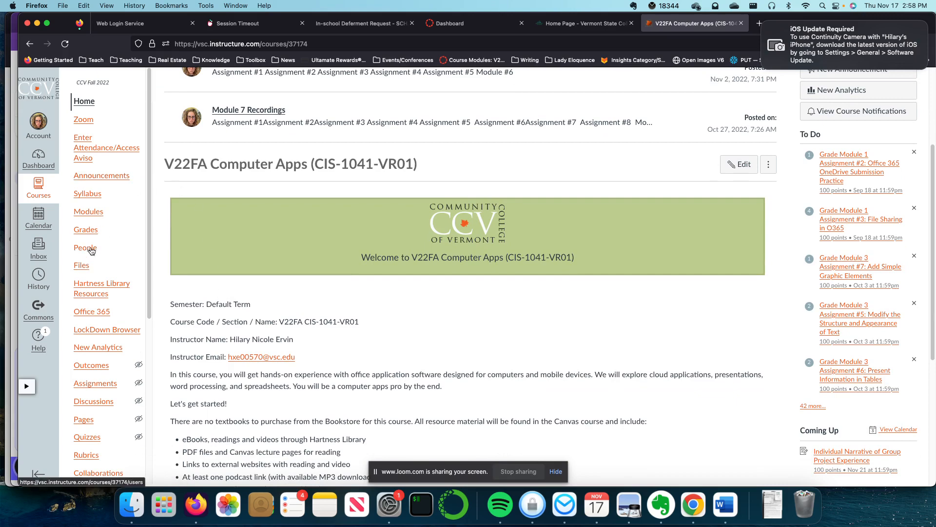
left_click(85, 229)
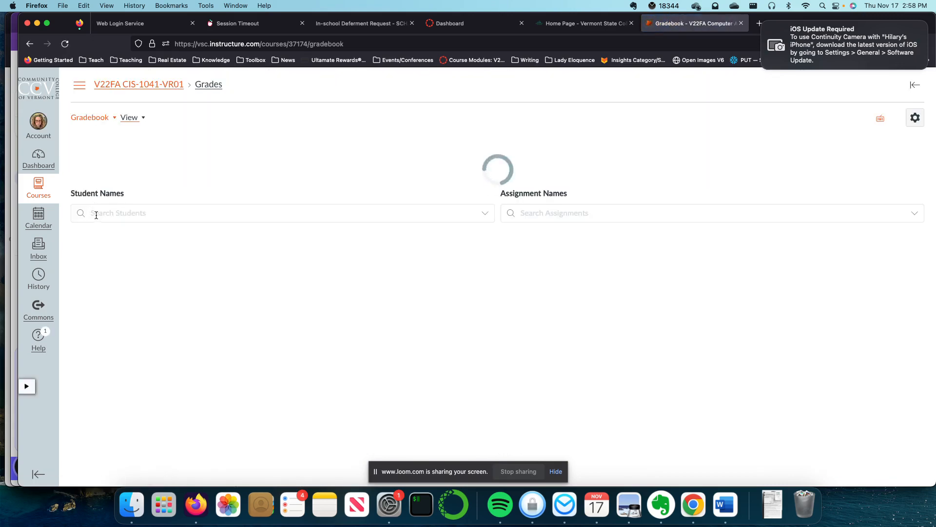
left_click(138, 84)
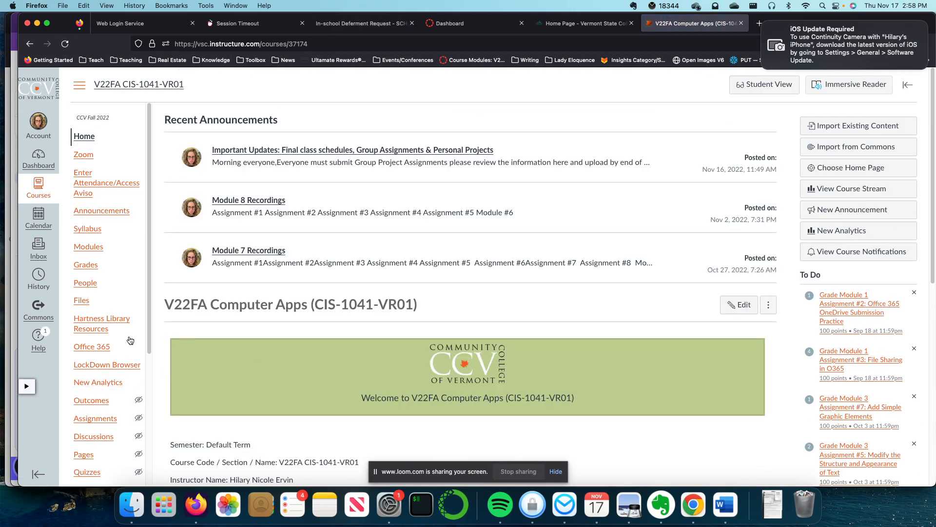
mouse_move(100, 418)
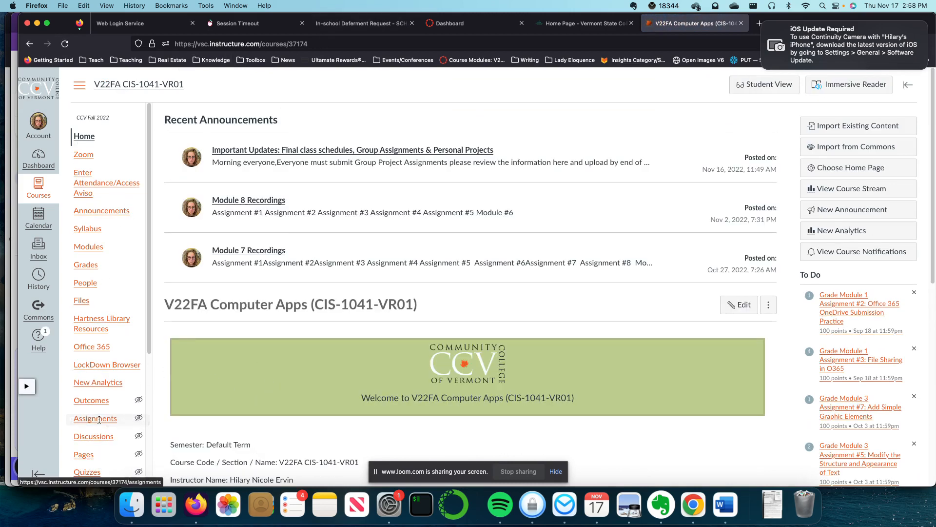
Show the course Assignments list scrolled down to the Project group
left_click(96, 417)
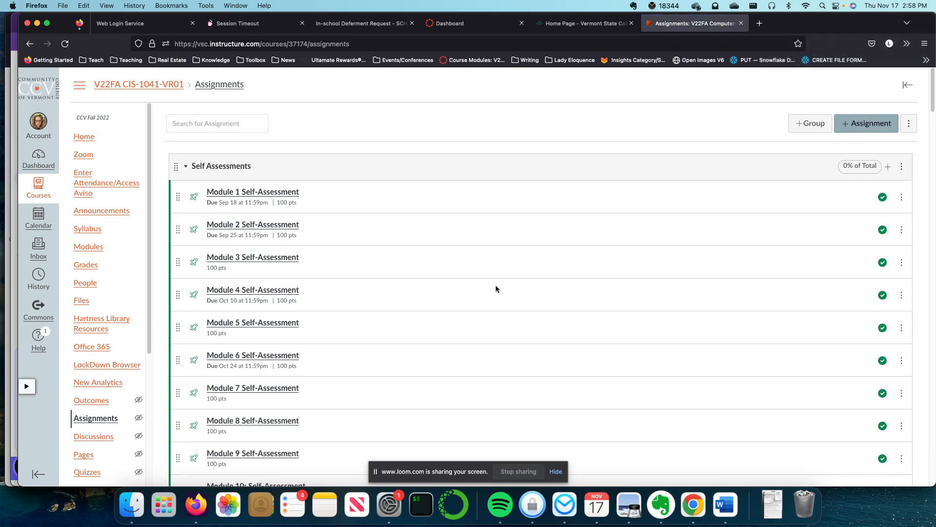
scroll("down", 3)
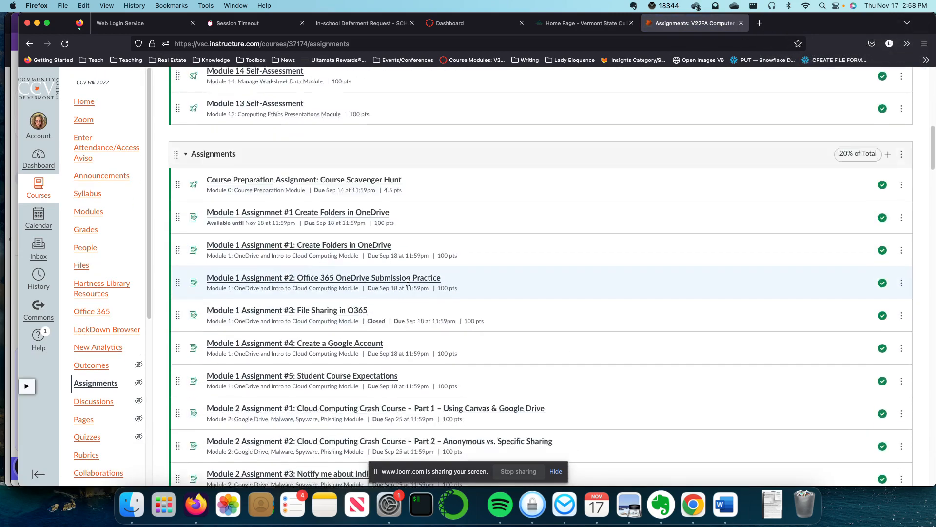
scroll("down", 3)
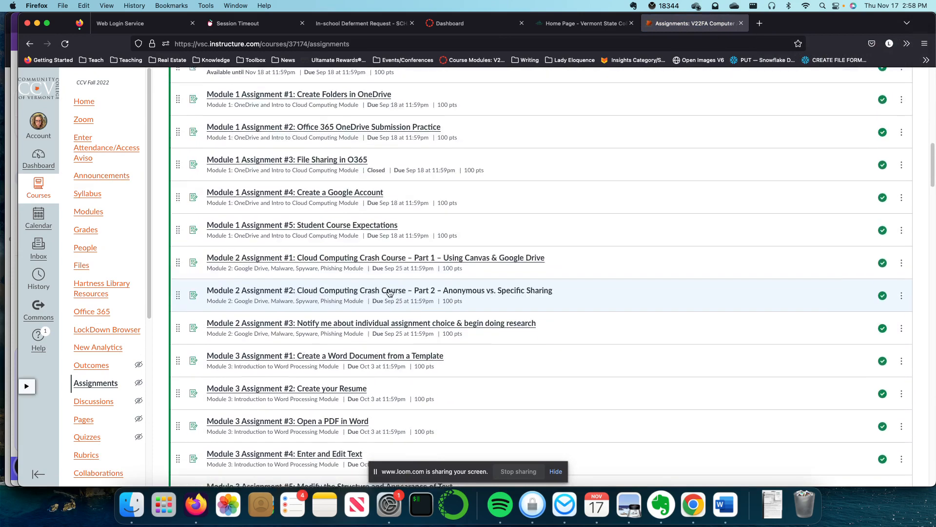
scroll("down", 3)
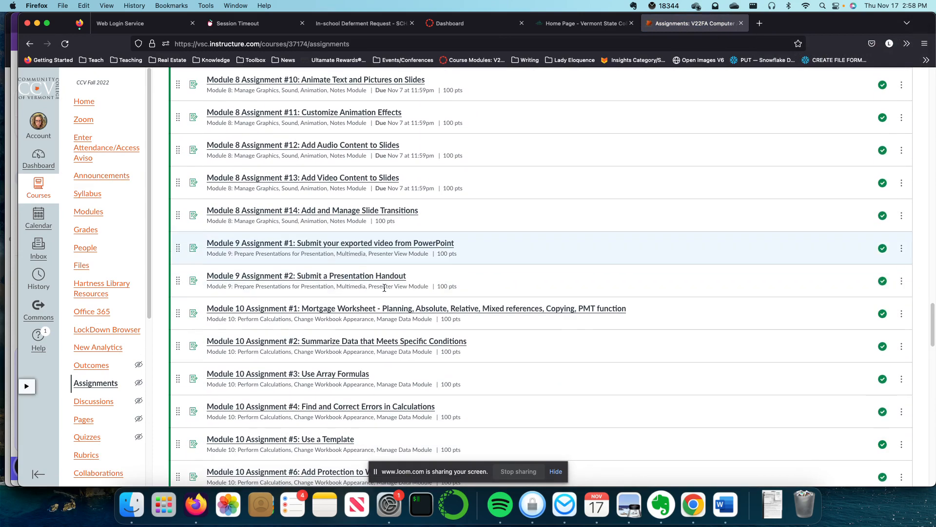
scroll("down", 3)
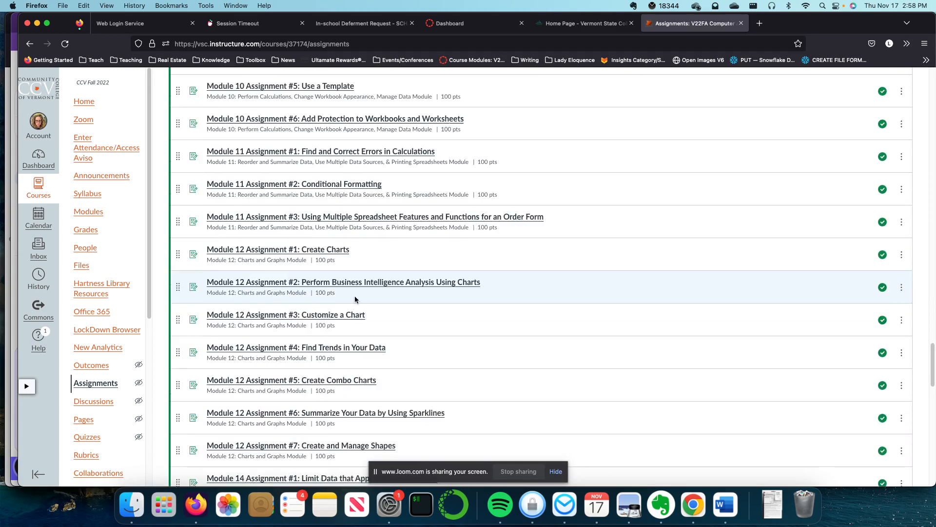
scroll("down", 3)
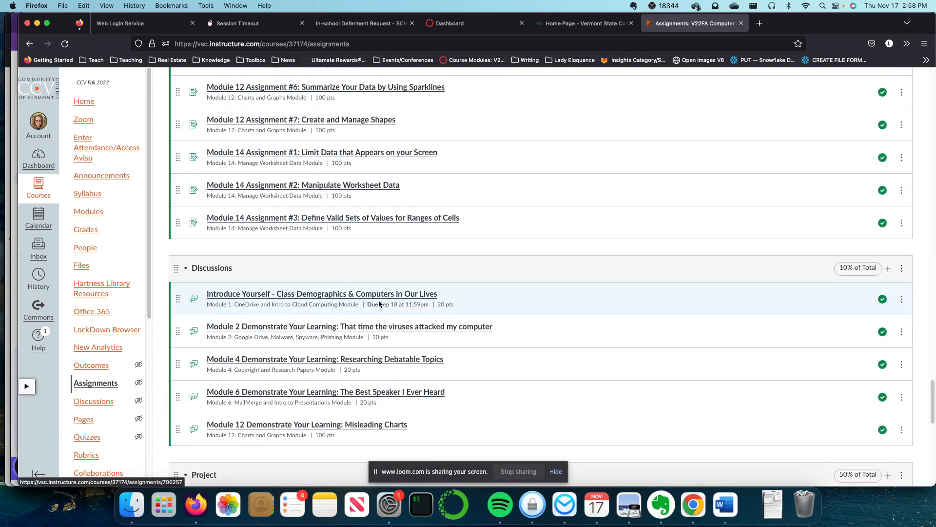
scroll("down", 3)
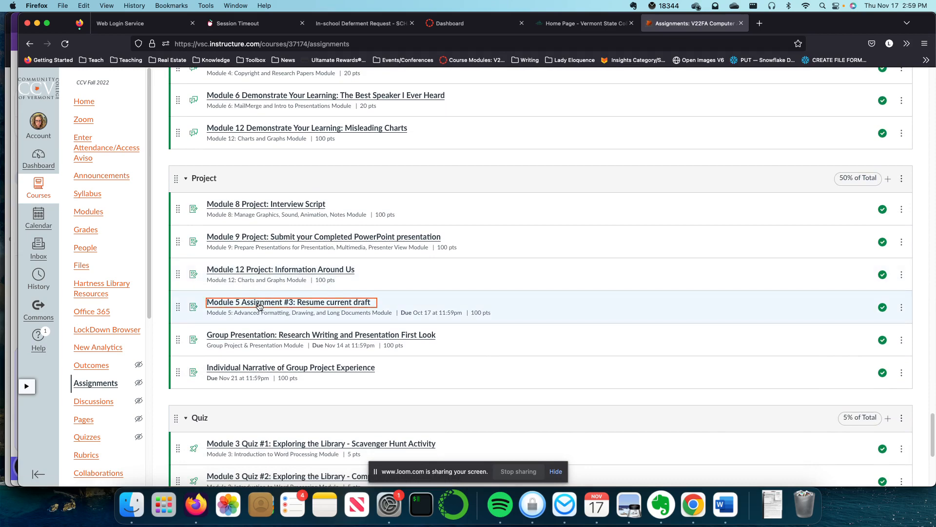
View the Module 5 Assignment #3: Resume current draft page and highlight its research requirement bullets
left_click(288, 302)
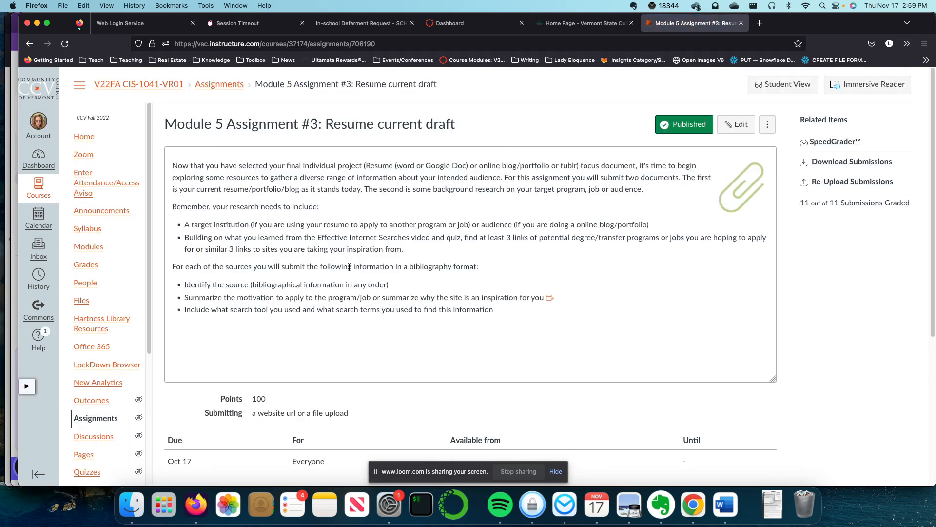
mouse_move(285, 220)
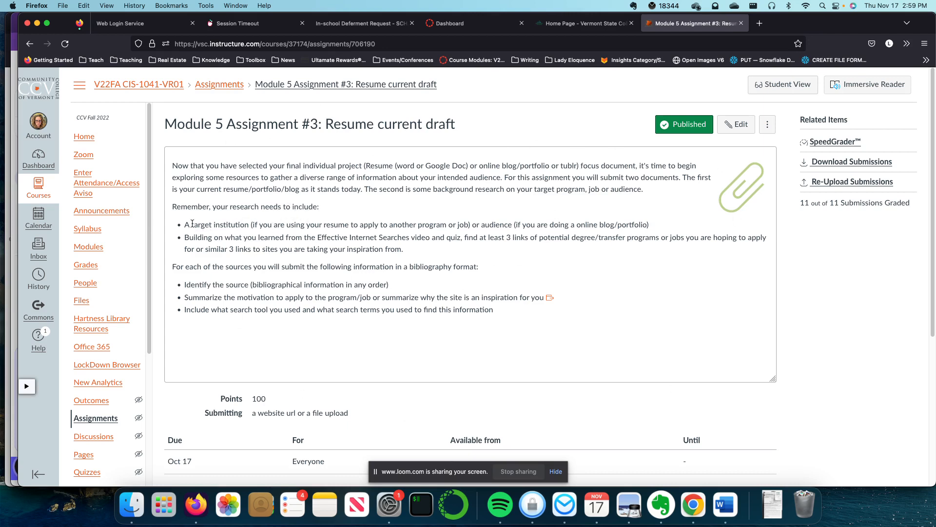
left_click_drag(185, 224, 403, 249)
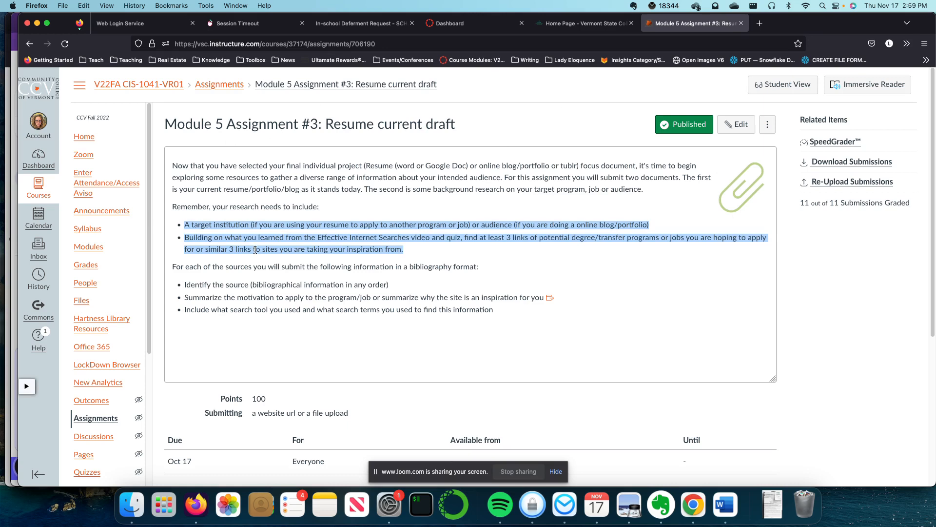
mouse_move(404, 253)
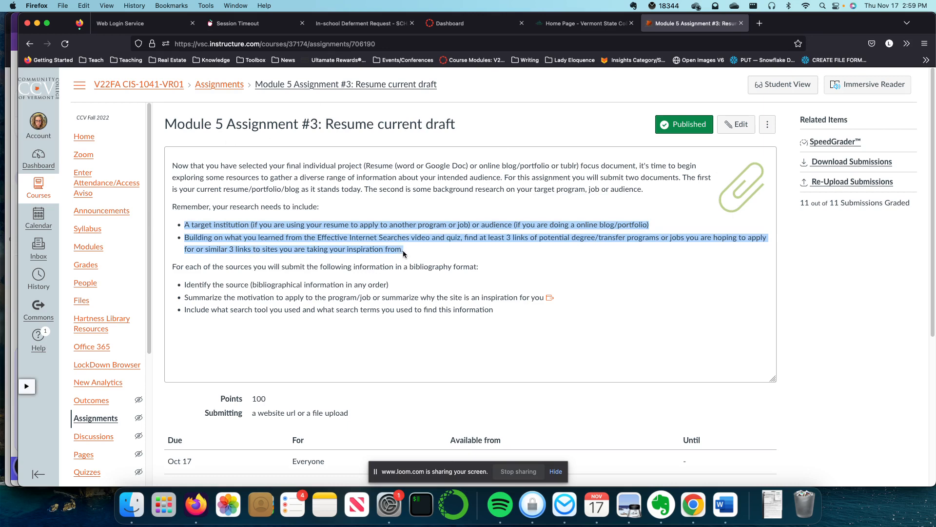
left_click(355, 232)
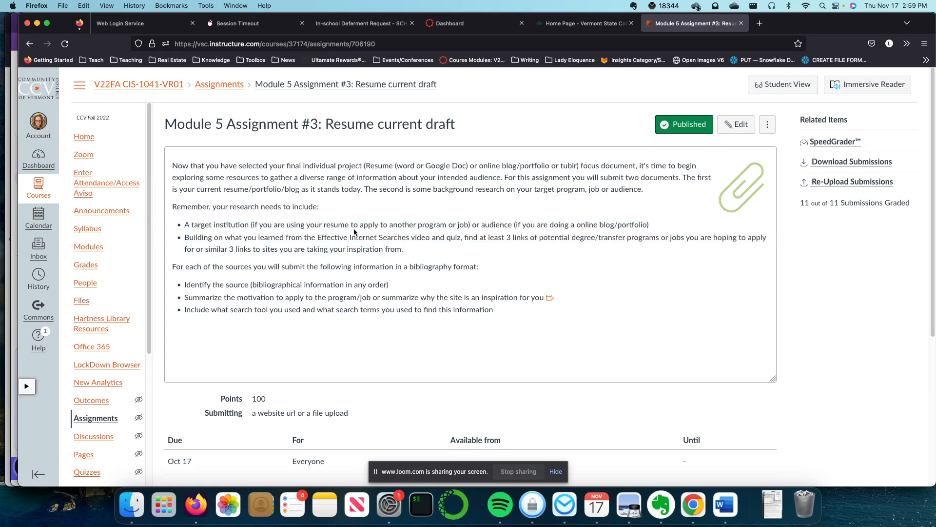
mouse_move(361, 236)
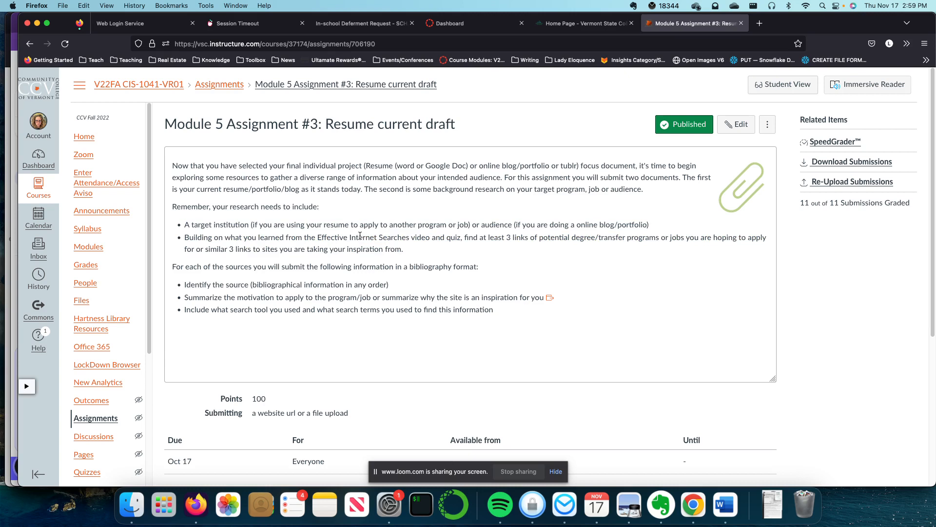
mouse_move(433, 175)
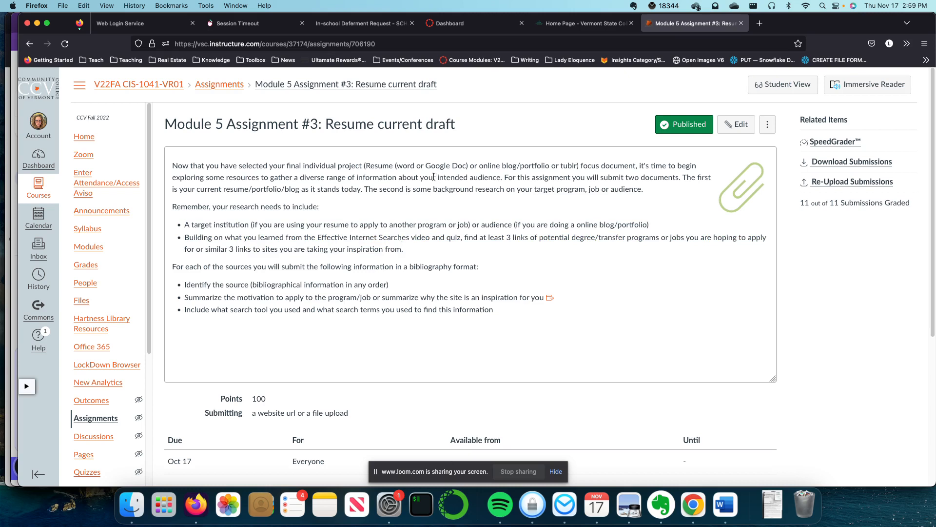
mouse_move(409, 254)
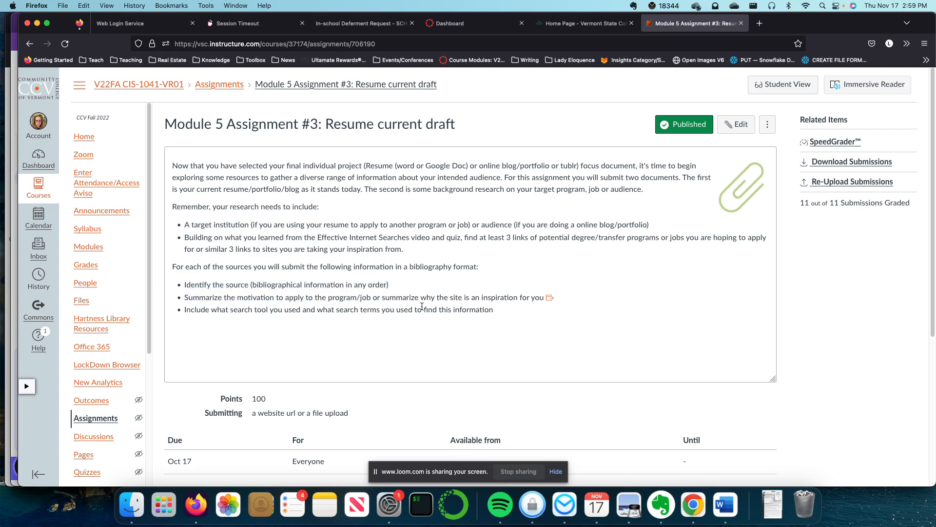
mouse_move(756, 517)
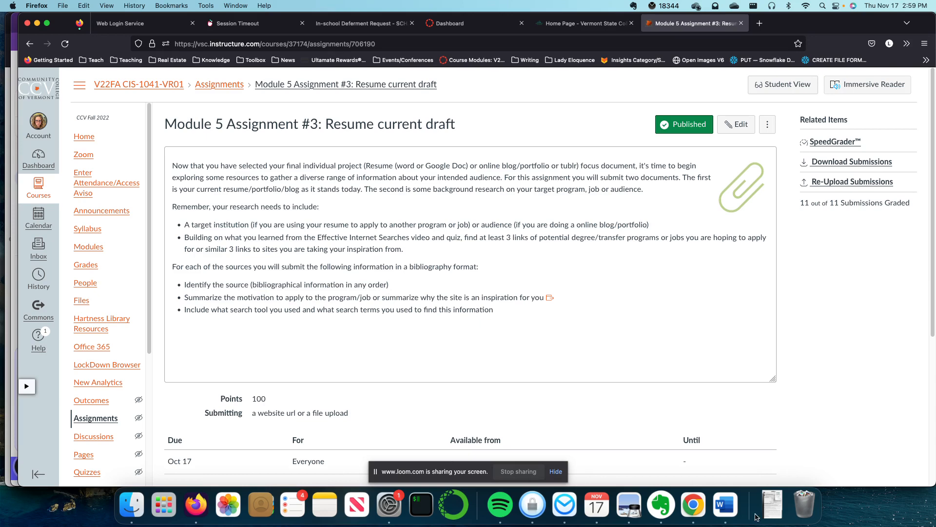
Switch to Word and create a new Blank Document from the template gallery
right_click(726, 505)
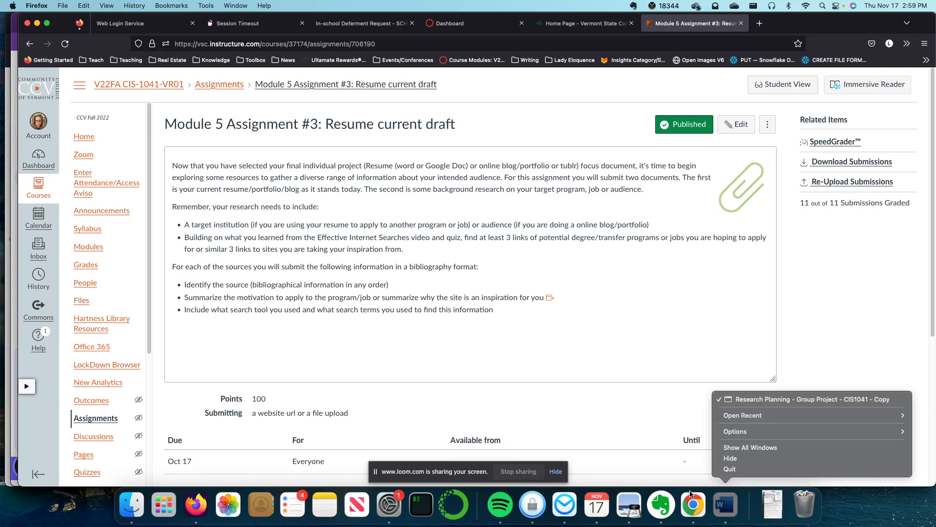
mouse_move(733, 511)
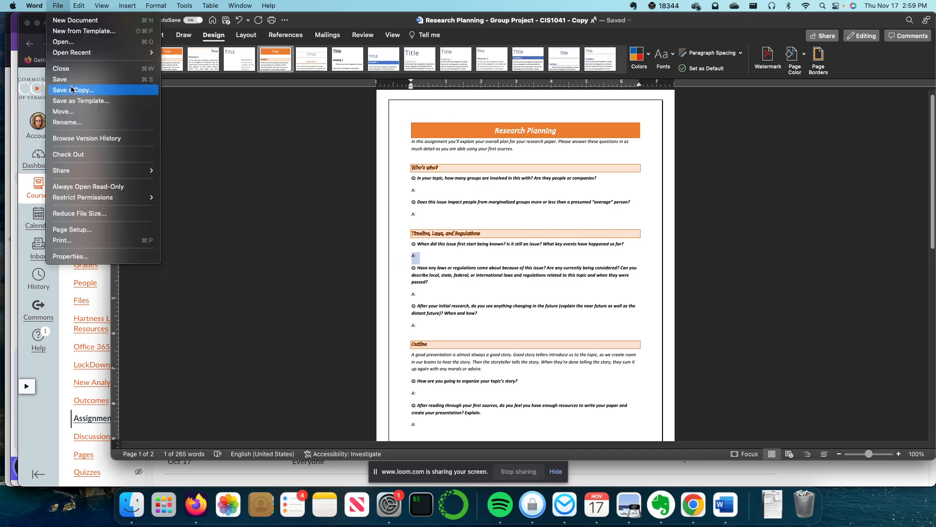
left_click(75, 20)
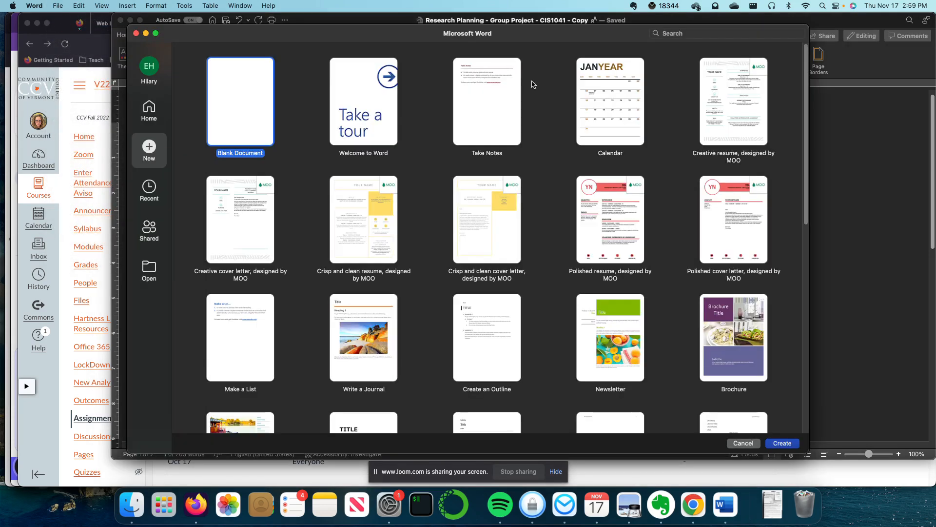
mouse_move(800, 447)
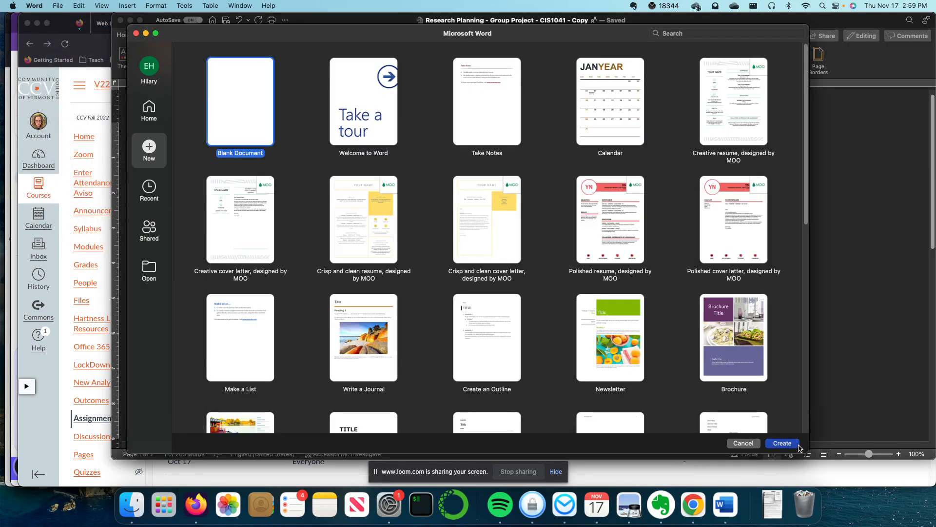
left_click(782, 443)
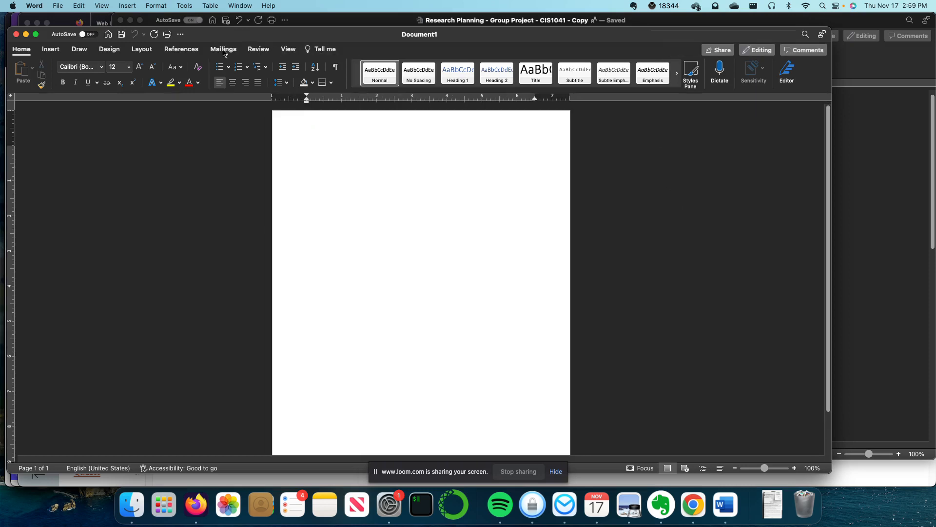
Start Insert Citation from References, bringing up the Create Source form
left_click(181, 49)
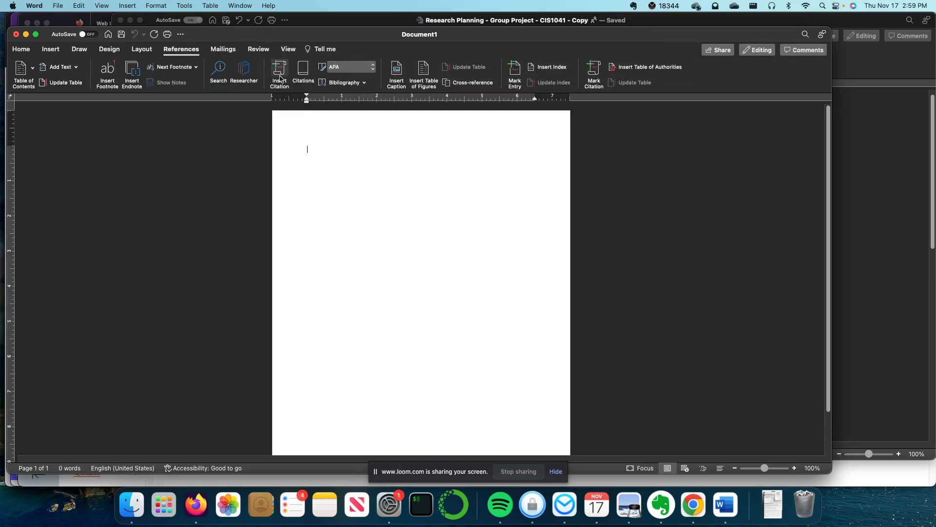
left_click(302, 72)
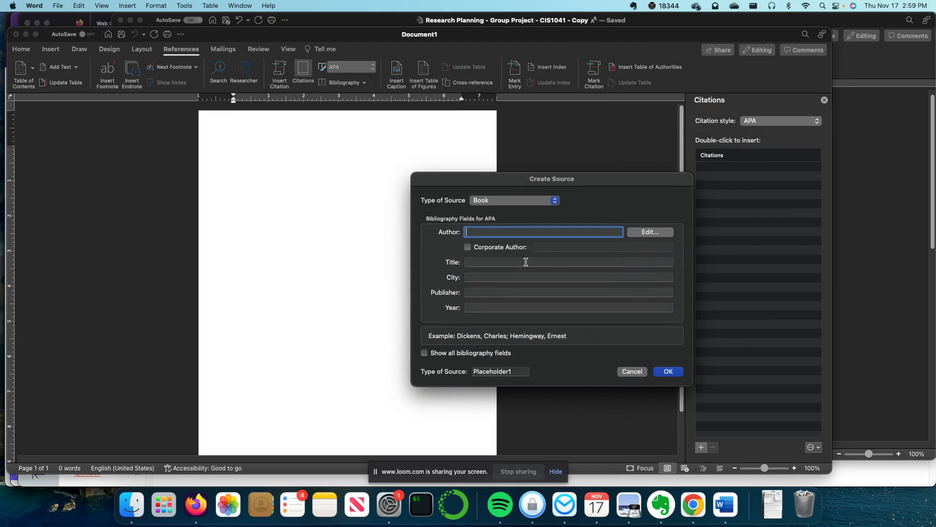
mouse_move(612, 353)
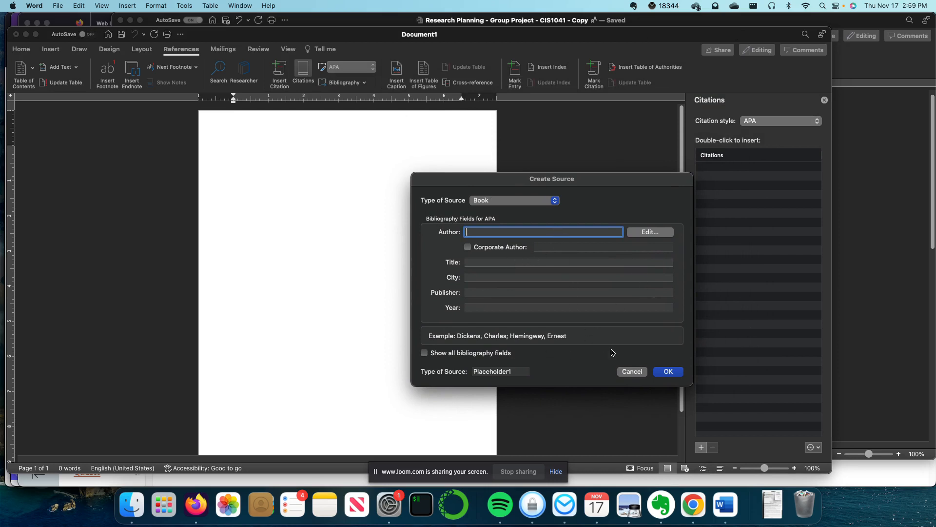
Try source types in Create Source, setting Web site and then Electronic source
left_click(515, 200)
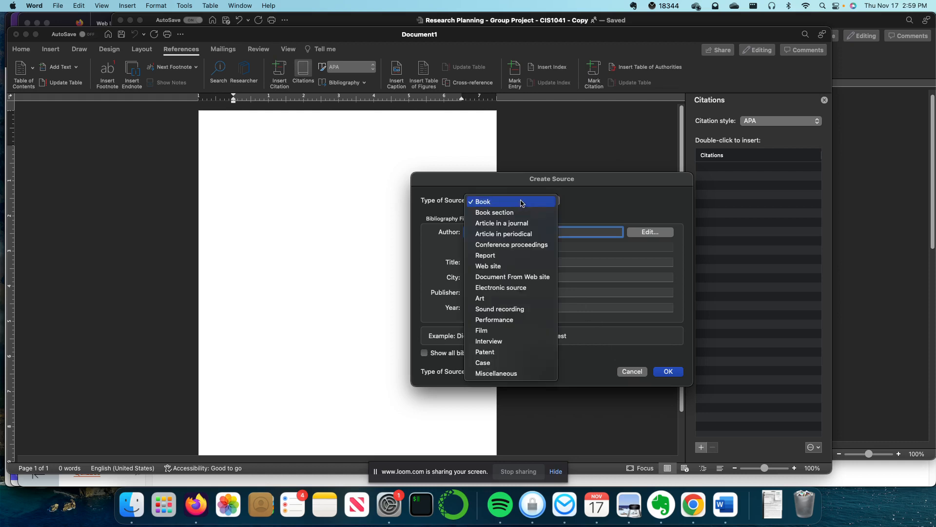
mouse_move(515, 213)
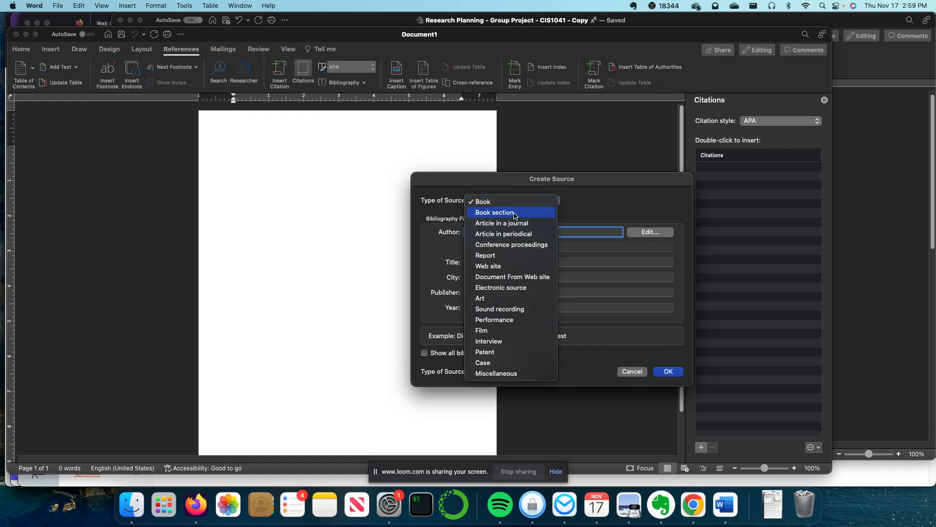
left_click(485, 352)
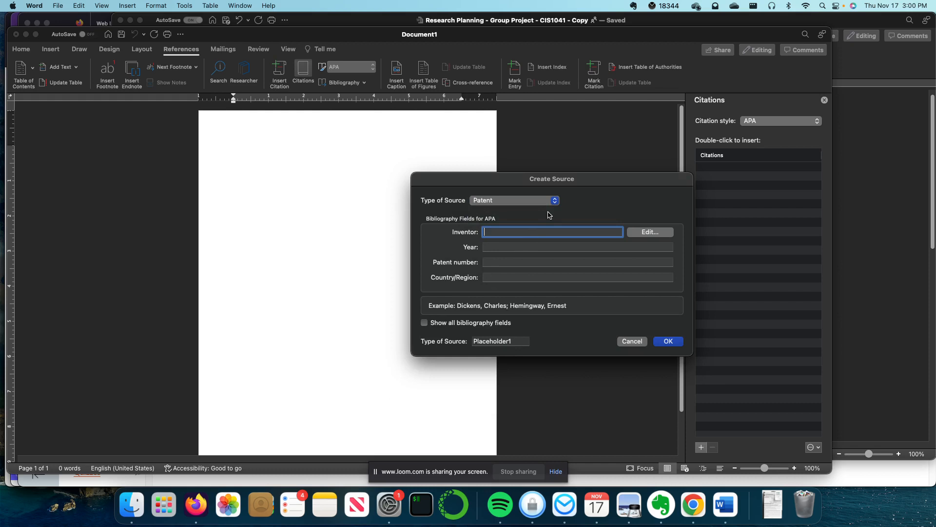
left_click(514, 199)
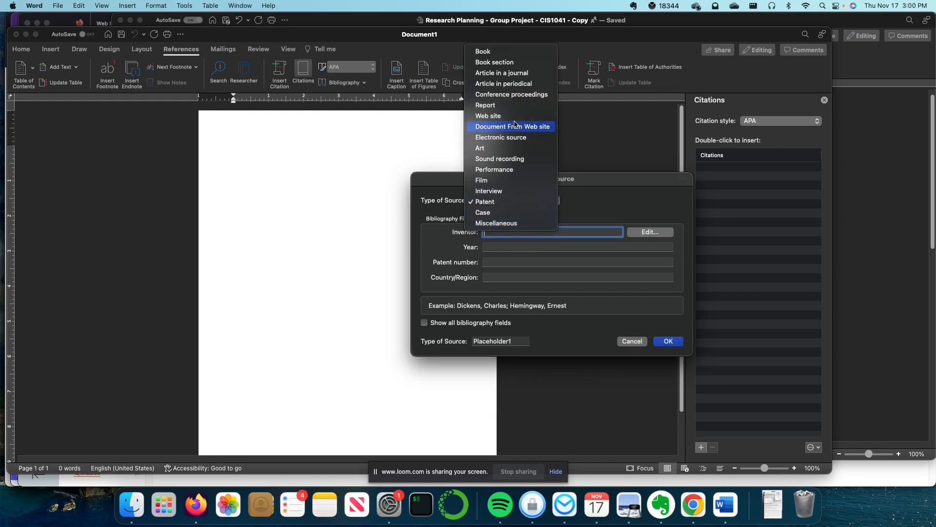
mouse_move(511, 115)
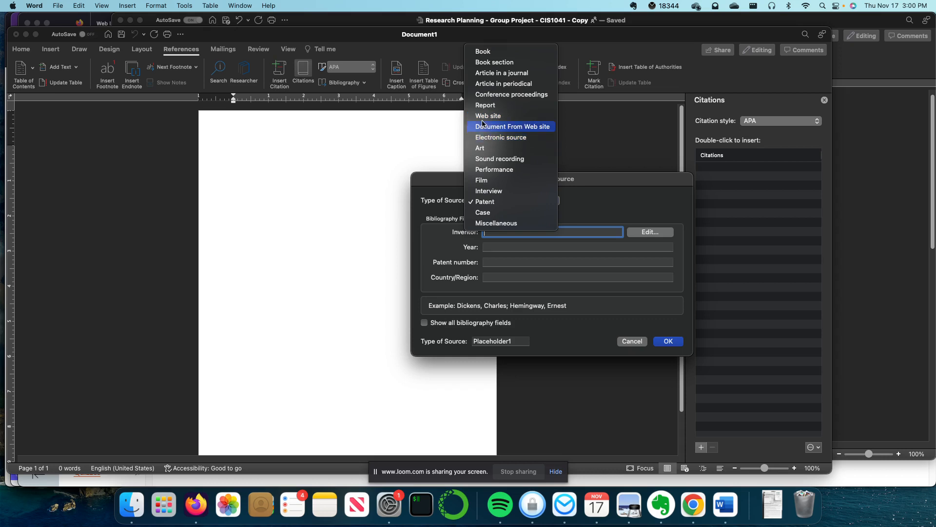
left_click(487, 115)
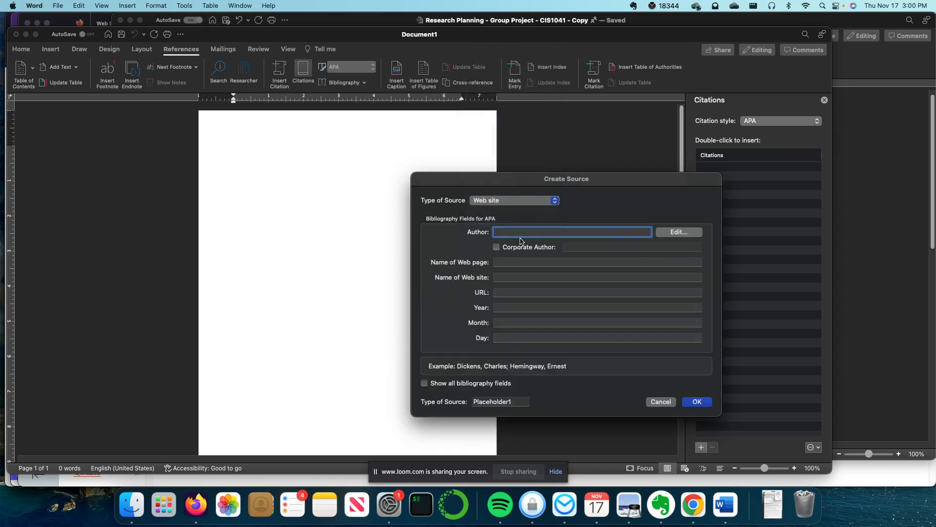
mouse_move(526, 249)
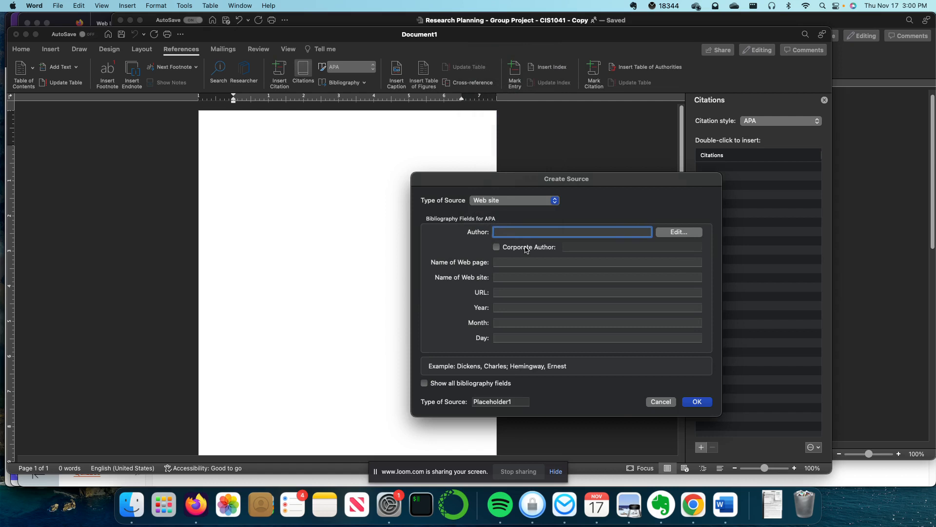
mouse_move(527, 211)
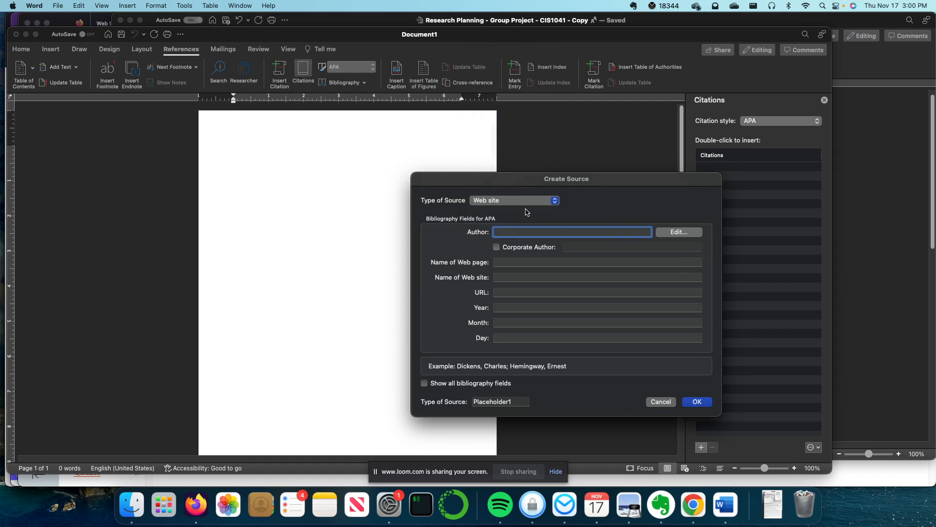
left_click(514, 200)
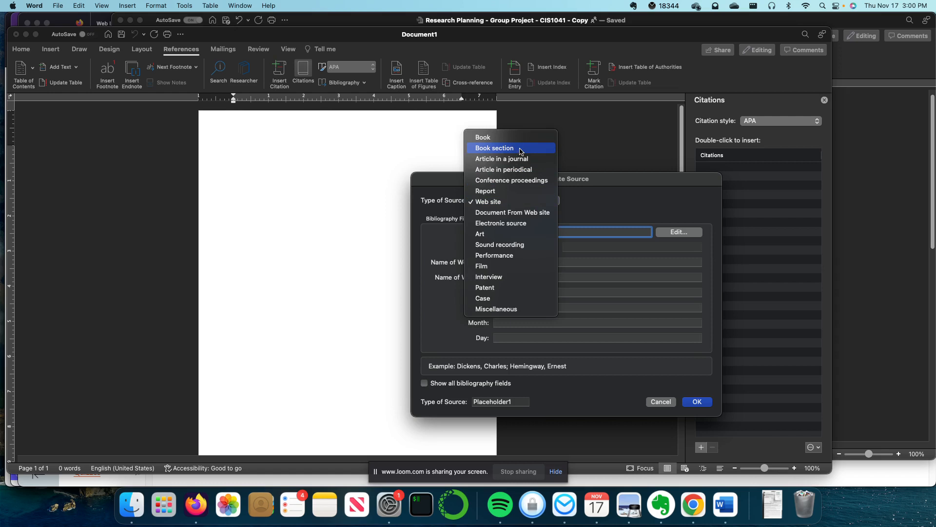
mouse_move(500, 244)
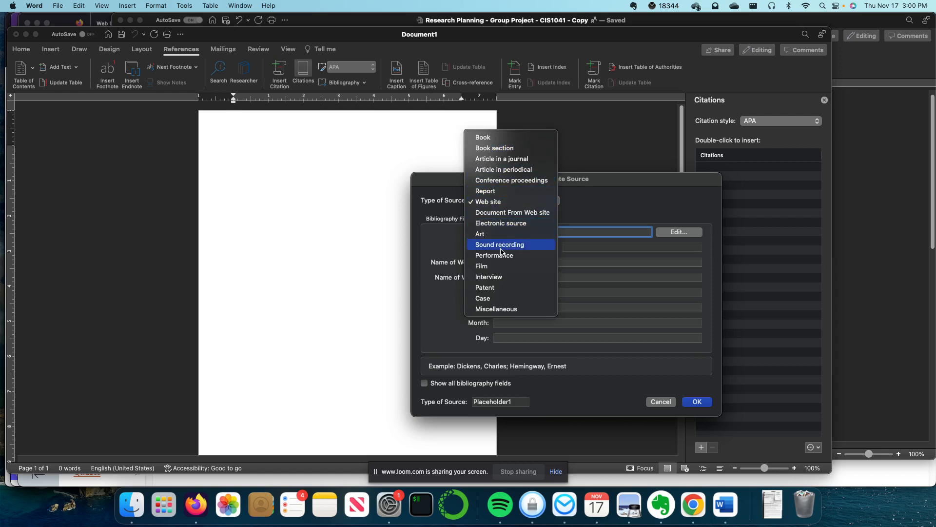
left_click(501, 222)
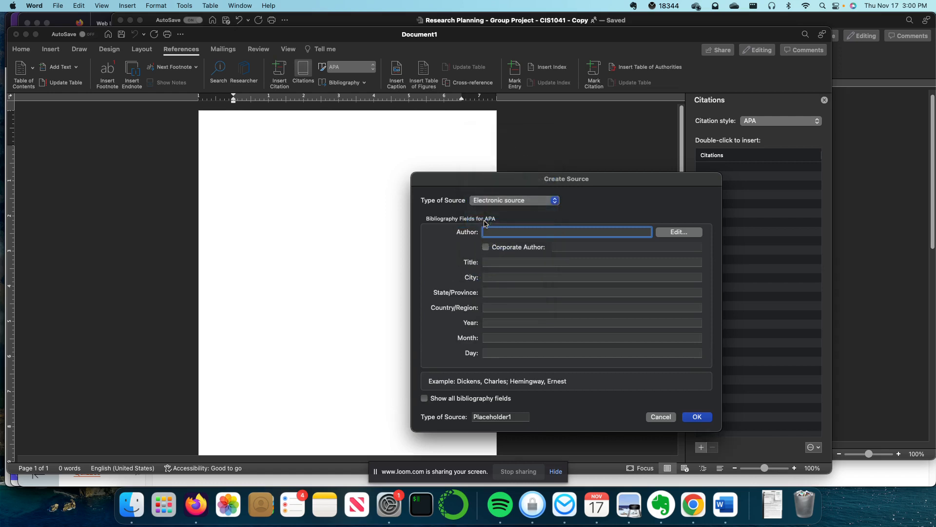
Switch the source type to Document From Web site, then Article in periodical
left_click(513, 199)
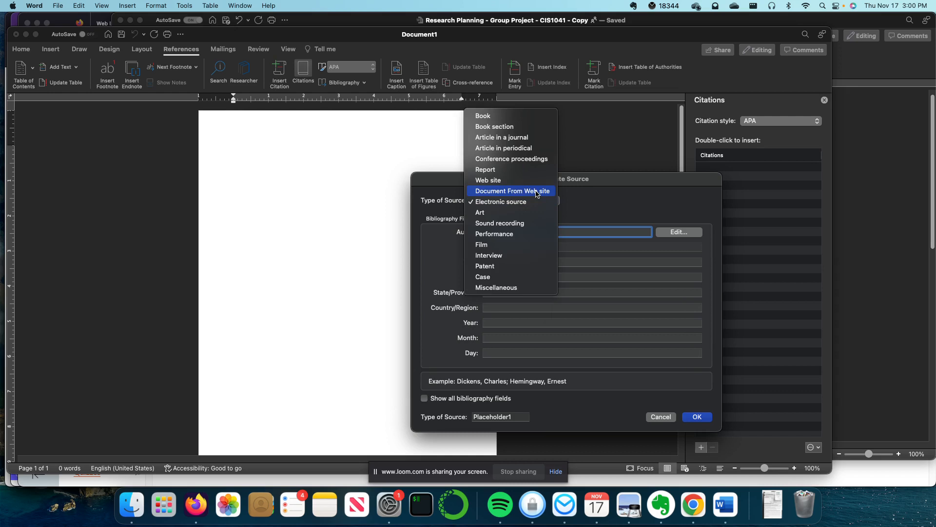
left_click(511, 191)
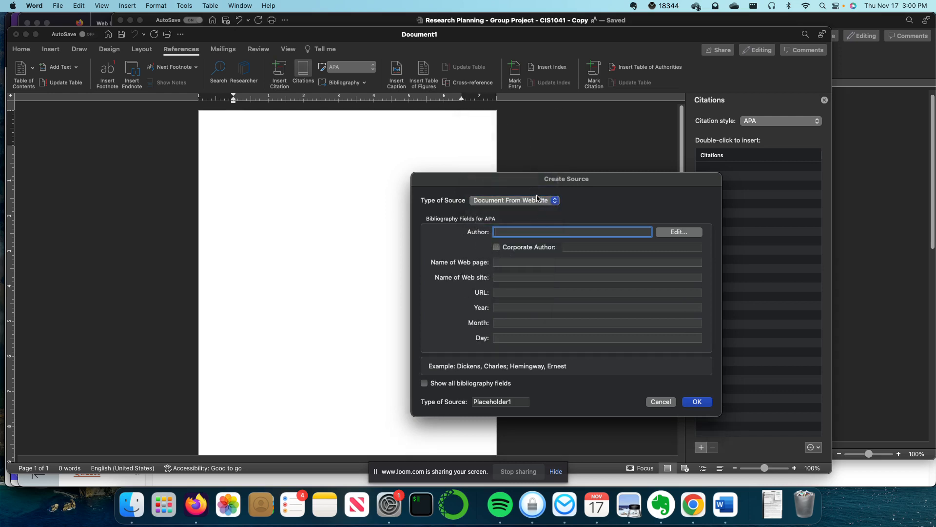
left_click(515, 200)
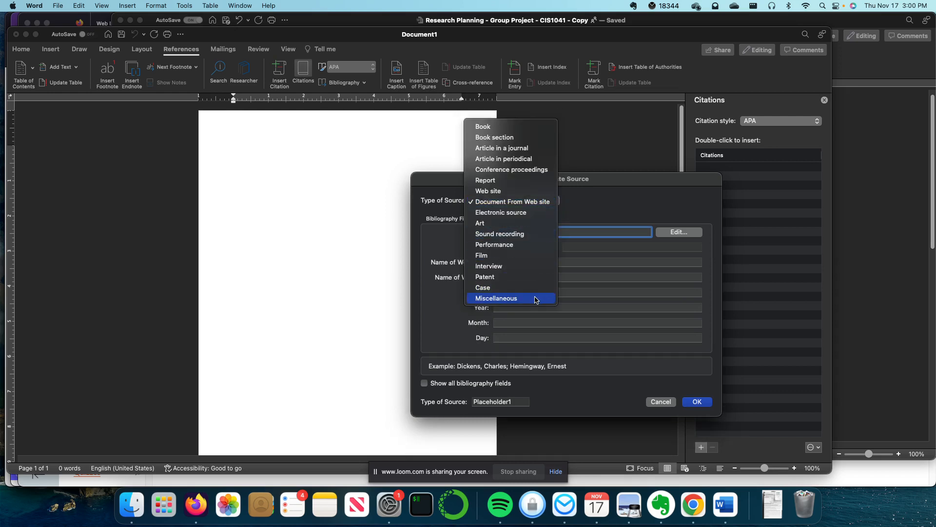
left_click(503, 158)
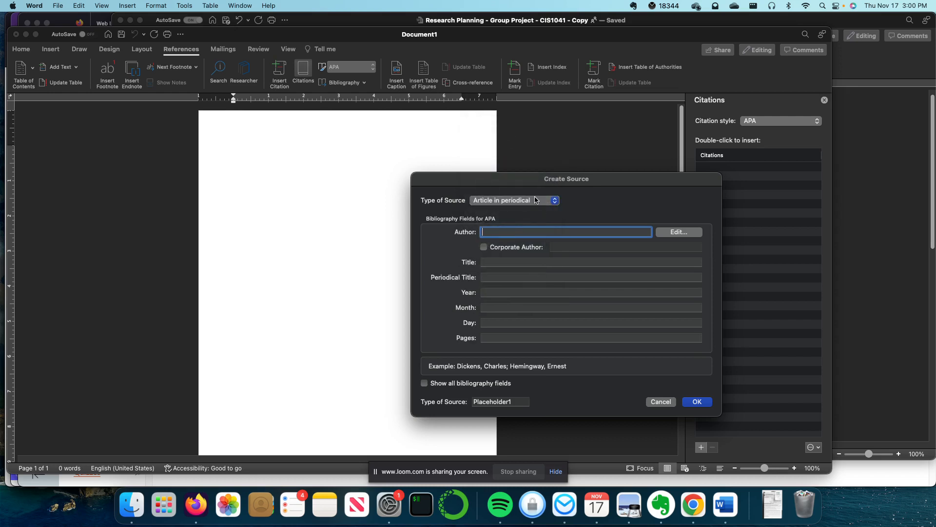
left_click(515, 200)
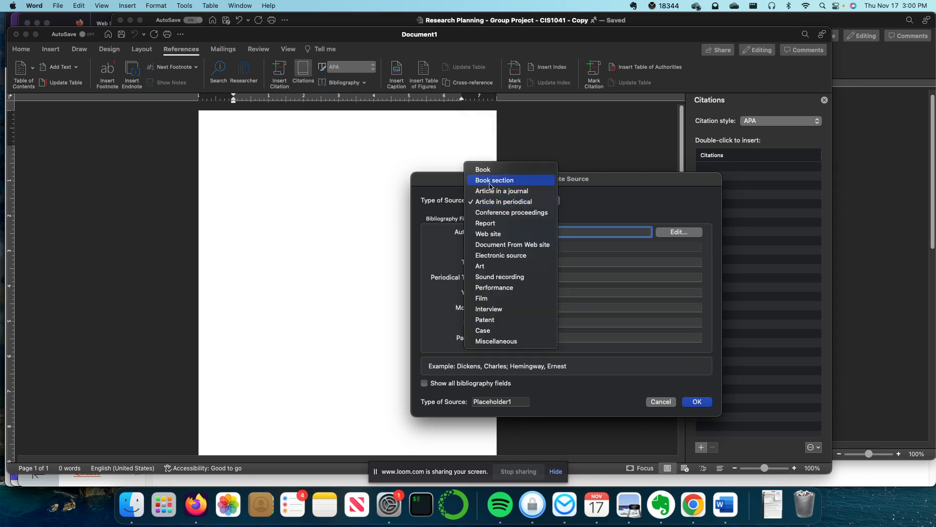
mouse_move(433, 191)
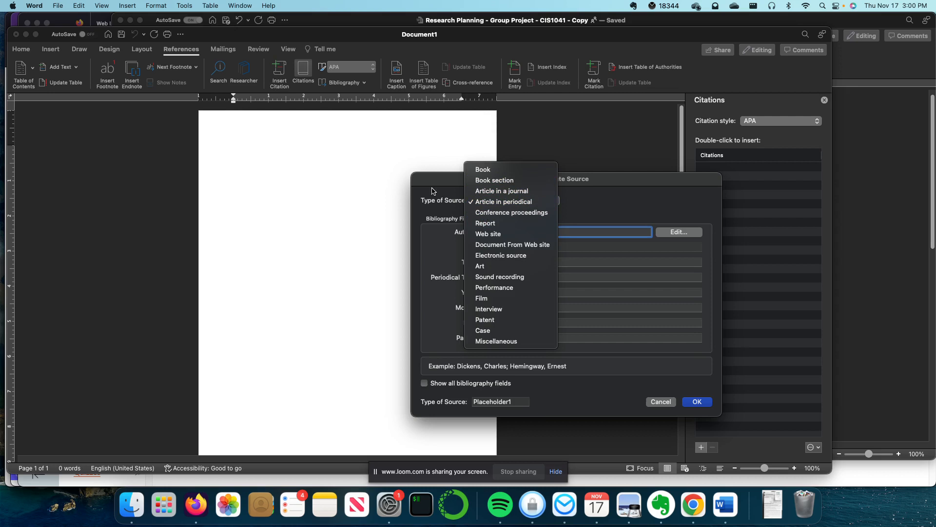
mouse_move(321, 425)
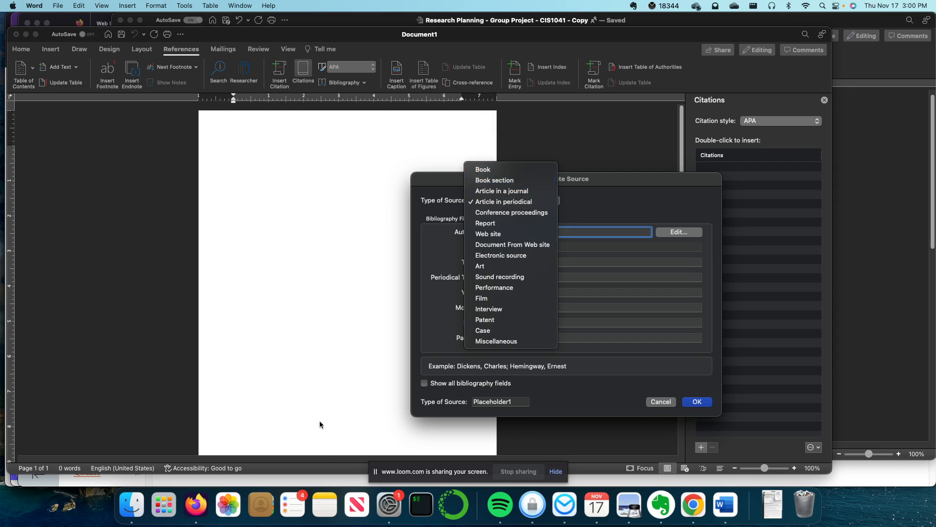
mouse_move(544, 395)
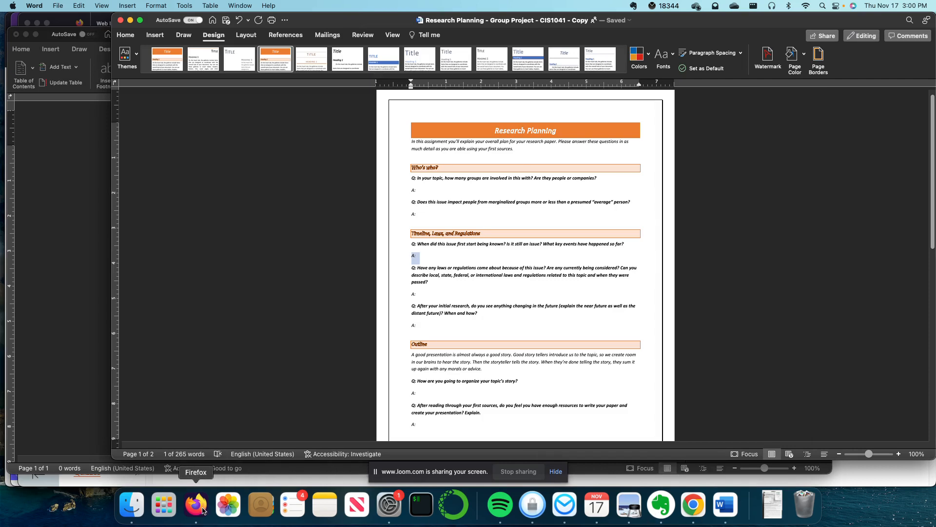
In Firefox, go to Assignments, collapse Self Assessments, and enter Module 8 Project: Interview Script
left_click(196, 505)
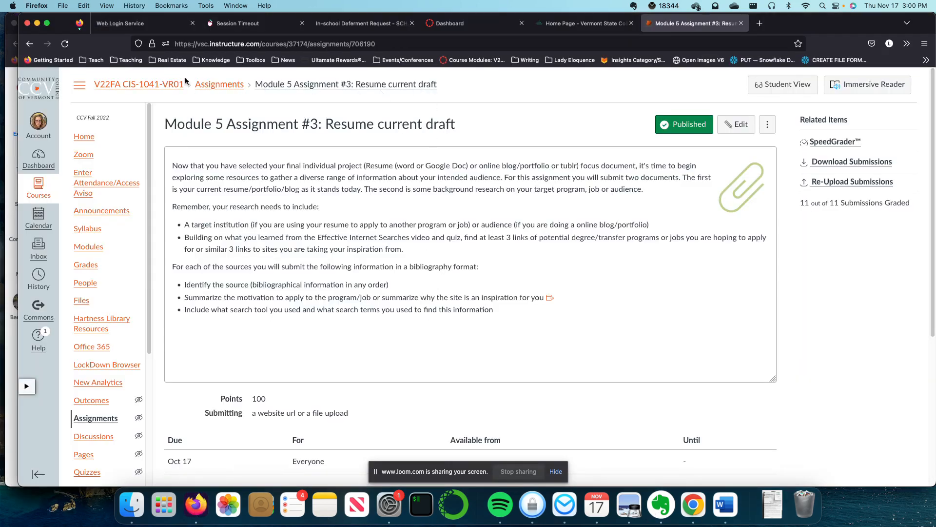
left_click(218, 84)
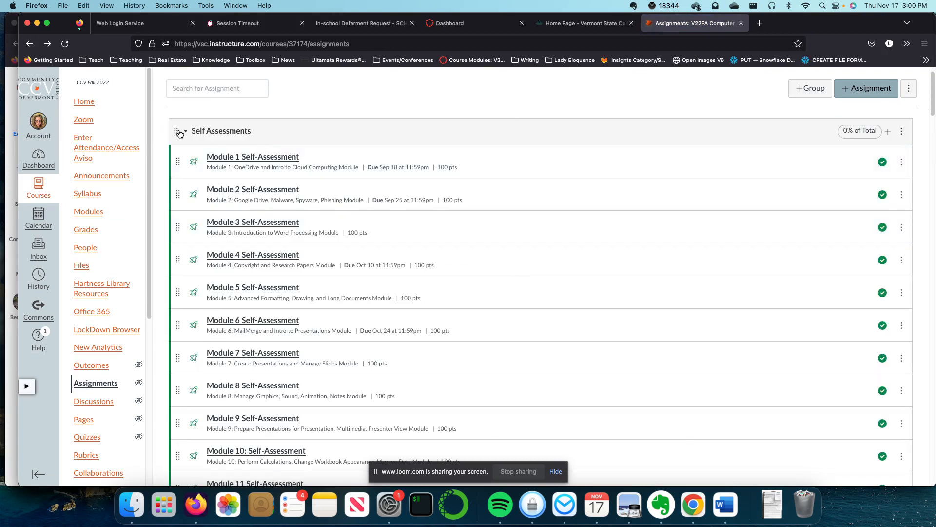
left_click(182, 132)
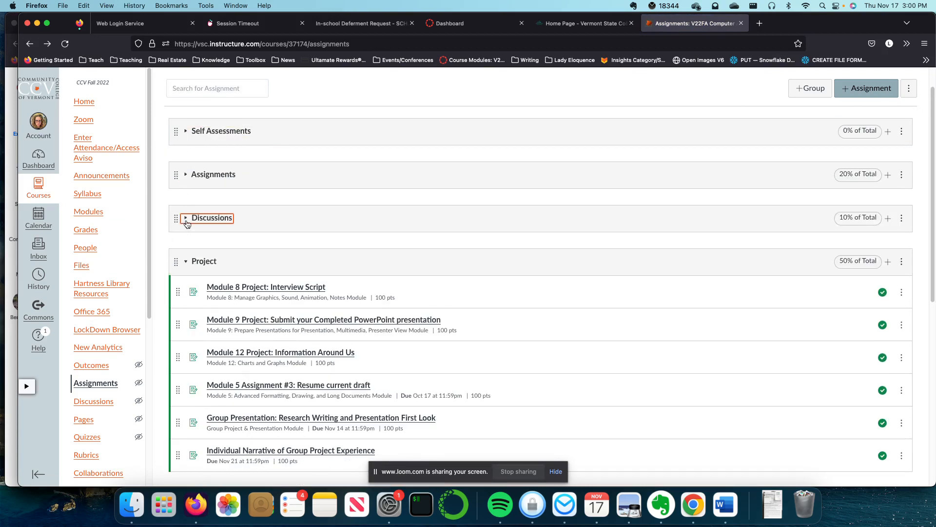
scroll("down", 3)
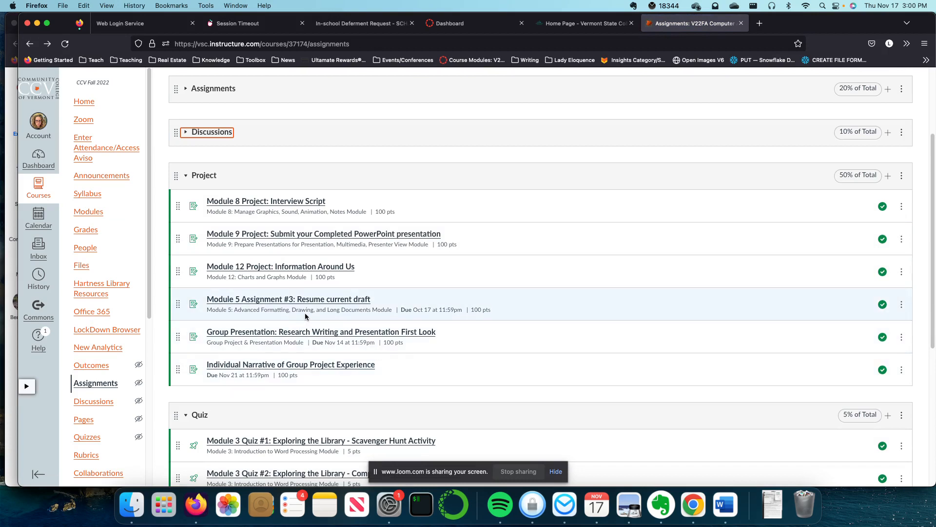
mouse_move(454, 243)
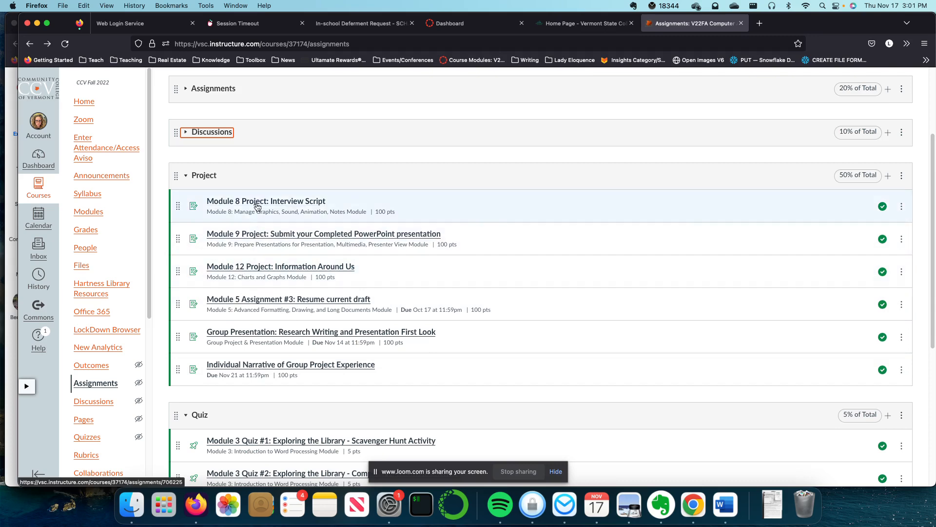
left_click(266, 201)
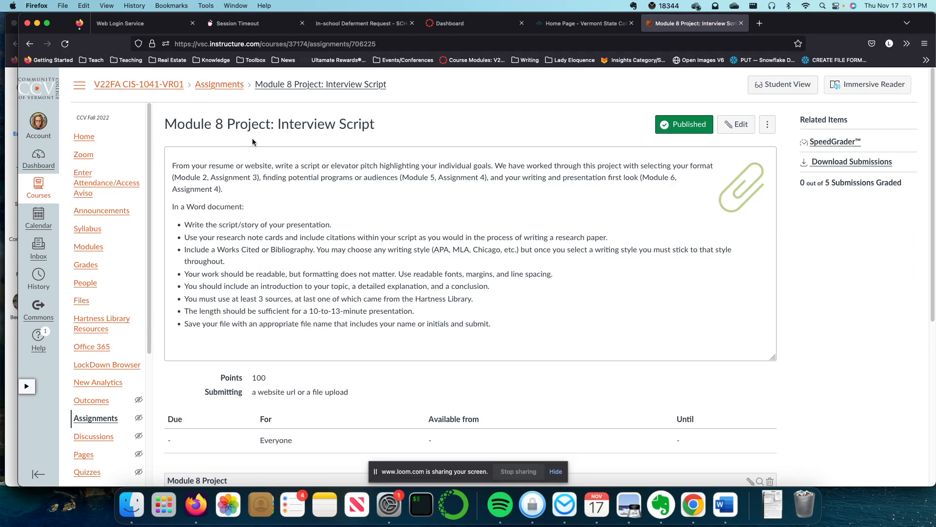
Highlight the script/elevator pitch phrase and a requirement line while reading the Interview Script instructions
left_click_drag(209, 166, 285, 165)
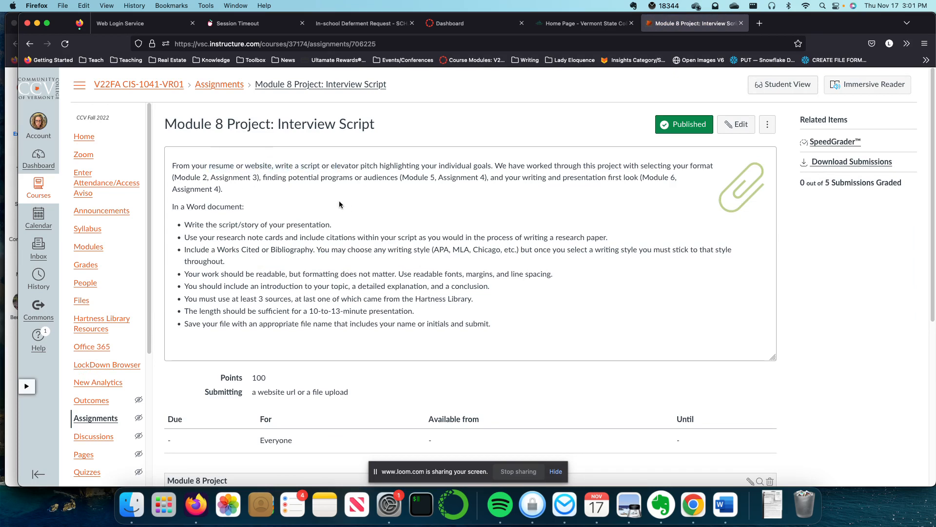
left_click_drag(274, 166, 352, 166)
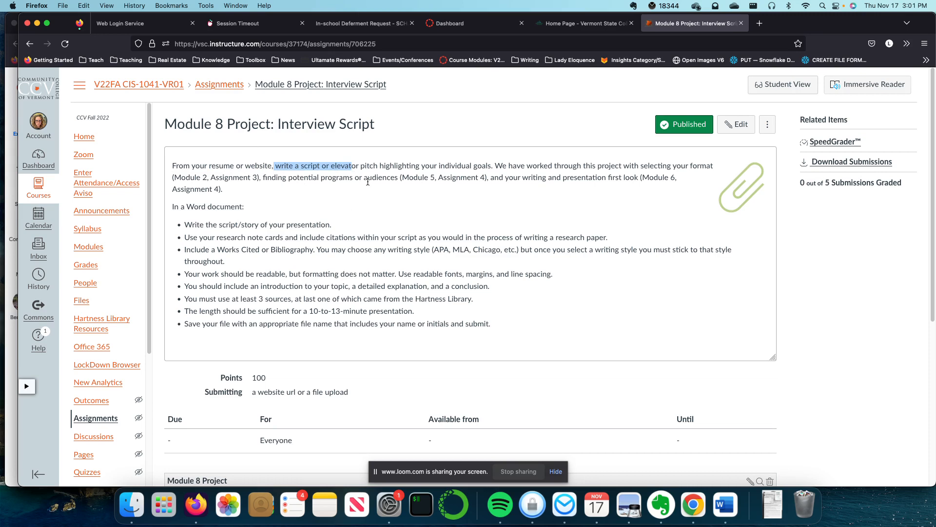
mouse_move(759, 23)
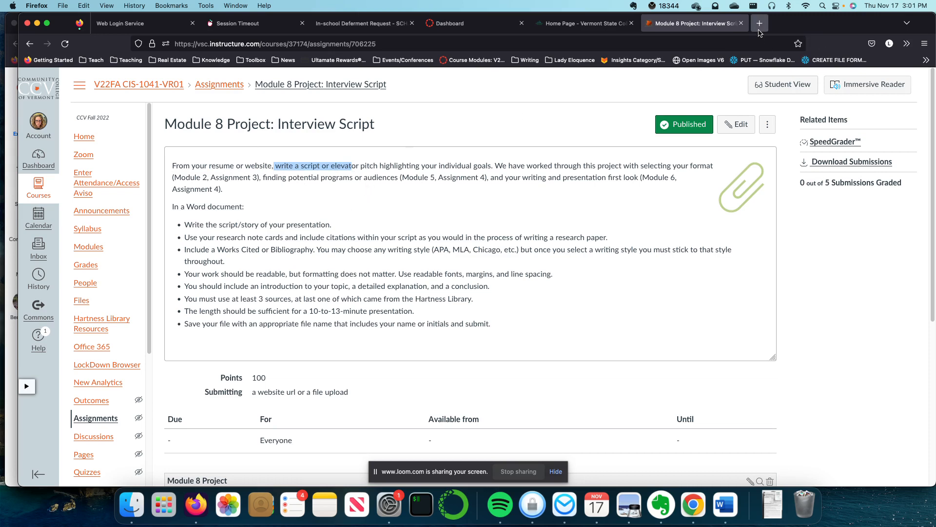
mouse_move(758, 23)
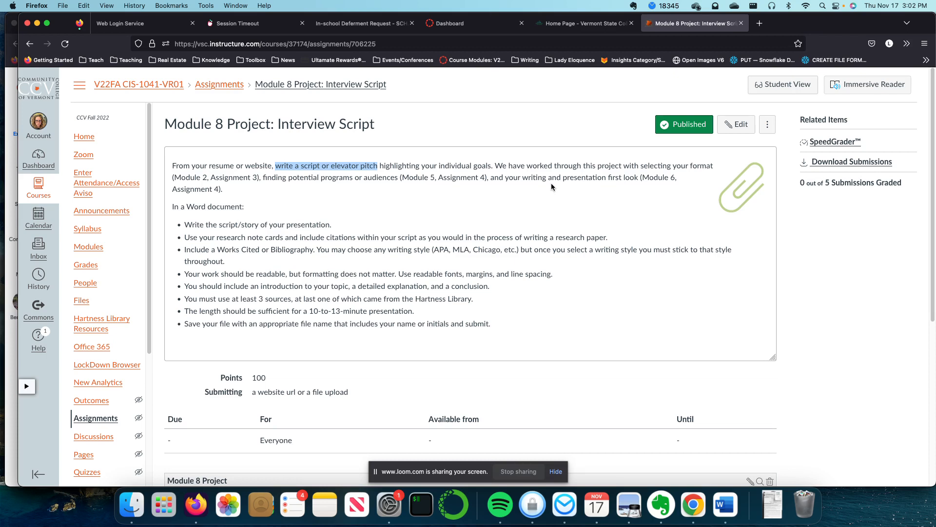
mouse_move(794, 44)
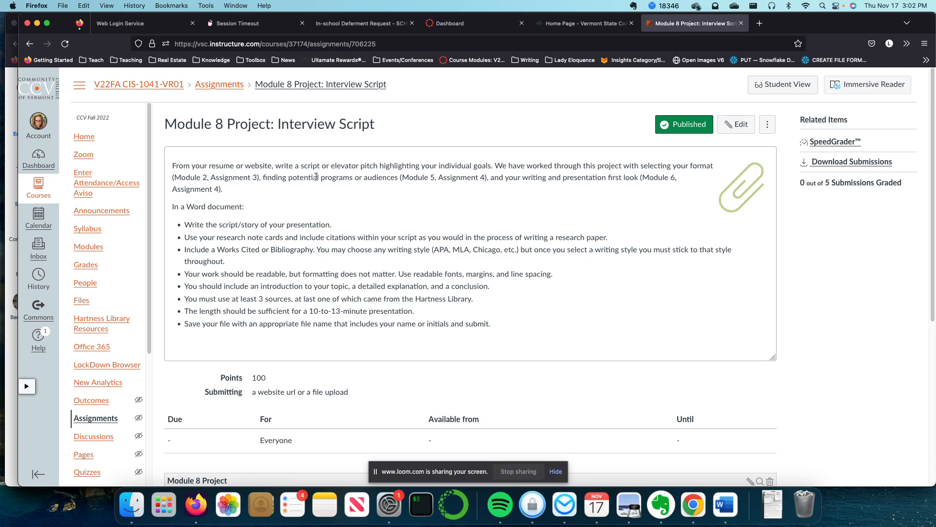
mouse_move(324, 150)
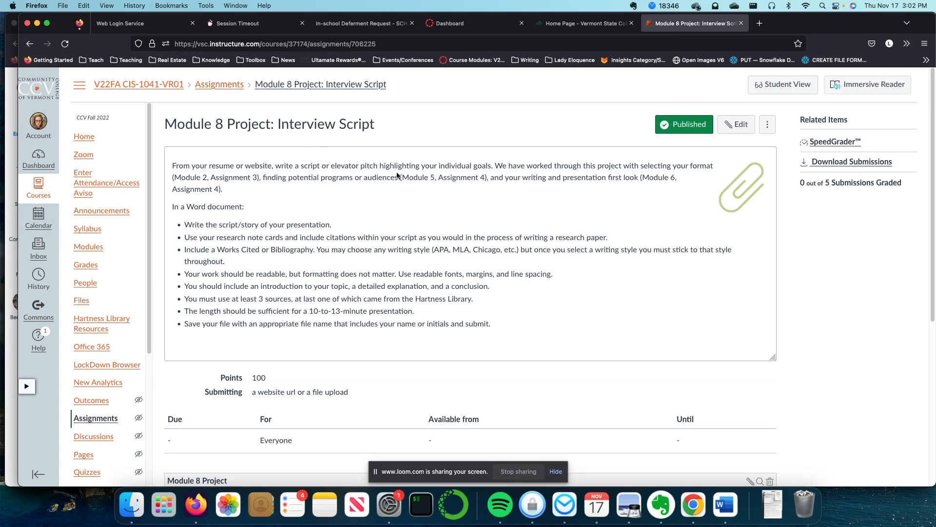
mouse_move(559, 133)
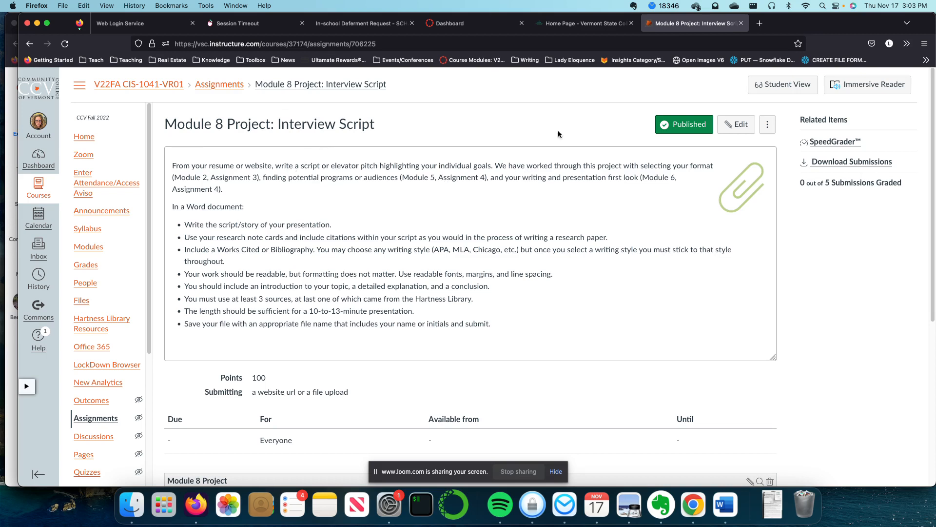
scroll("down", 3)
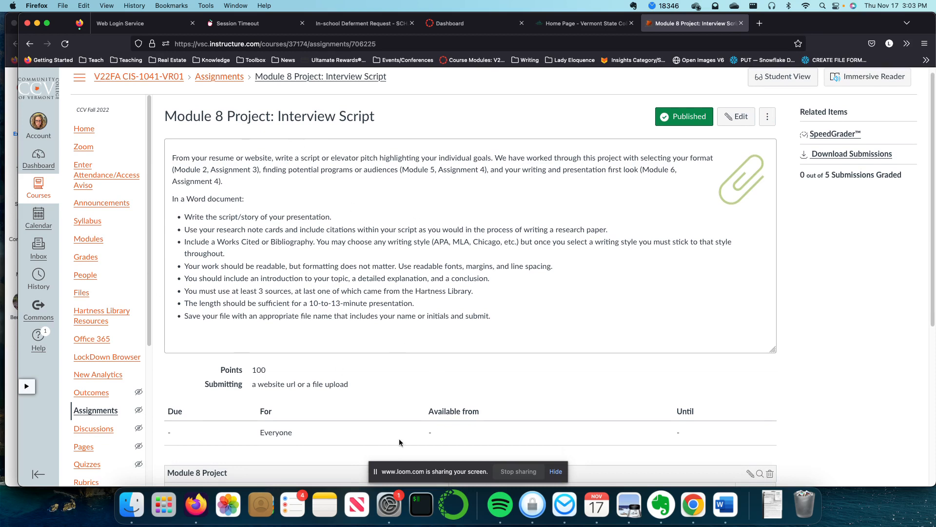
mouse_move(181, 244)
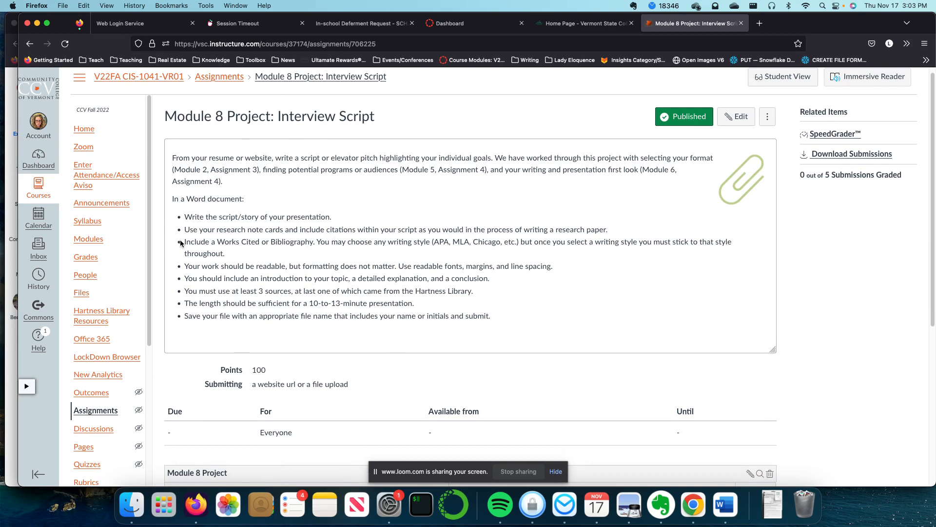
mouse_move(172, 204)
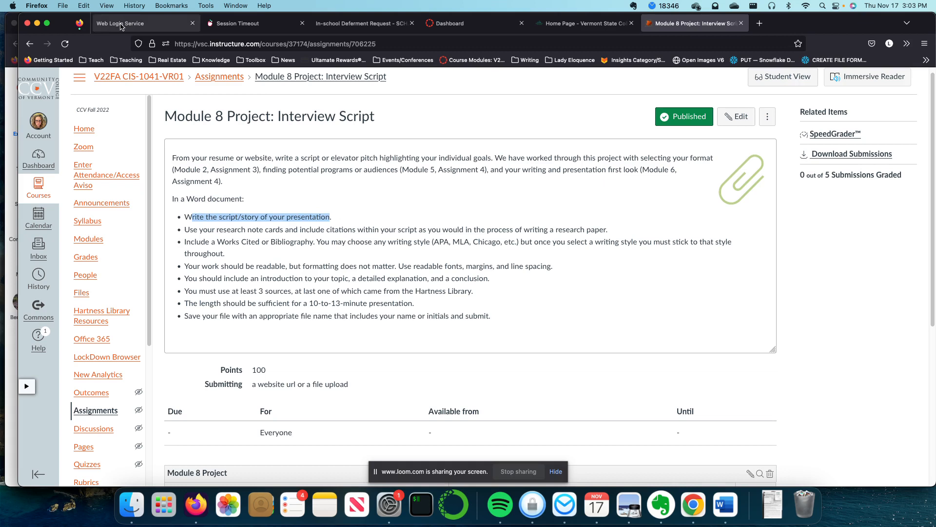
mouse_move(758, 23)
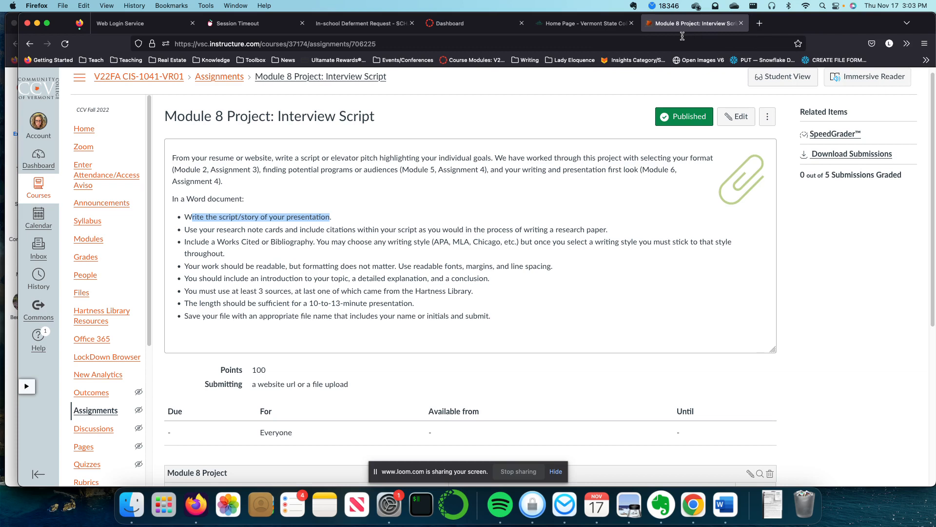
mouse_move(458, 211)
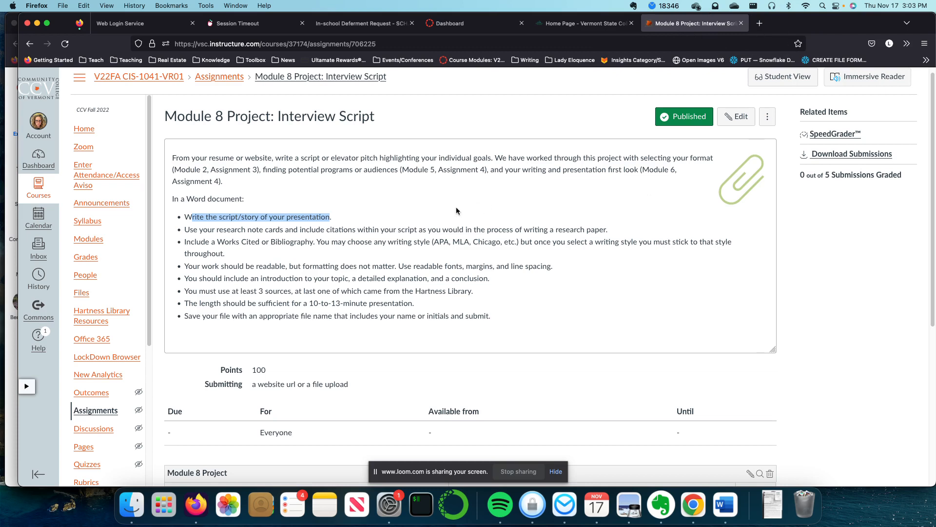
mouse_move(355, 227)
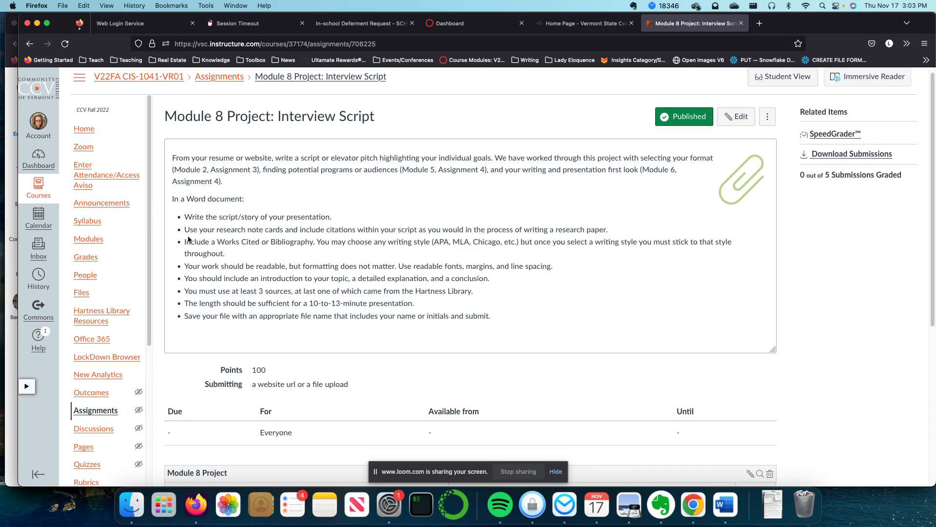
left_click_drag(186, 229, 355, 229)
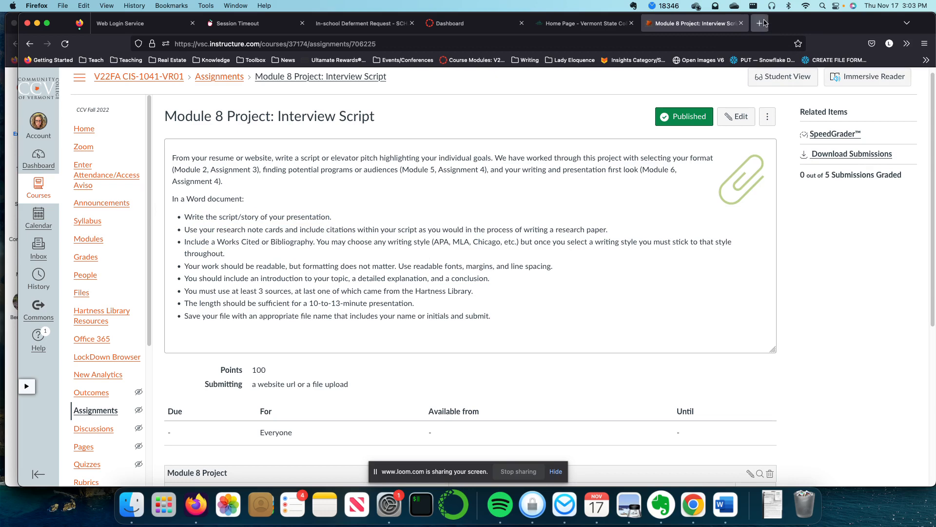
mouse_move(760, 24)
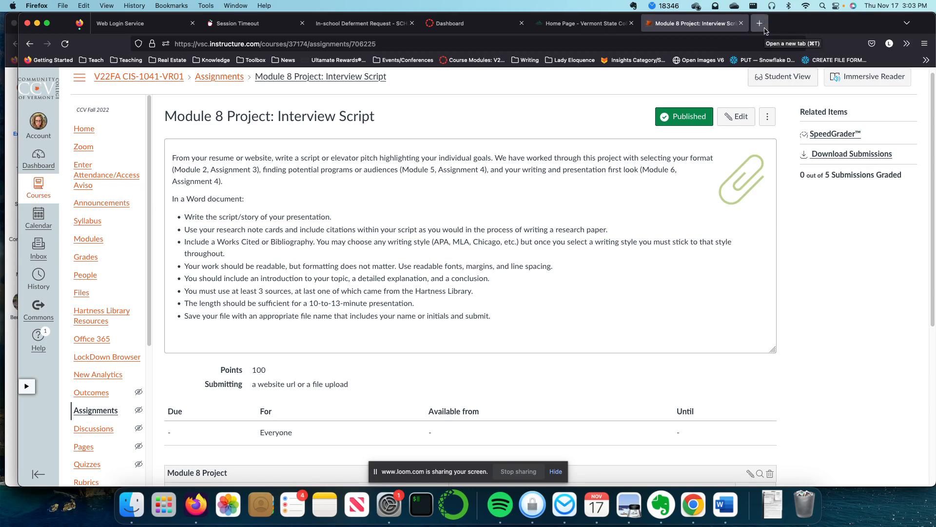
In a new tab, search Google for 'mfa programs creative writing' and scan the results
left_click(760, 23)
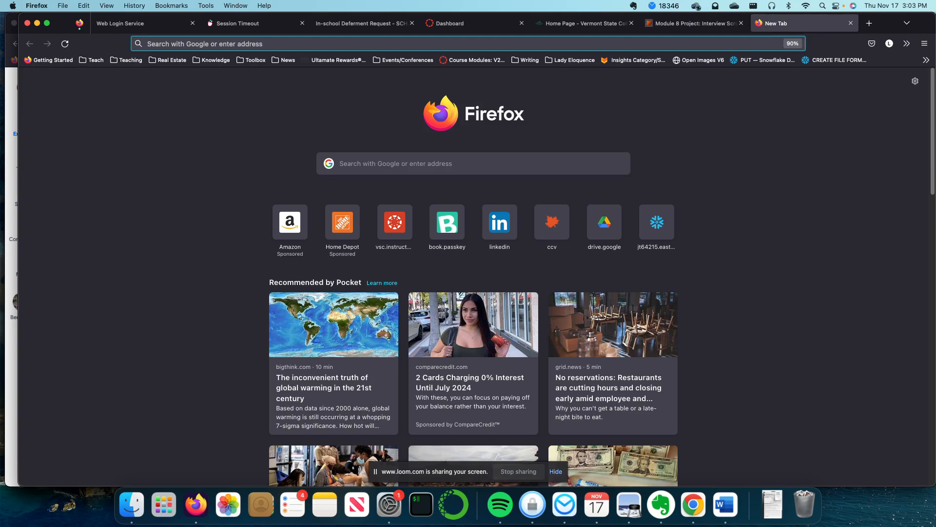
type("mfa")
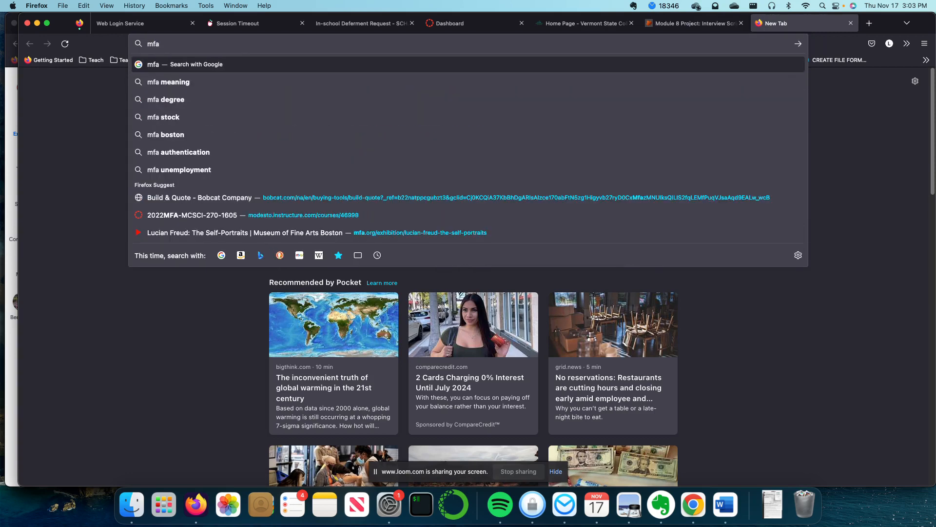
type("\" \"")
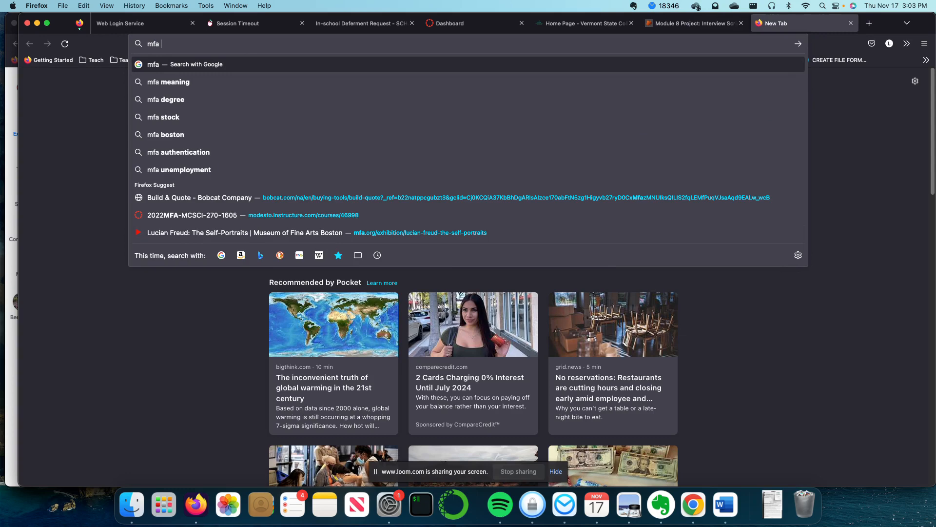
type("programs+creative+writing")
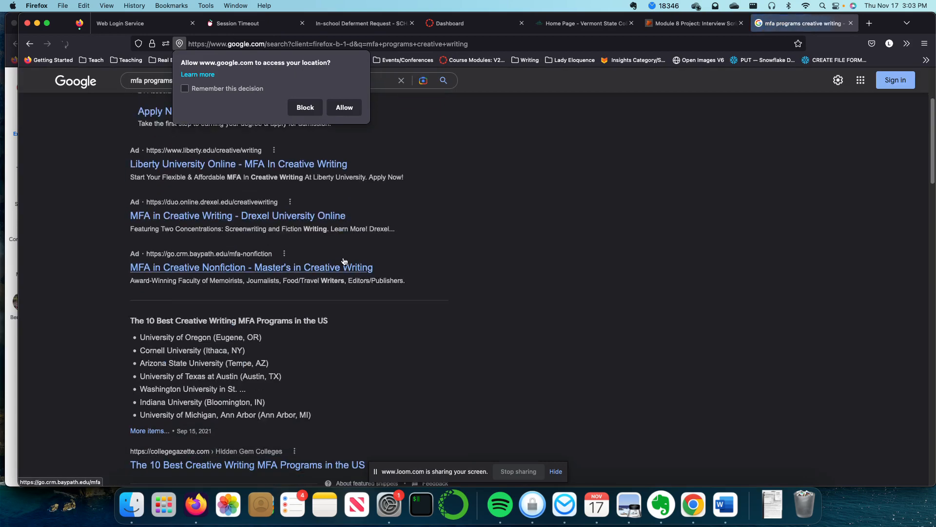
scroll("down", 3)
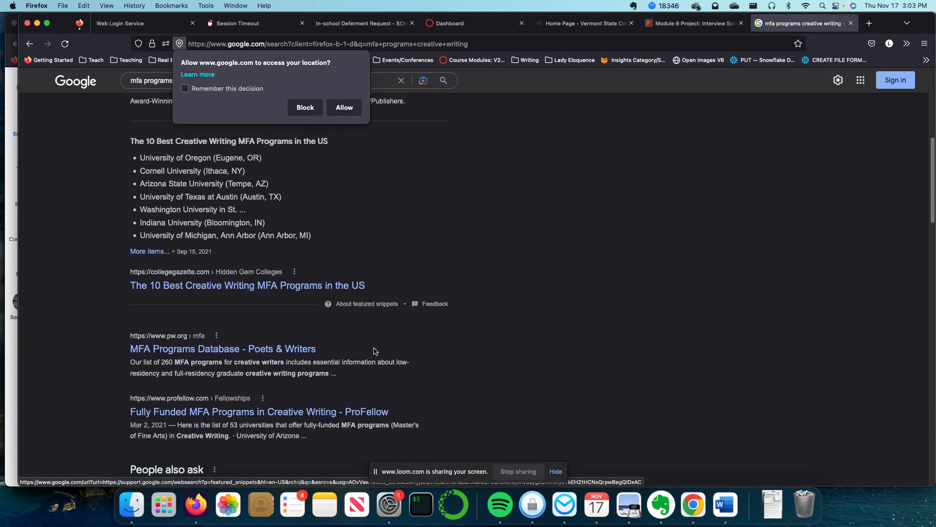
scroll("down", 3)
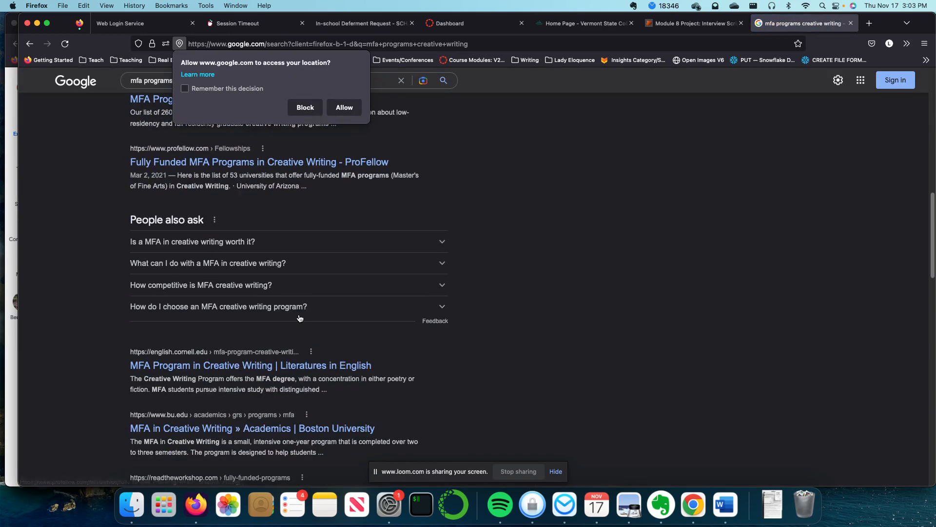
scroll("down", 3)
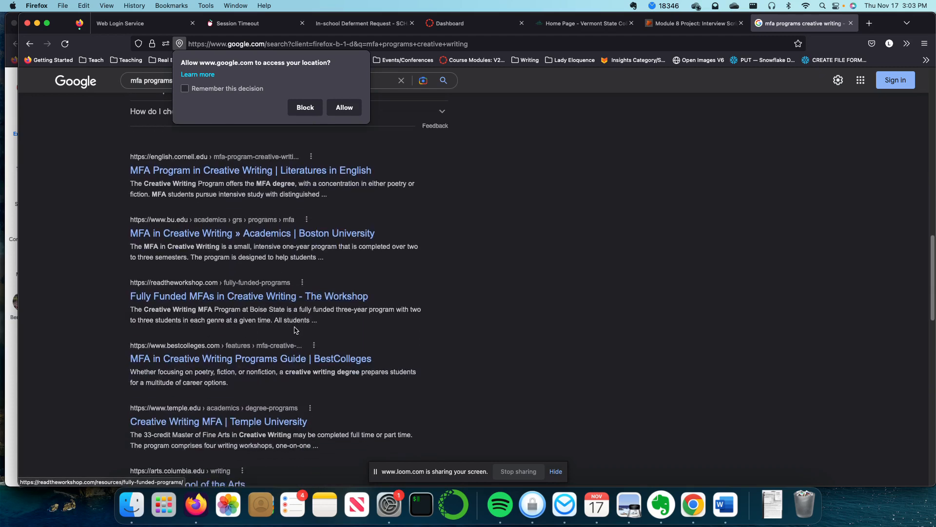
scroll("down", 3)
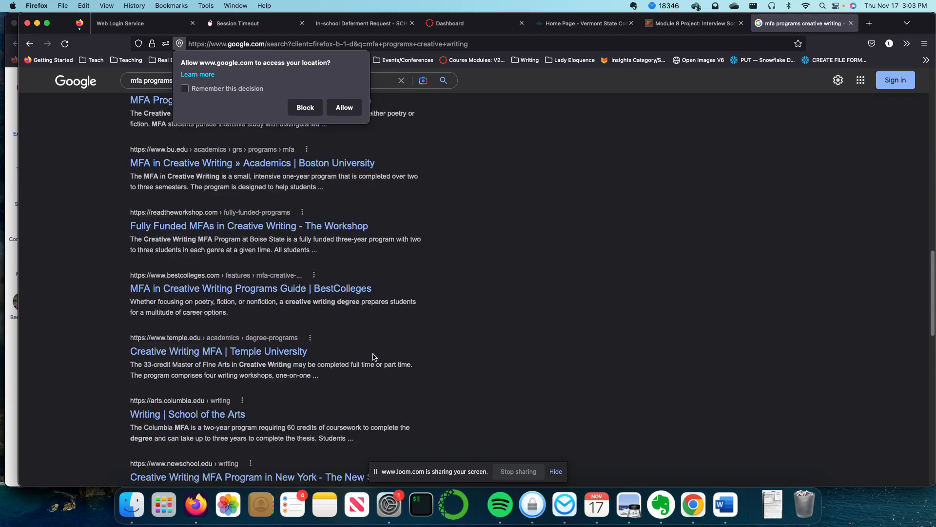
scroll("down", 3)
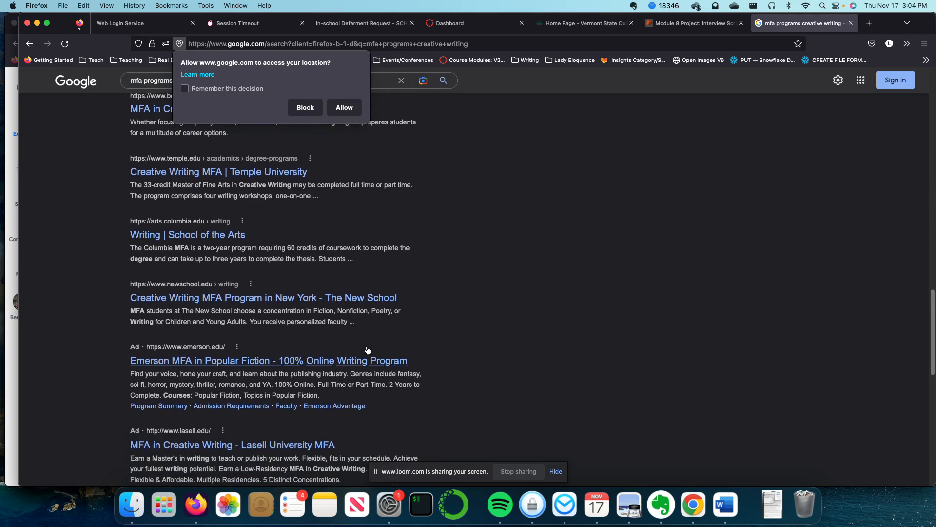
scroll("down", 3)
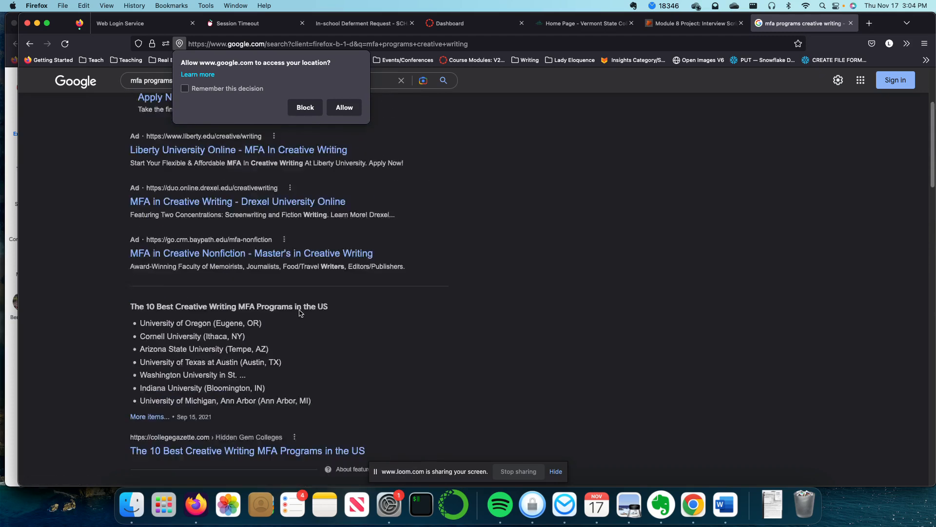
Refine the query with 'bennington college' and choose the MFA in Writing | Bennington College result
left_click(151, 80)
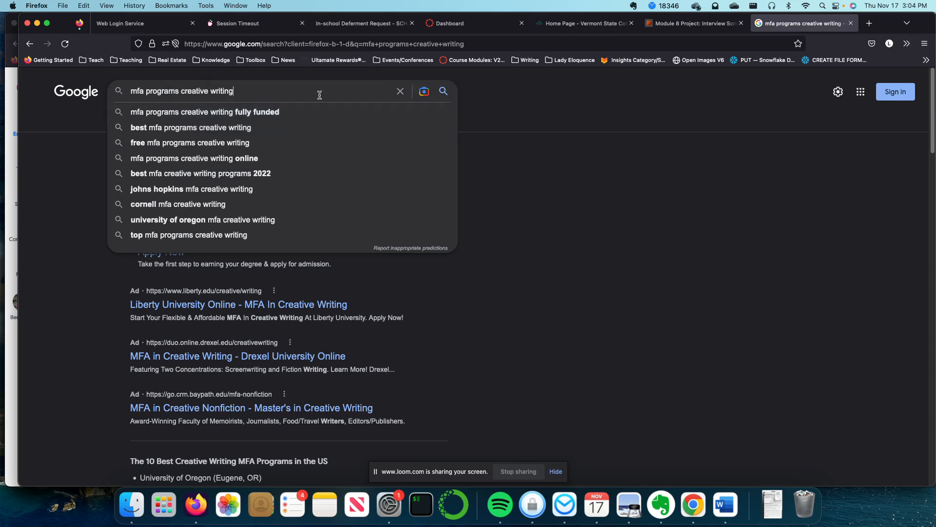
type("bennington")
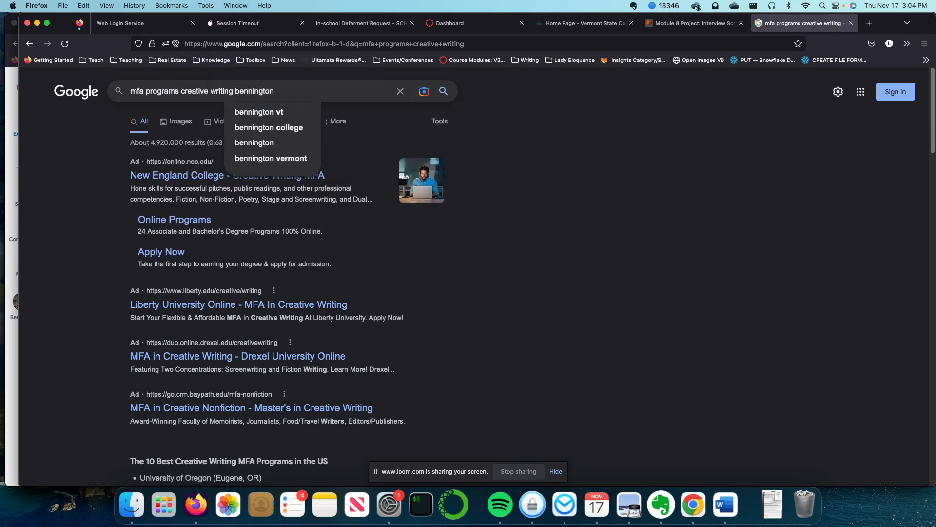
left_click(269, 126)
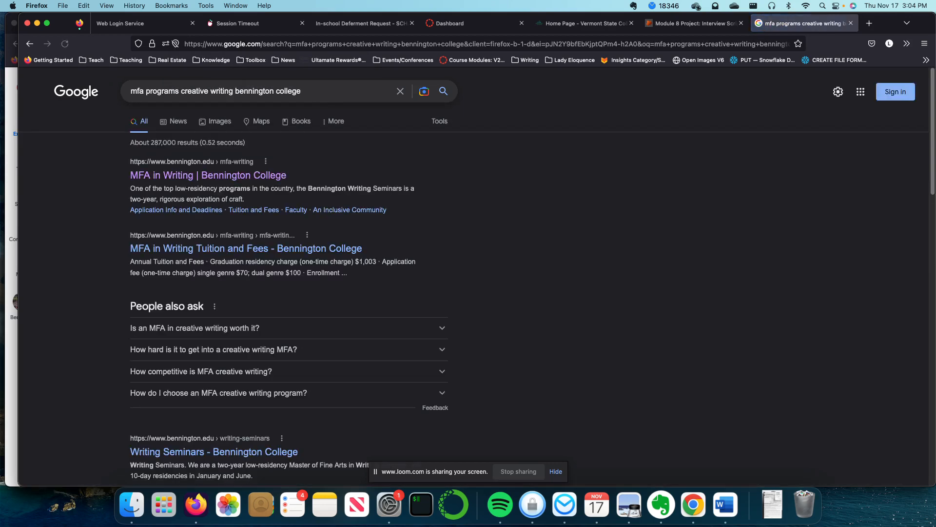
left_click(232, 175)
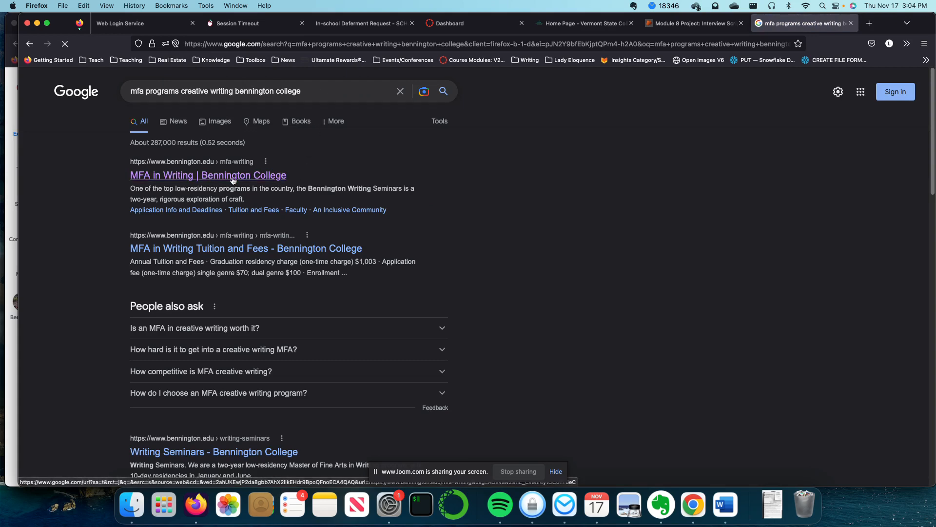
Navigate bennington.edu's menu to the Admissions and financial aid page
left_click(207, 176)
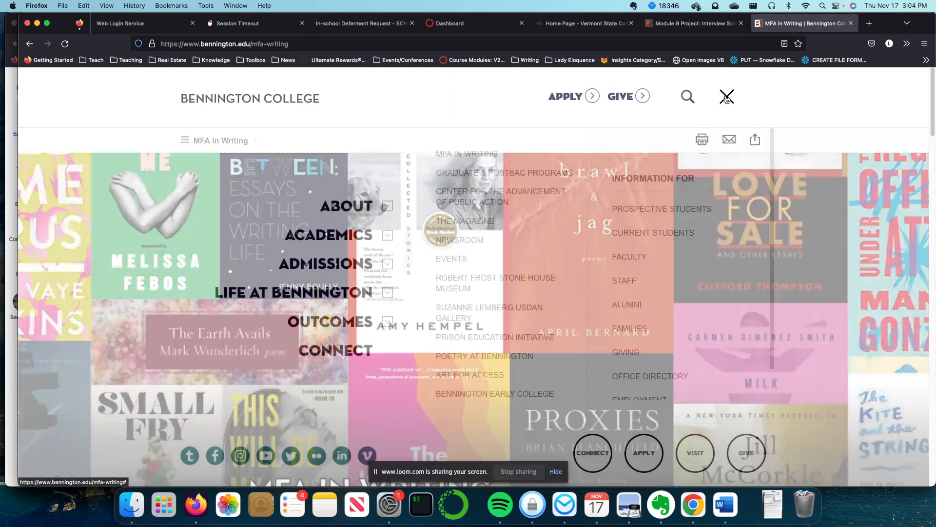
left_click(326, 263)
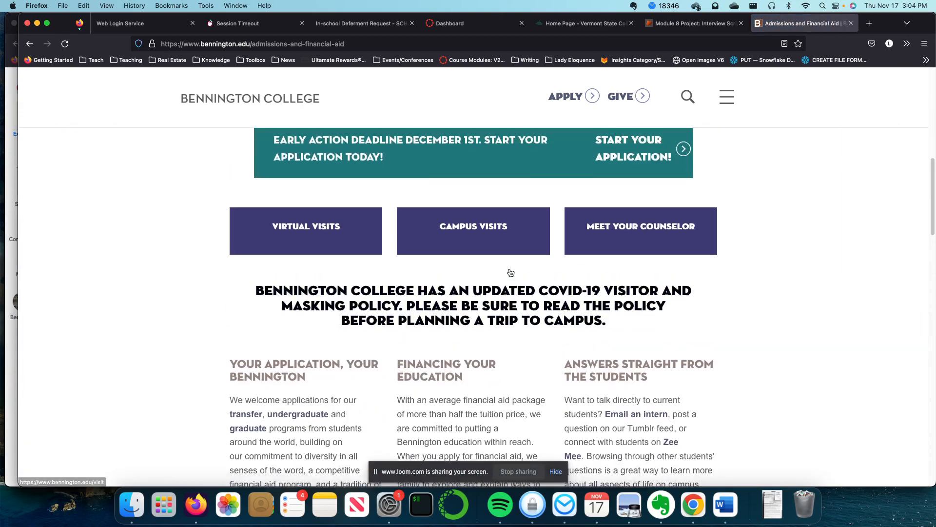
scroll("down", 3)
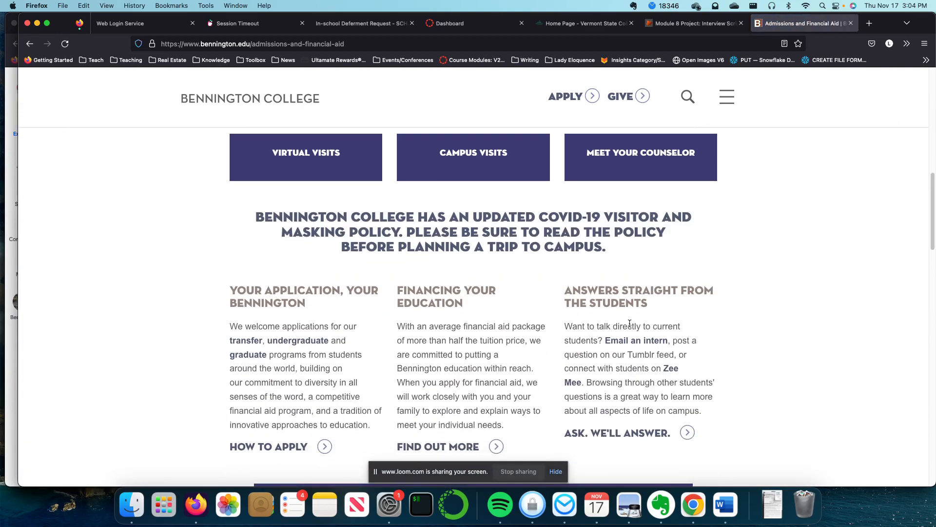
scroll("down", 3)
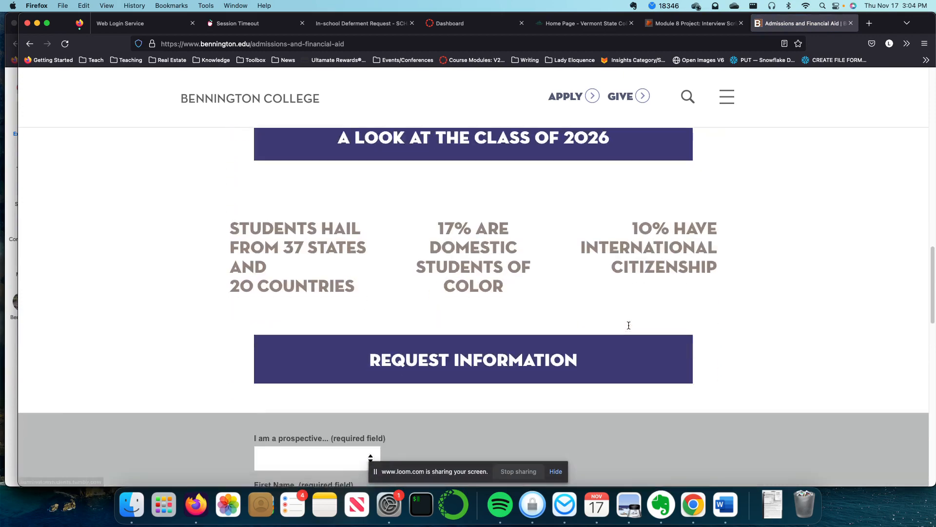
Go to Academics > Areas of Study & Curriculum and scroll the disciplines list
left_click(726, 96)
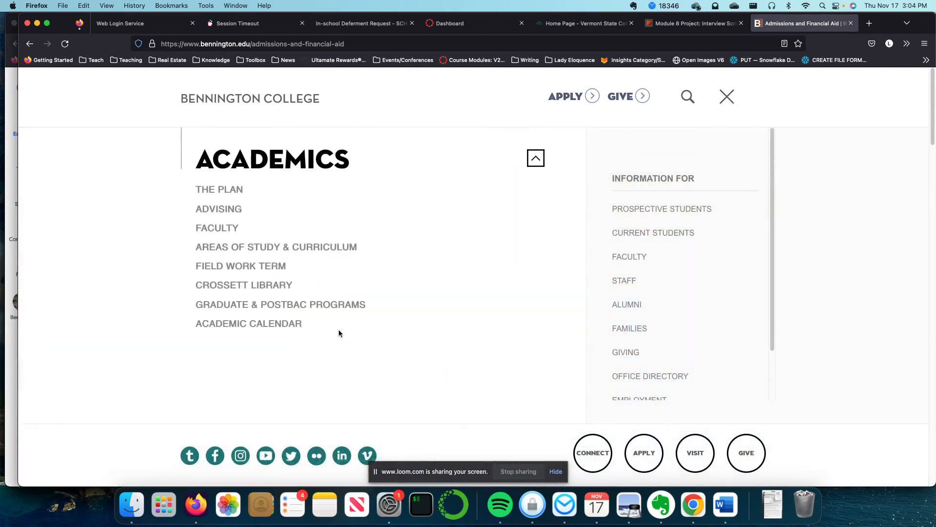
mouse_move(227, 248)
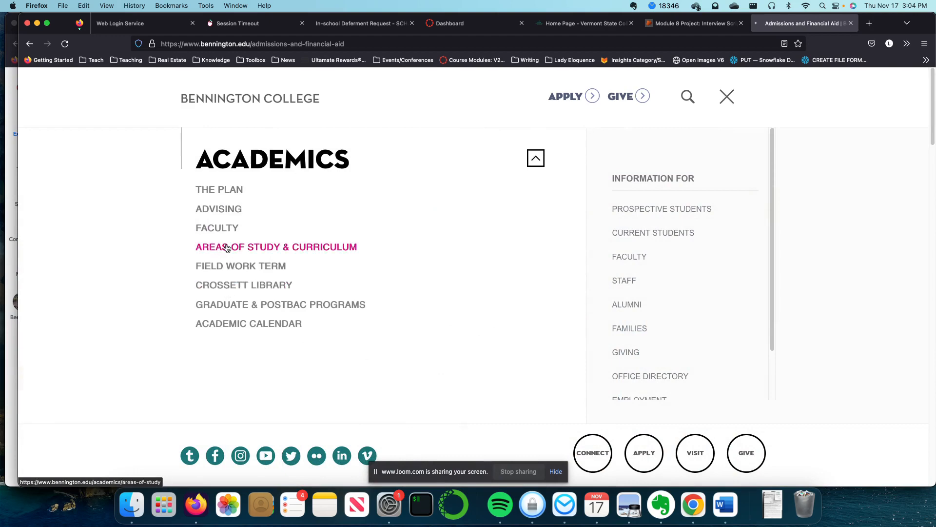
left_click(275, 246)
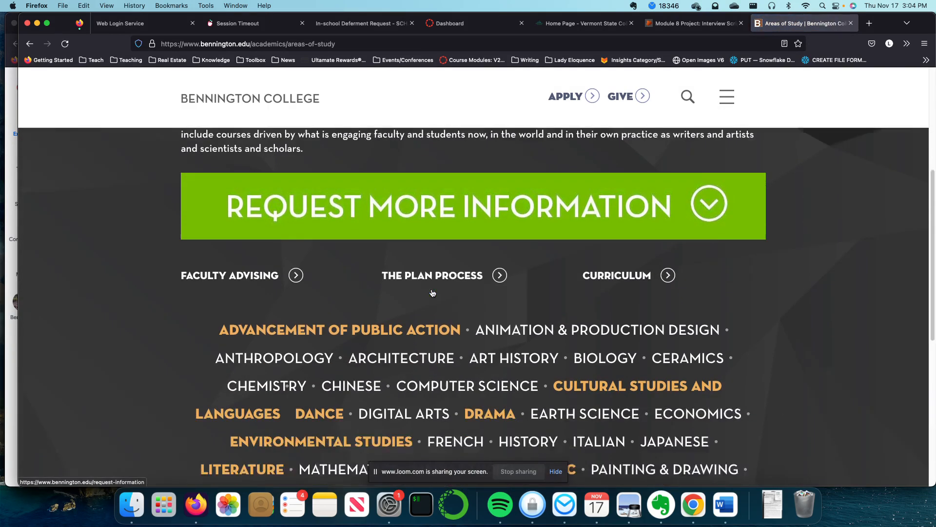
scroll("down", 3)
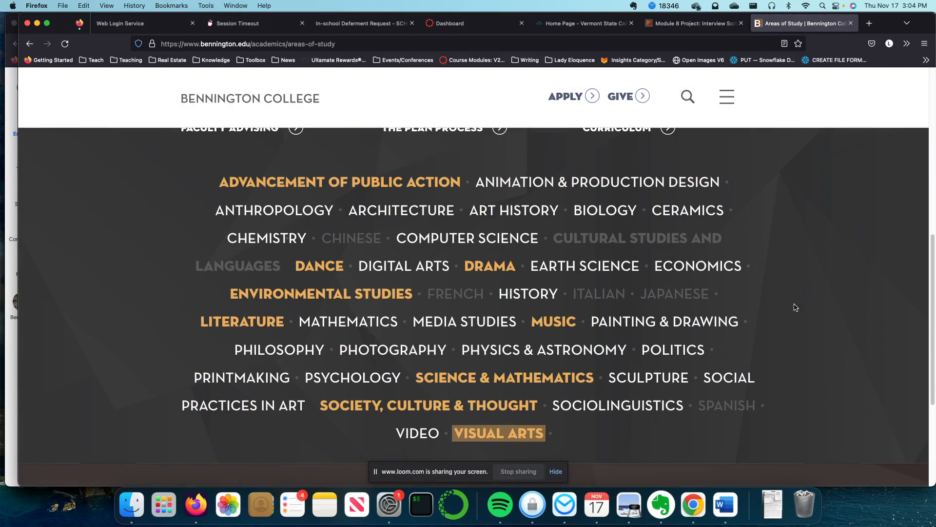
mouse_move(488, 213)
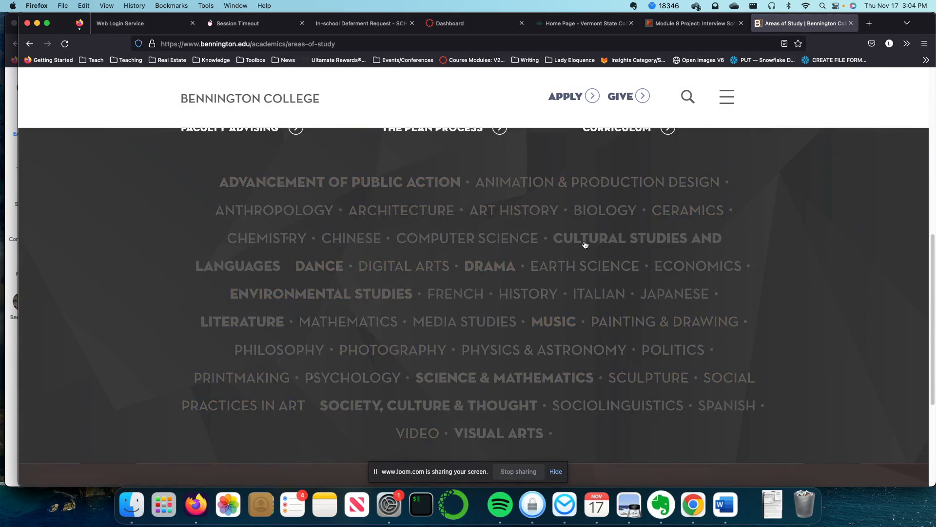
scroll("down", 3)
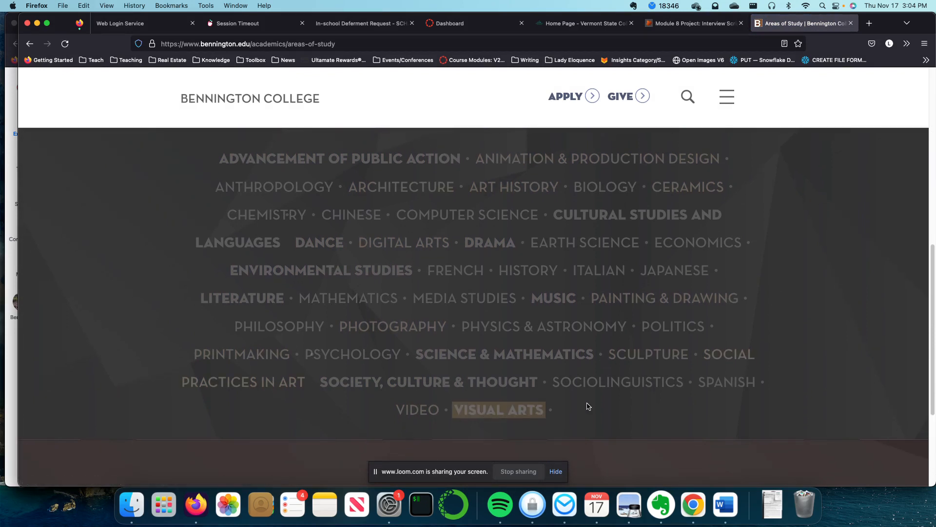
mouse_move(705, 244)
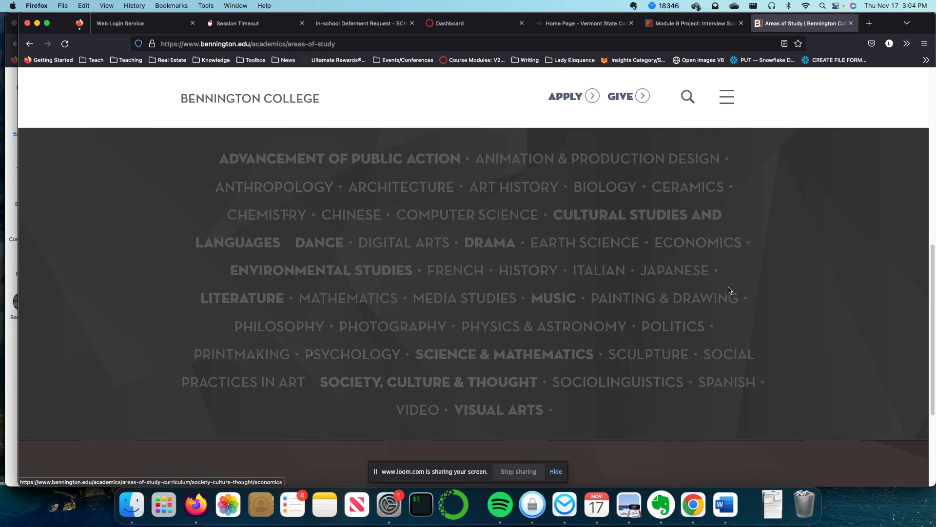
mouse_move(390, 311)
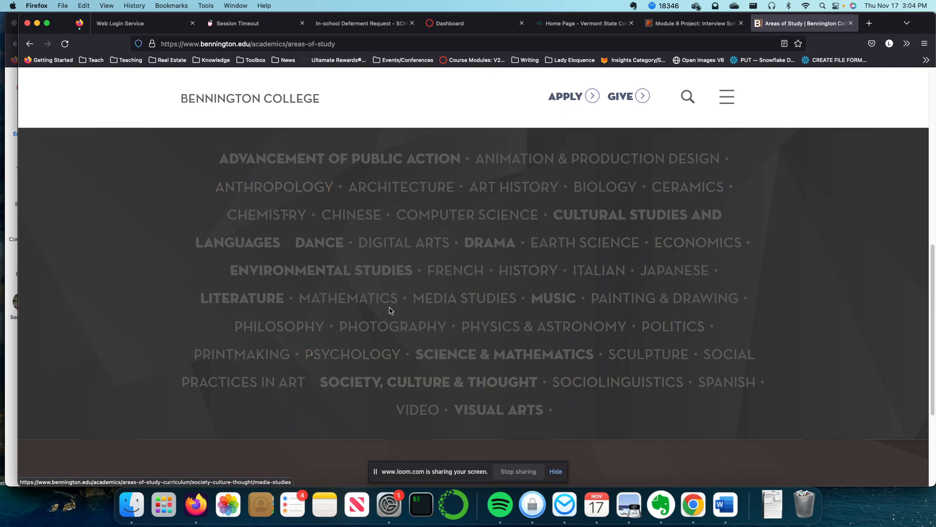
Browse down the Bennington Literature major page to its news links
left_click(242, 299)
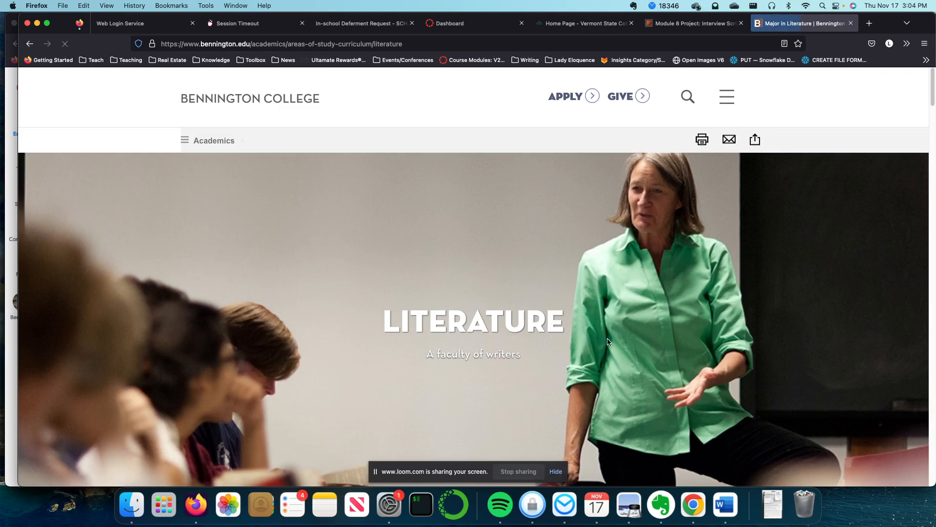
scroll("down", 3)
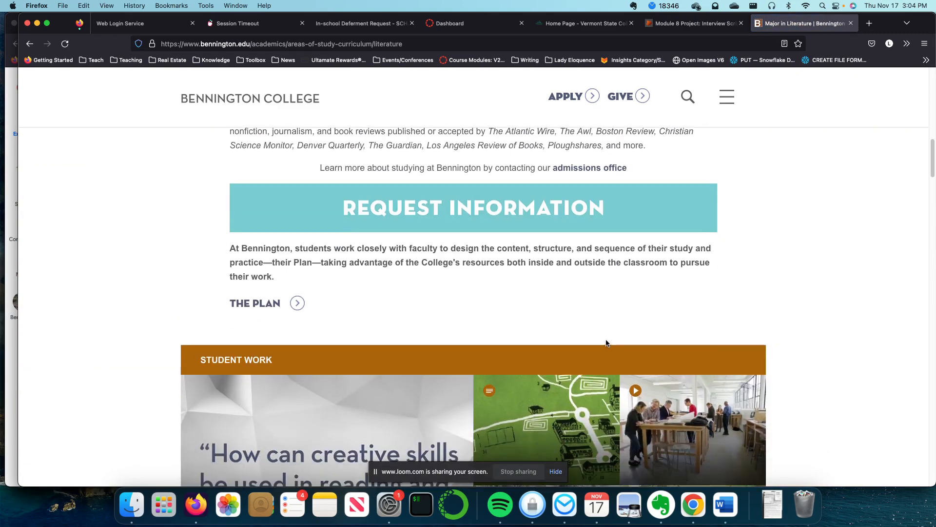
scroll("down", 3)
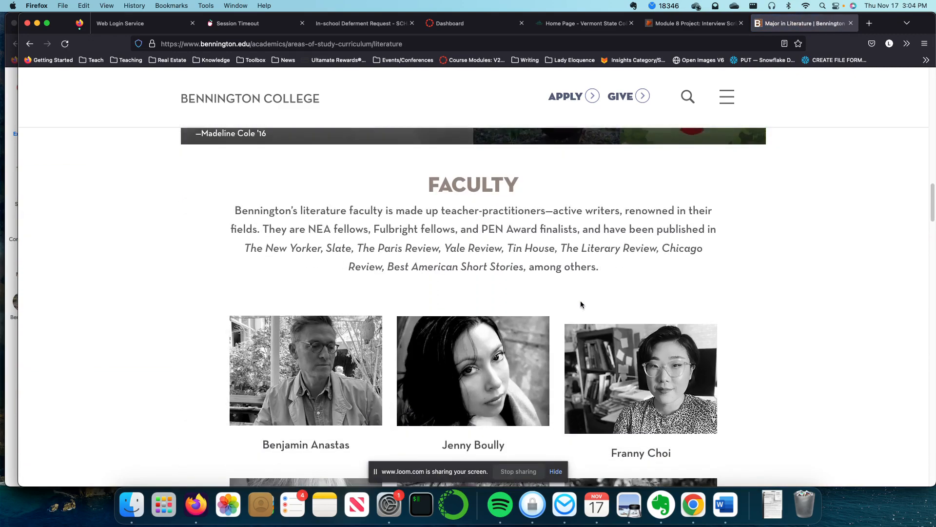
scroll("down", 3)
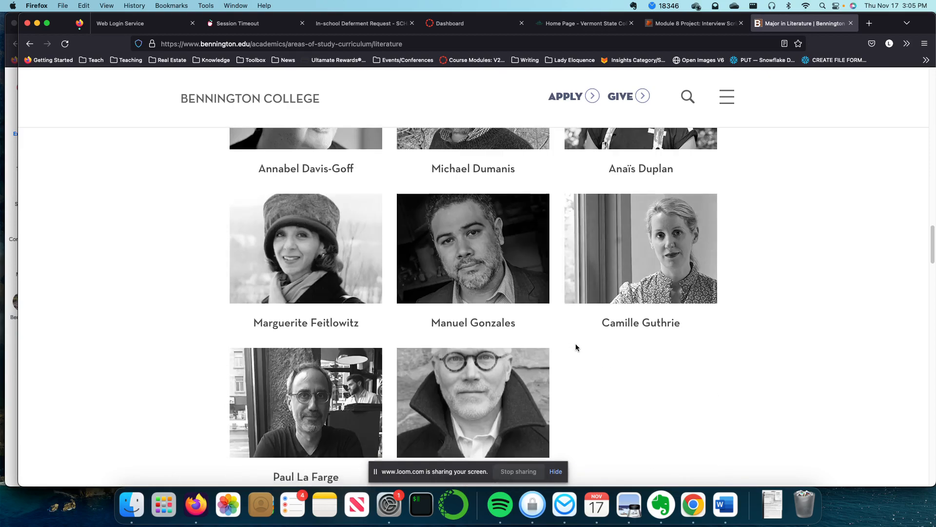
scroll("down", 3)
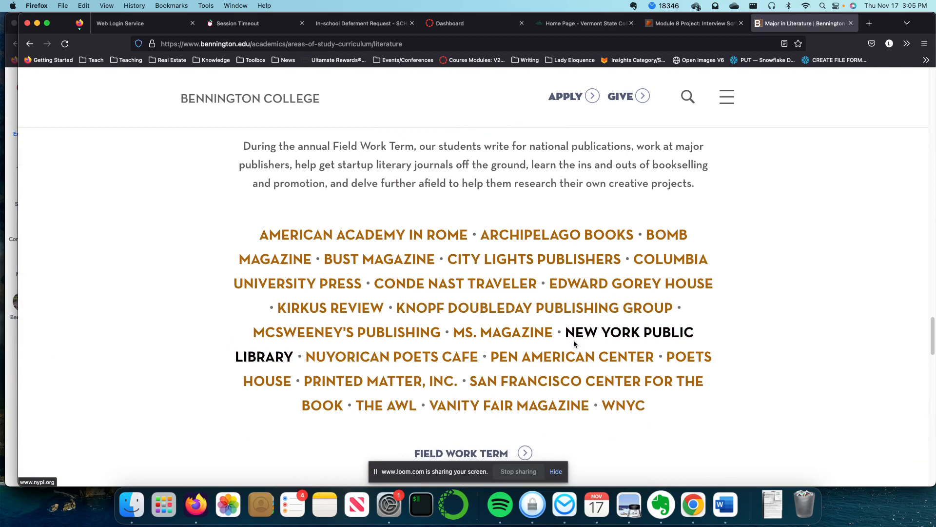
scroll("down", 3)
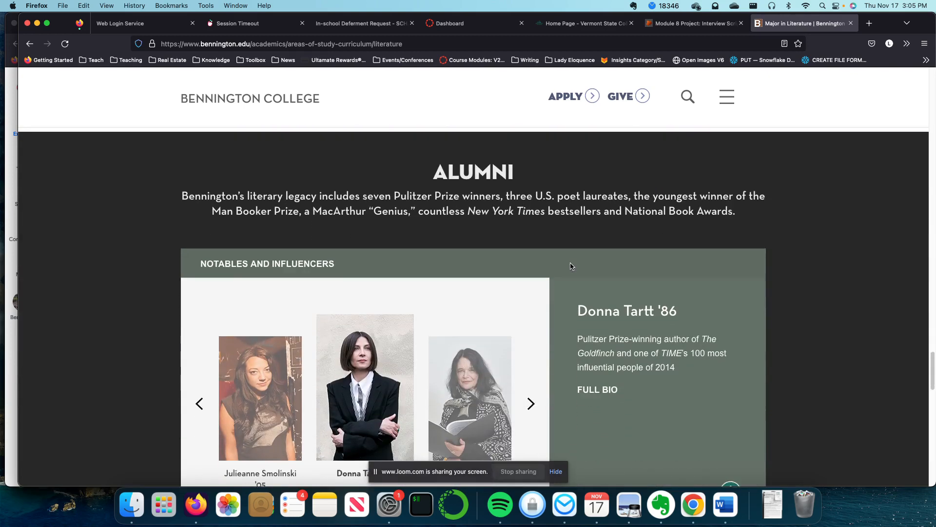
scroll("down", 3)
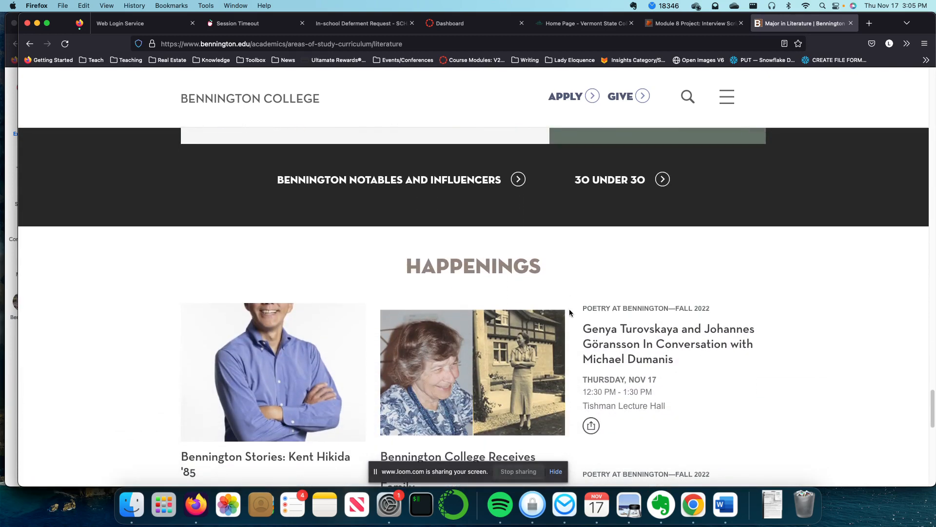
scroll("down", 3)
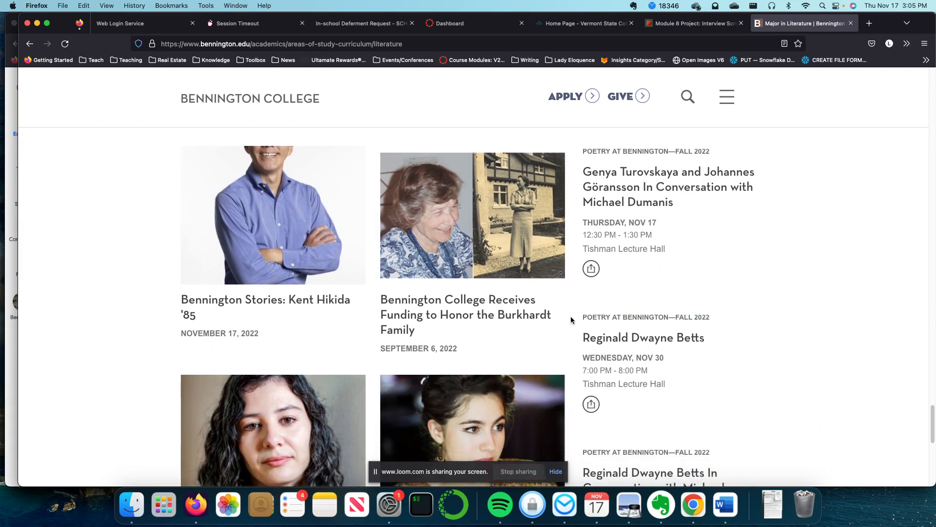
Read the Burkhardt Family funding article down to the Anne Schlabach Burkhardt scholarship section
left_click(459, 314)
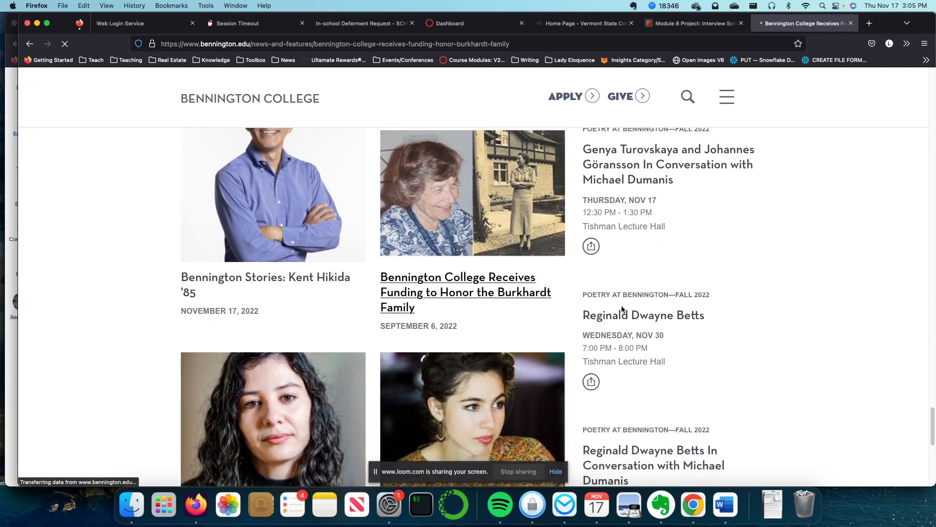
left_click(458, 292)
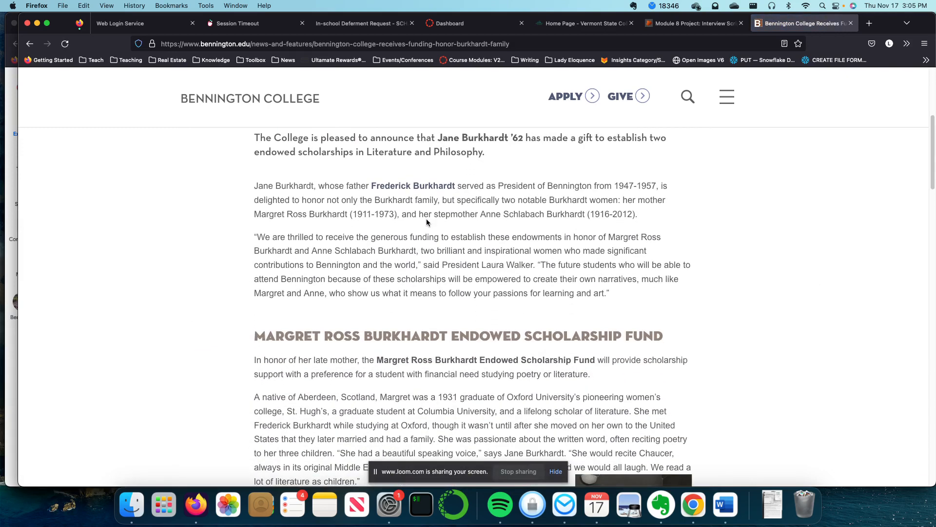
scroll("down", 3)
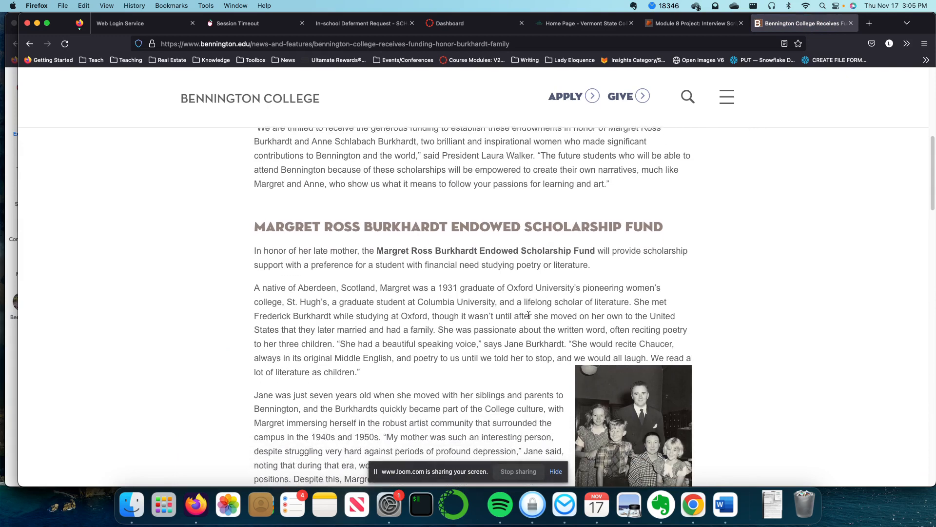
scroll("down", 3)
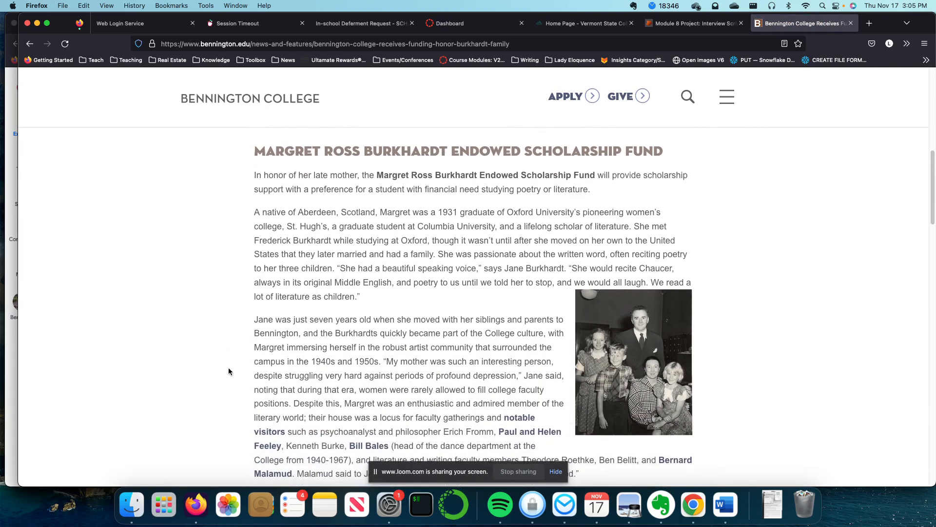
scroll("down", 3)
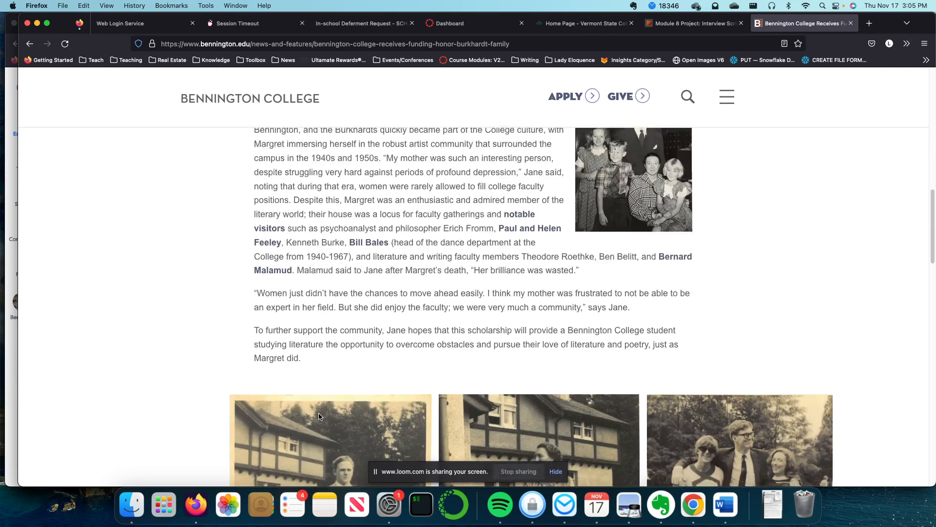
scroll("down", 3)
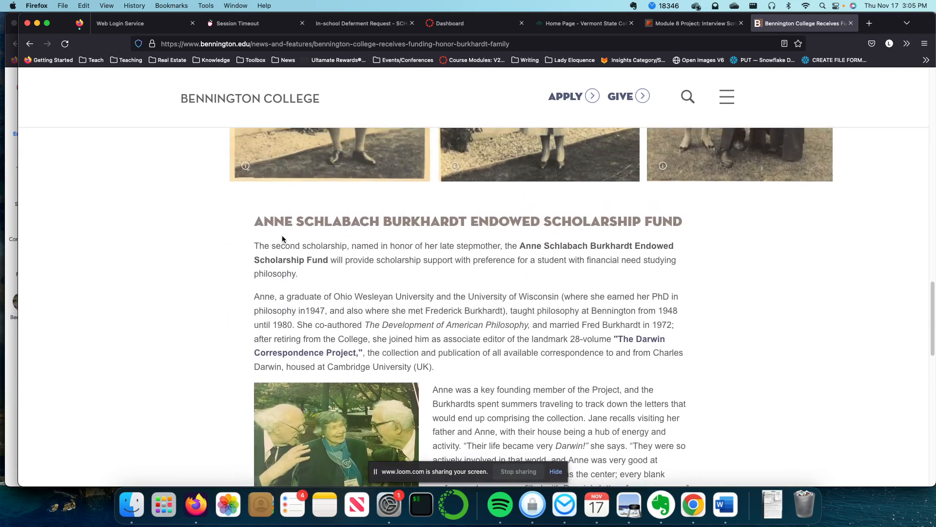
mouse_move(606, 193)
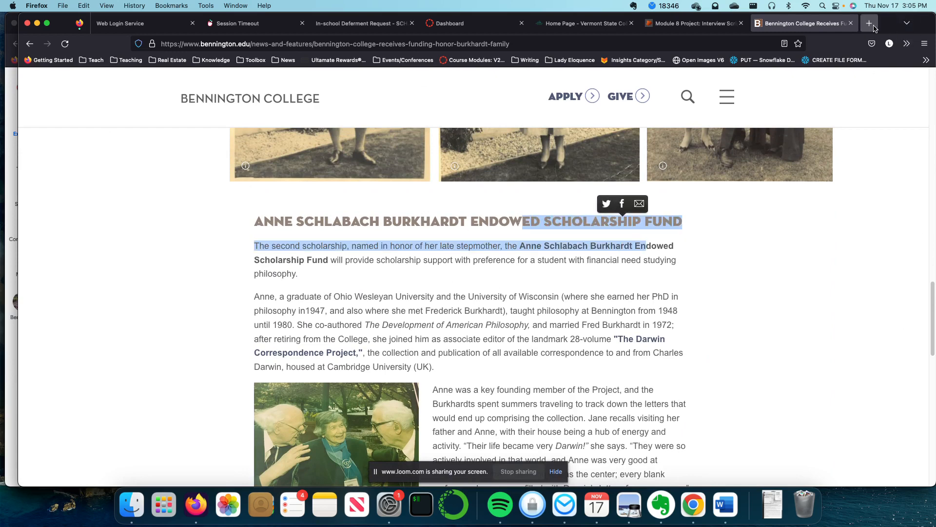
In a new tab, search 'castleton uni' and reach Castleton University's Undergraduate Programs page via Academics
left_click(869, 24)
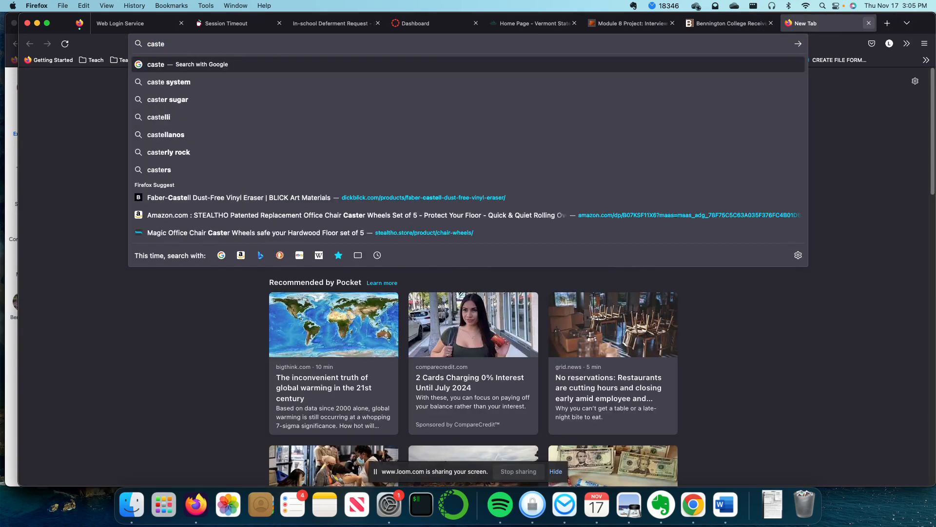
type("castleton uni")
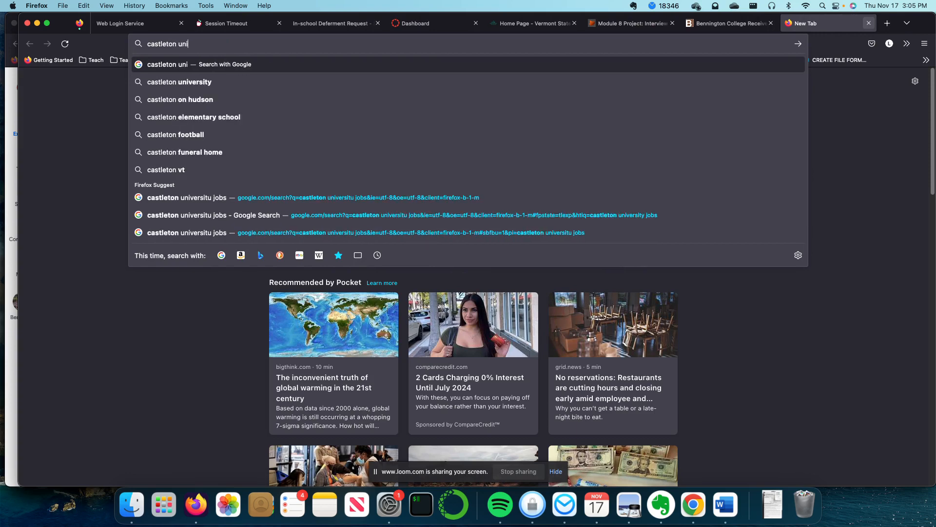
left_click(179, 82)
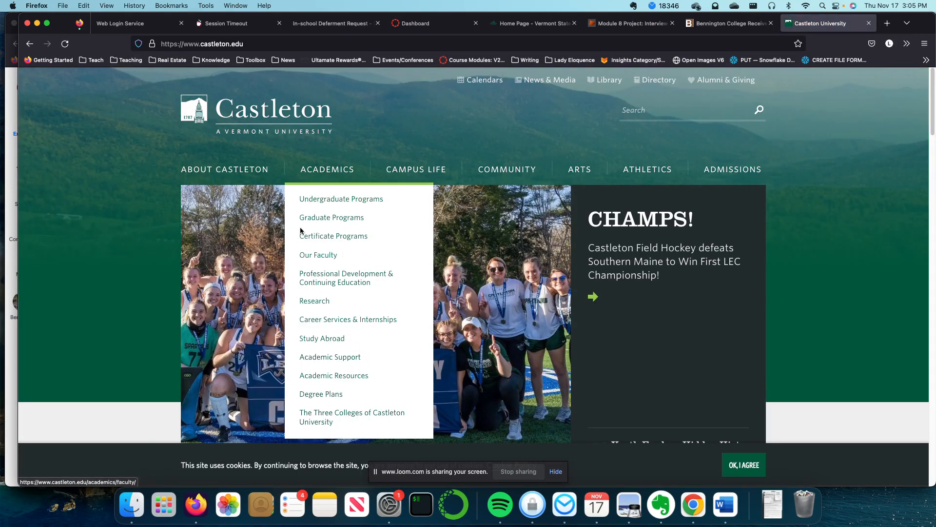
mouse_move(324, 220)
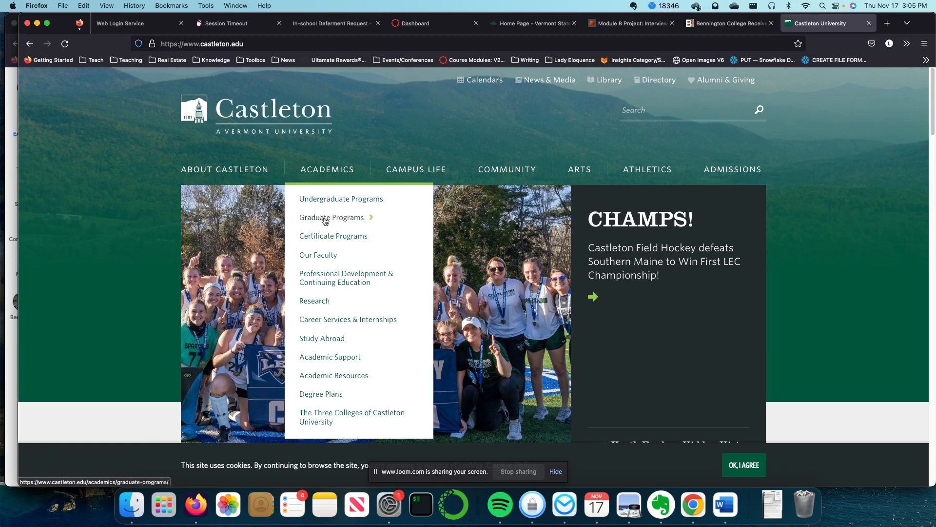
left_click(341, 199)
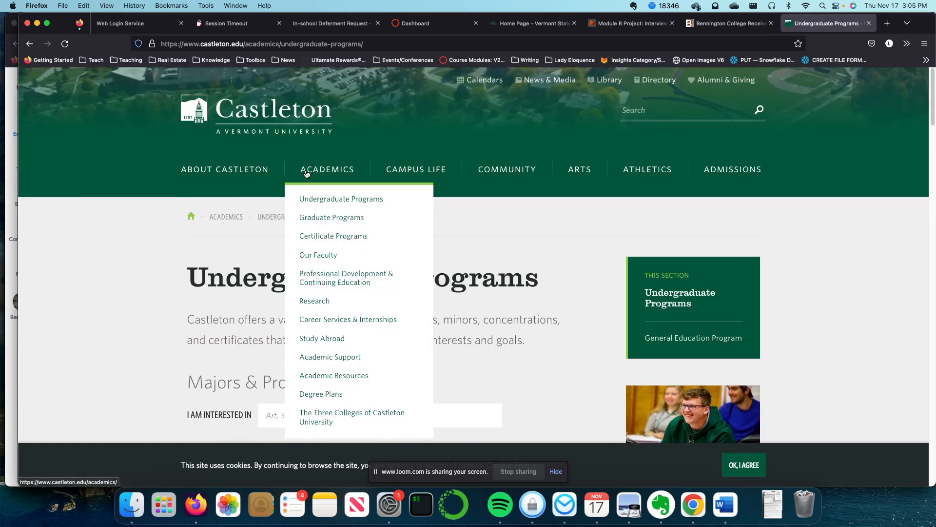
mouse_move(327, 221)
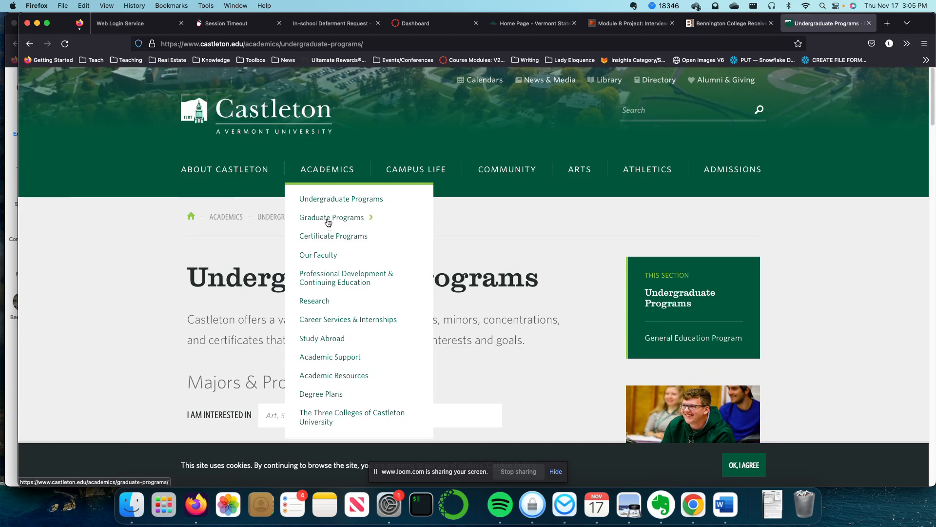
mouse_move(425, 182)
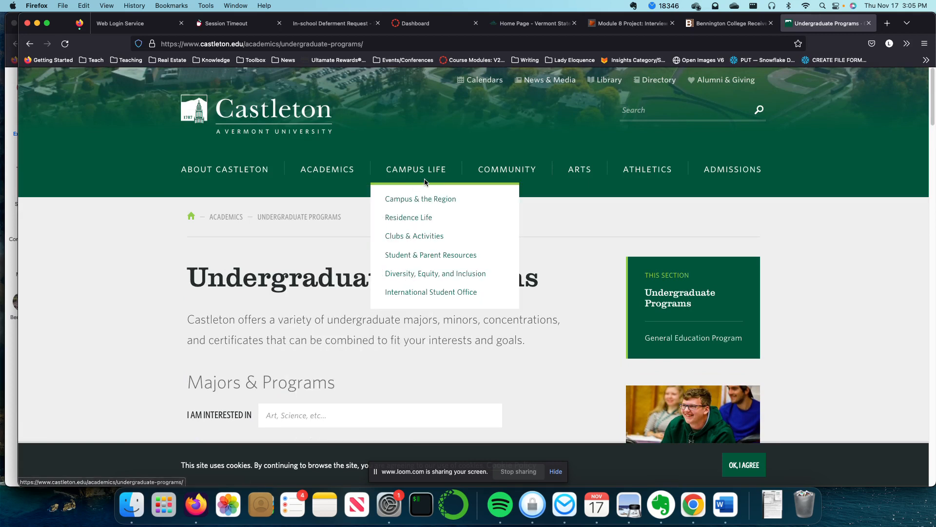
mouse_move(733, 169)
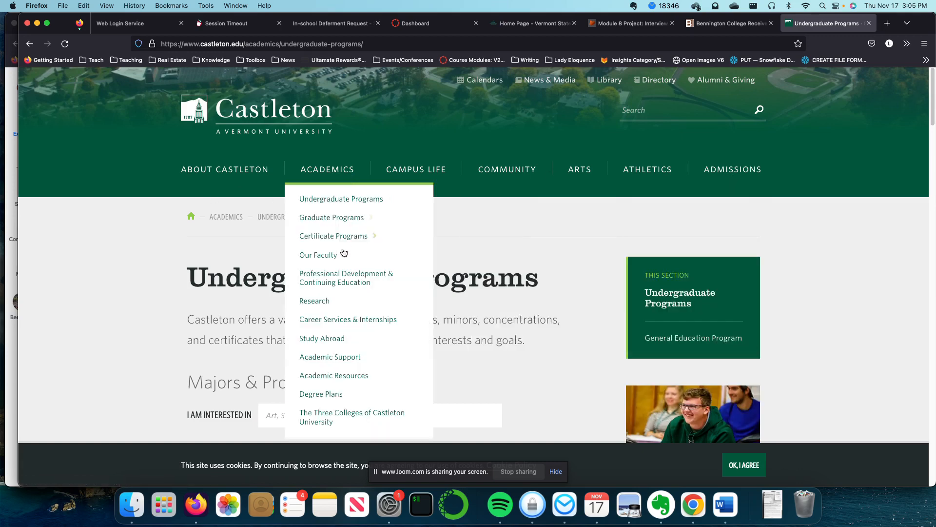
mouse_move(338, 221)
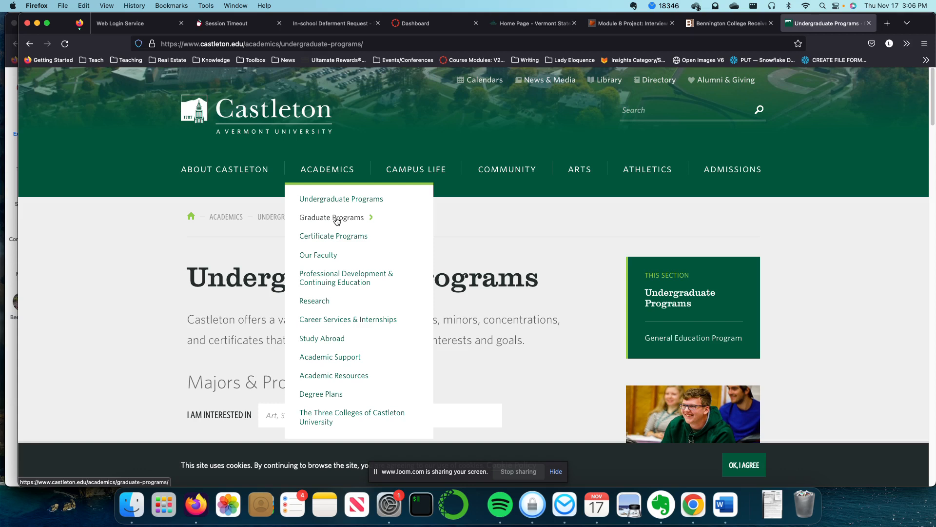
mouse_move(336, 211)
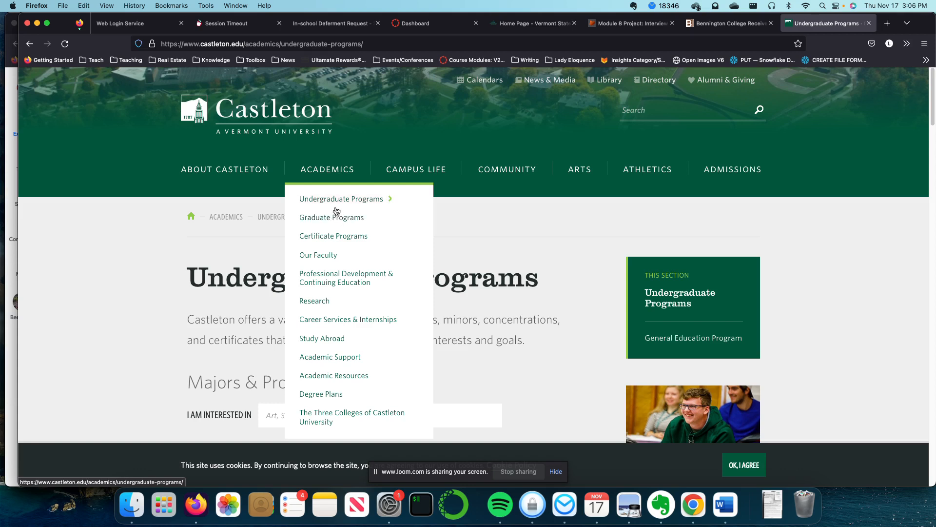
mouse_move(343, 200)
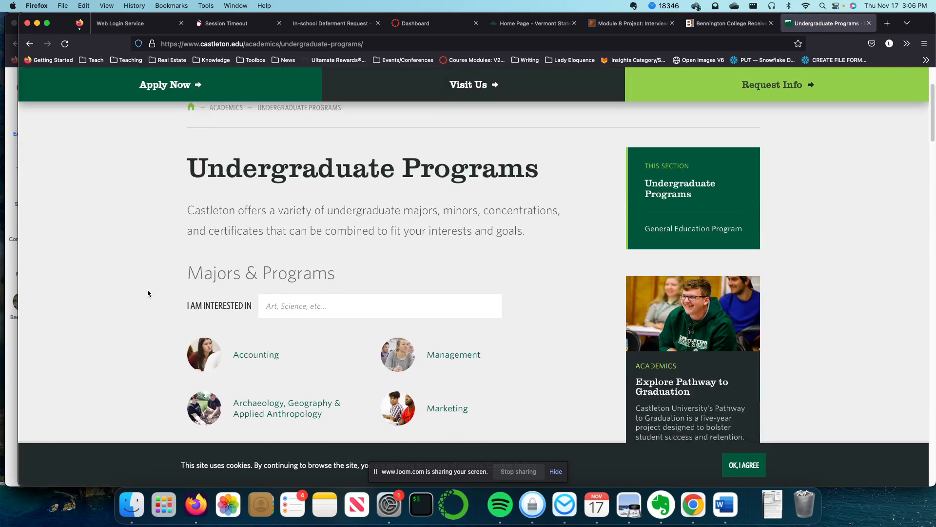
Read through Castleton's Criminal Justice program page
scroll("down", 3)
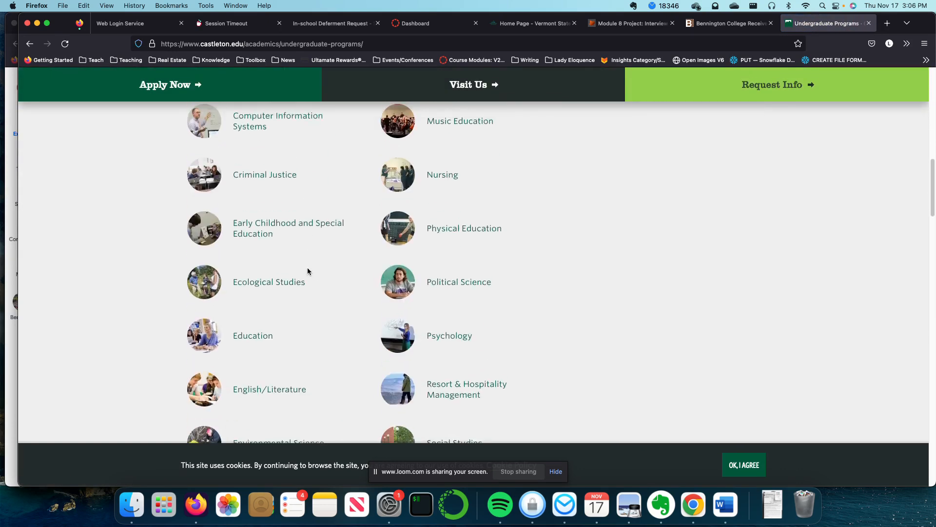
left_click(264, 174)
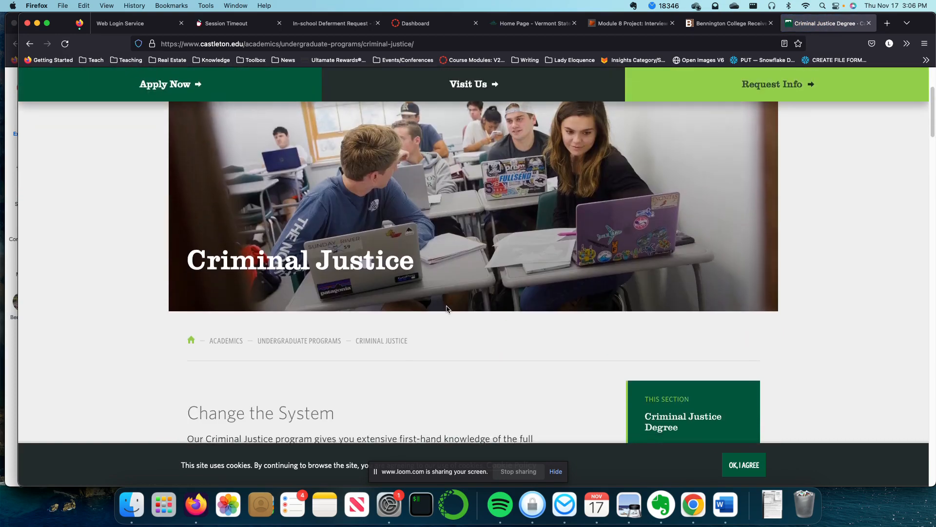
scroll("down", 3)
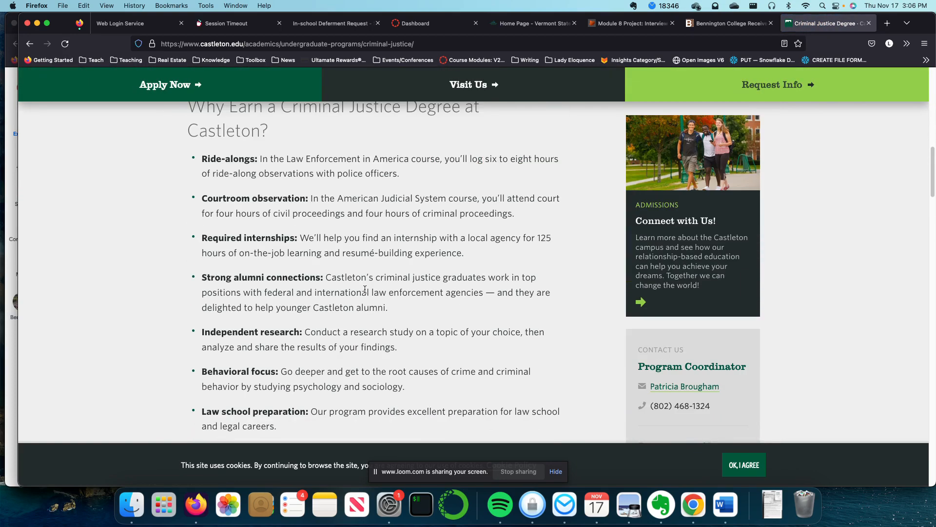
scroll("down", 3)
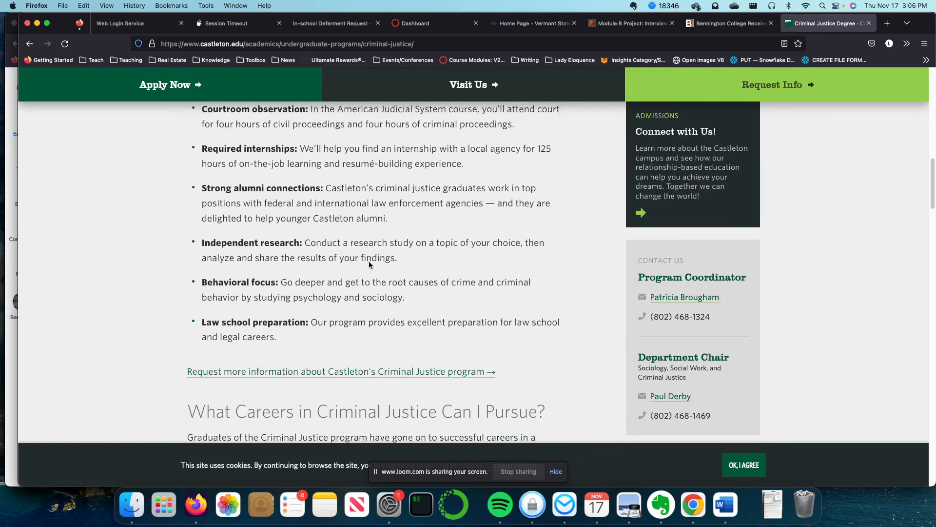
scroll("up", 3)
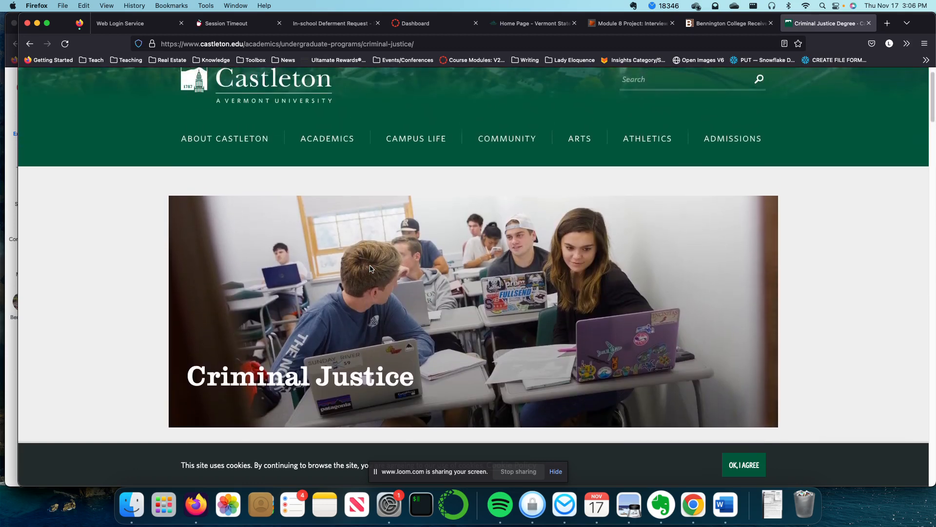
scroll("down", 3)
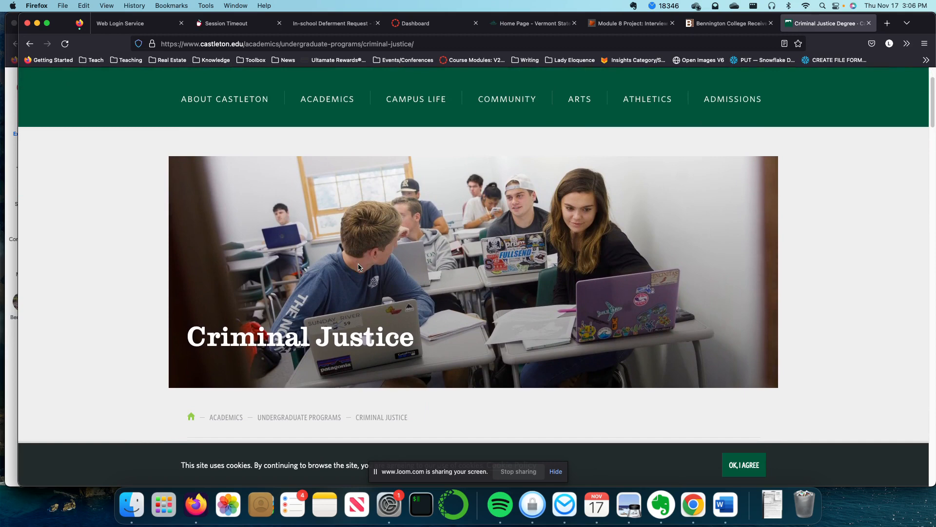
scroll("down", 3)
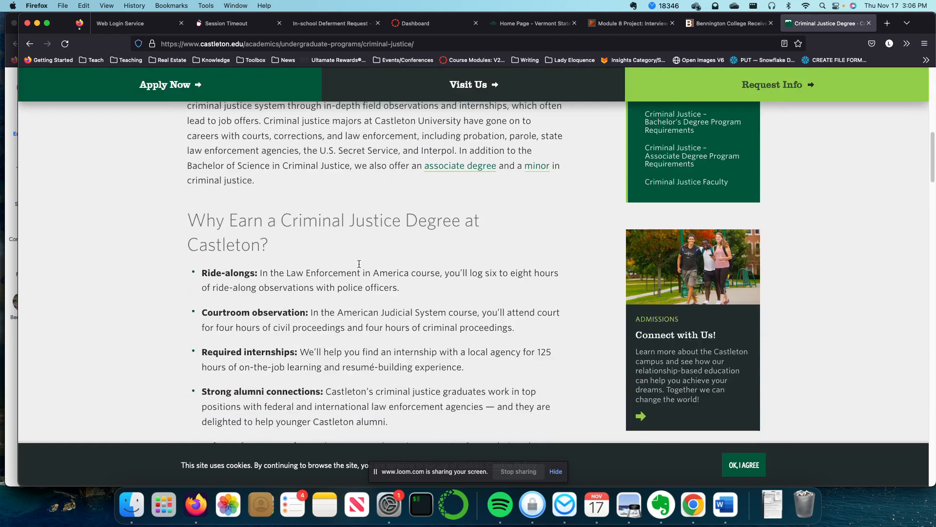
scroll("down", 3)
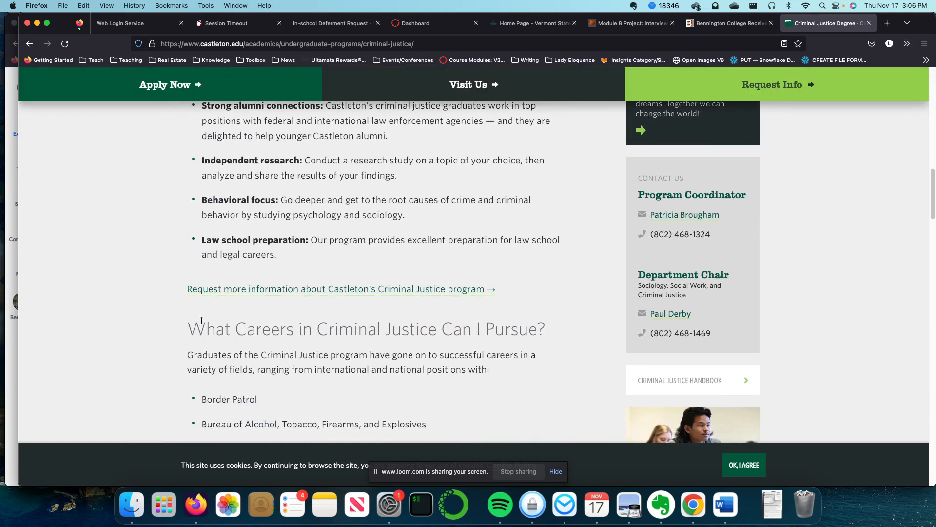
scroll("up", 3)
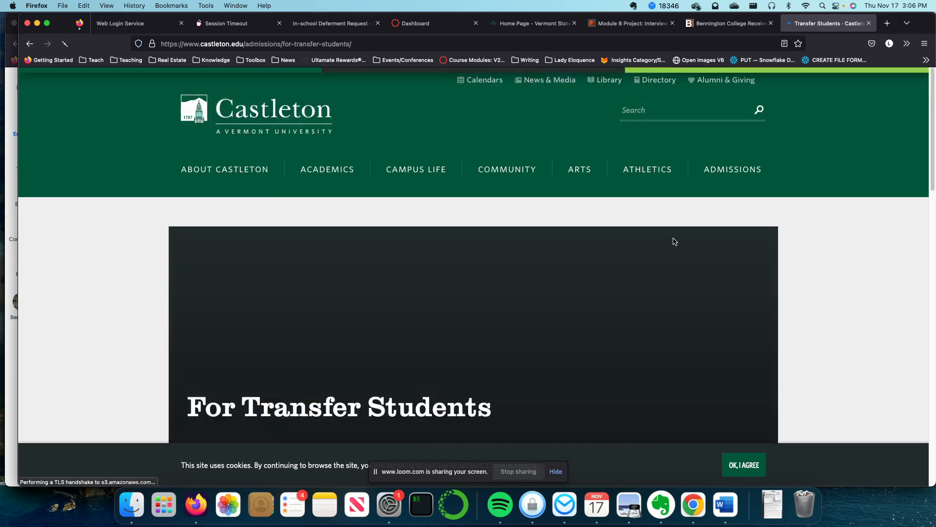
Reach the For Transfer Students page and bring up options for the Community College of Vermont Students link
scroll("down", 3)
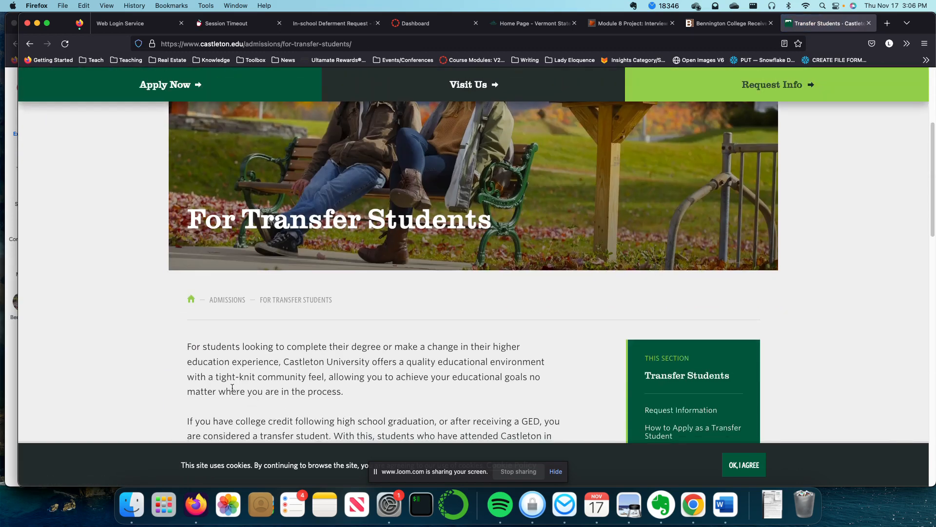
scroll("down", 3)
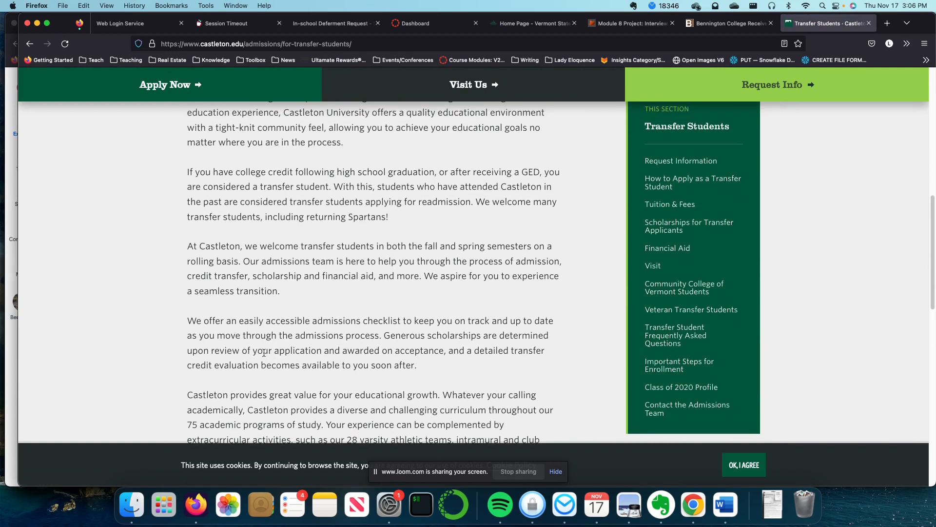
scroll("down", 3)
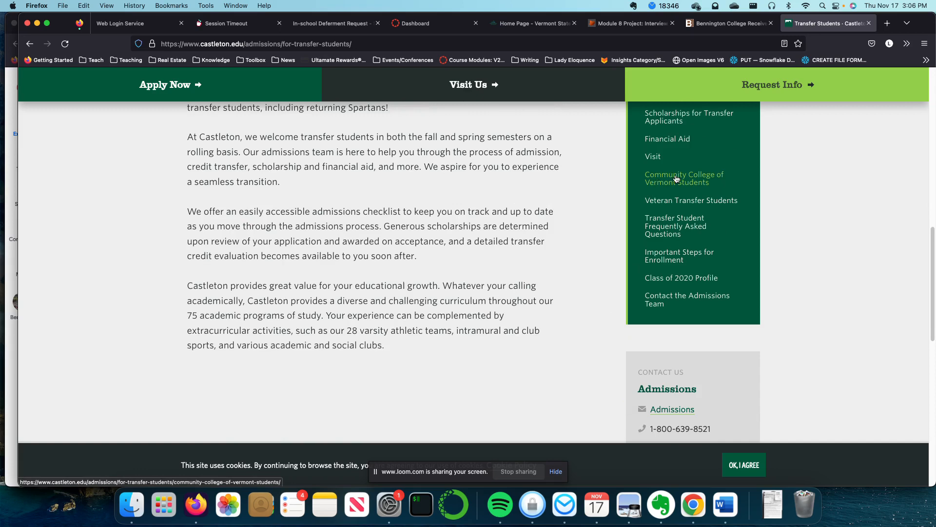
scroll("down", 3)
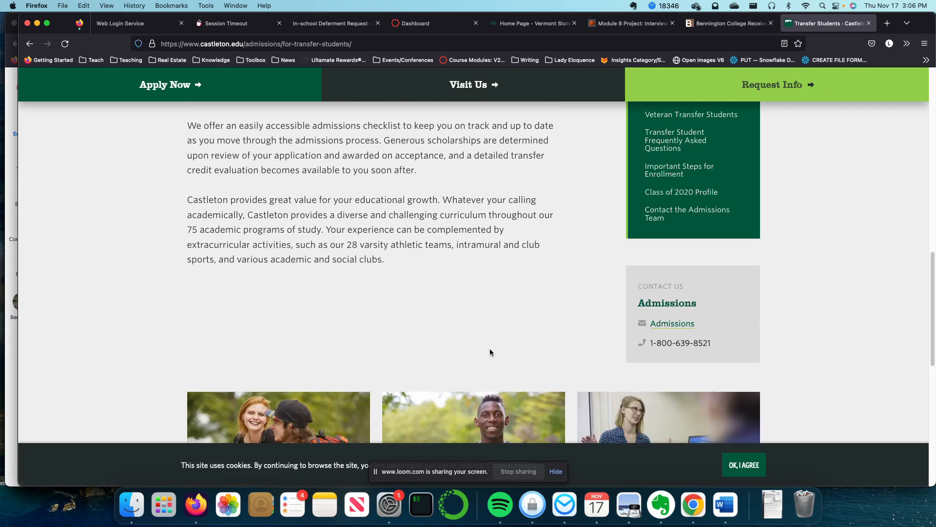
scroll("down", 3)
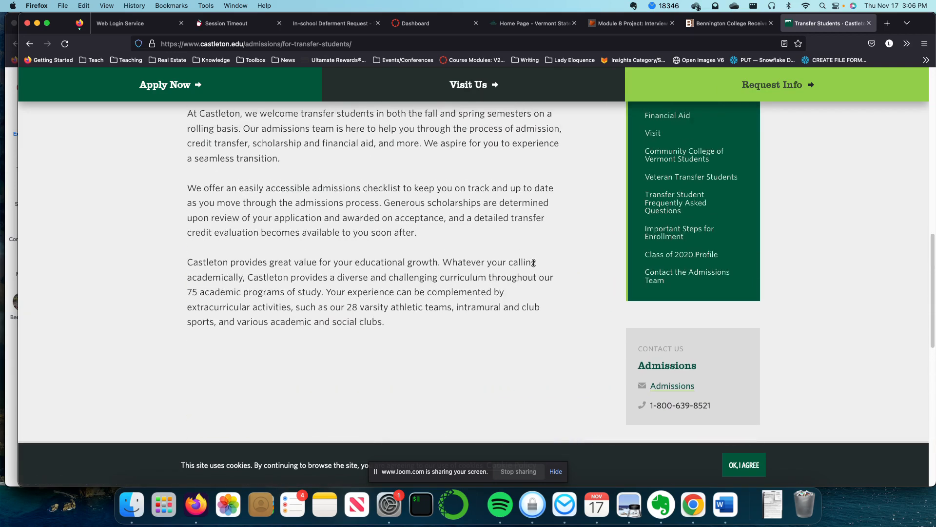
right_click(685, 154)
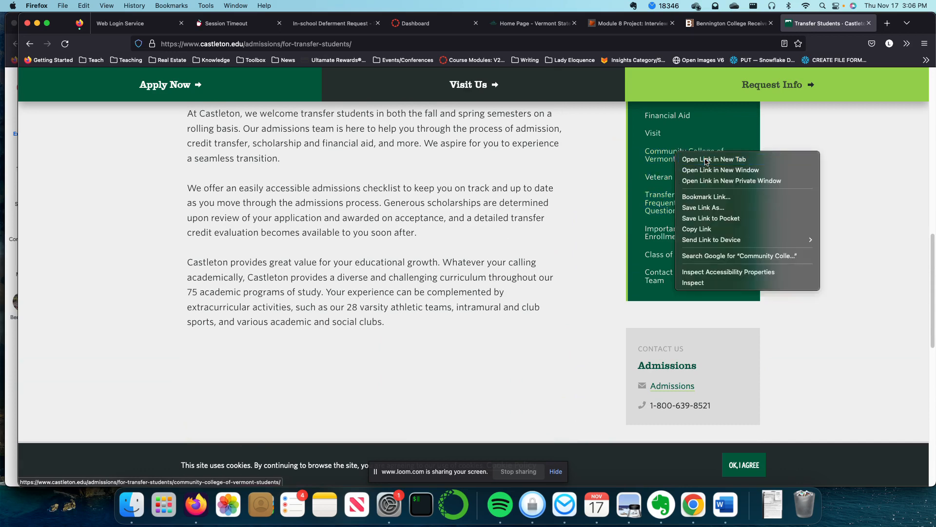
View the CCV Students page in a new tab and reach the VSCS Direct Admissions page from its link
left_click(714, 159)
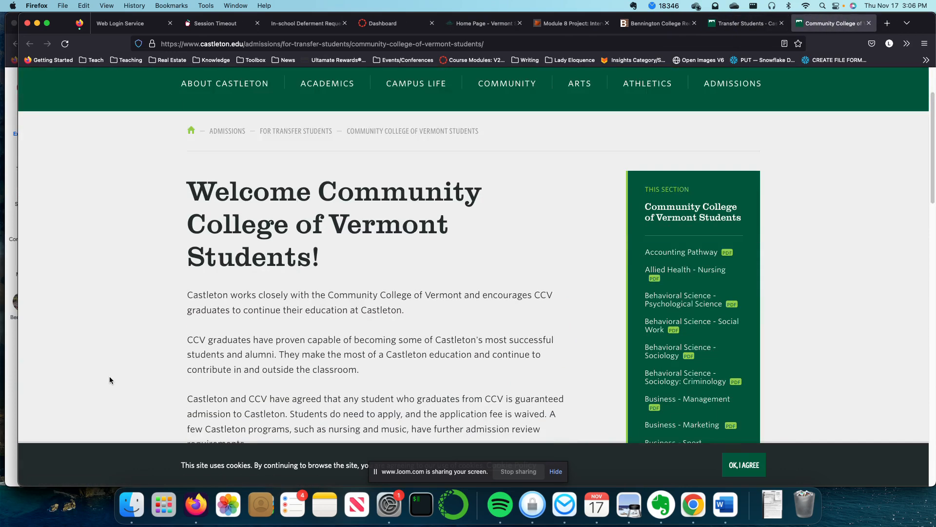
scroll("down", 3)
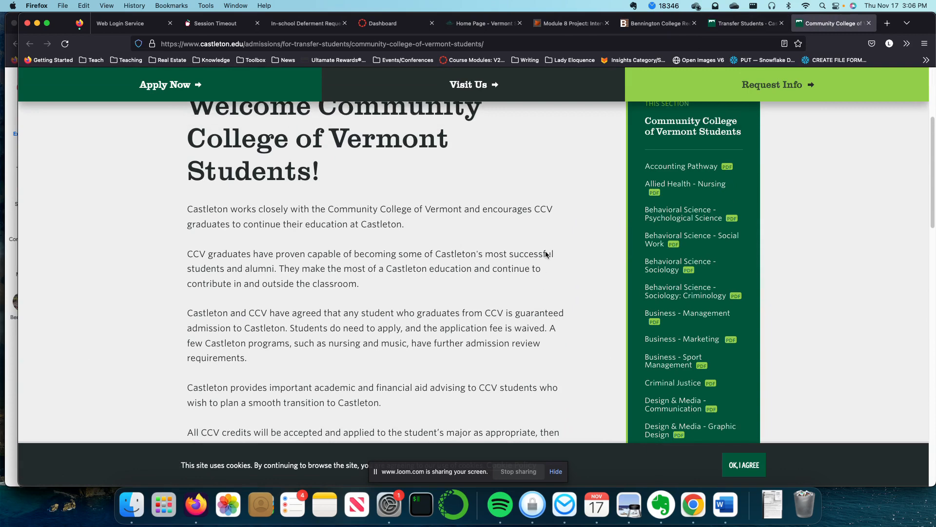
scroll("down", 3)
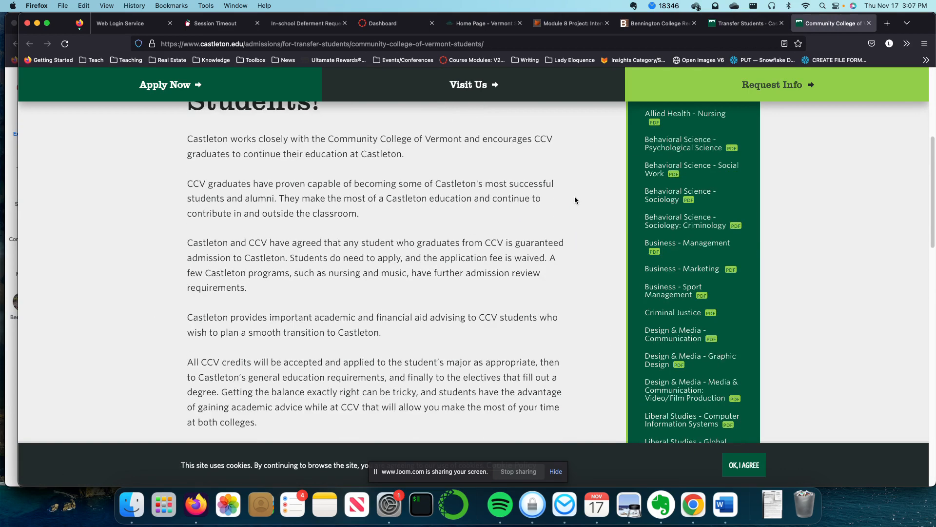
scroll("down", 3)
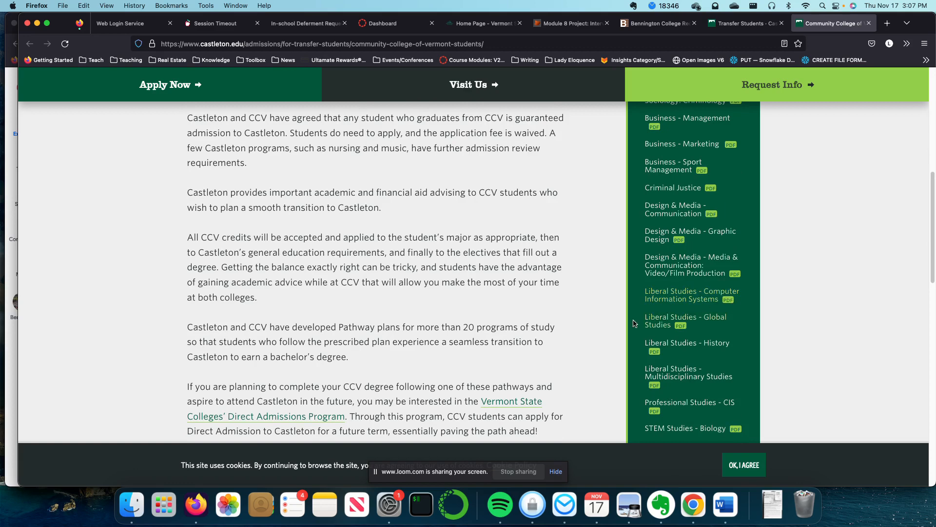
scroll("down", 3)
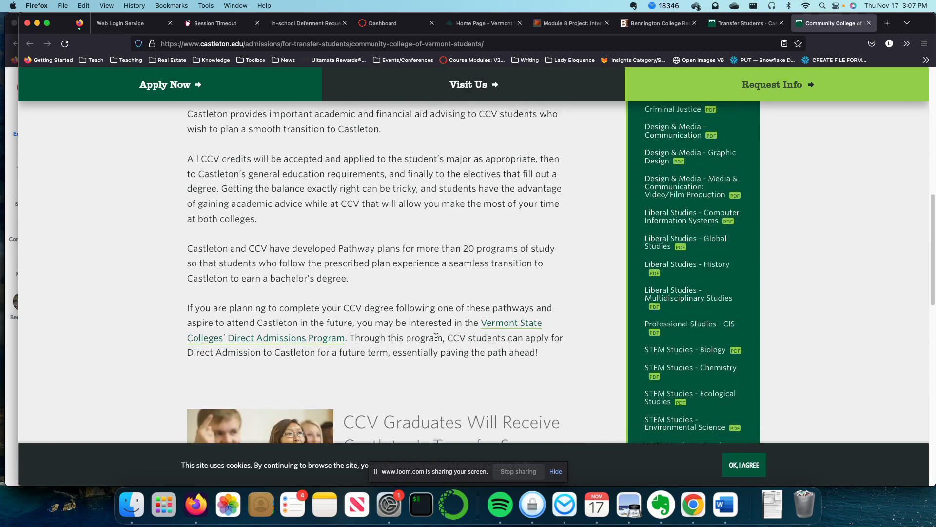
scroll("down", 3)
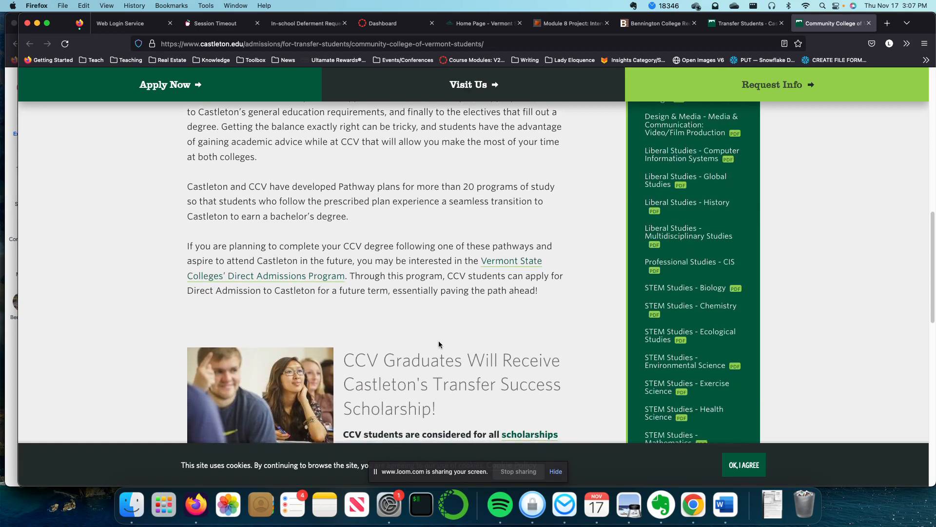
scroll("down", 3)
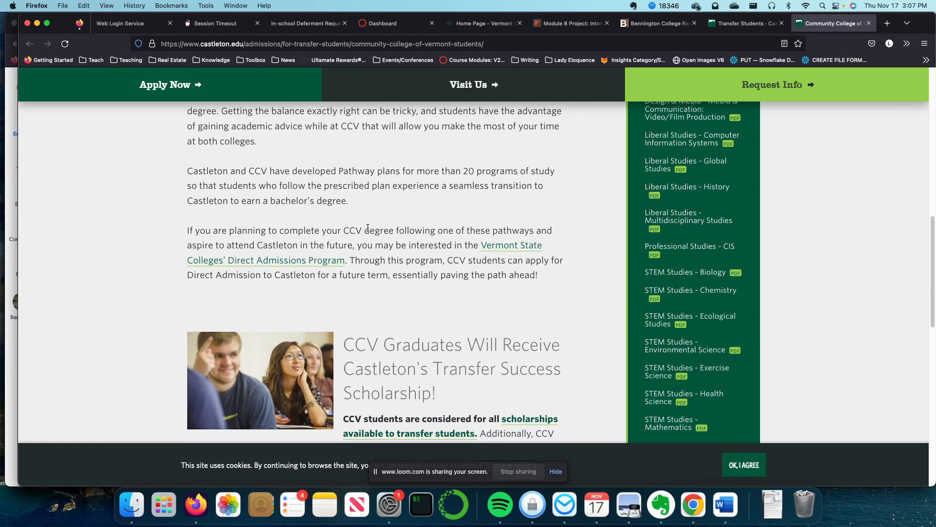
mouse_move(570, 235)
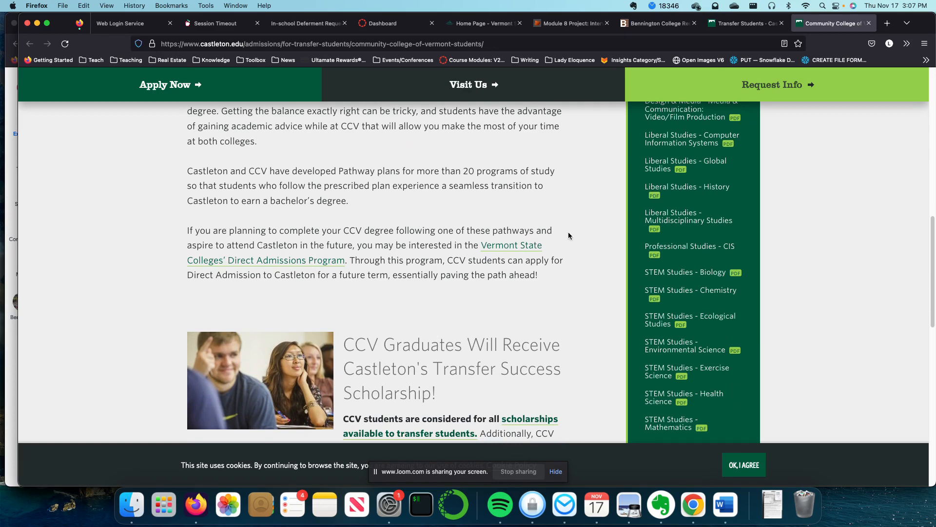
scroll("down", 3)
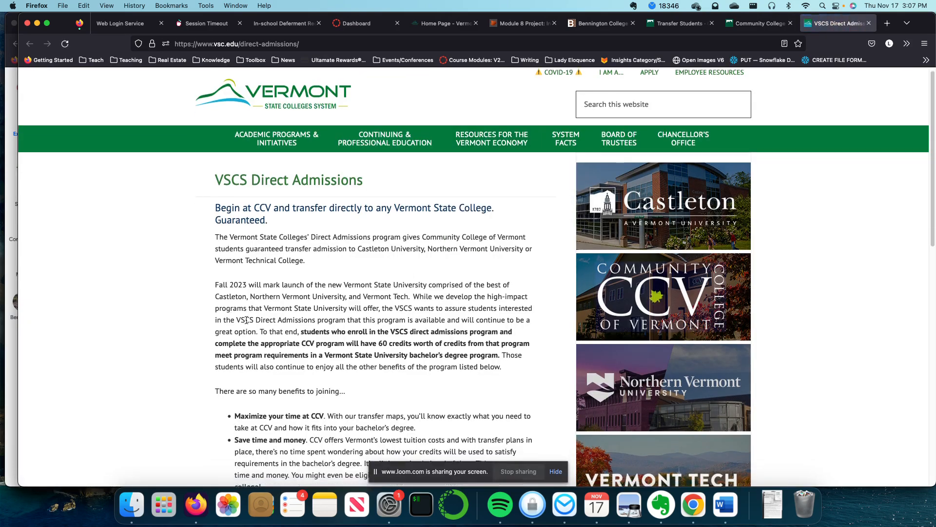
Finish reading the VSCS Direct Admissions page and return to the Word document
scroll("down", 3)
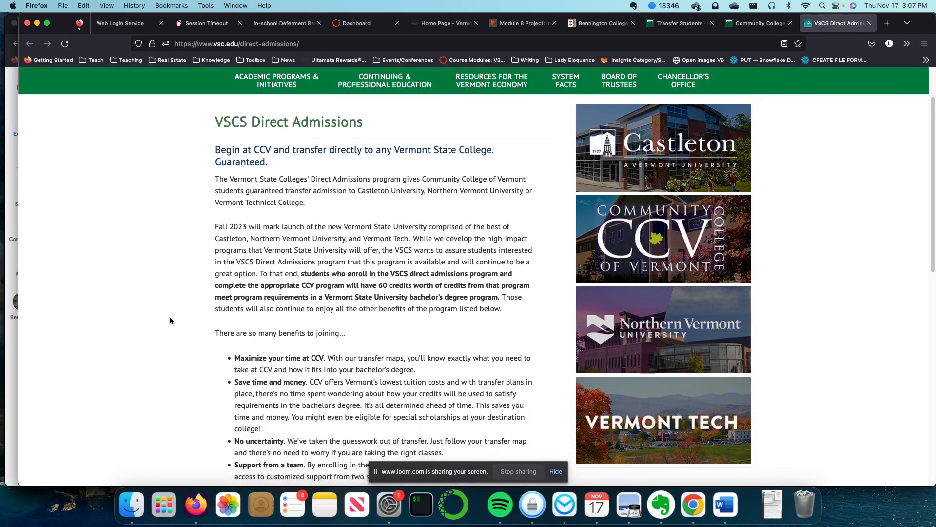
scroll("down", 3)
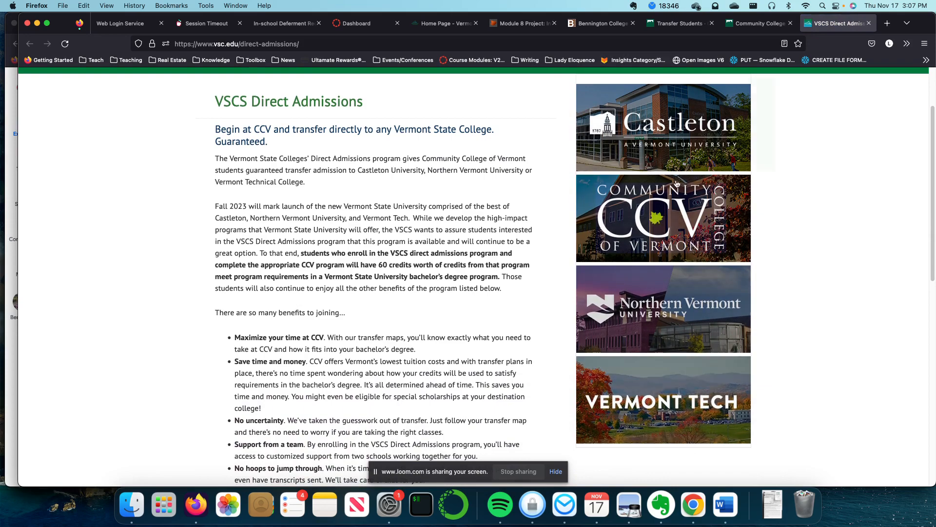
scroll("down", 3)
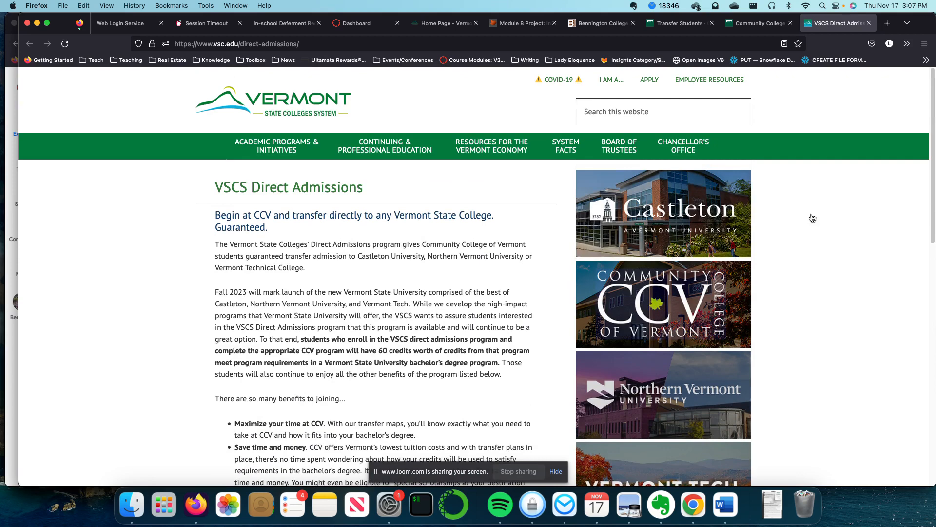
mouse_move(886, 24)
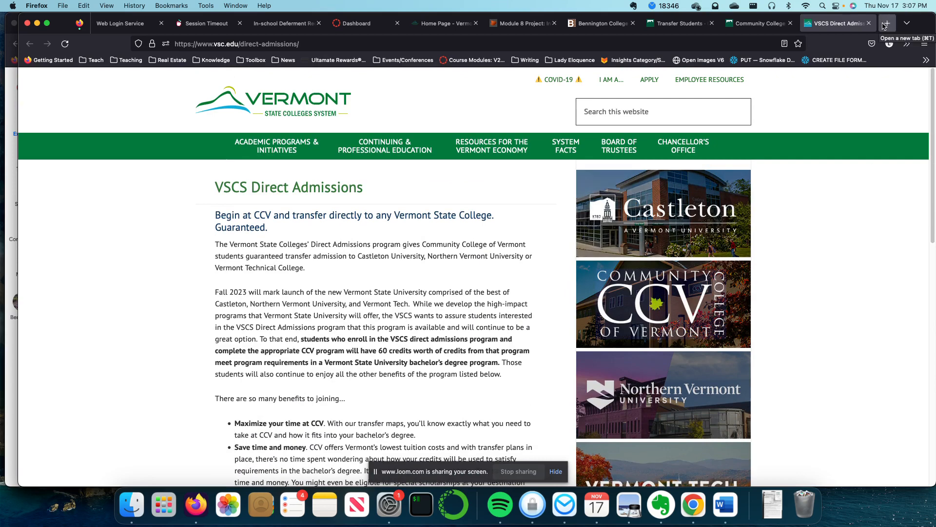
mouse_move(885, 23)
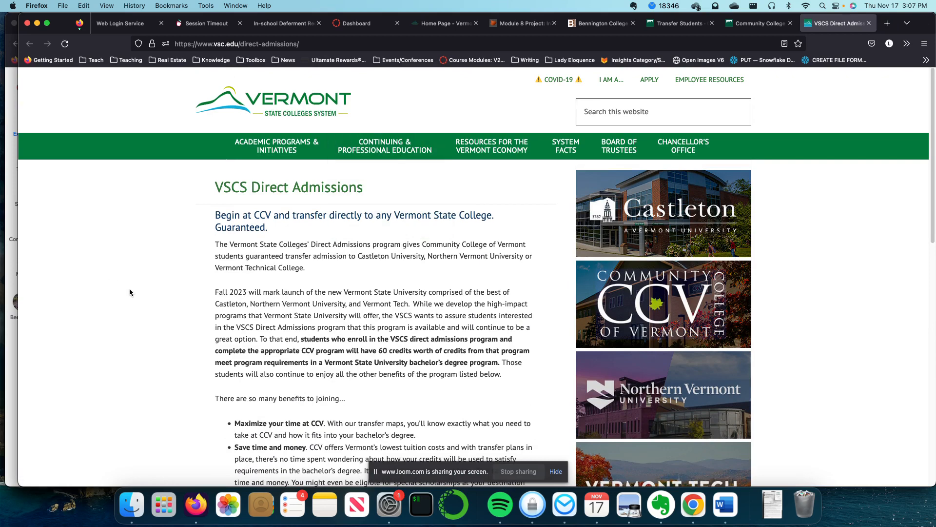
mouse_move(396, 304)
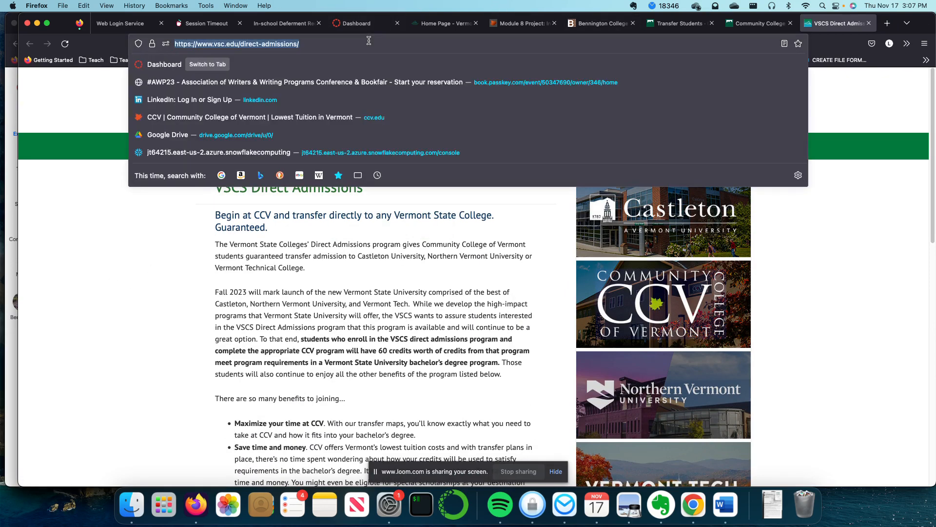
mouse_move(725, 504)
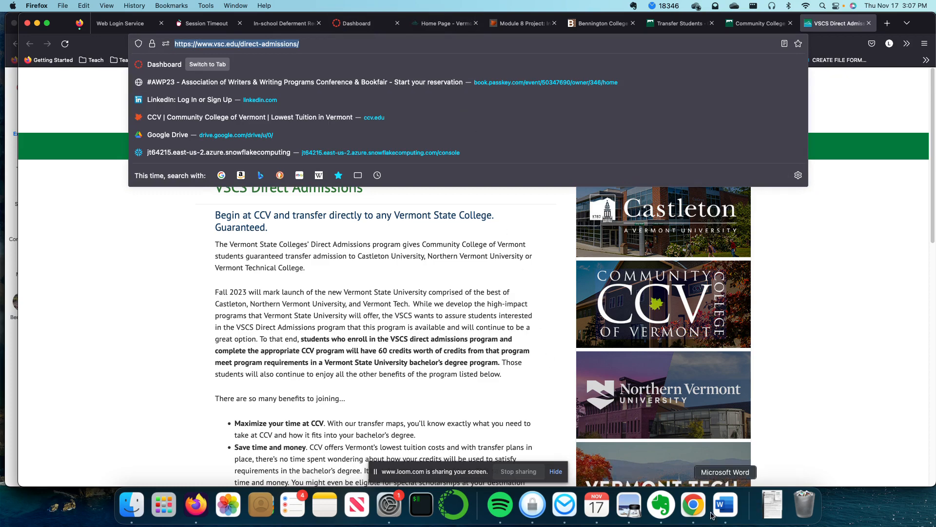
left_click(726, 504)
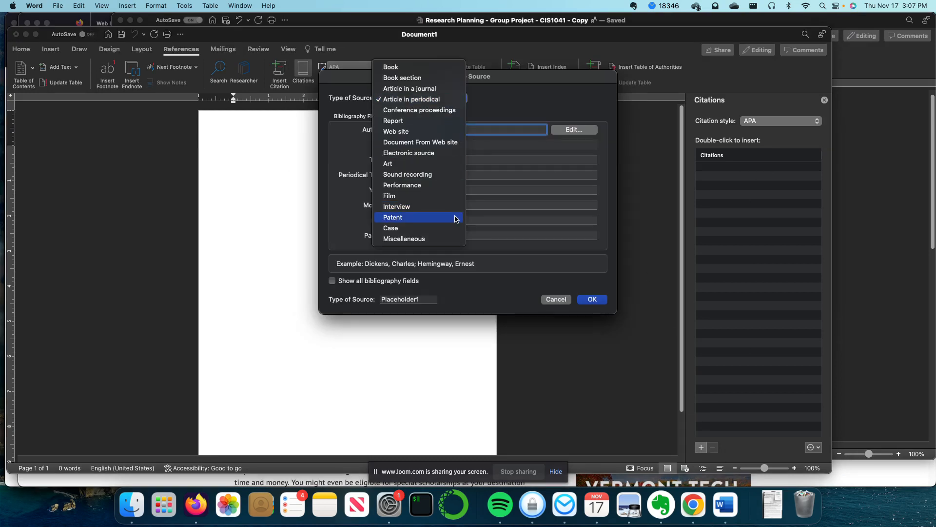
Make the new source a Web site with corporate author Castleton University
left_click(395, 131)
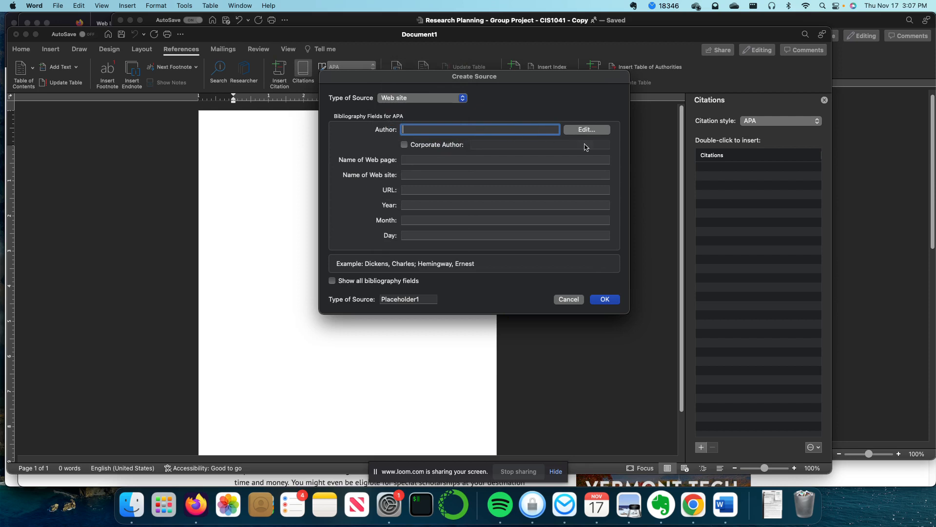
type("Castle")
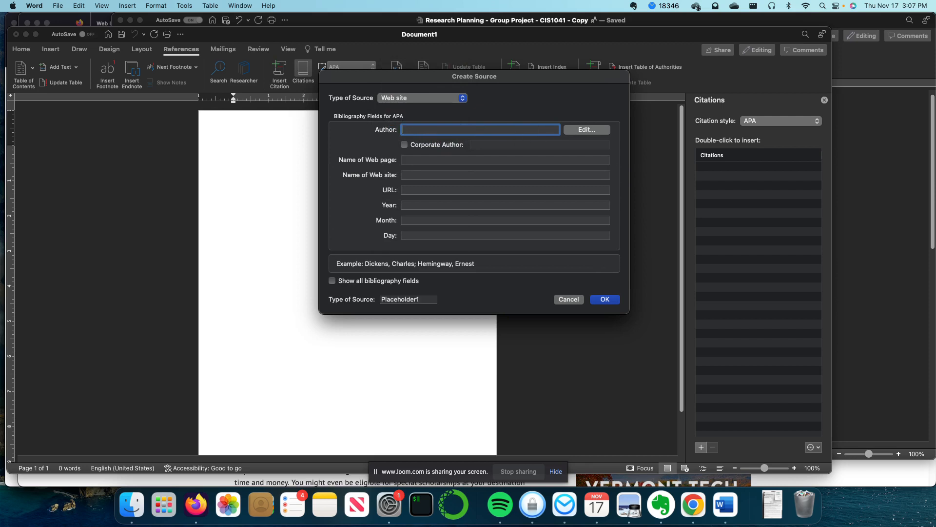
left_click(404, 144)
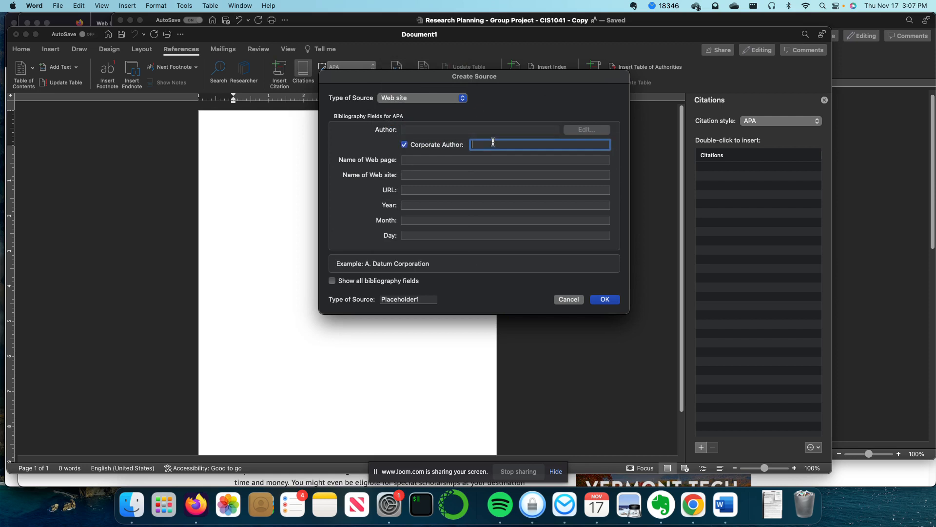
type("Castleton")
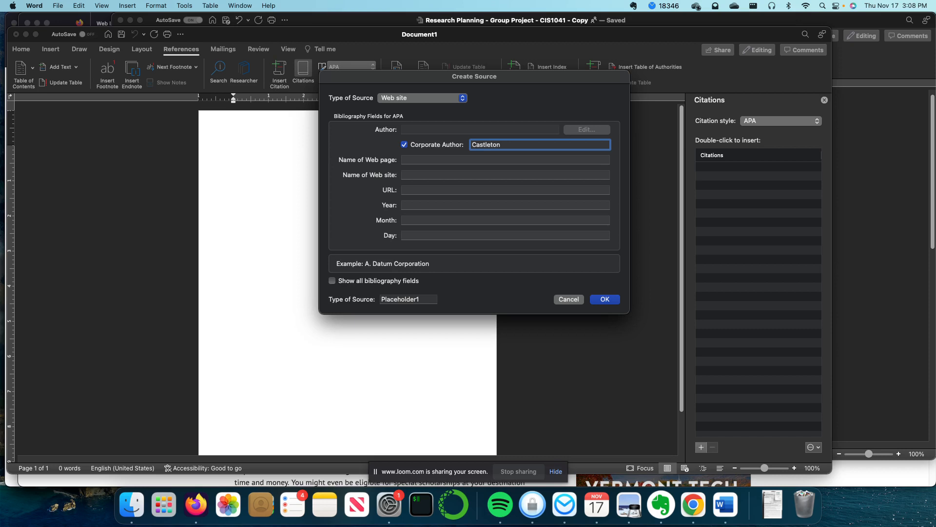
type("University")
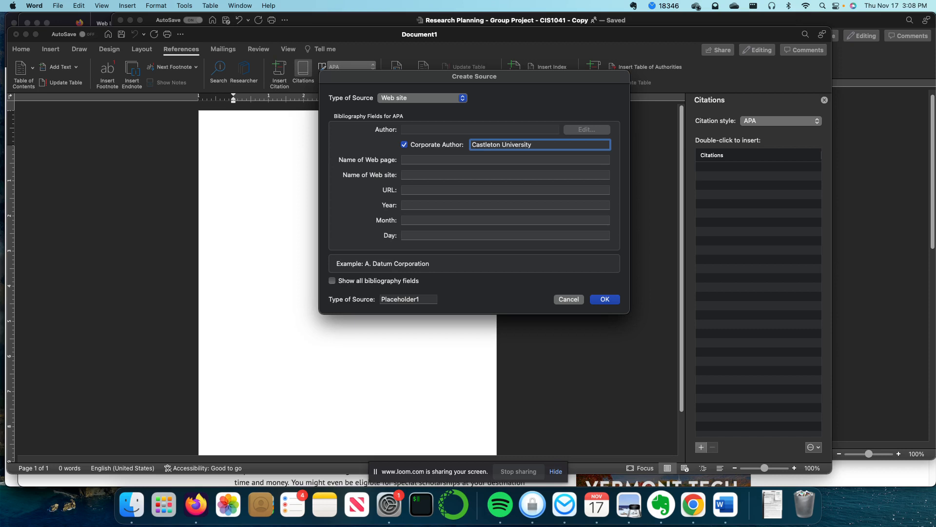
Move to the source's URL field ready to paste the web address
left_click(505, 160)
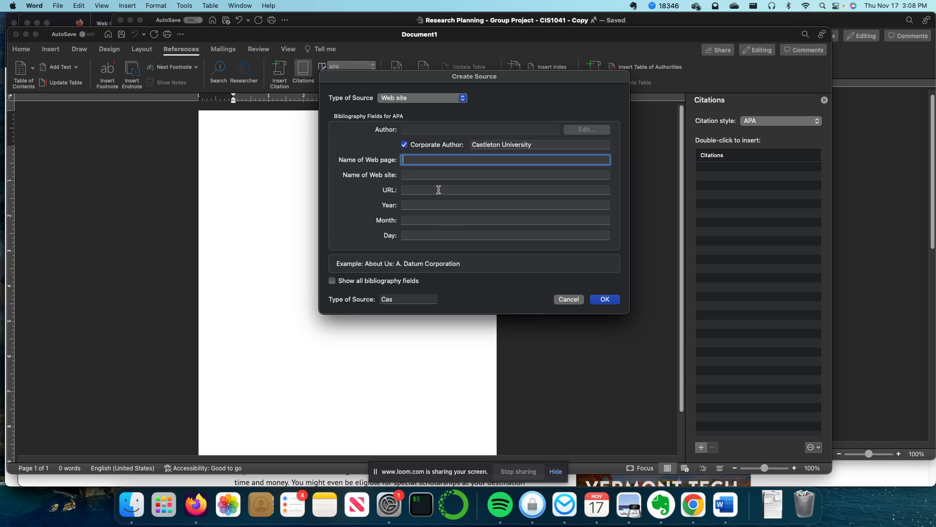
left_click(505, 189)
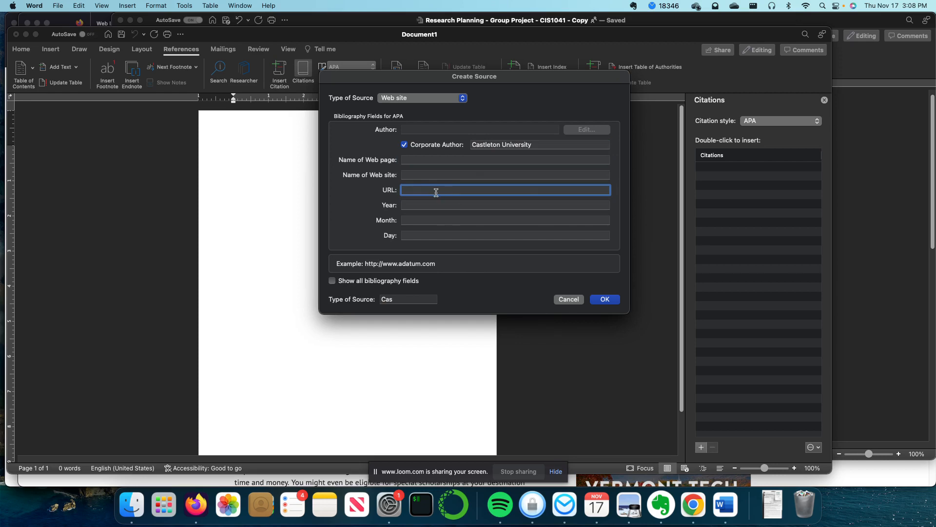
right_click(435, 190)
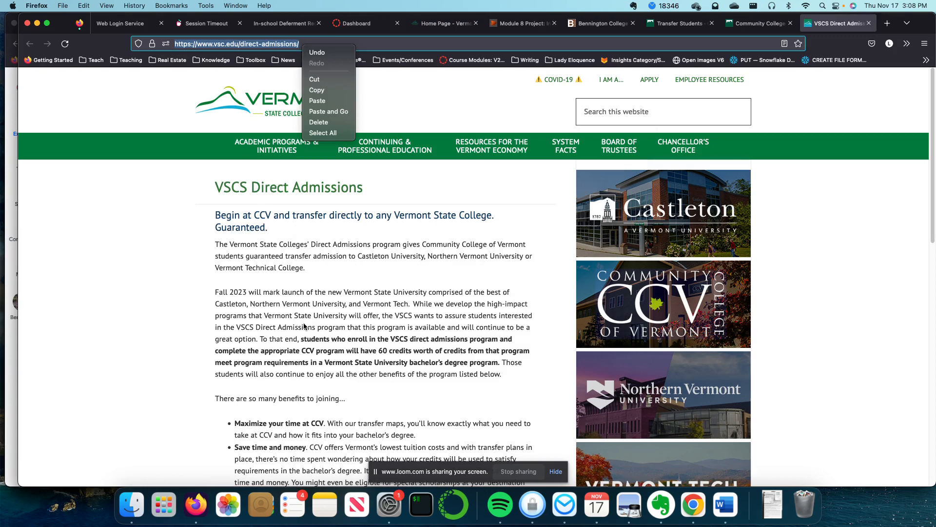
Copy the VSCS Direct Admissions page's web address in Firefox
left_click(338, 44)
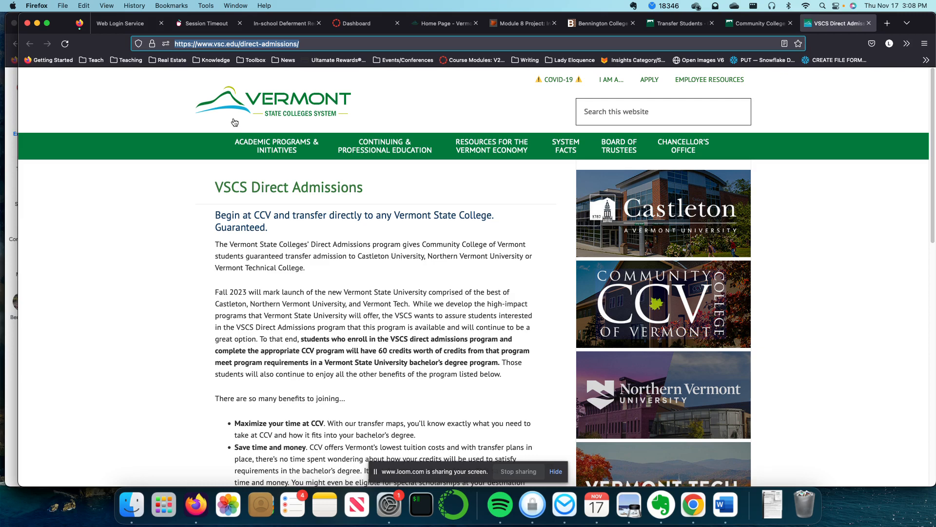
mouse_move(726, 505)
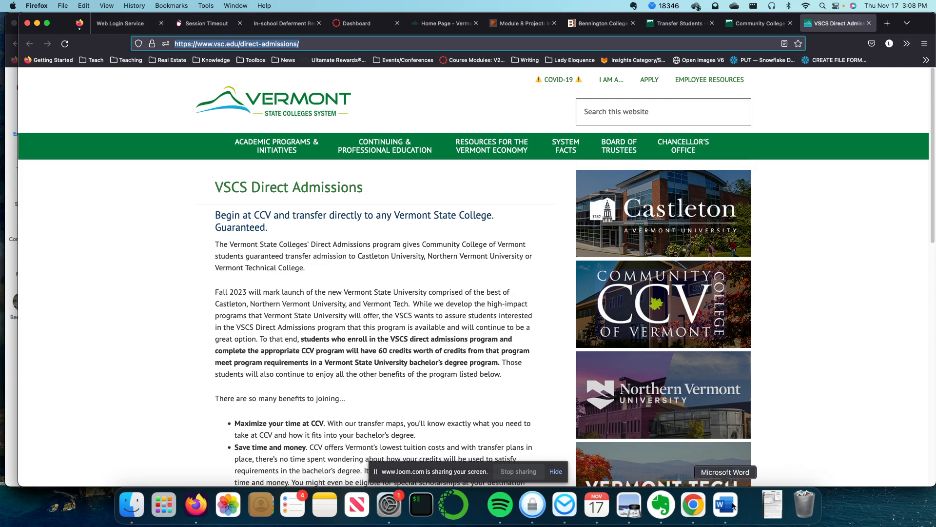
mouse_move(720, 515)
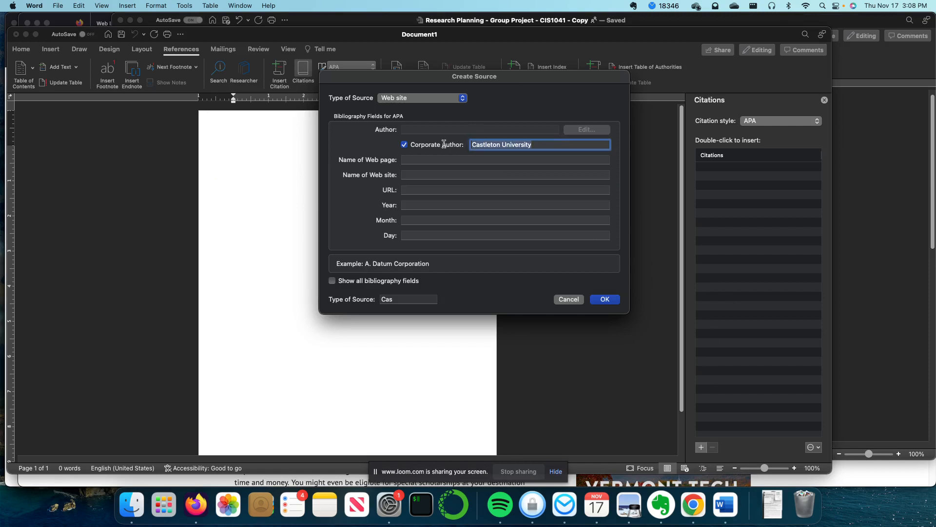
Change the corporate author to Vermont State Colleges System and paste the direct-admissions URL
type("Vermont State Colleges System")
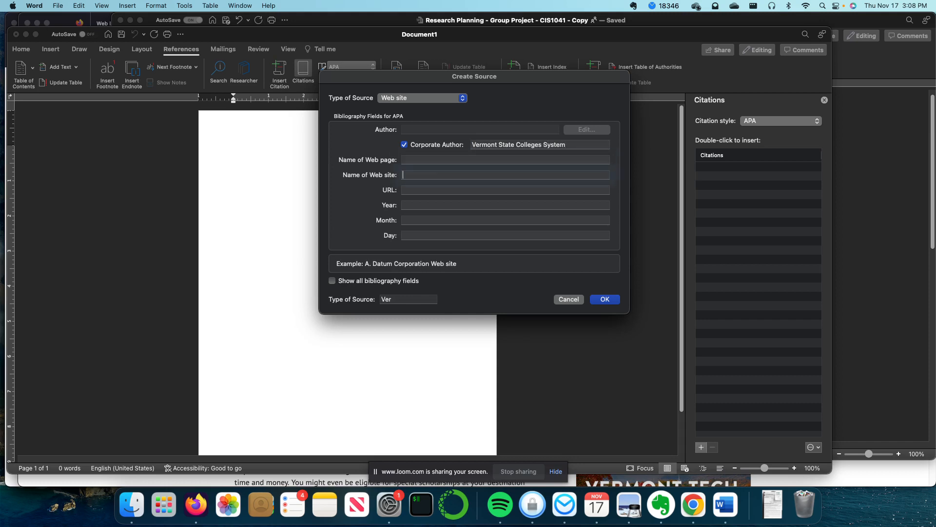
left_click(505, 189)
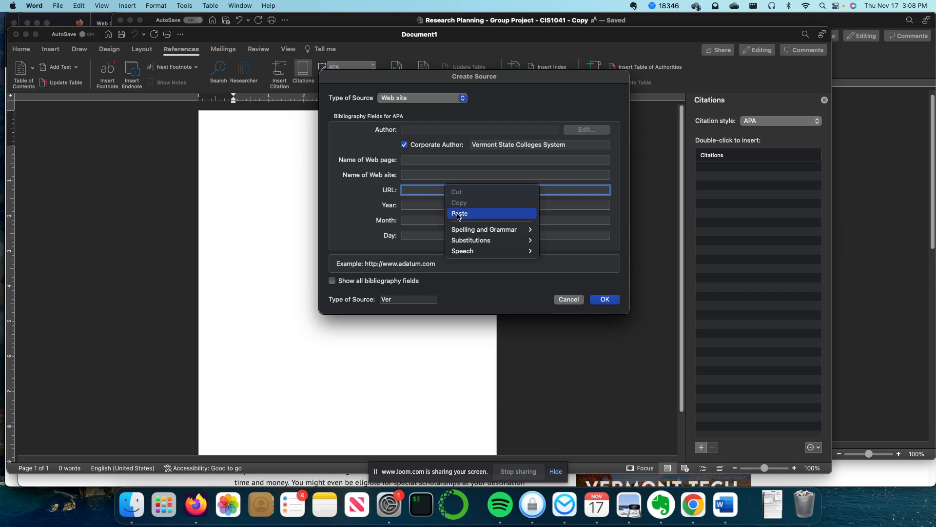
left_click(459, 212)
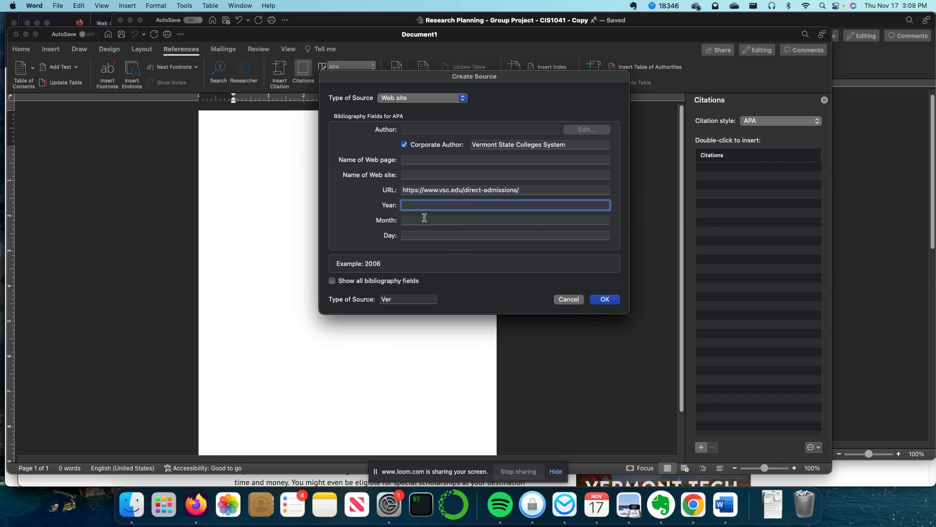
Show all bibliography fields and record access year 2022, month 11, clearing the publication day
type("2022")
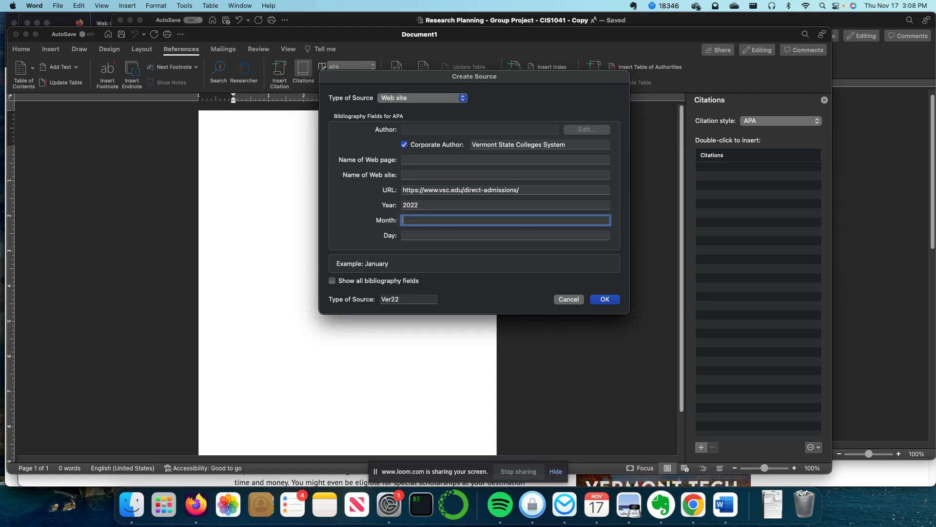
type("17")
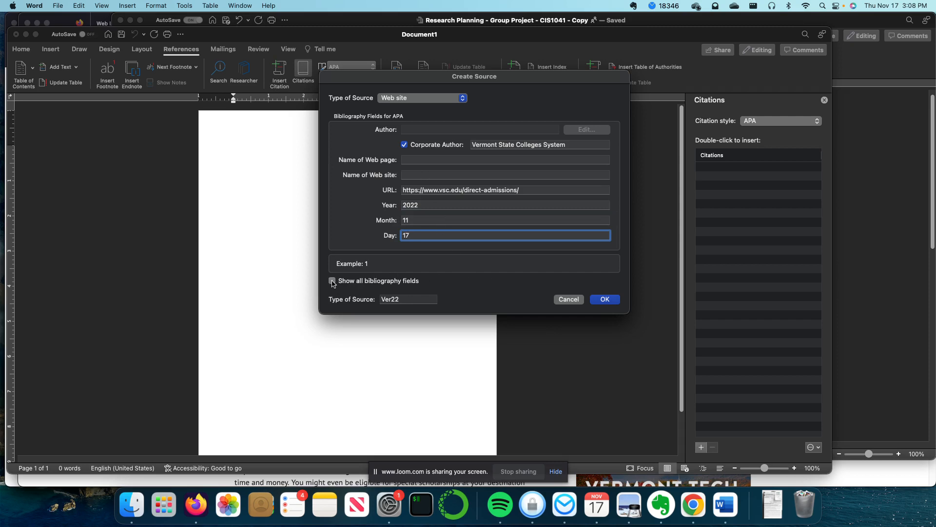
left_click(332, 281)
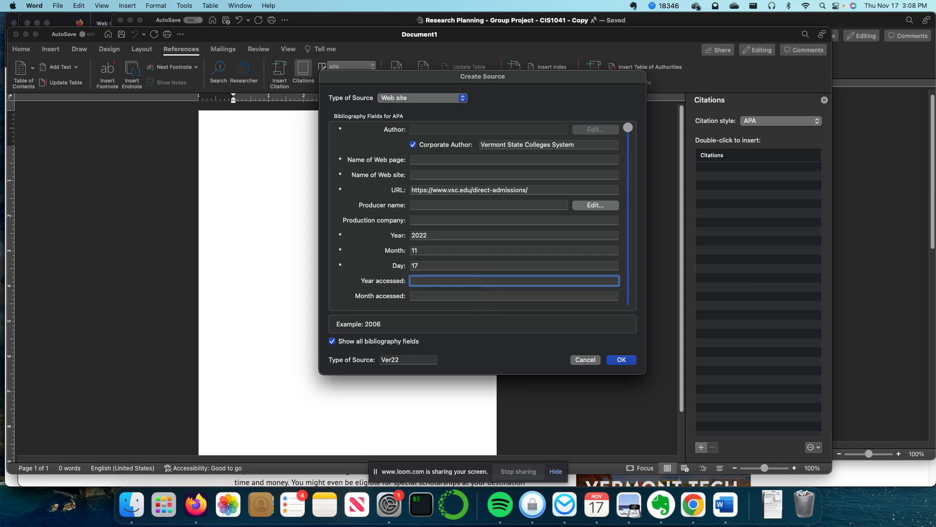
type("11")
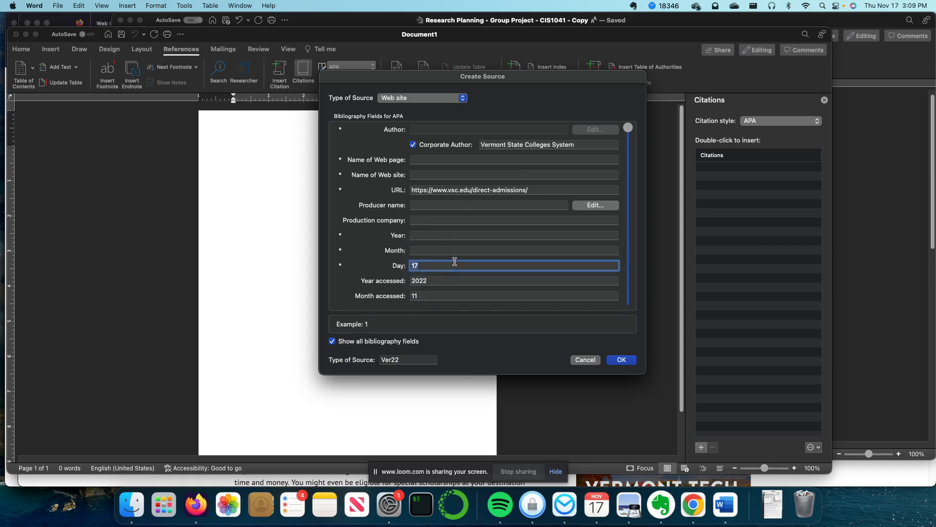
key("Delete")
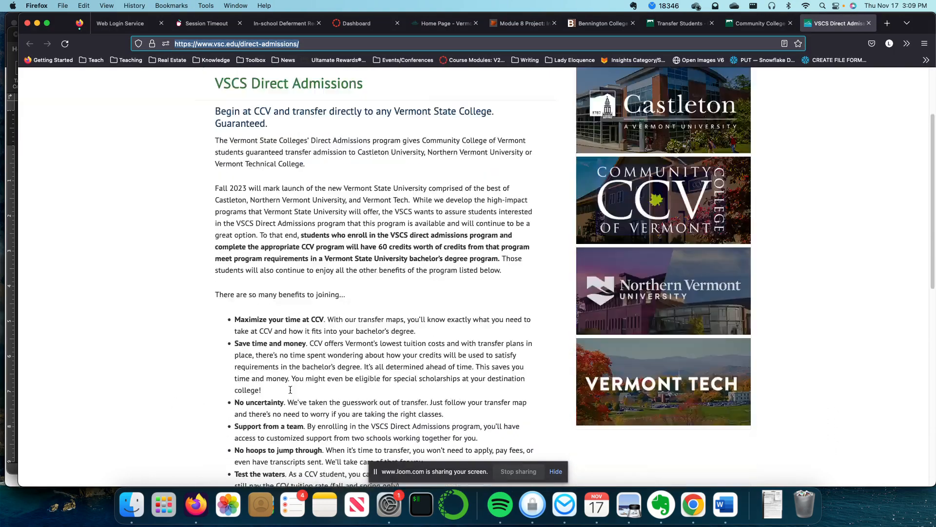
Scroll to the VSCS page footer to check its 2022 copyright year
scroll("down", 3)
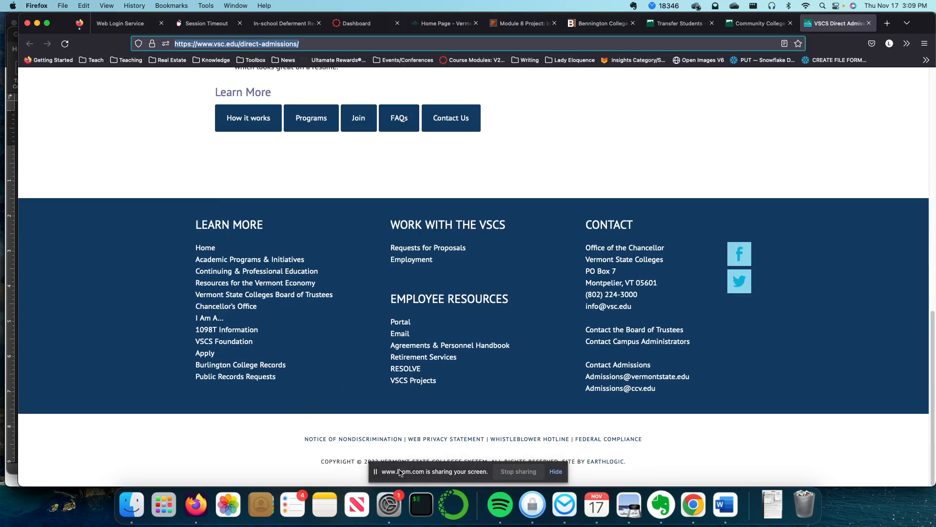
mouse_move(805, 504)
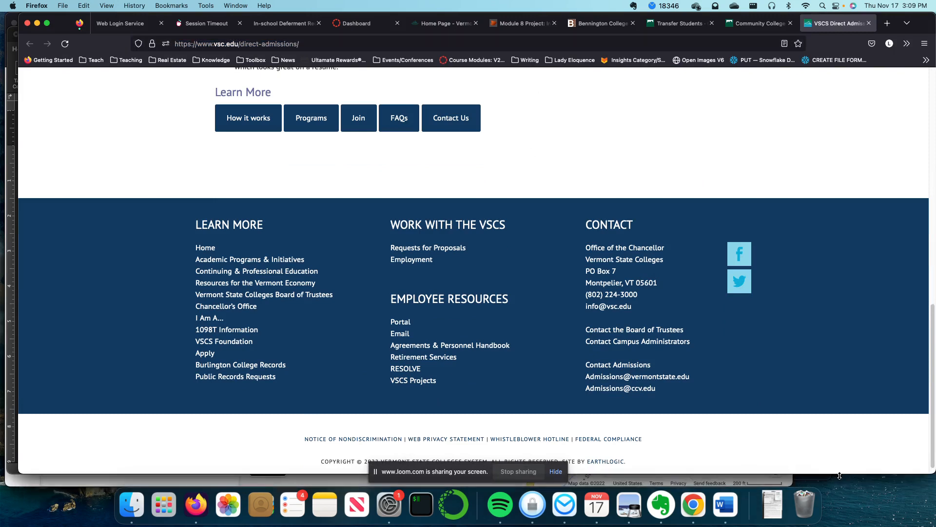
scroll("down", 3)
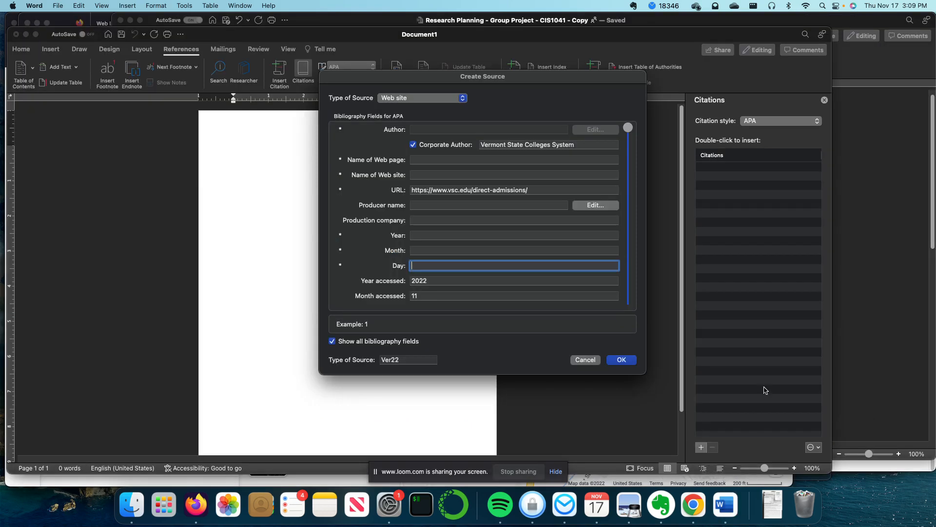
mouse_move(431, 237)
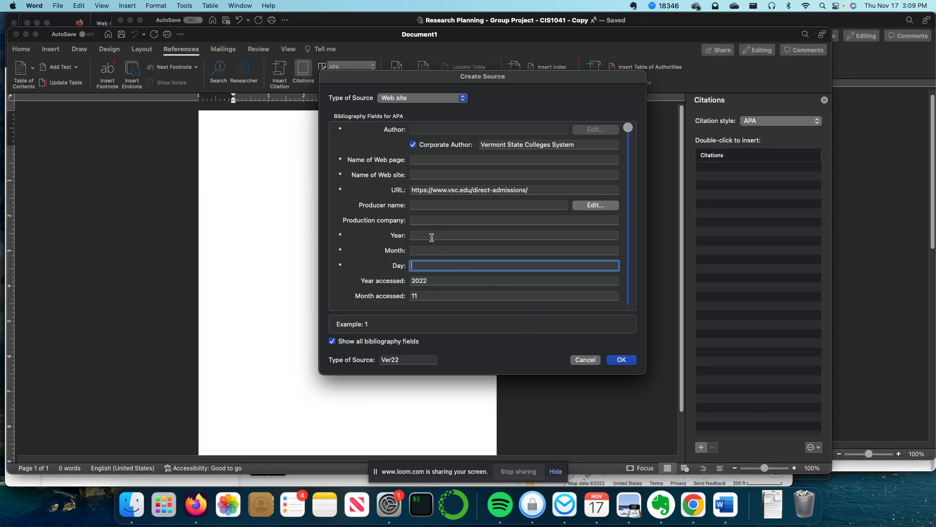
Set publication year 2022 and web page name 'VSCS Direct Admissions', copied from Firefox
type("2022")
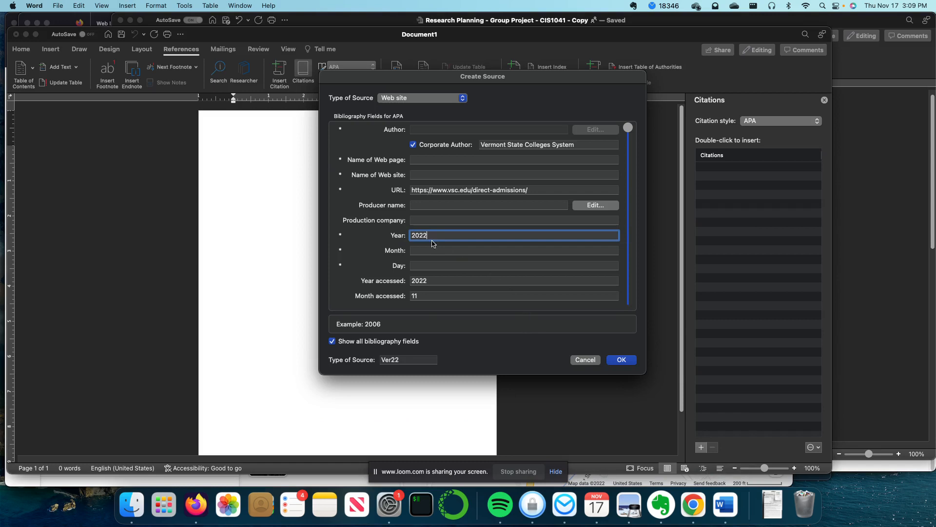
mouse_move(498, 204)
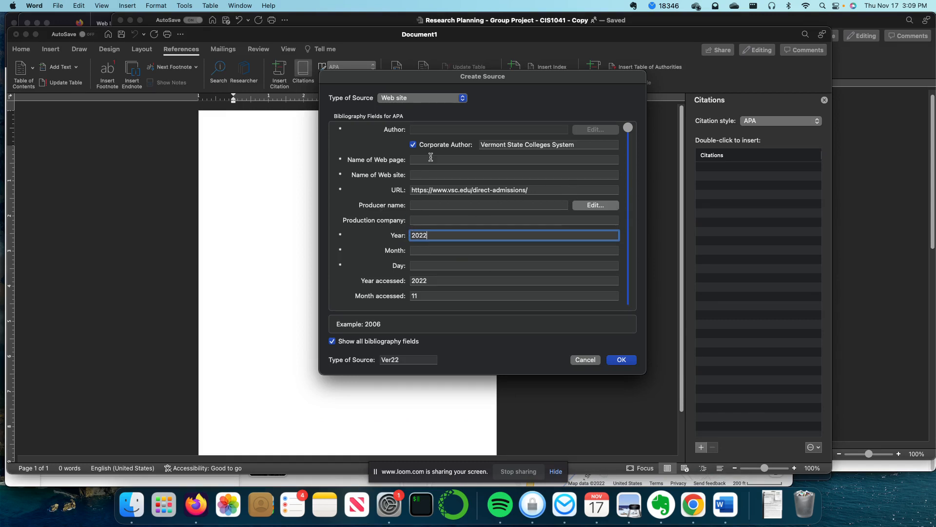
left_click(513, 174)
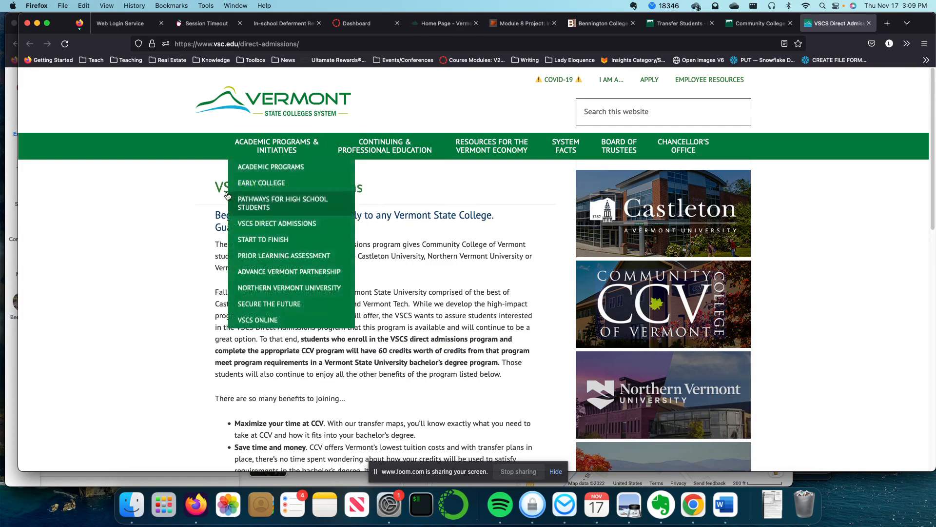
double_click(280, 189)
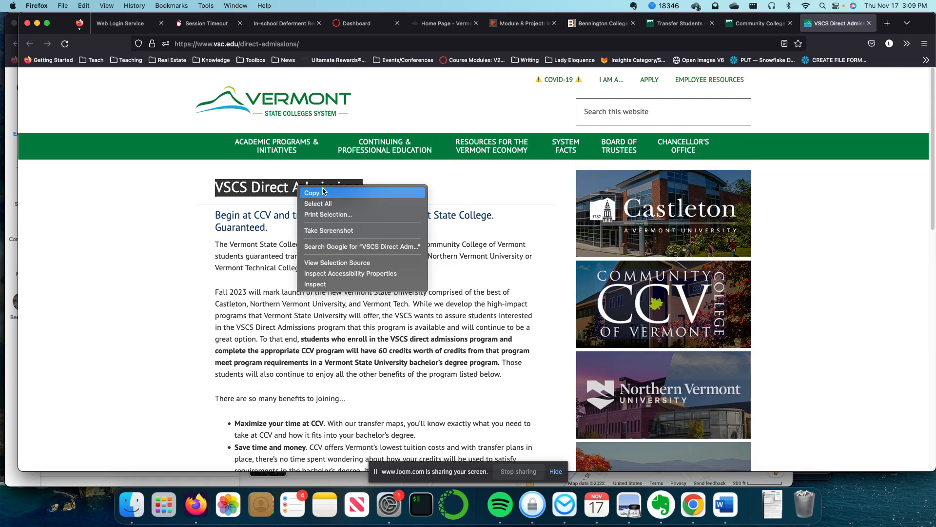
left_click(312, 192)
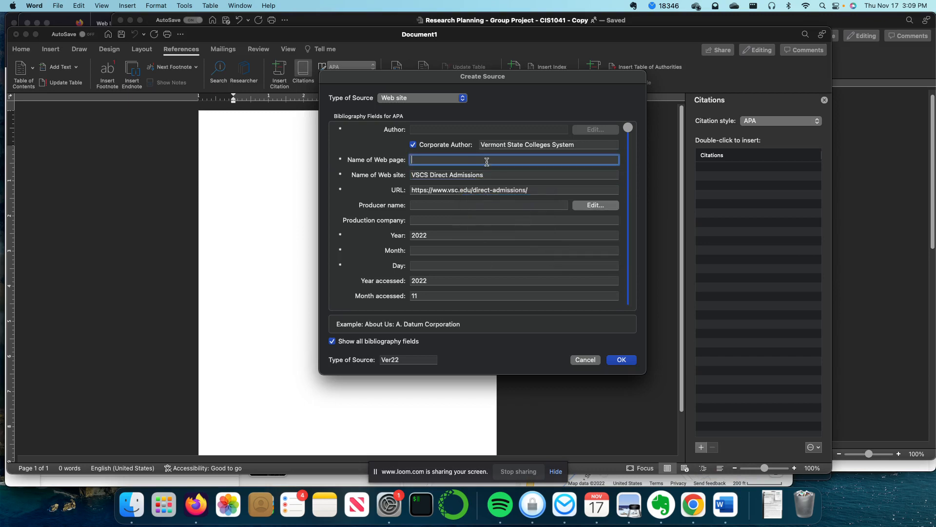
mouse_move(725, 505)
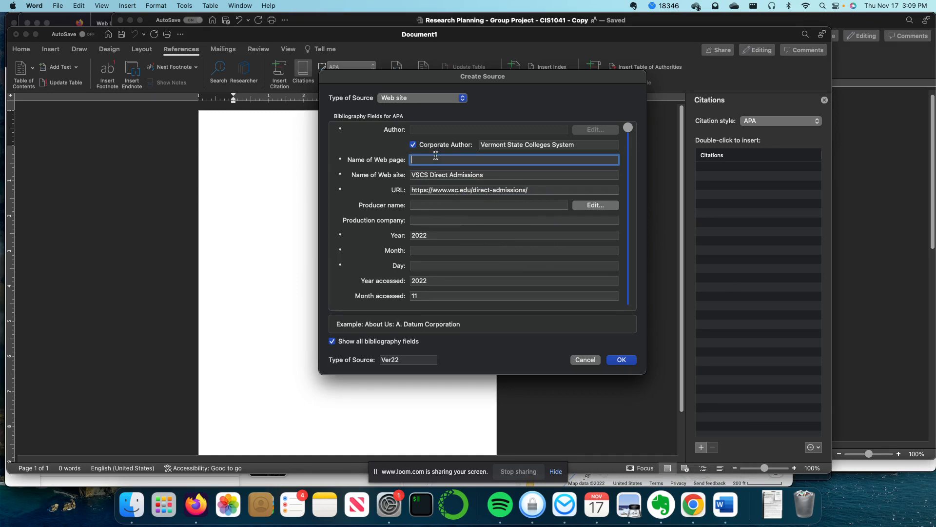
type("VSCS Direct Admissions")
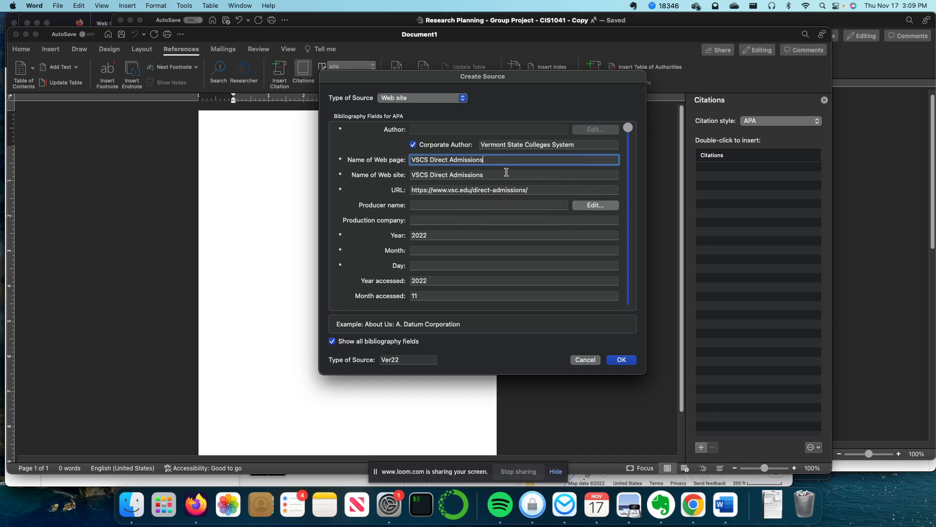
Leave the web site name blank and save the source, inserting (Vermont State Colleges System, 2022)
left_click(515, 175)
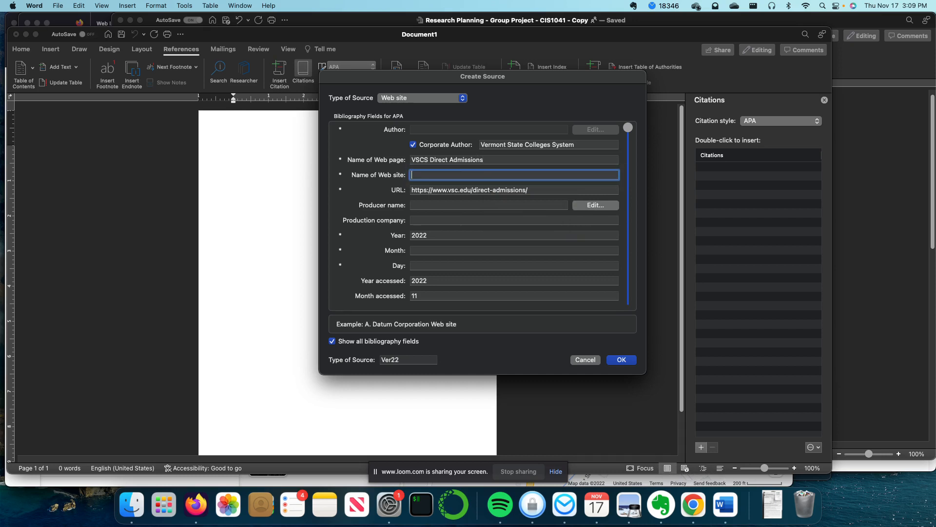
mouse_move(647, 311)
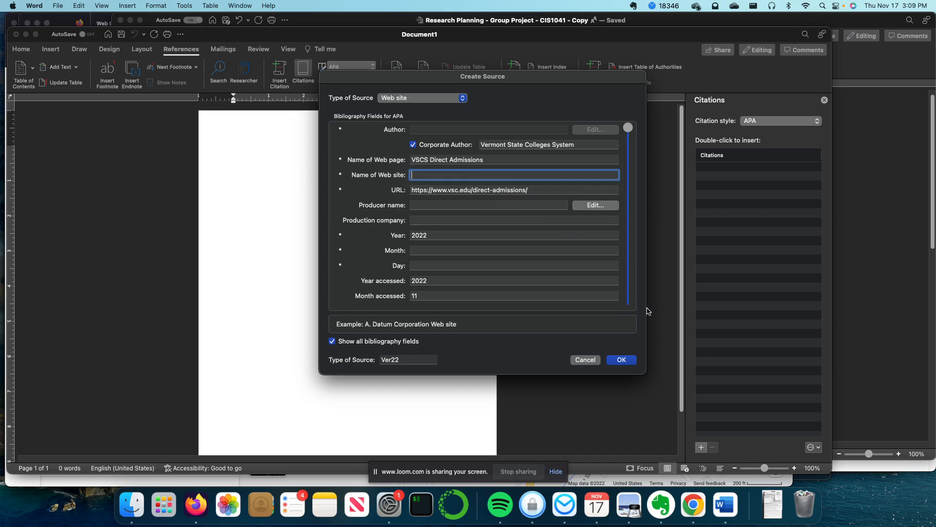
type("Vermont")
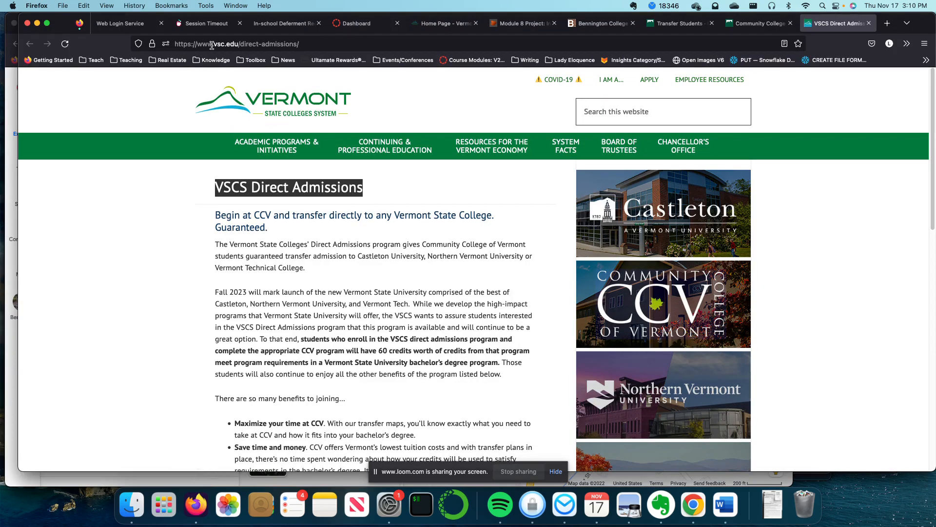
mouse_move(384, 289)
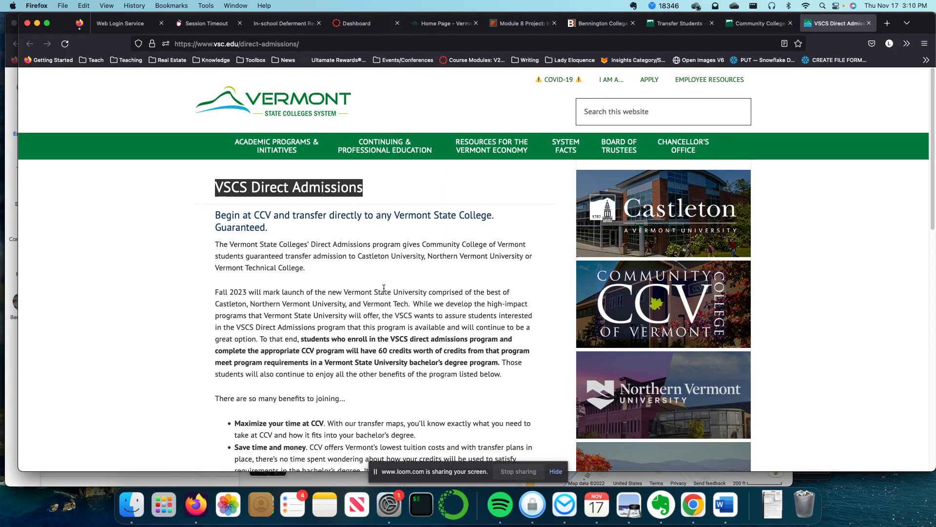
scroll("down", 3)
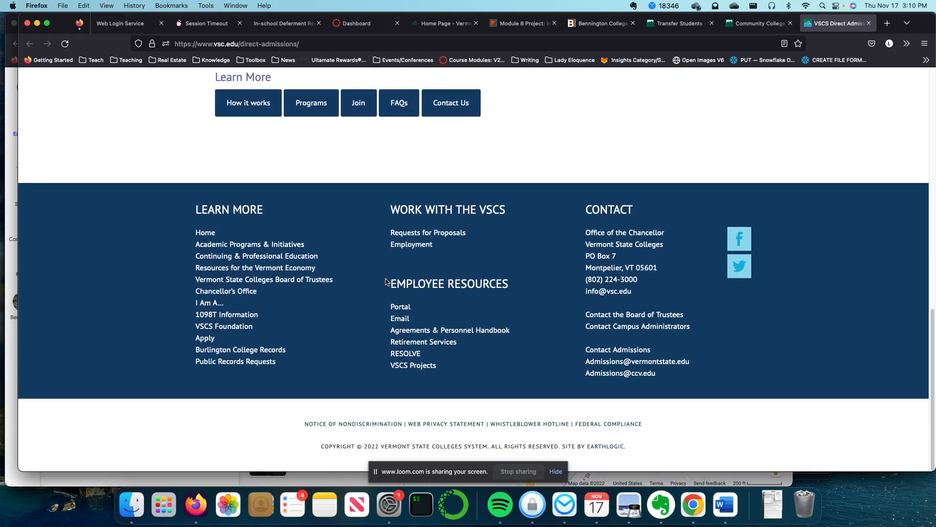
scroll("up", 3)
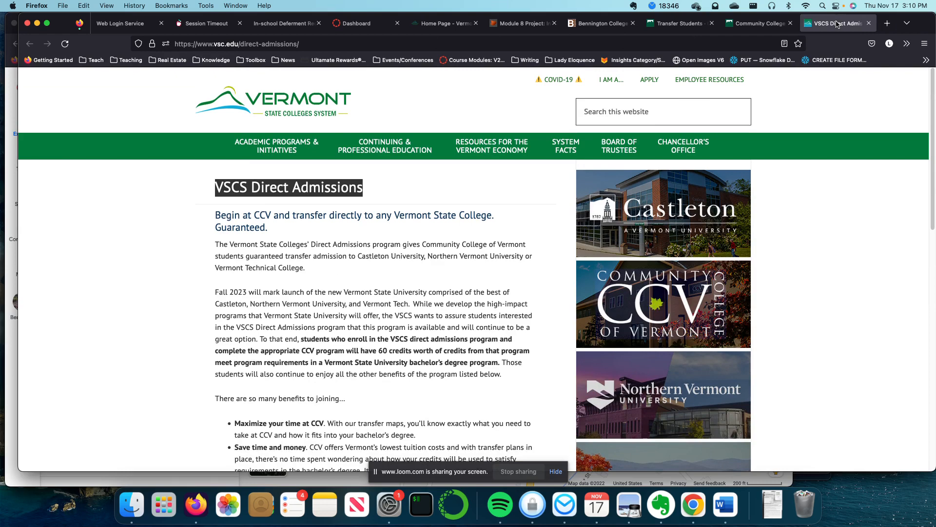
mouse_move(836, 24)
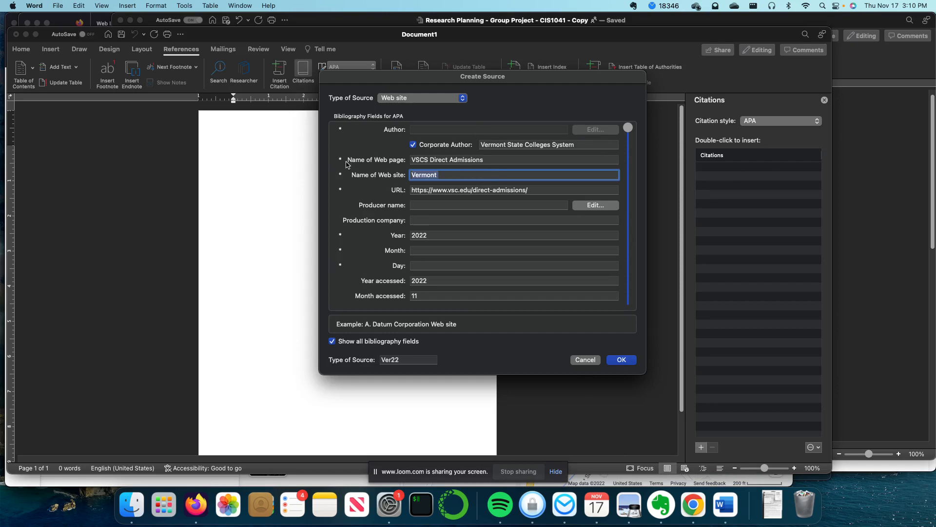
key("Delete")
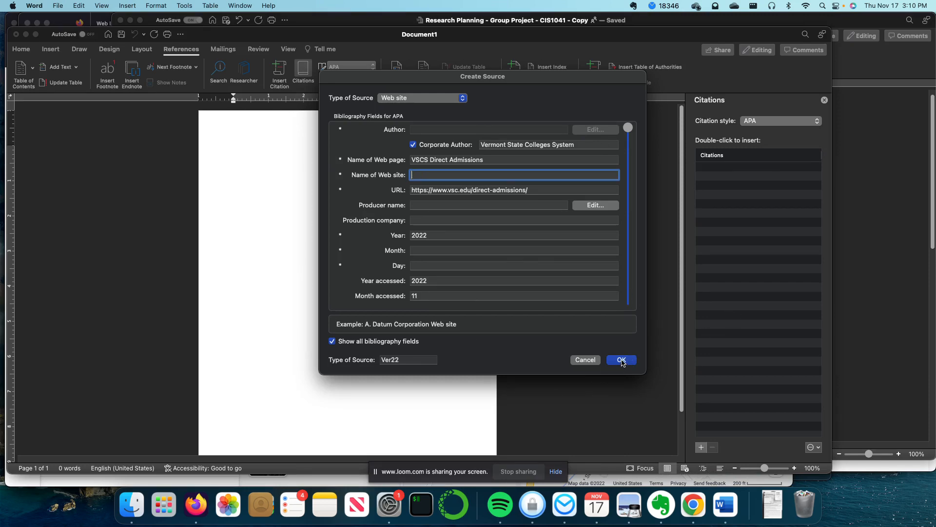
left_click(621, 360)
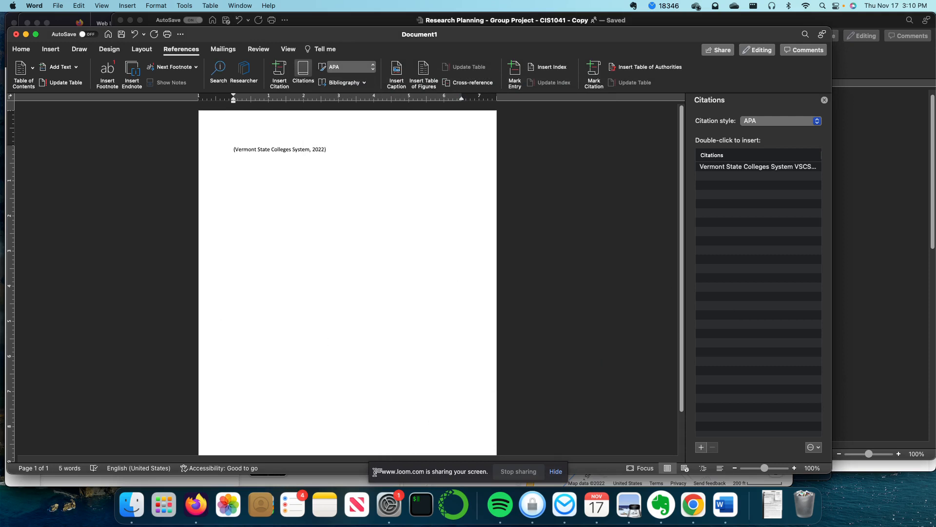
mouse_move(692, 504)
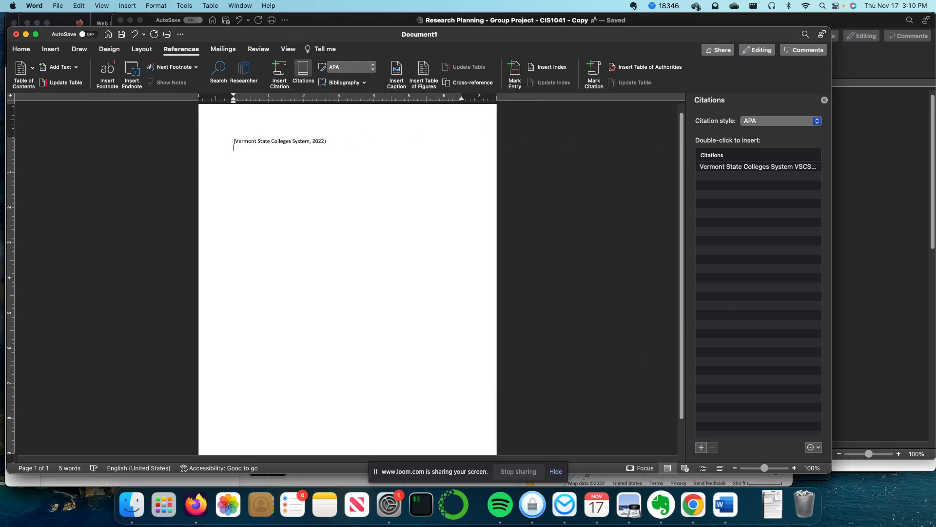
mouse_move(195, 504)
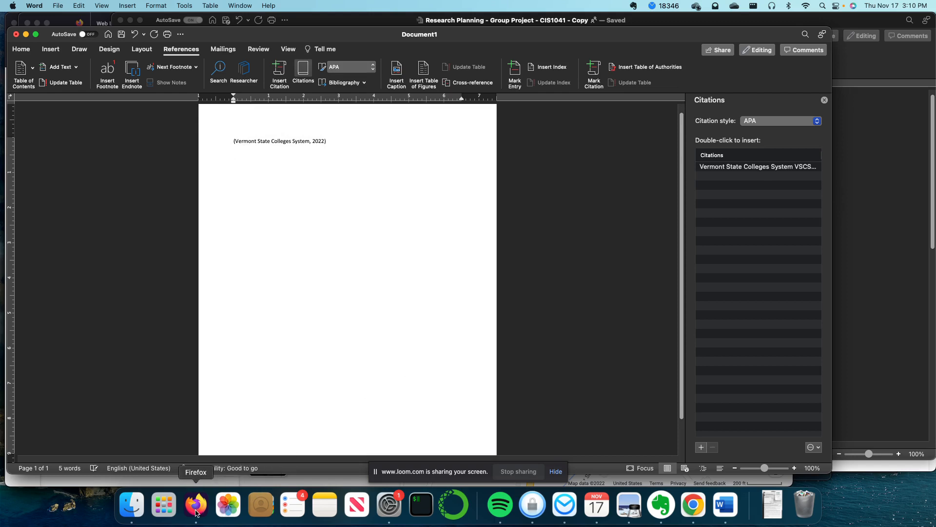
Switch from Word to Firefox showing the VSCS Direct Admissions page
left_click(195, 505)
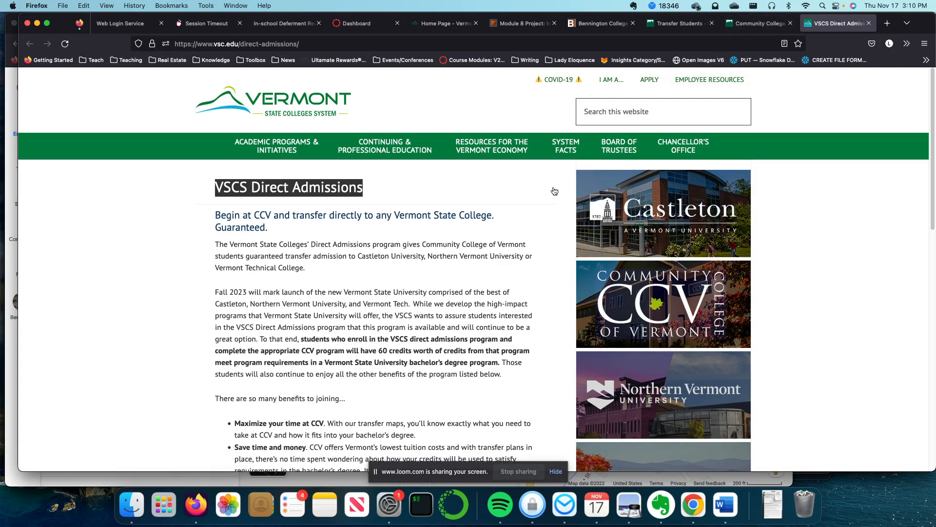
Go to the Bennington College tab and browse its Admissions and Financial Aid section
scroll("down", 3)
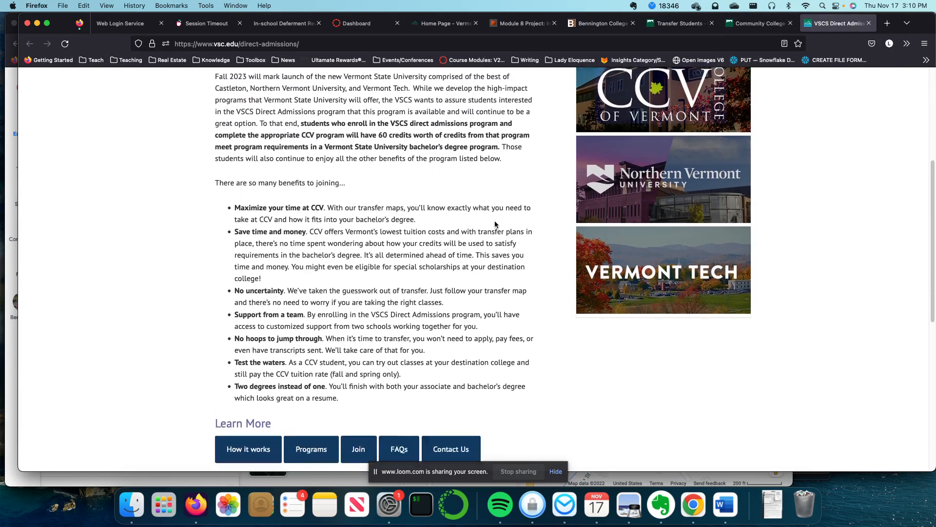
scroll("up", 3)
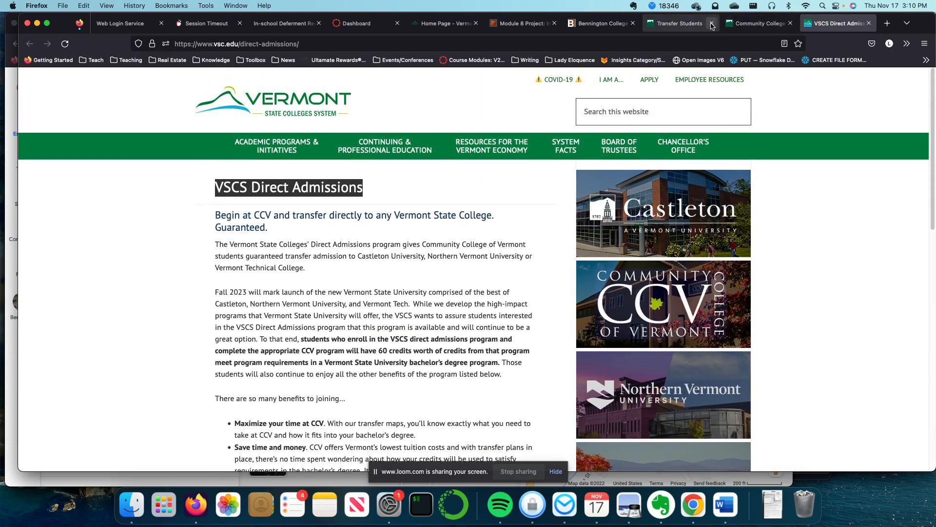
left_click(599, 24)
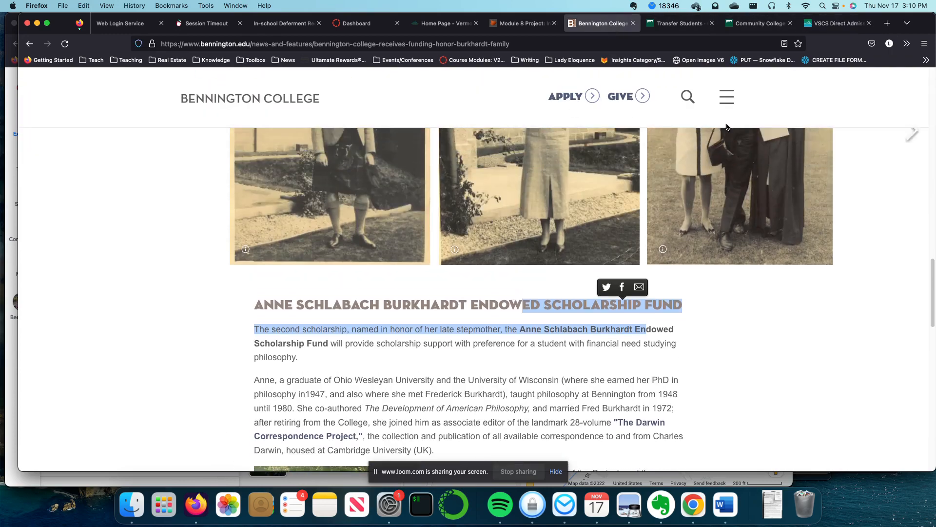
left_click(726, 96)
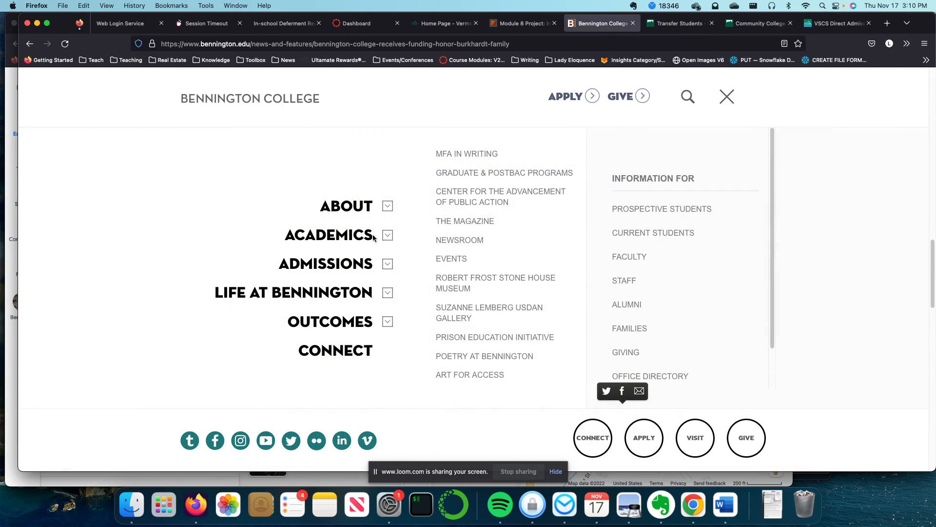
left_click(326, 264)
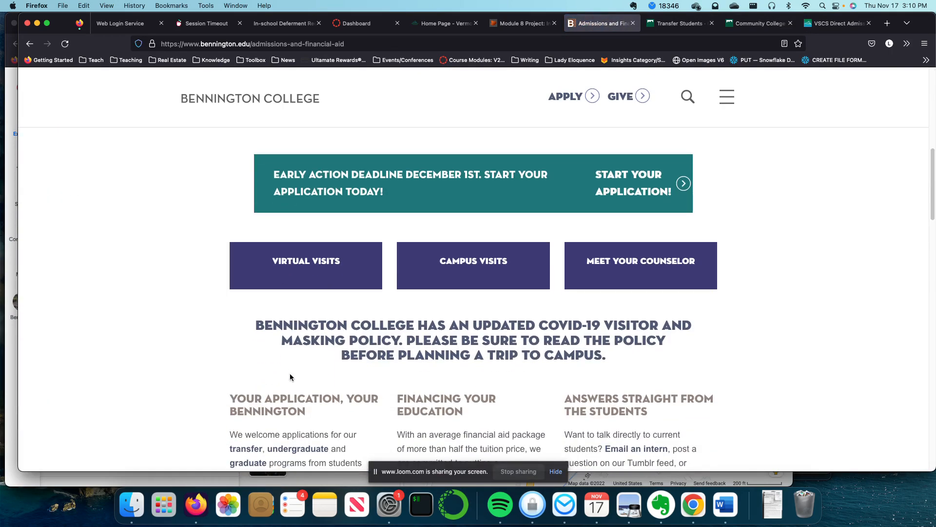
scroll("down", 3)
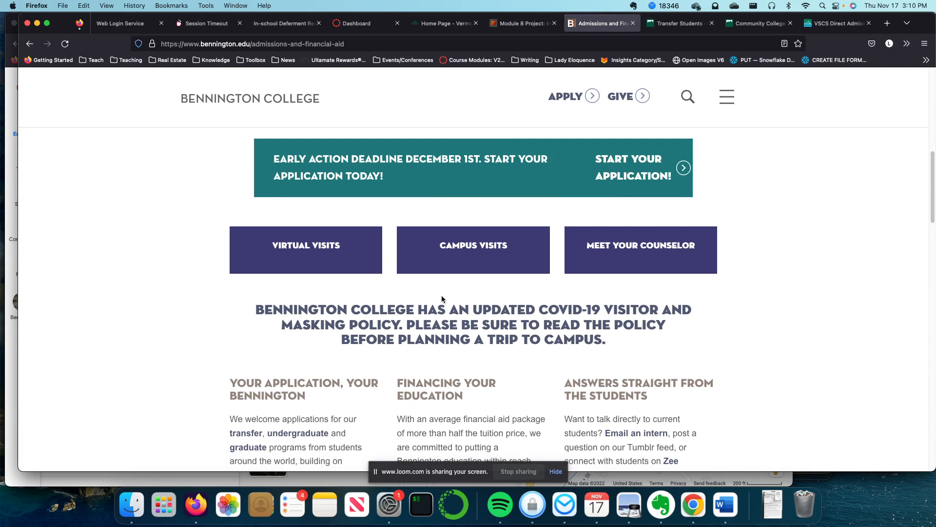
scroll("down", 3)
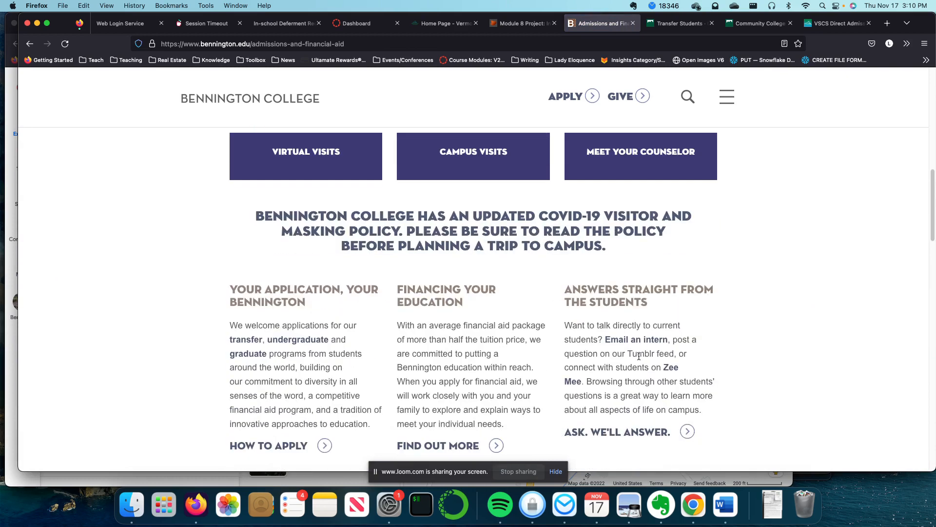
scroll("down", 3)
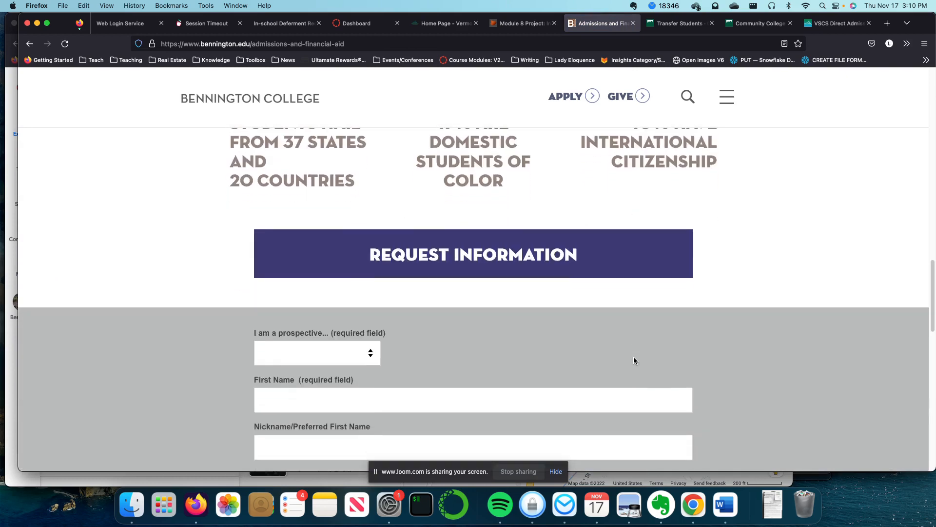
scroll("down", 3)
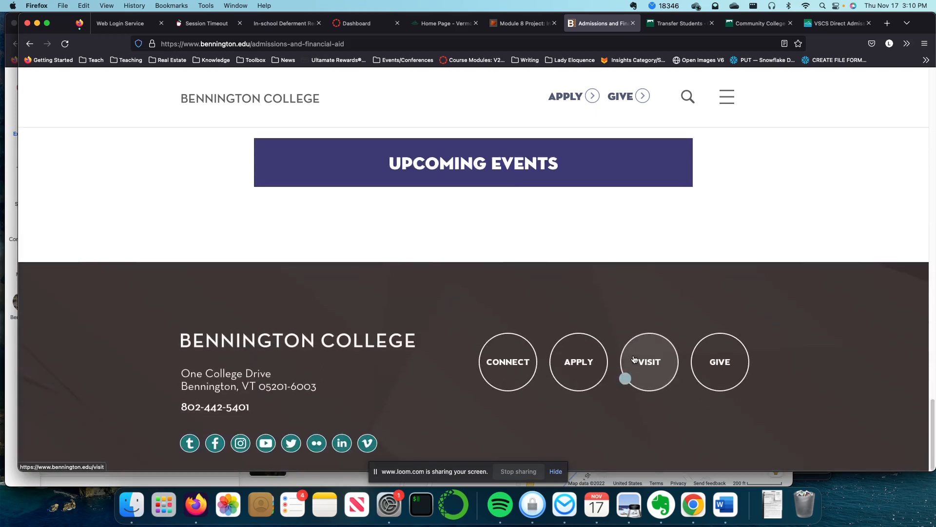
scroll("up", 3)
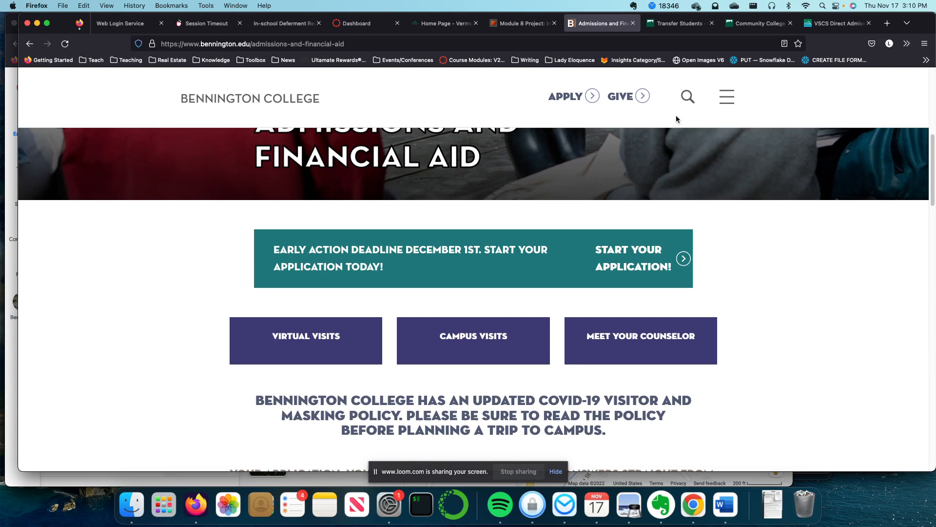
From the site menu reach the Apply page and follow Transfer Students Learn More
left_click(727, 96)
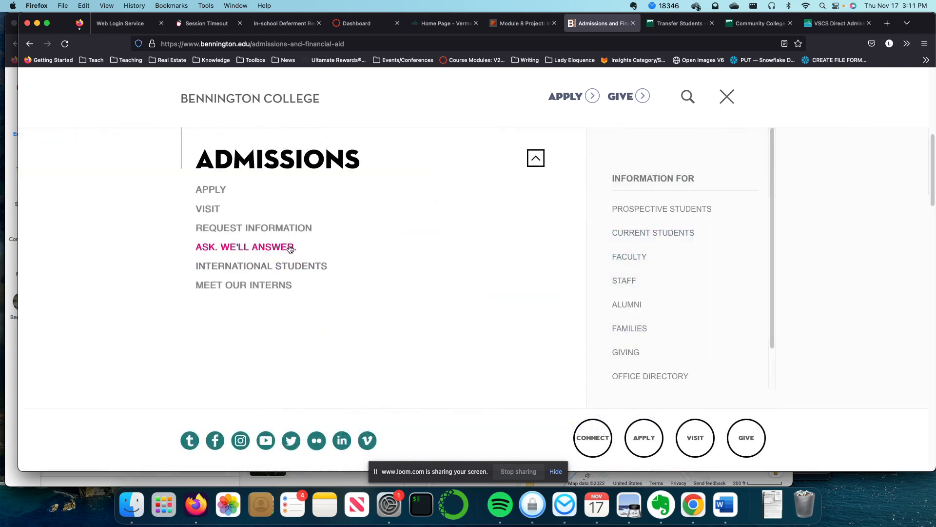
mouse_move(215, 189)
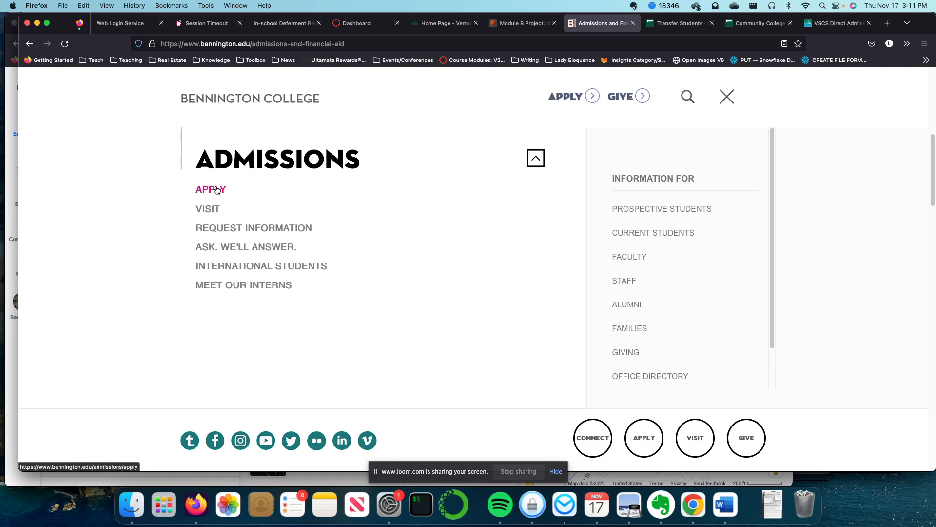
left_click(210, 189)
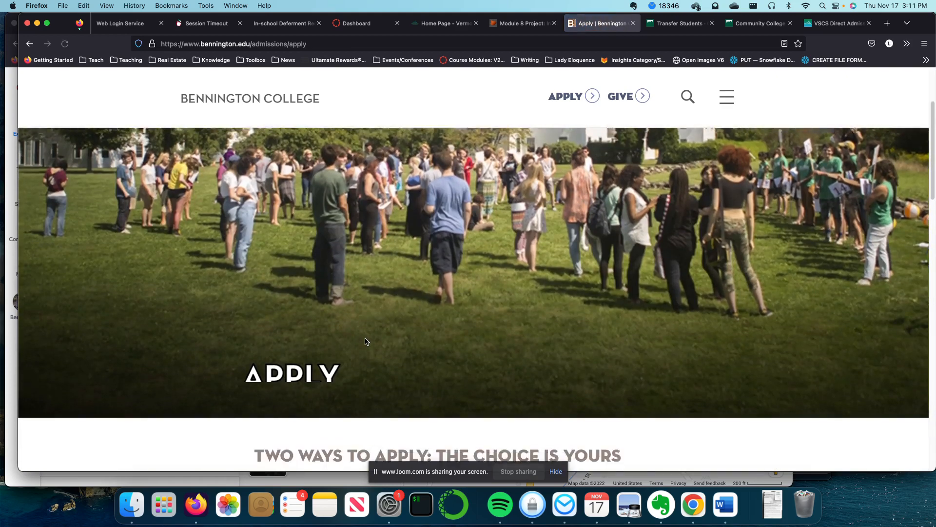
scroll("down", 3)
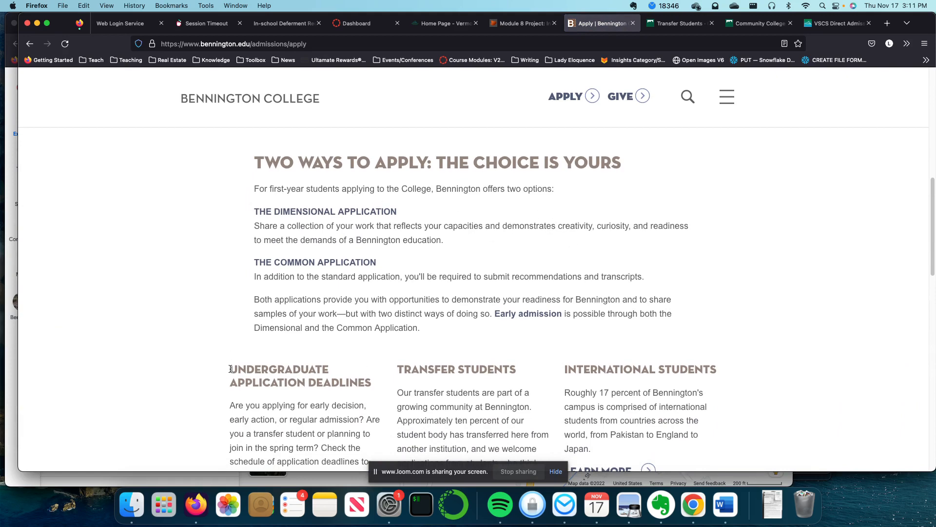
scroll("down", 3)
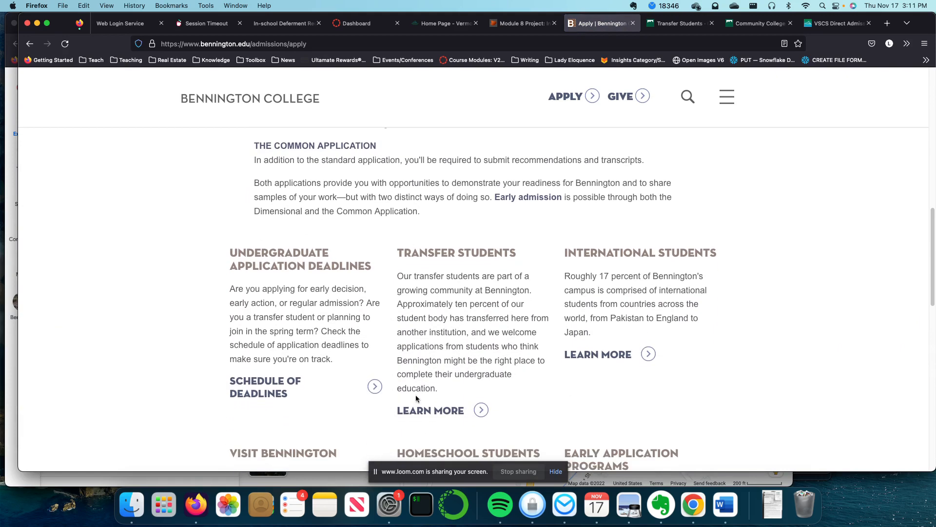
scroll("down", 3)
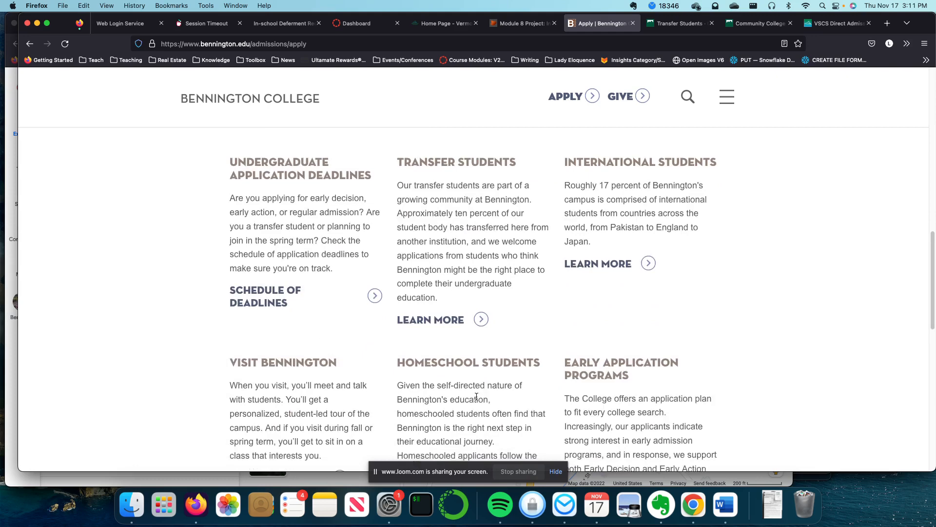
scroll("down", 3)
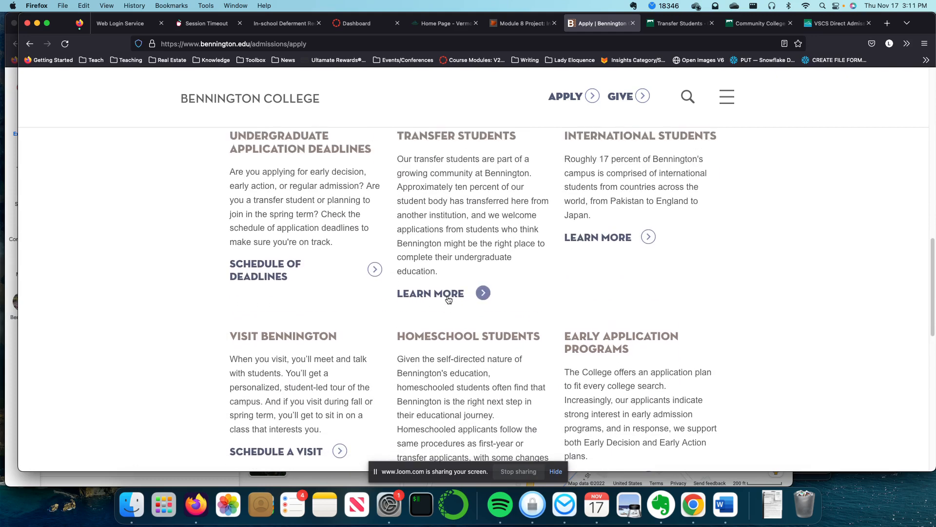
left_click(431, 292)
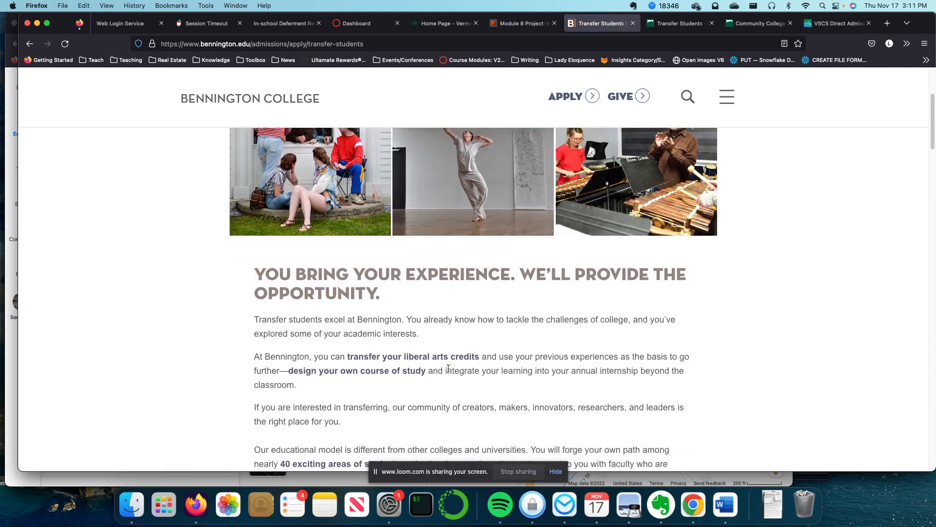
Open Bennington's Community College of Vermont transfer page and select its address
scroll("down", 3)
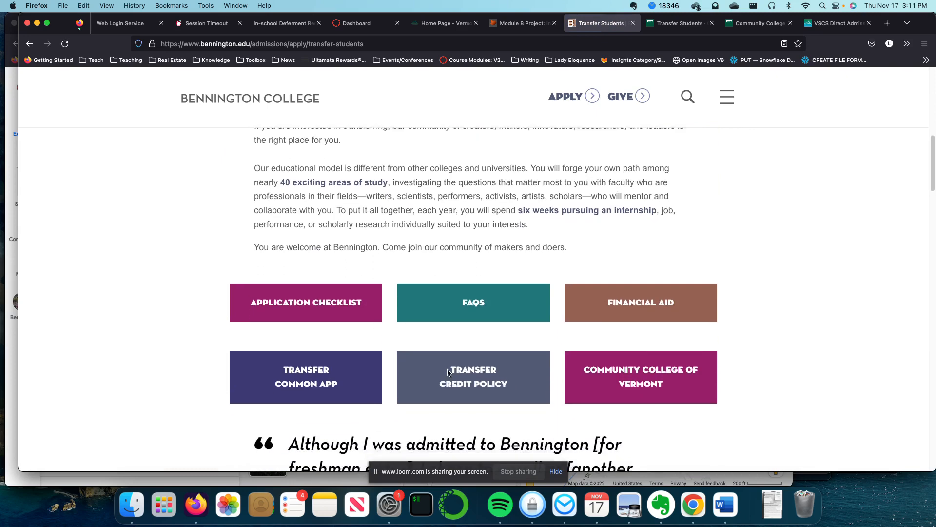
scroll("down", 3)
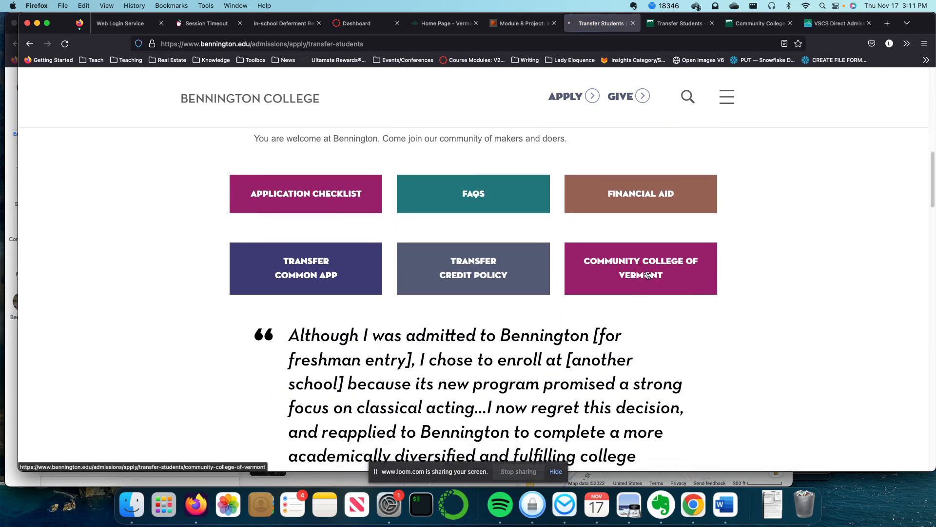
left_click(640, 275)
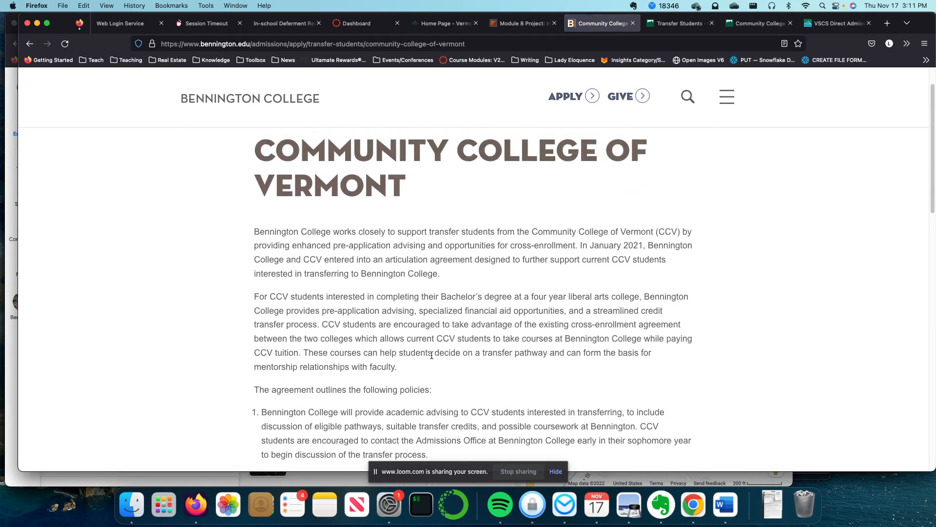
scroll("down", 3)
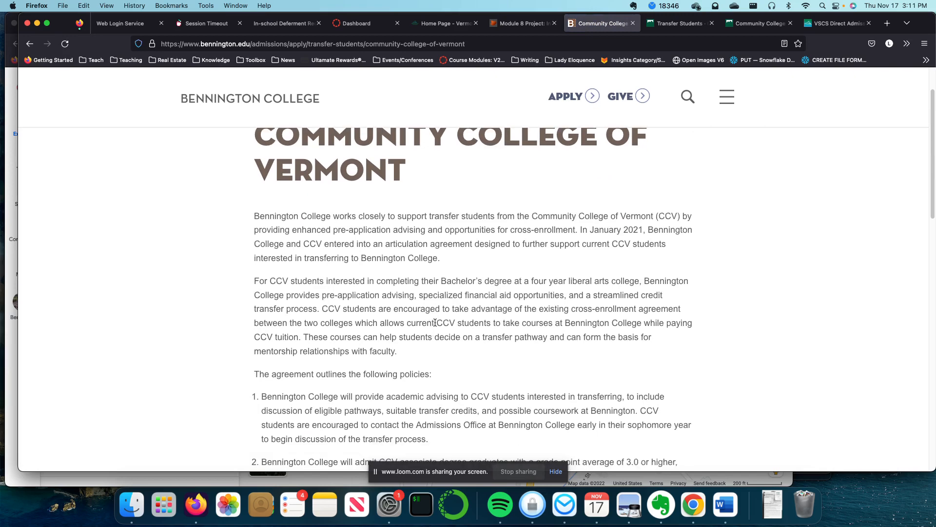
left_click(312, 44)
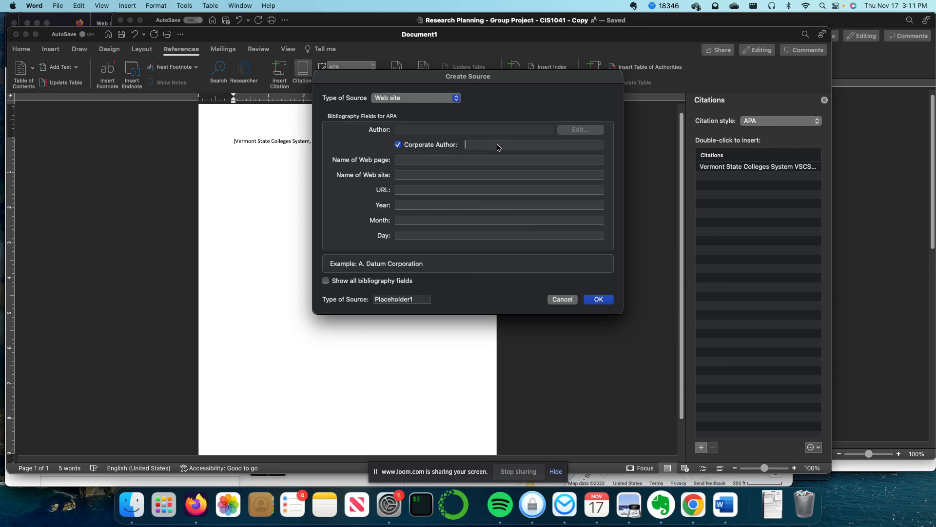
Enter Bennington College as corporate author and fill the new web source's URL field
type("Bennington College")
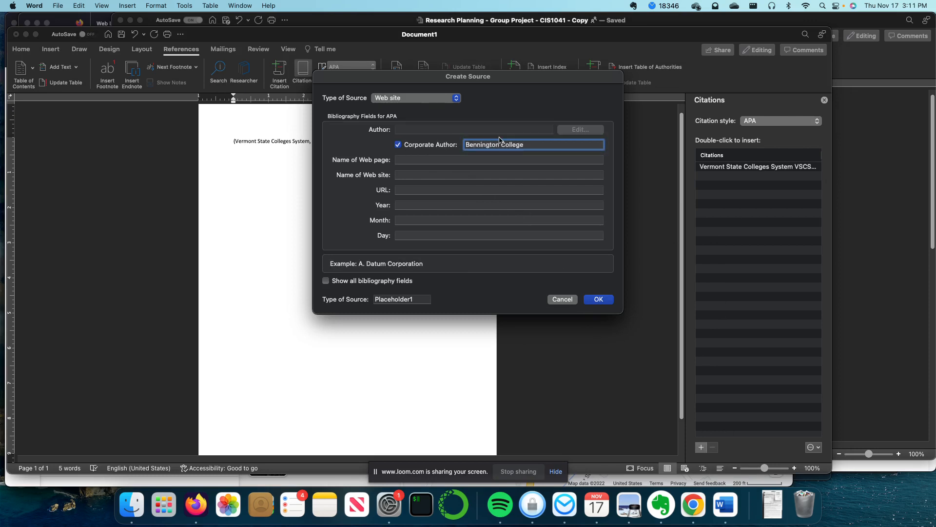
left_click(498, 189)
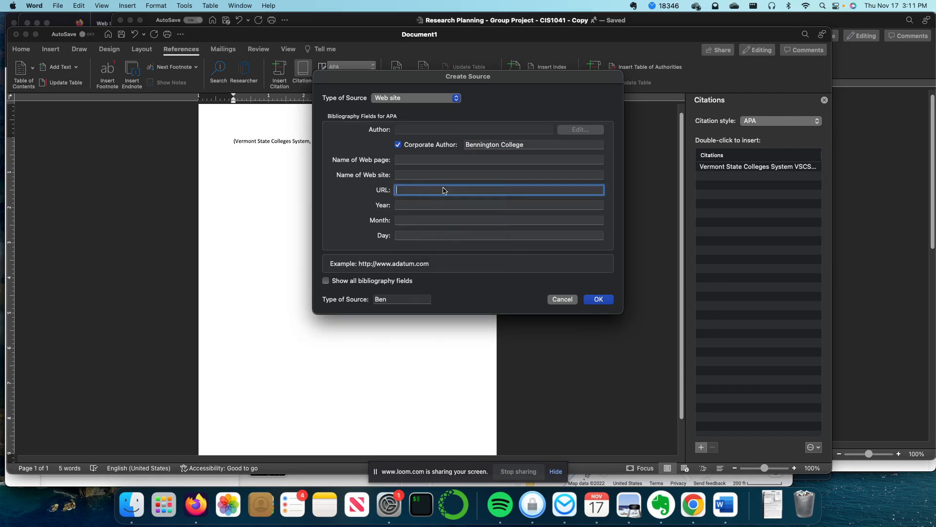
type("VSCS Direct Admissions")
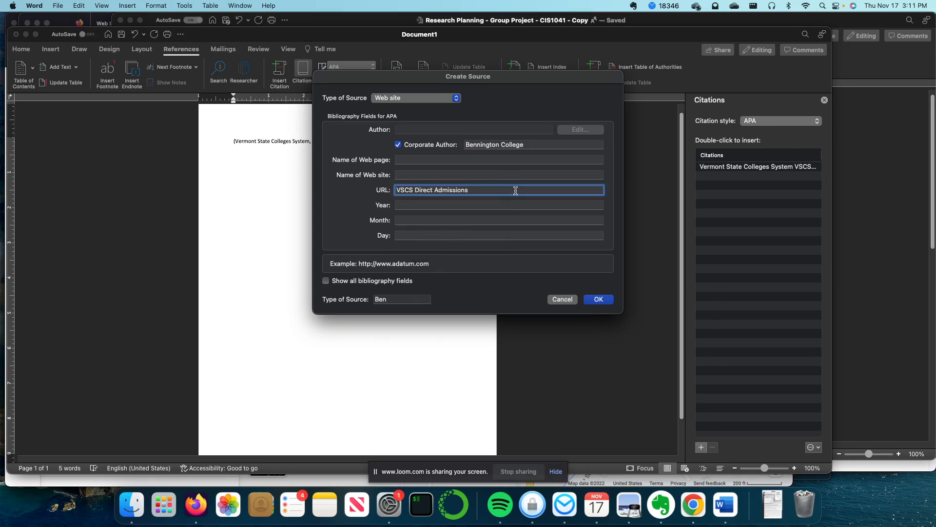
key("Cmd+A")
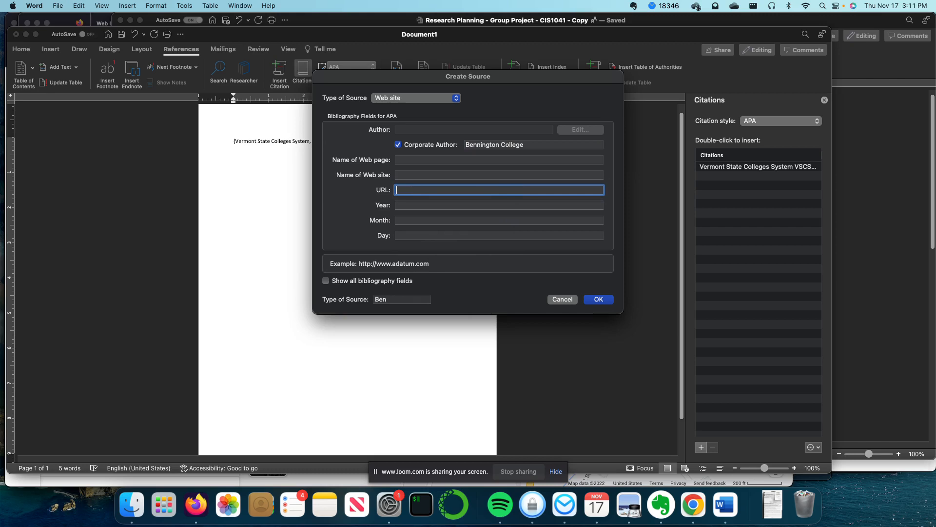
type("VSCS Direct Admissions")
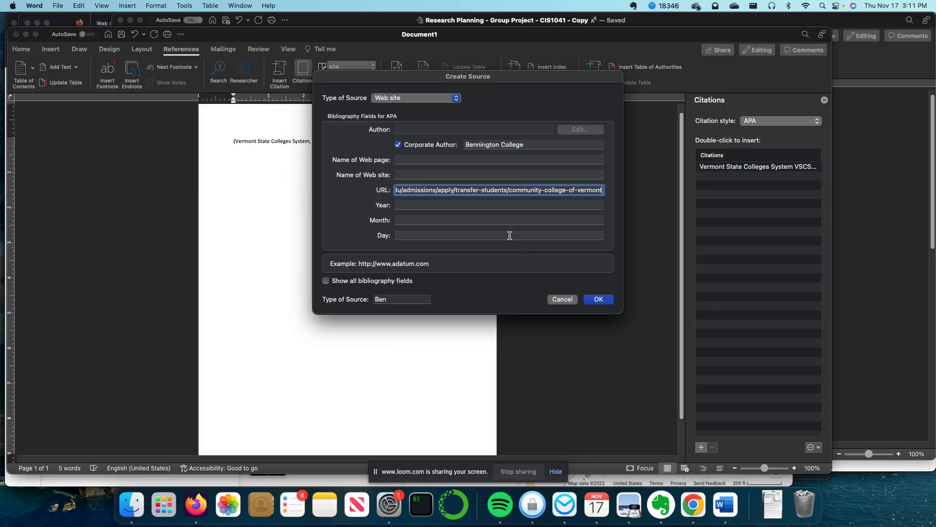
mouse_move(417, 171)
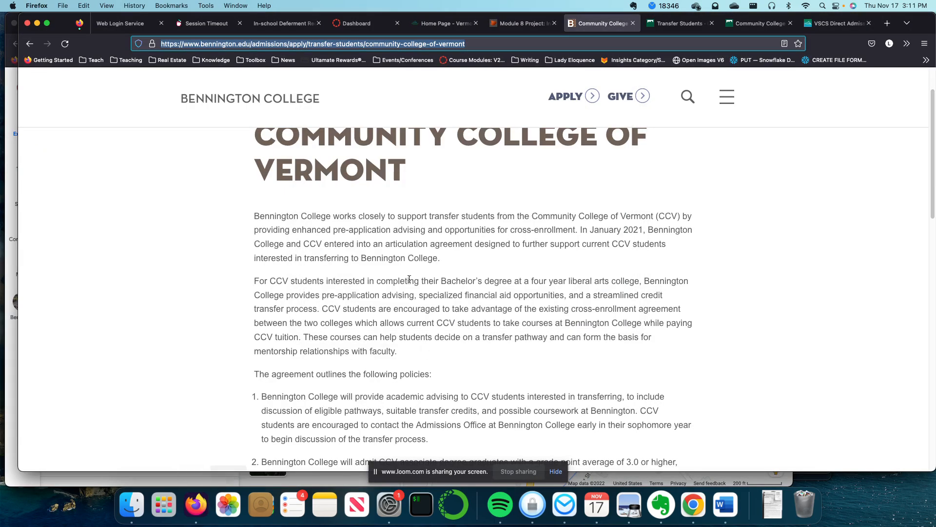
scroll("up", 3)
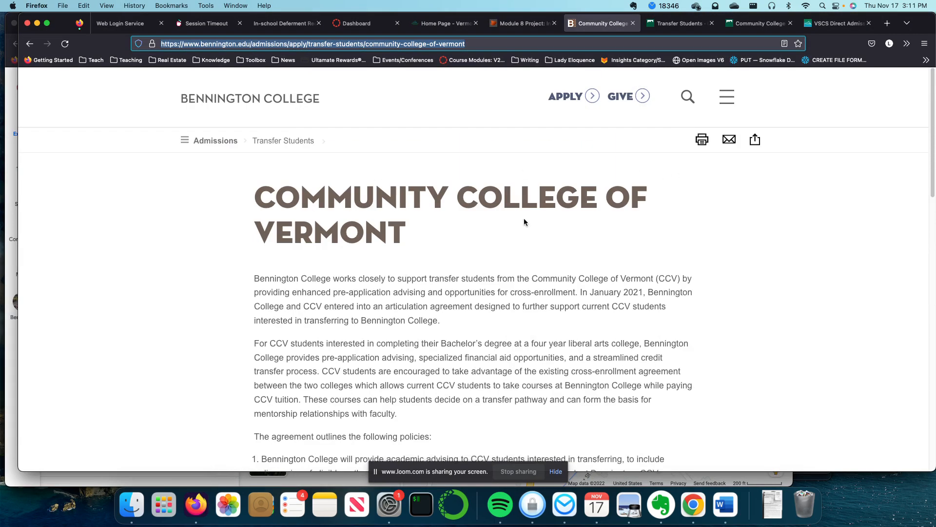
mouse_move(155, 65)
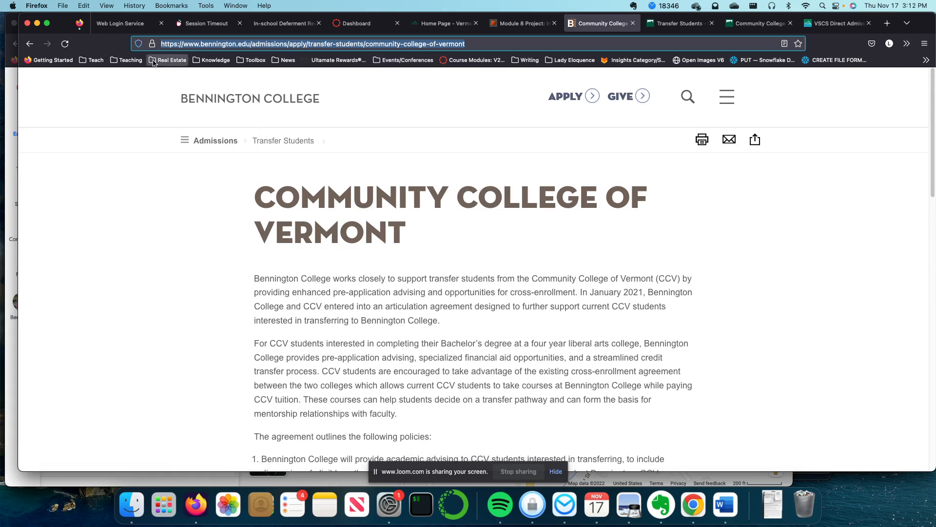
mouse_move(185, 162)
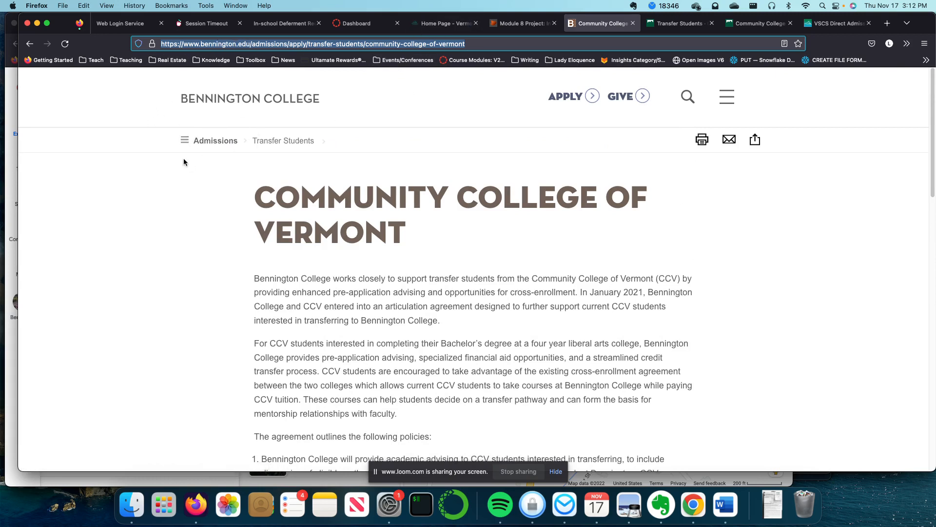
mouse_move(726, 505)
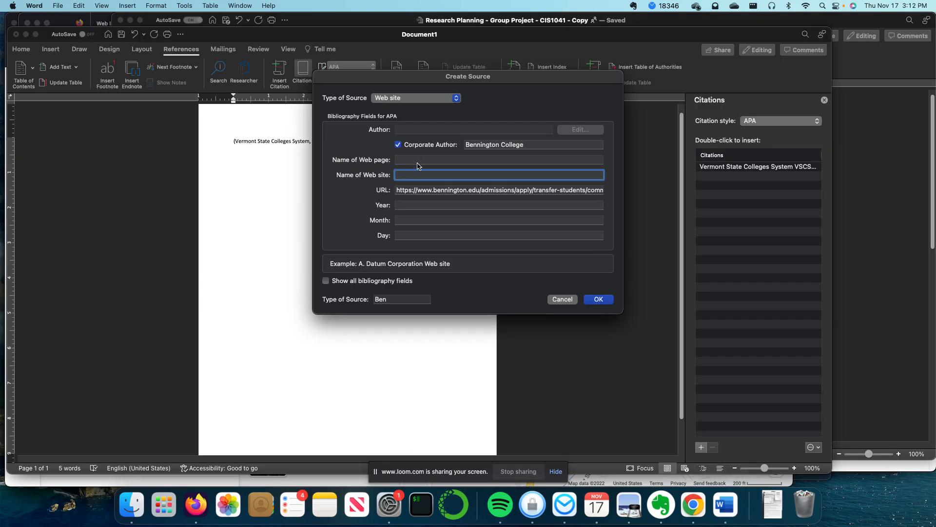
Name the web site 'Admissions - Transfer Students' in the Create Source form
type("Ad")
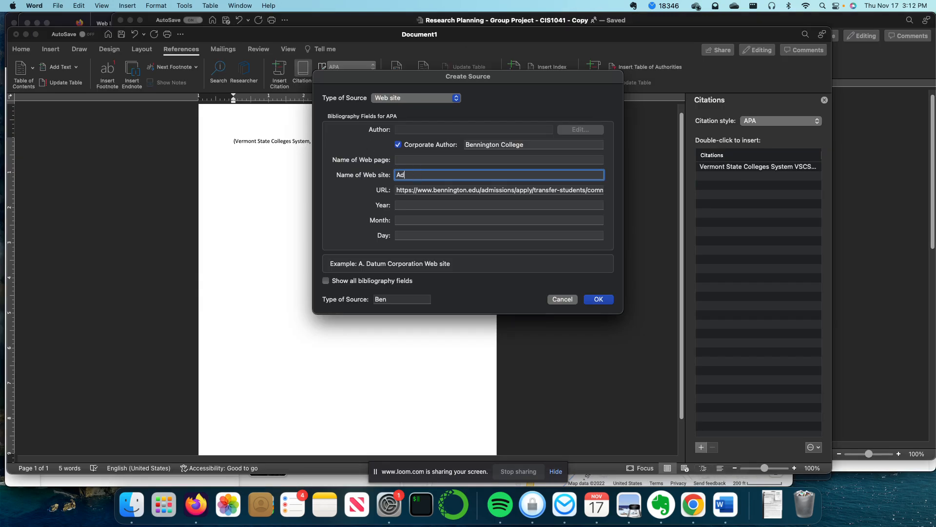
type("Admissions")
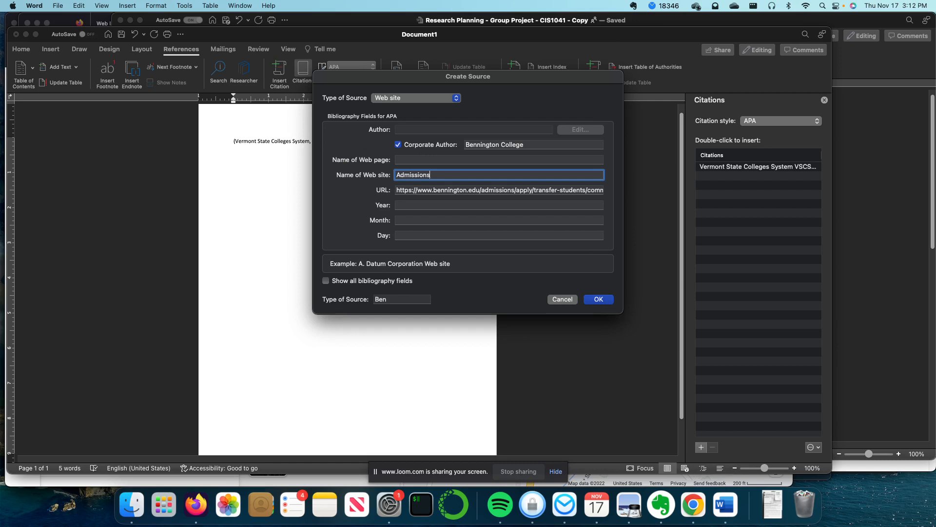
type("-")
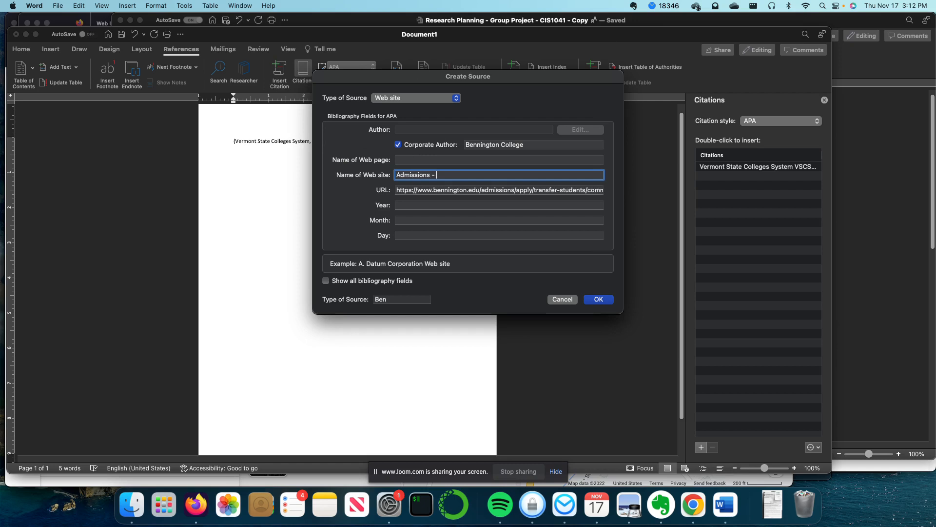
type("Transfer Students")
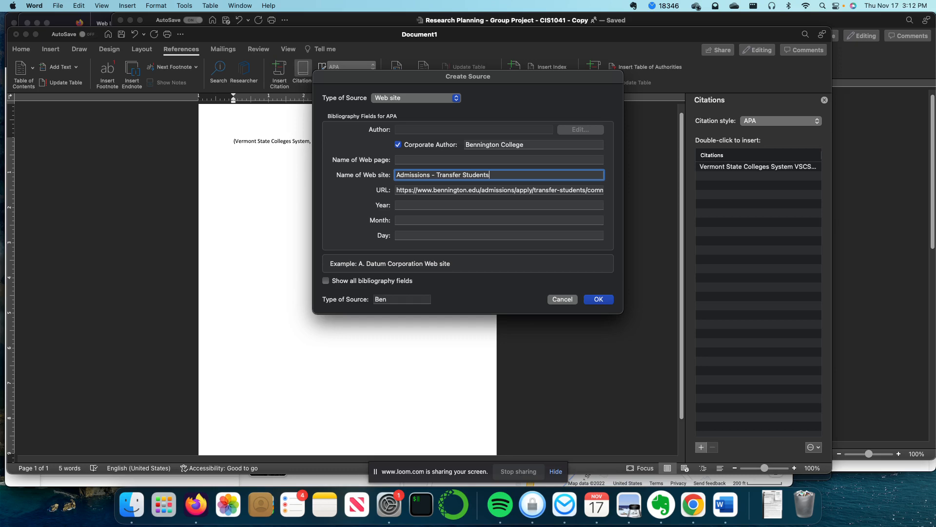
After checking the page title in Firefox, name the web page 'Community College of Vermont'
left_click(498, 160)
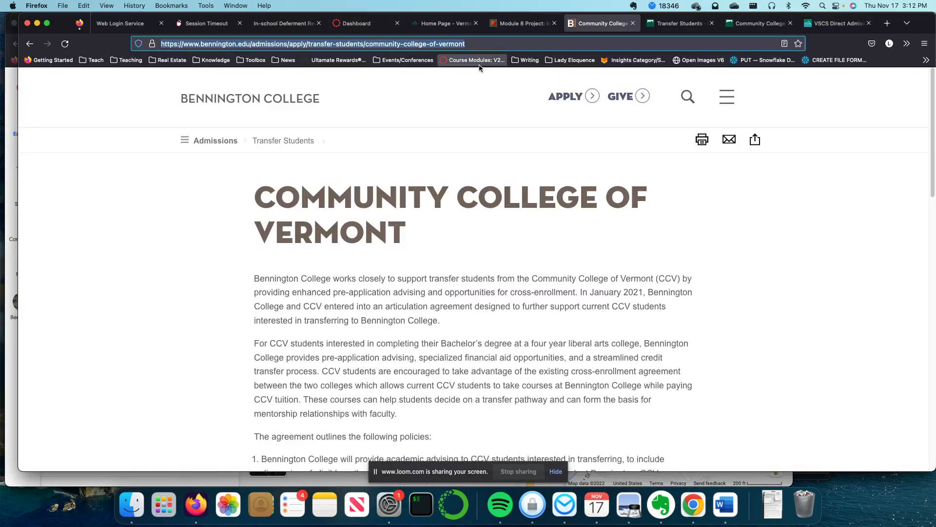
left_click(725, 504)
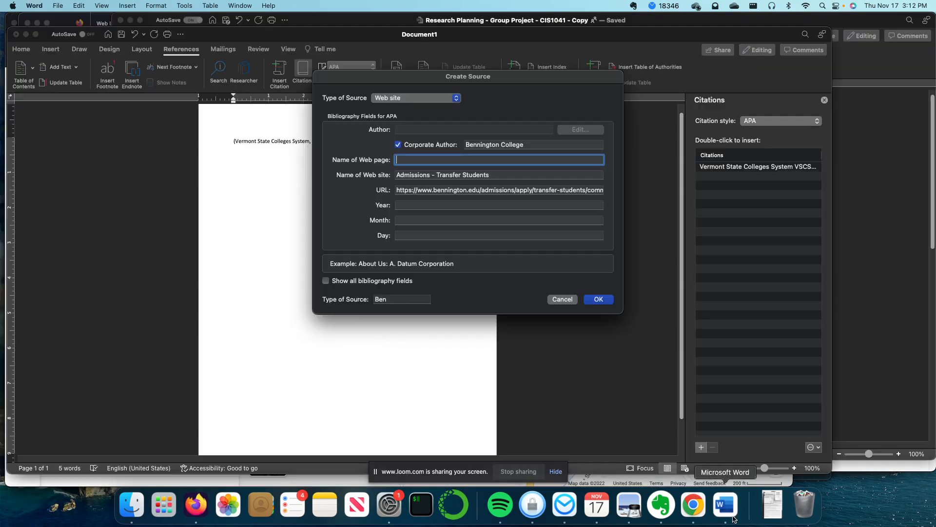
type("Community College o")
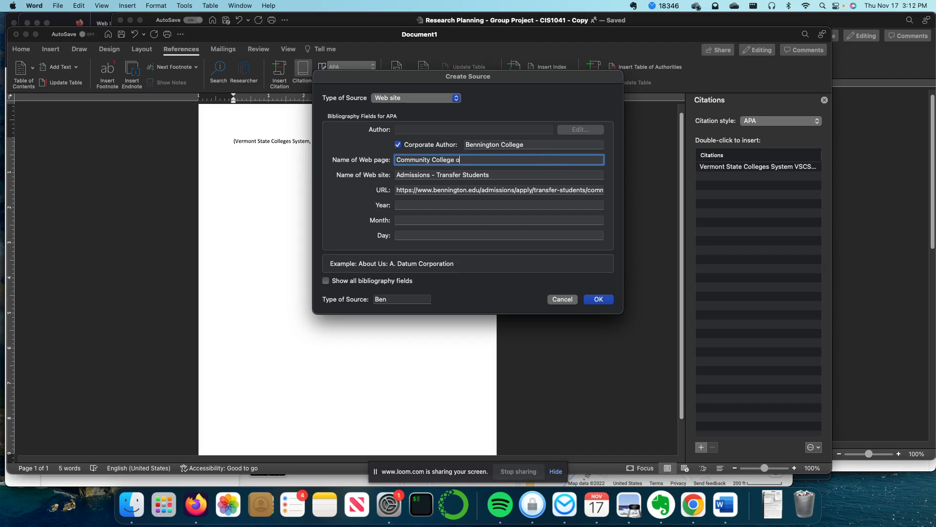
type("f Verm")
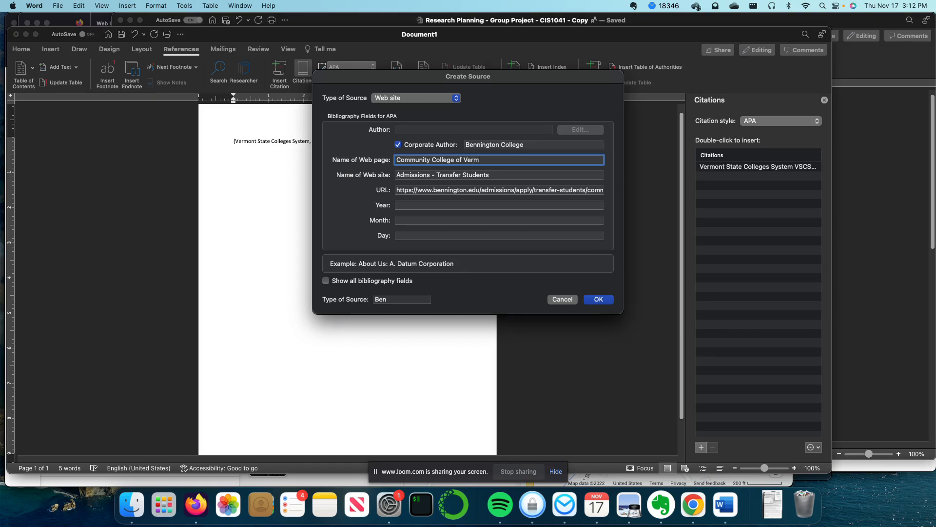
type("ont")
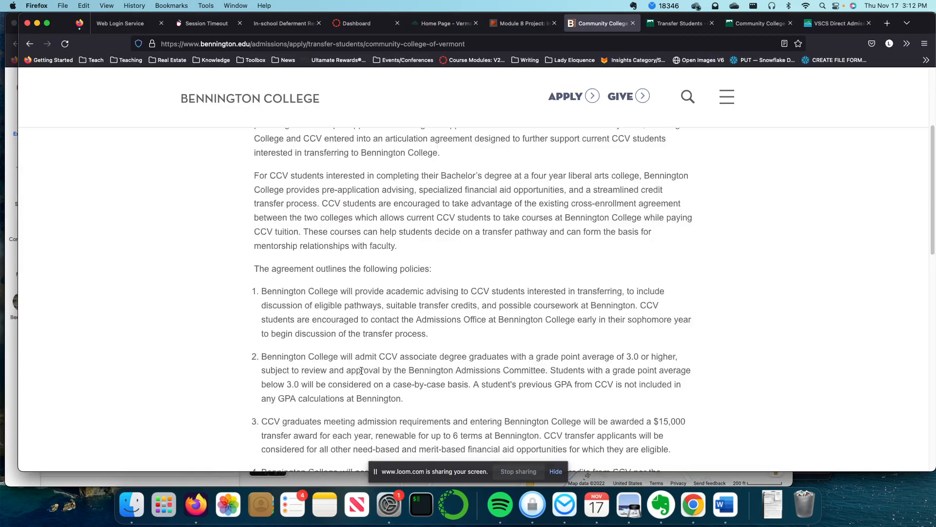
scroll("down", 3)
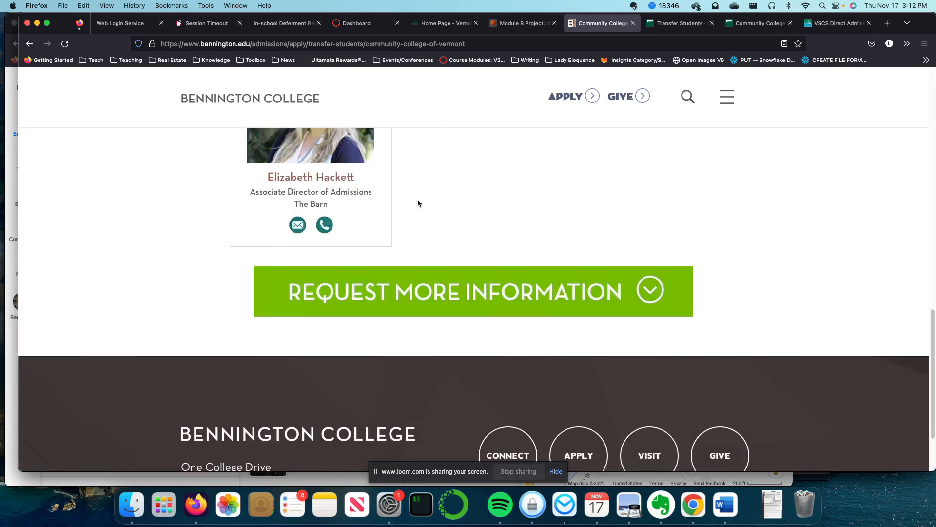
scroll("up", 3)
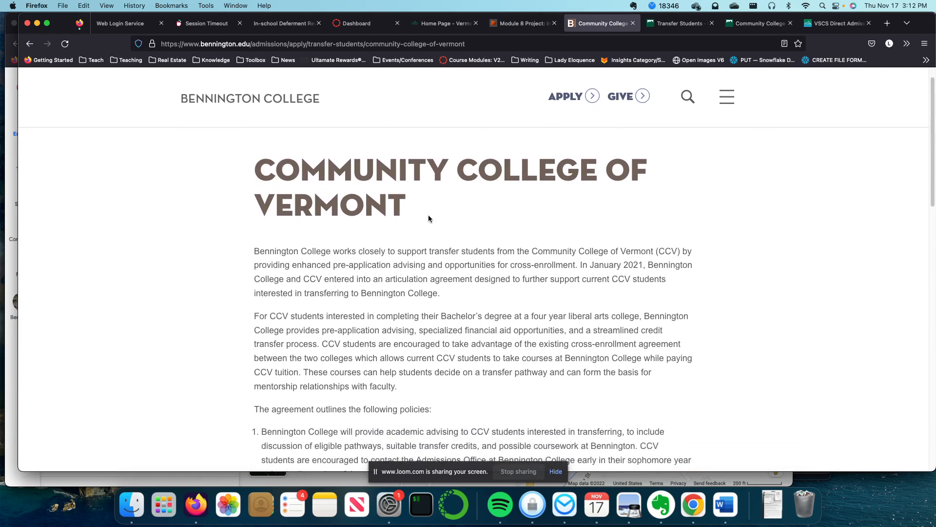
scroll("down", 3)
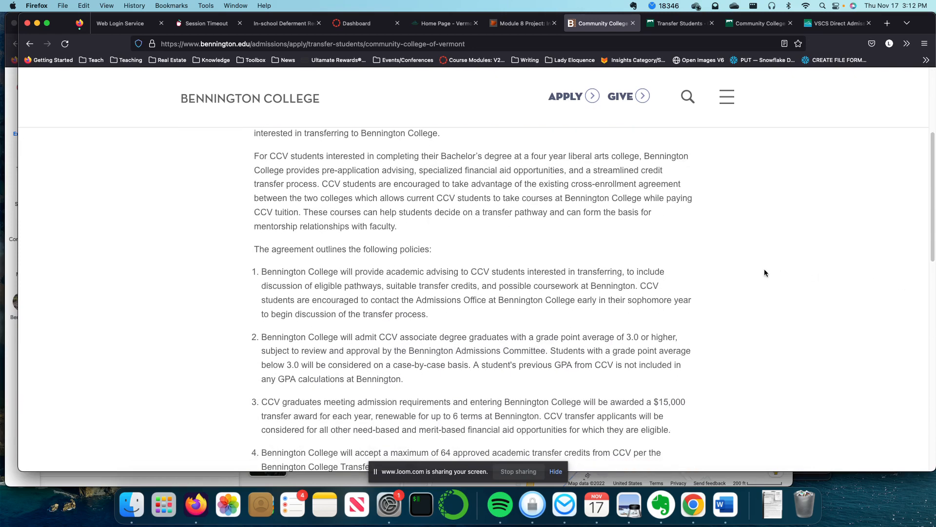
scroll("down", 3)
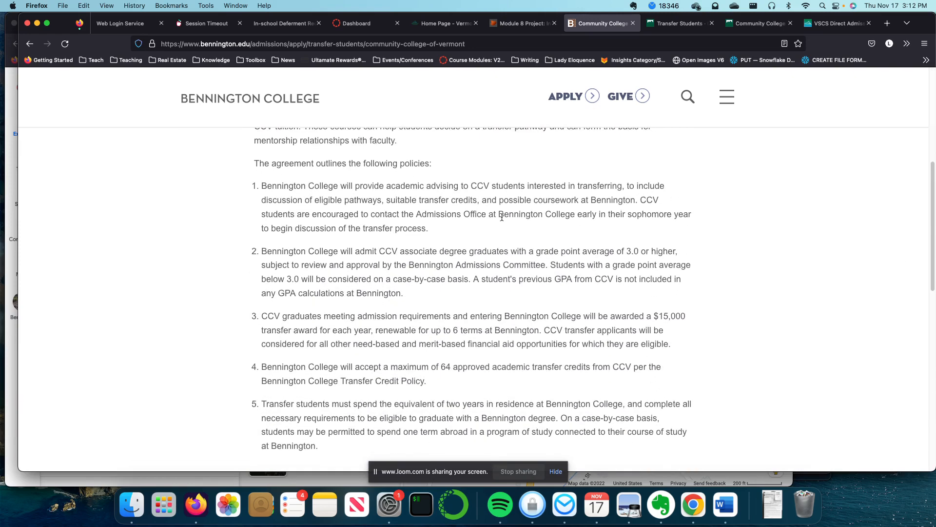
mouse_move(726, 509)
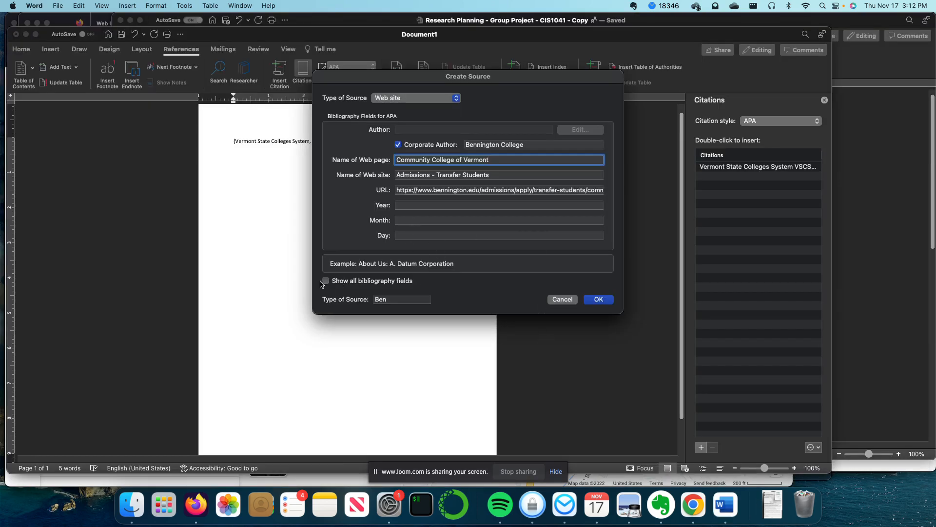
Show all bibliography fields, set year accessed 2022 and month 11, and save the Bennington source
left_click(326, 281)
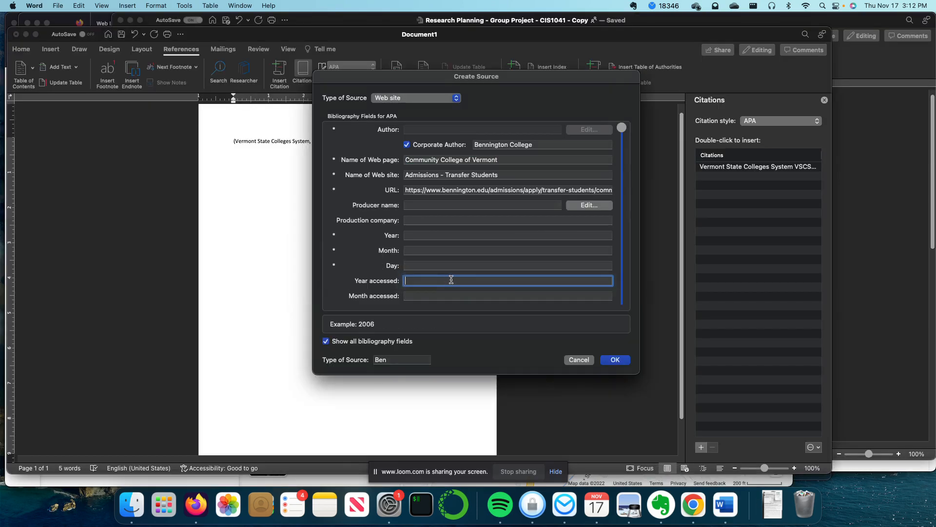
type("2022")
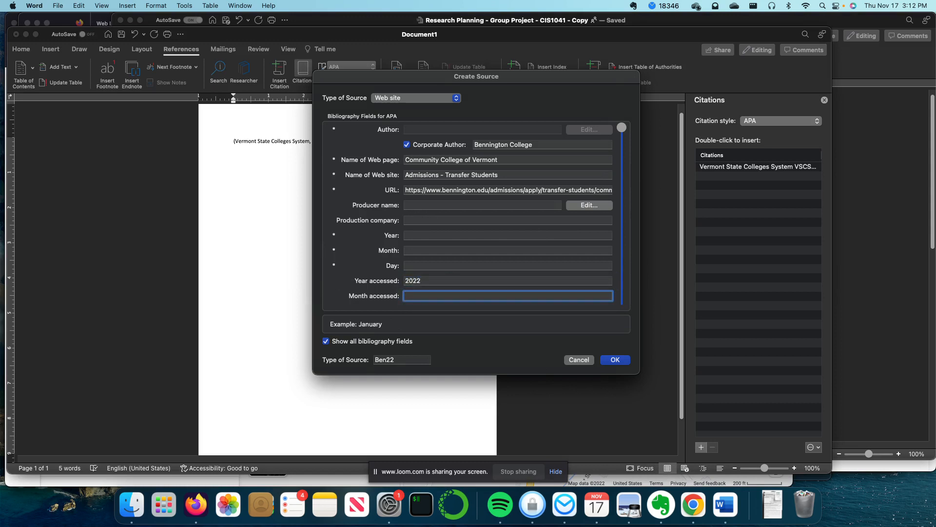
type("11")
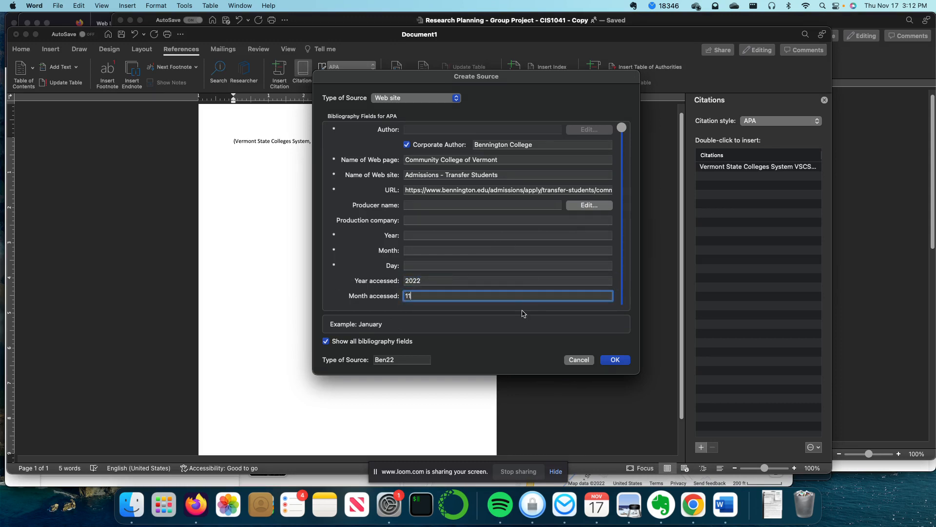
mouse_move(501, 238)
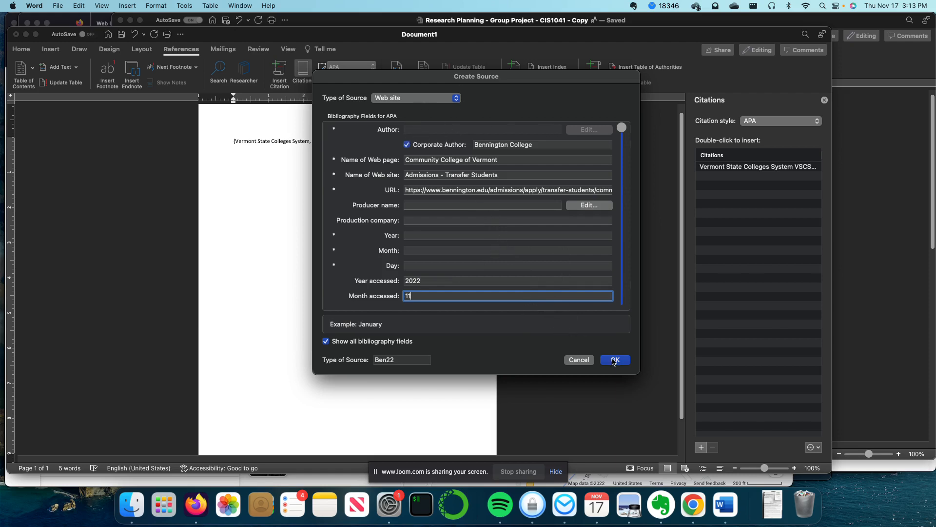
left_click(614, 360)
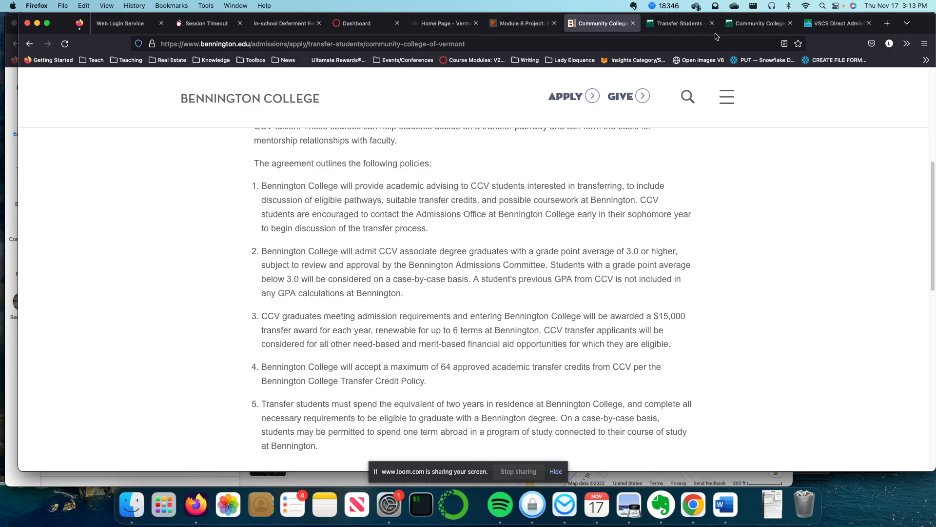
On the Castleton site, move from the CCV Students page to Scholarships for Transfer Applicants
left_click(676, 23)
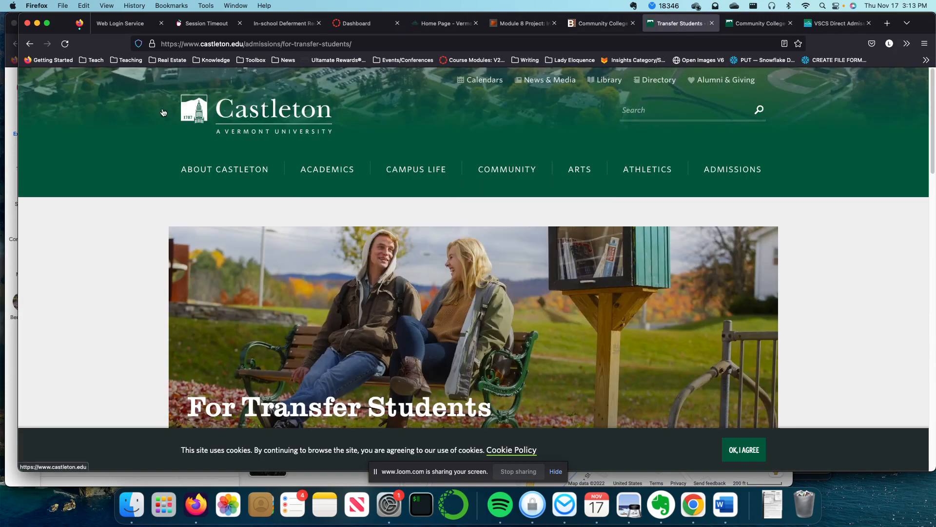
left_click(256, 44)
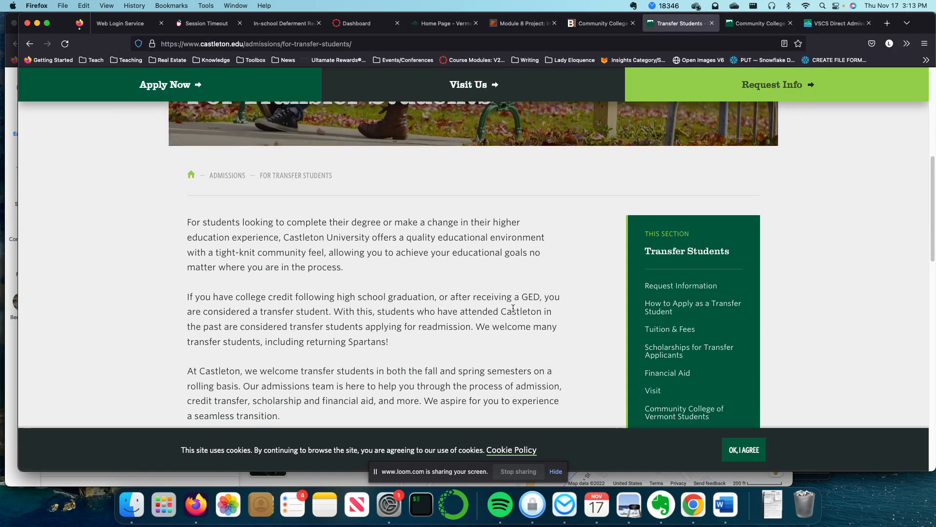
scroll("up", 3)
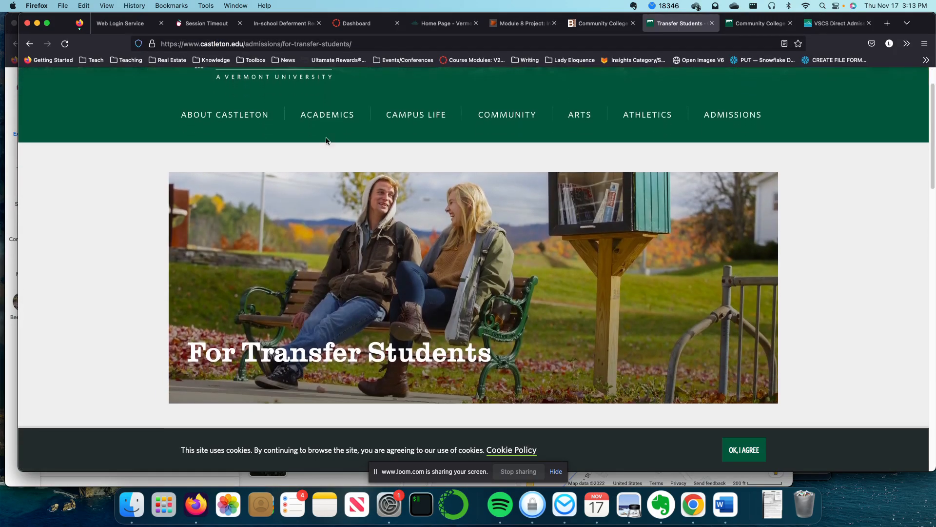
left_click(256, 44)
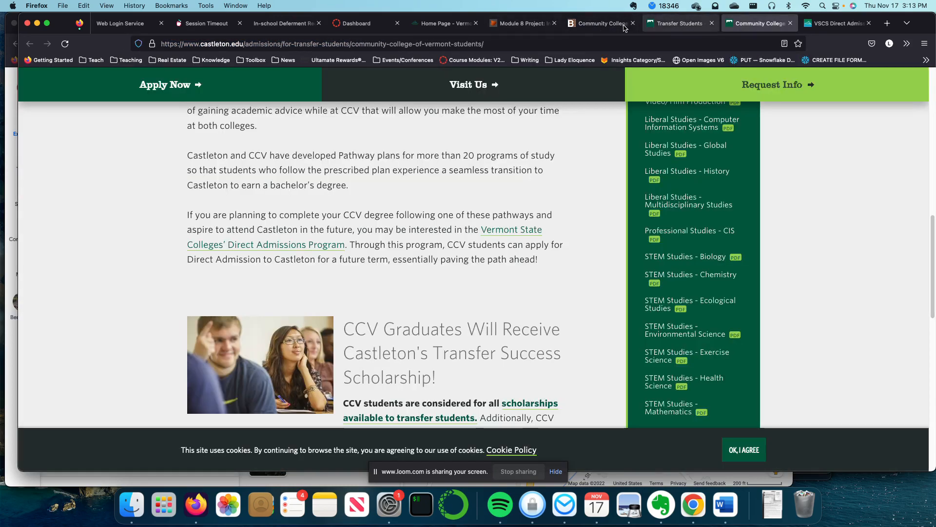
scroll("up", 3)
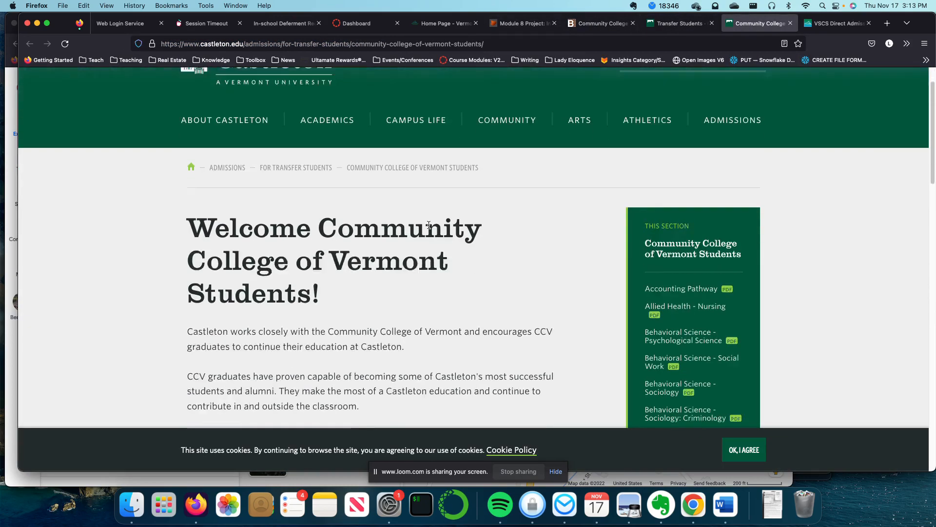
left_click(838, 23)
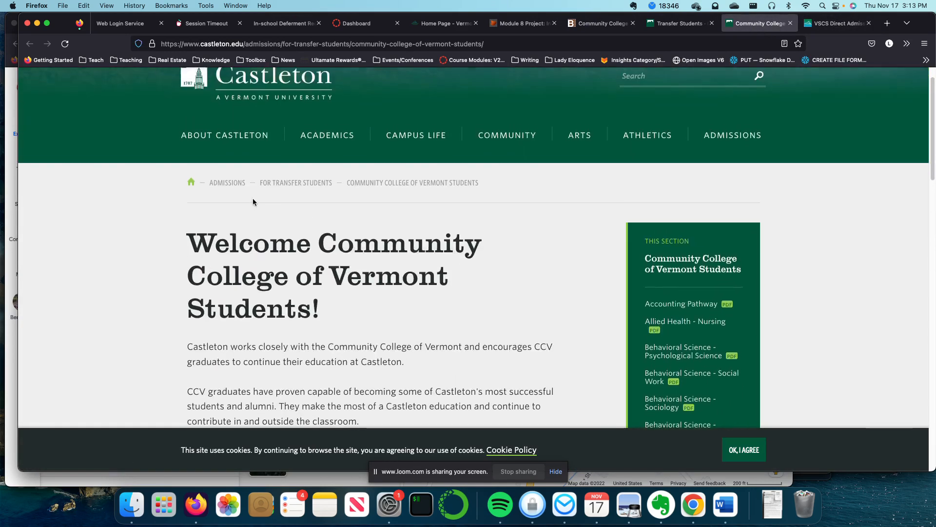
Read through the scholarships page down to its appeal section and footer
scroll("down", 3)
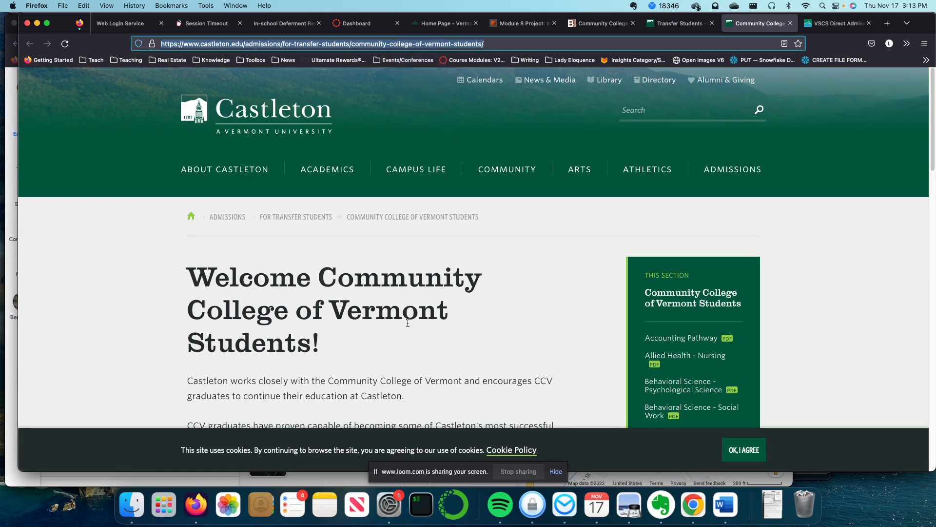
scroll("down", 3)
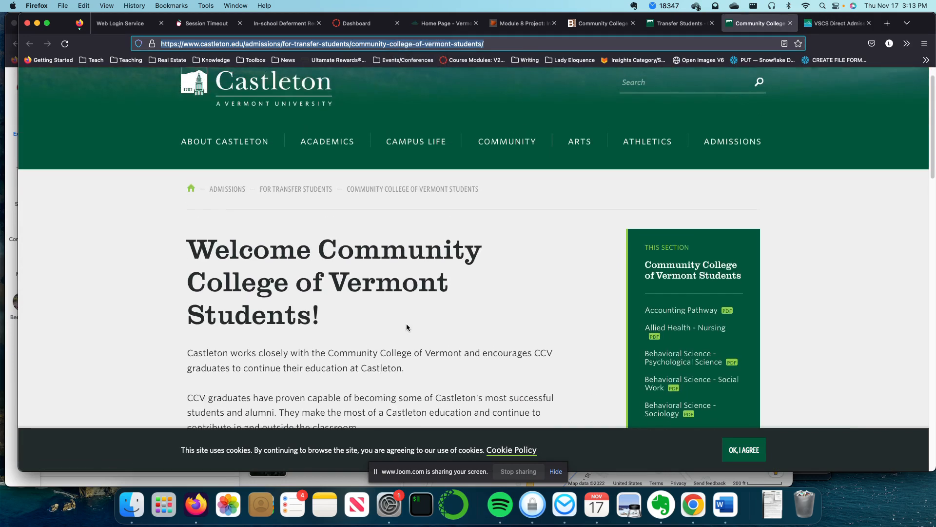
mouse_move(314, 212)
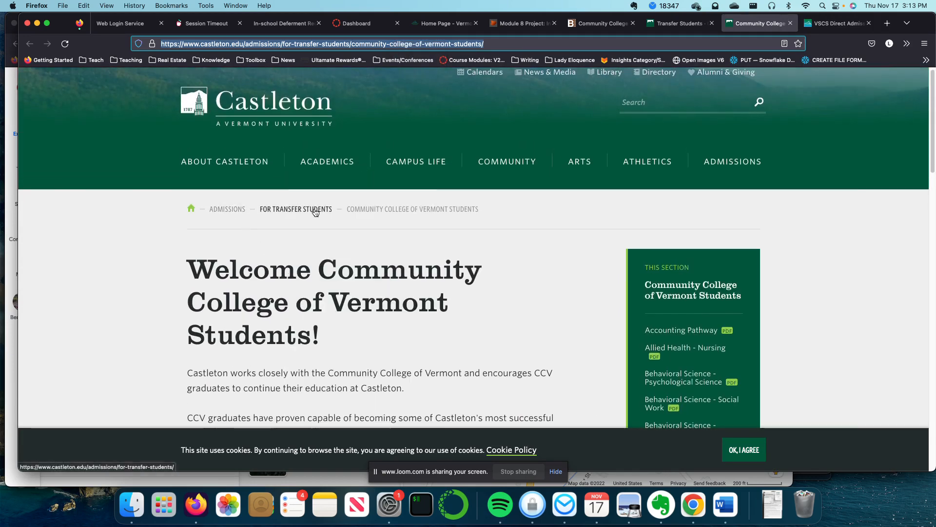
scroll("down", 3)
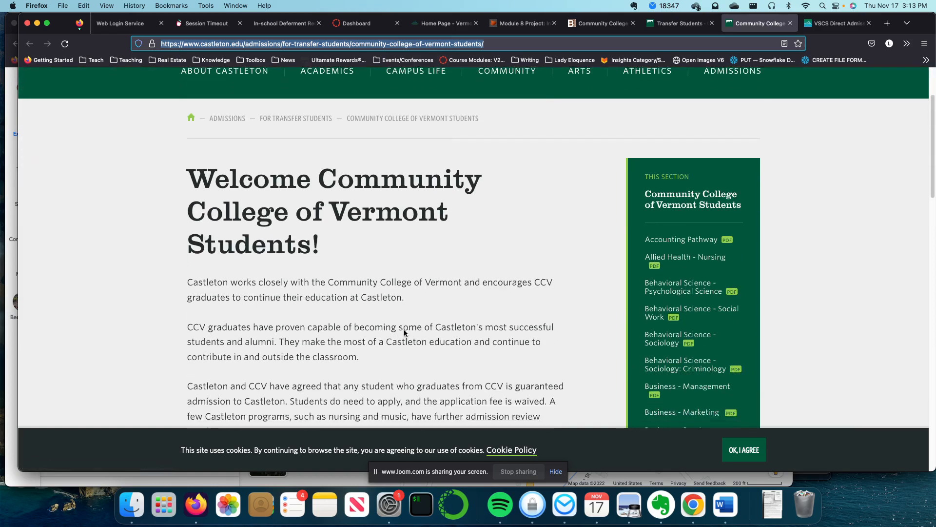
scroll("down", 3)
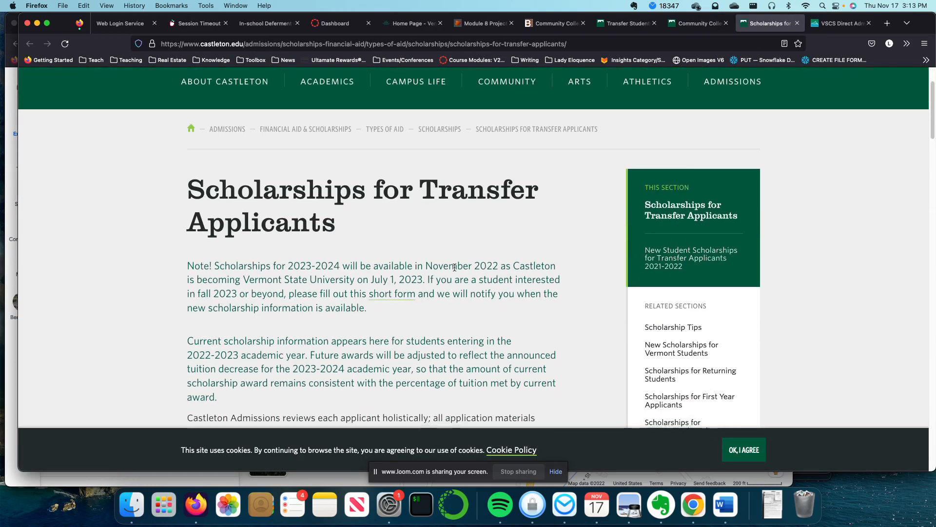
scroll("down", 3)
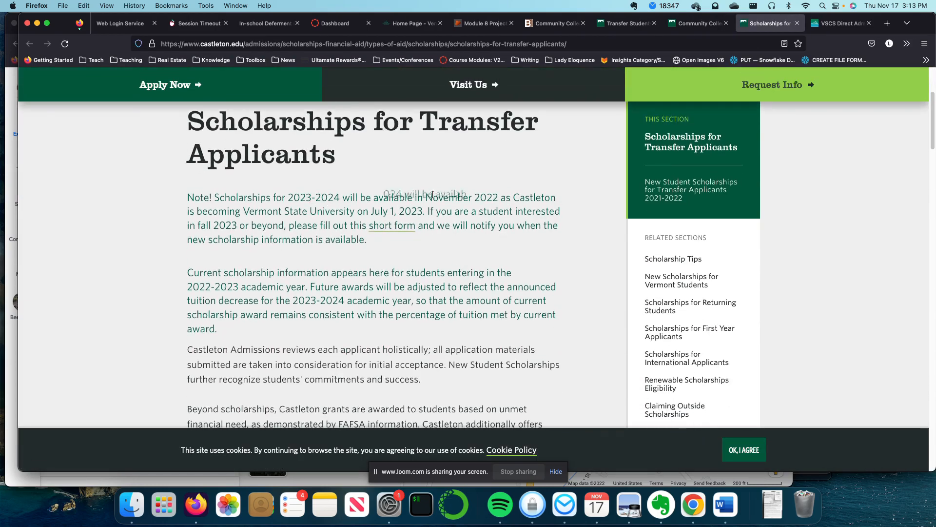
scroll("down", 3)
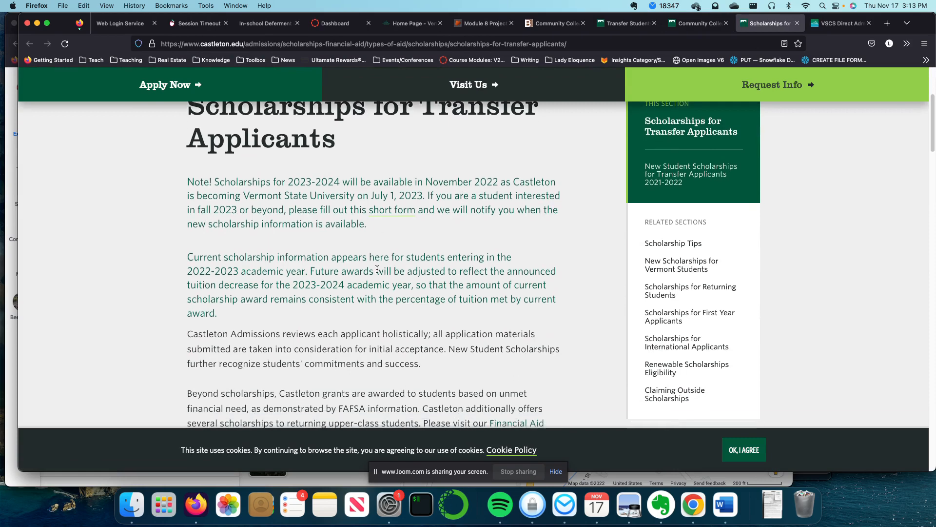
mouse_move(457, 188)
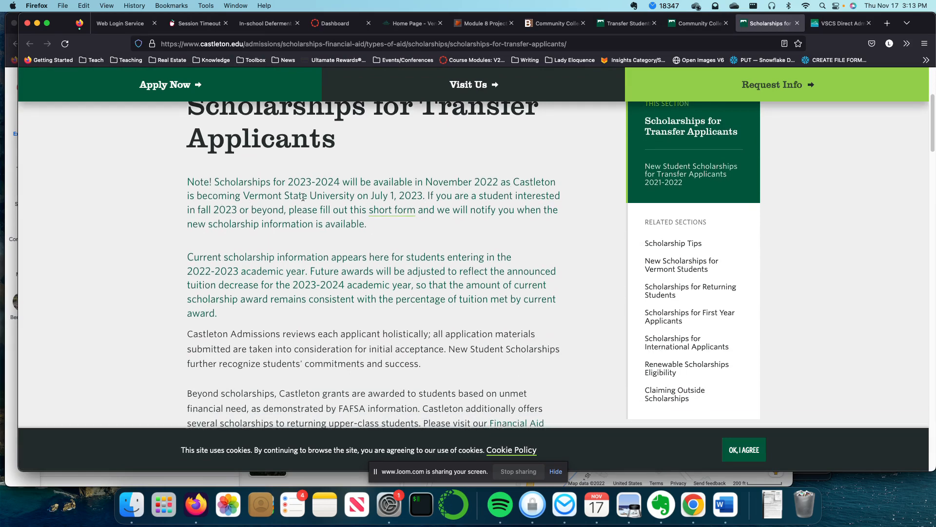
scroll("down", 3)
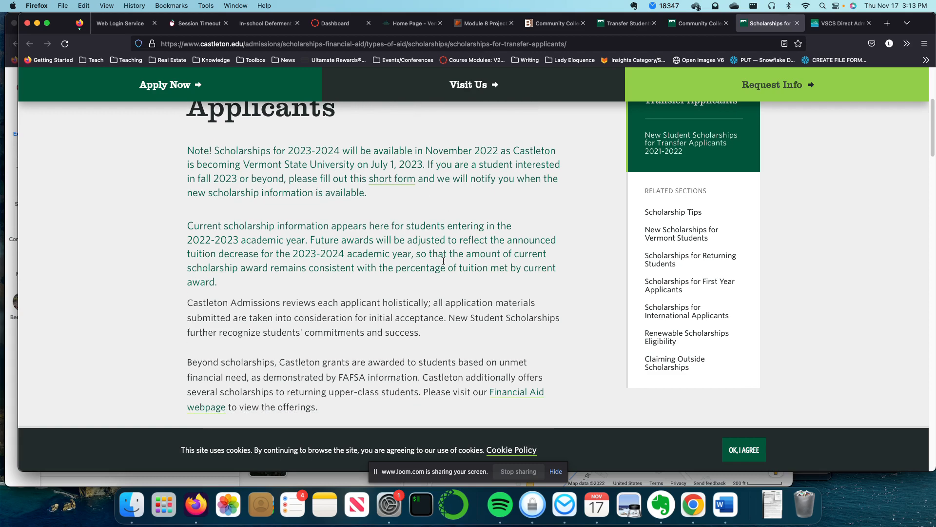
scroll("down", 3)
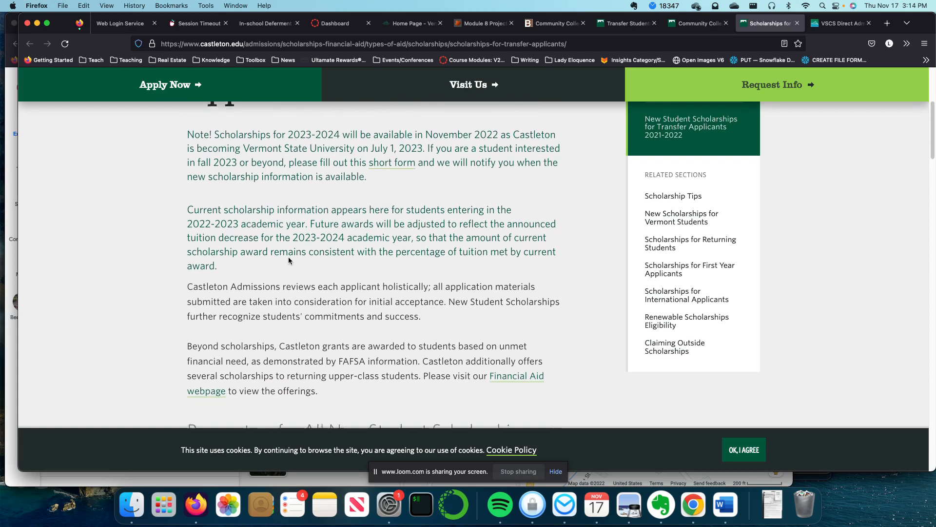
scroll("down", 3)
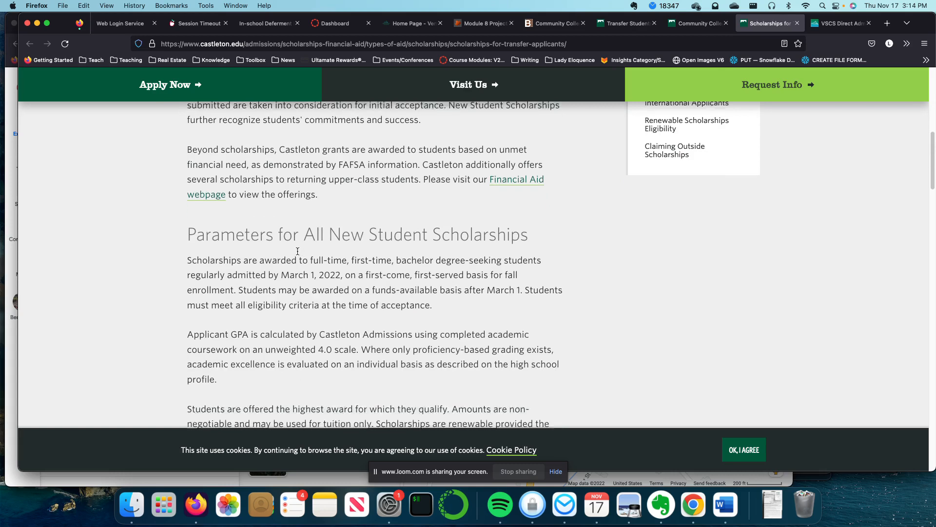
scroll("down", 3)
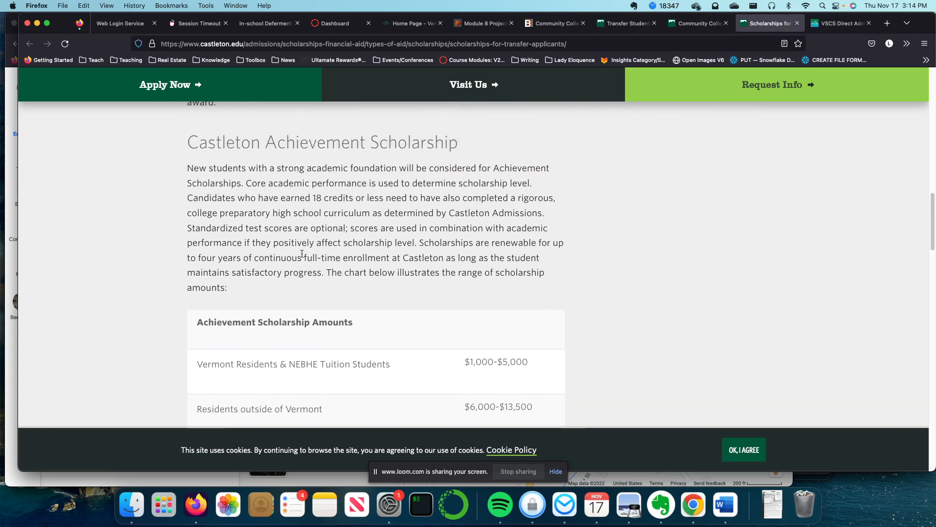
scroll("down", 3)
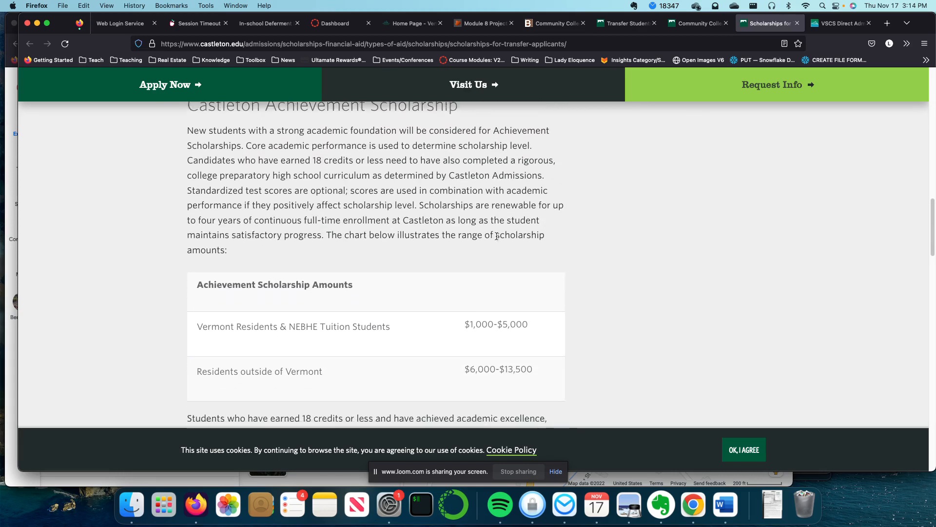
scroll("down", 3)
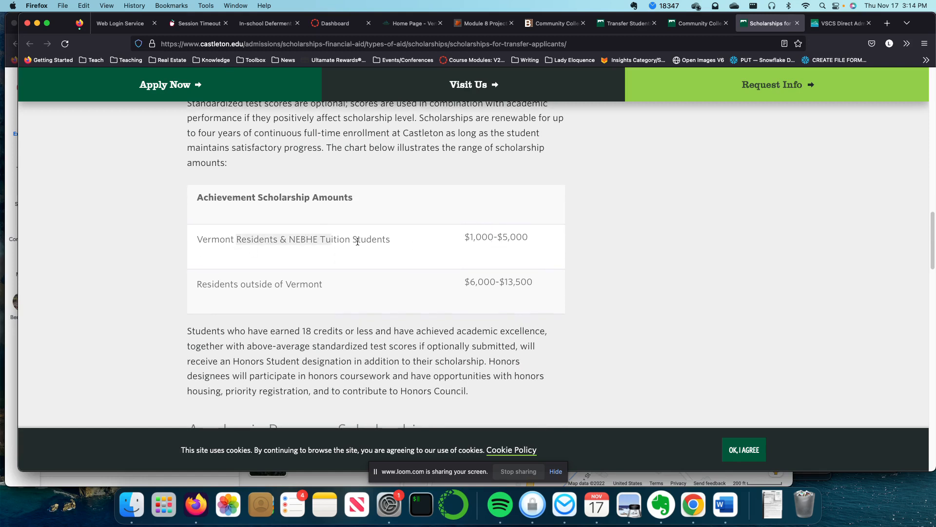
scroll("down", 3)
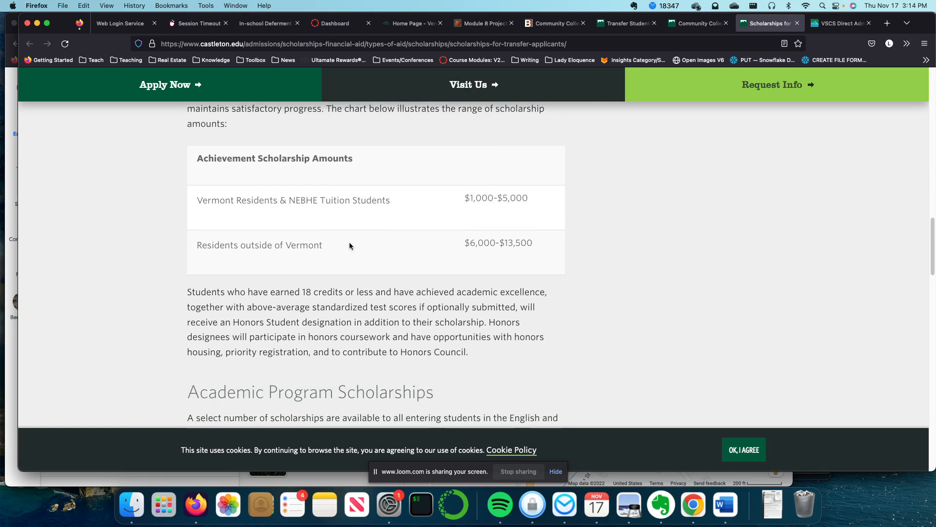
scroll("down", 3)
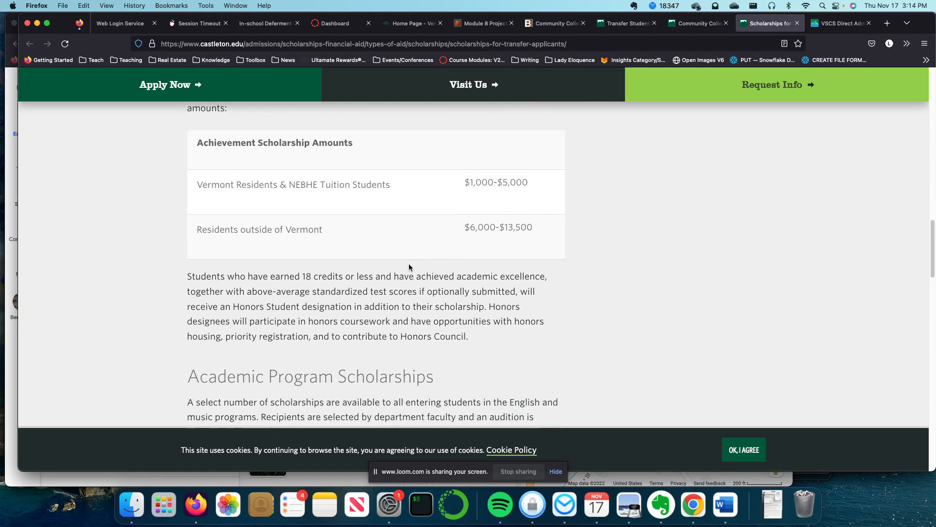
scroll("down", 3)
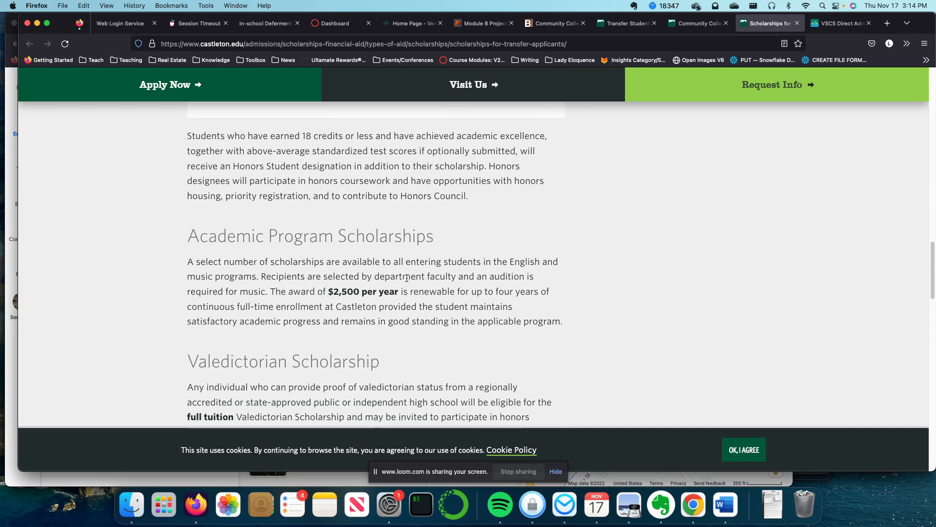
scroll("down", 3)
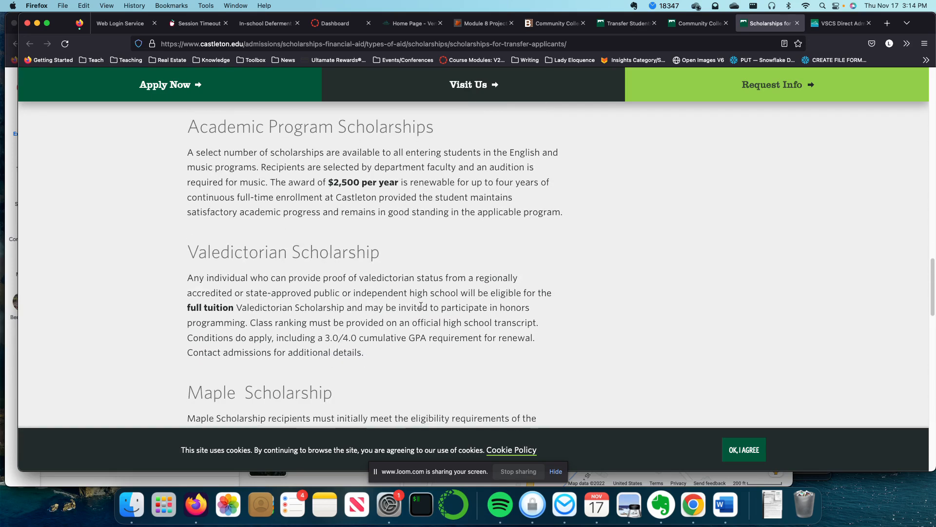
scroll("down", 3)
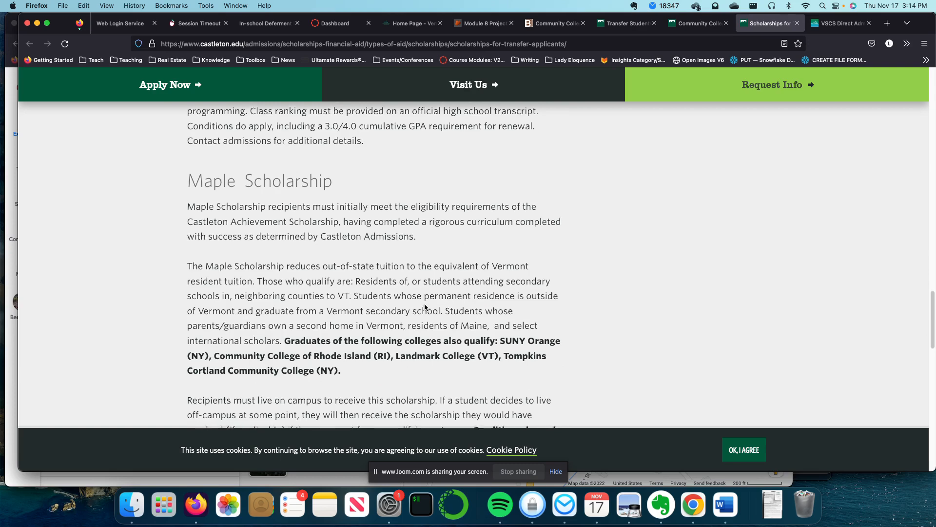
scroll("down", 3)
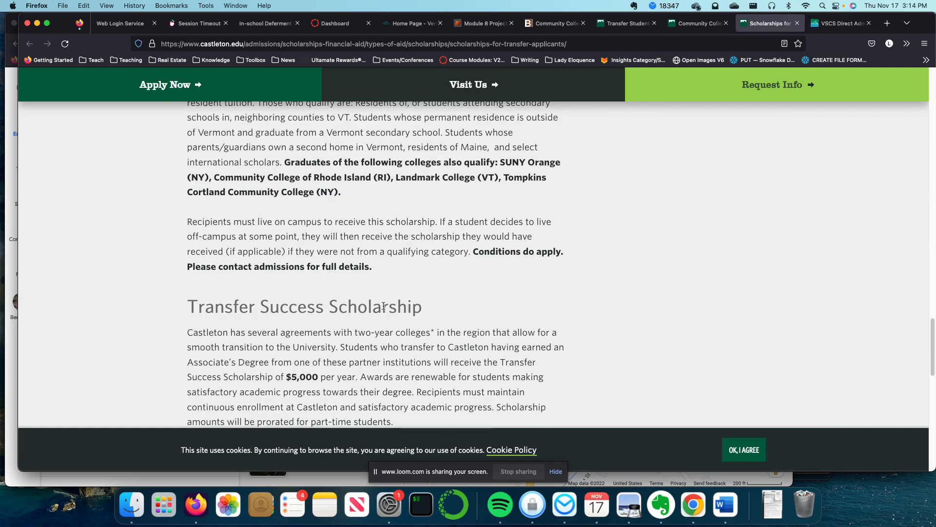
scroll("down", 3)
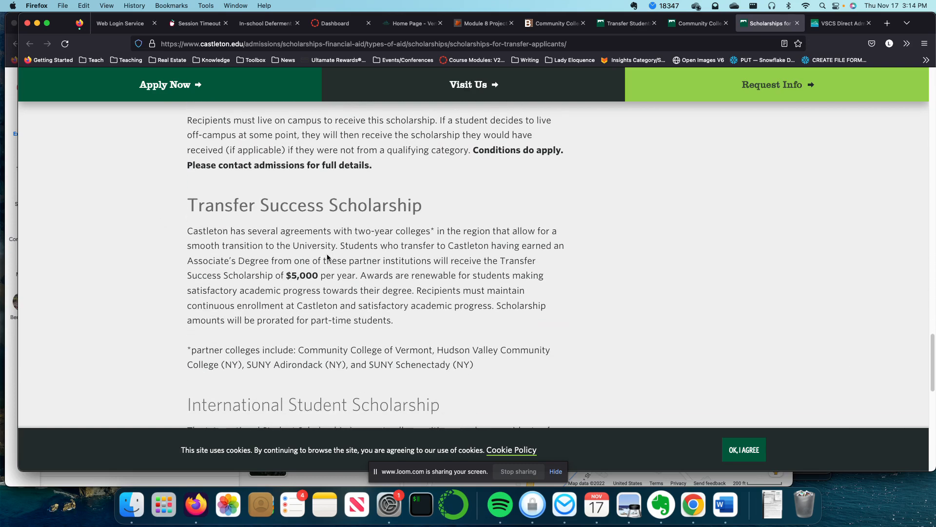
scroll("down", 3)
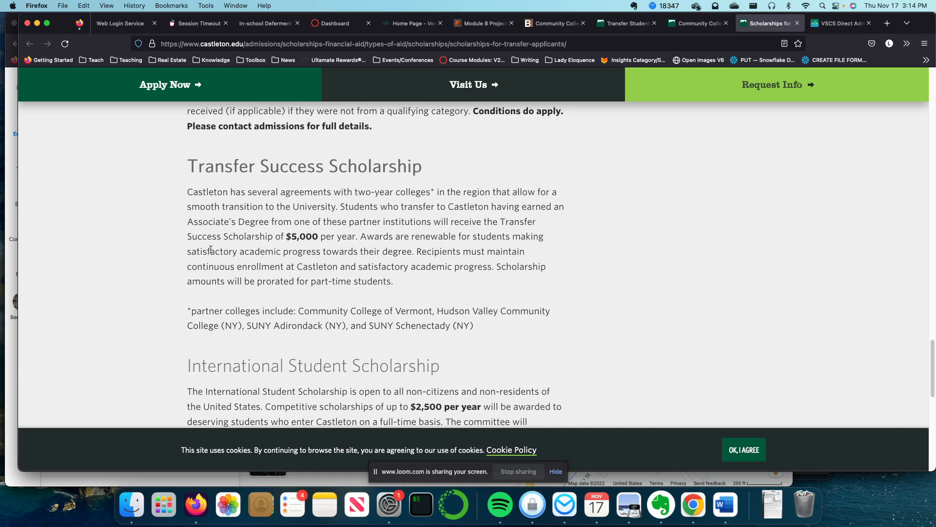
scroll("down", 3)
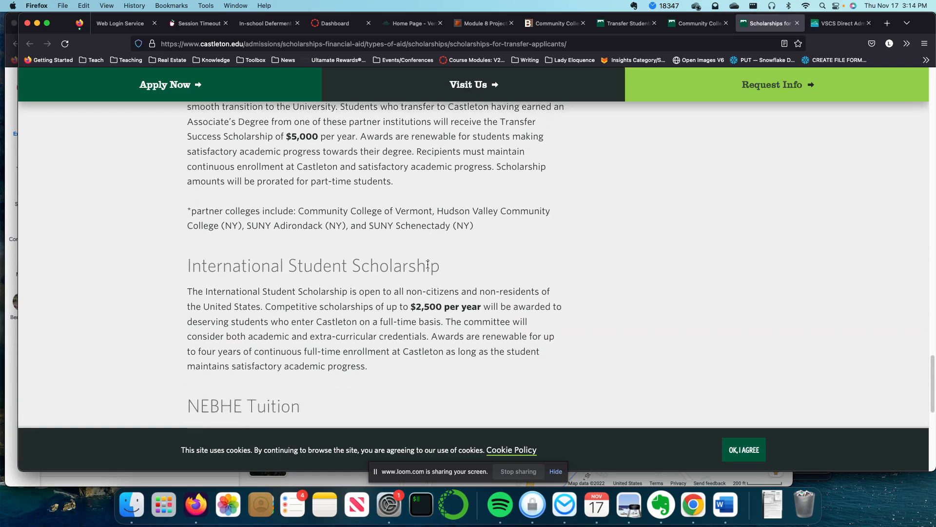
scroll("down", 3)
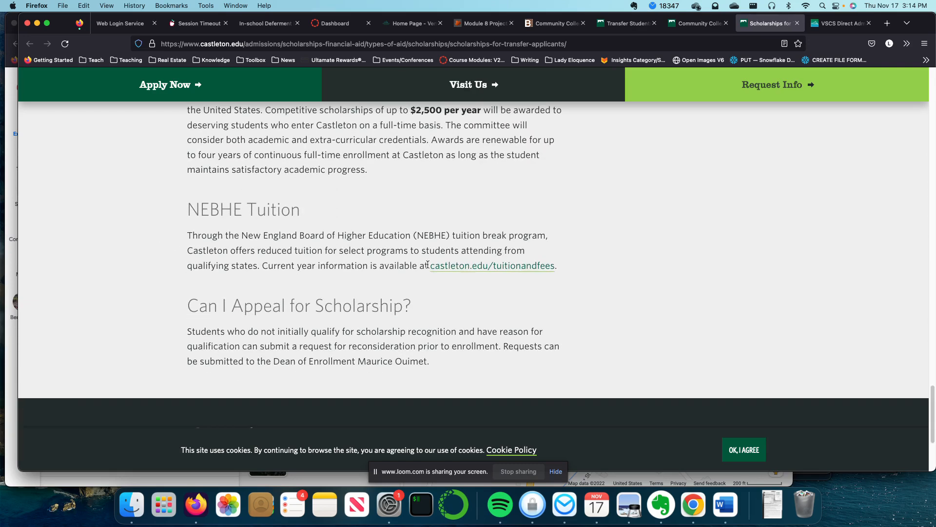
mouse_move(507, 264)
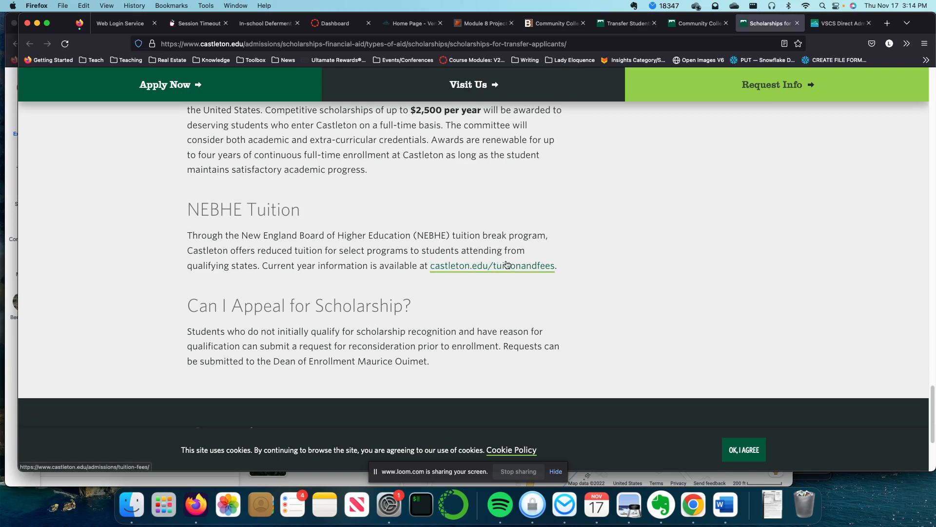
scroll("down", 3)
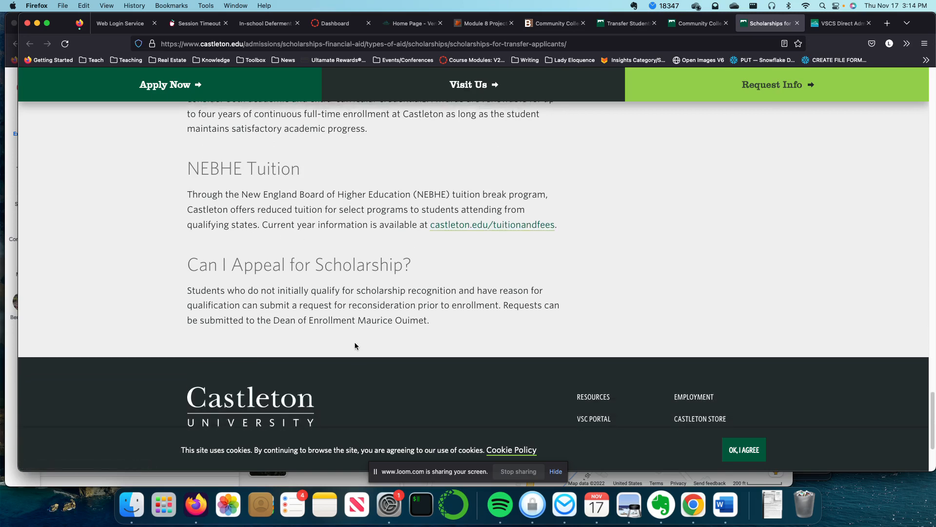
scroll("up", 3)
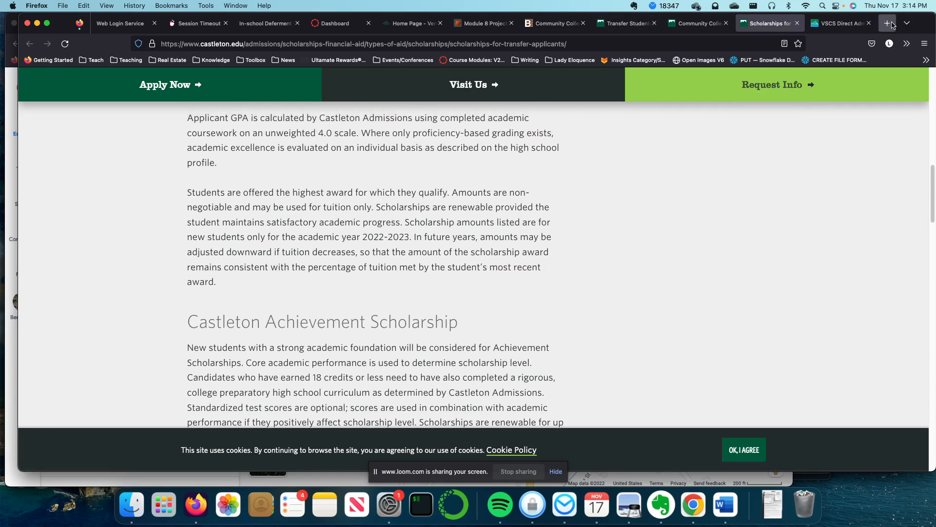
In a new tab, search Google for dog treat companies producing in Vermont
left_click(885, 23)
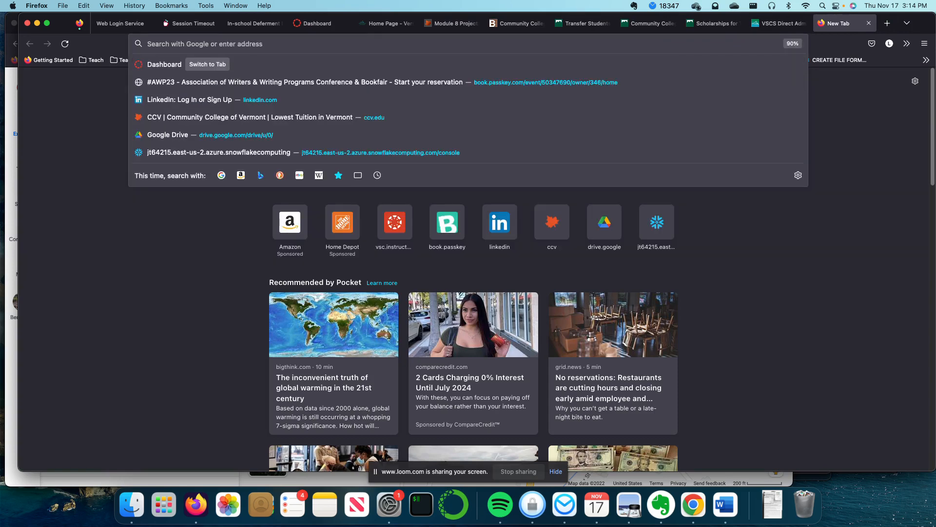
type("dog")
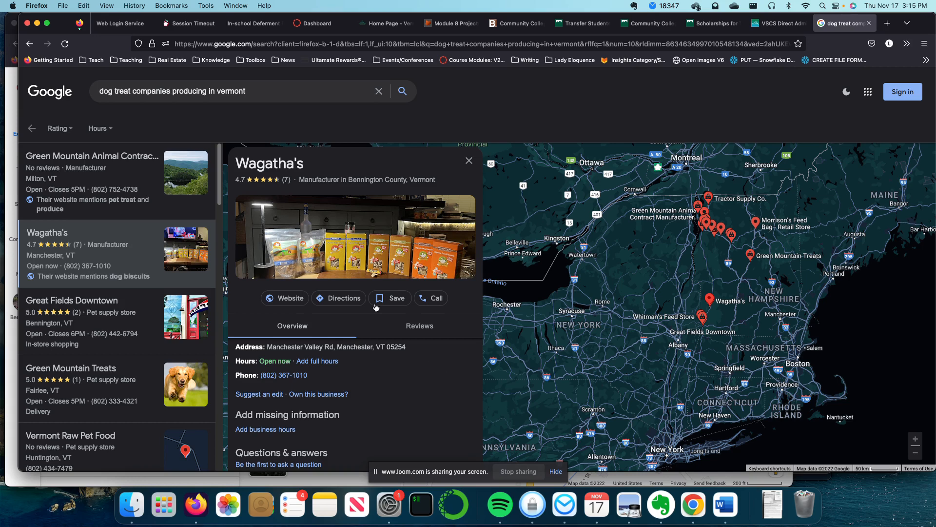
mouse_move(339, 322)
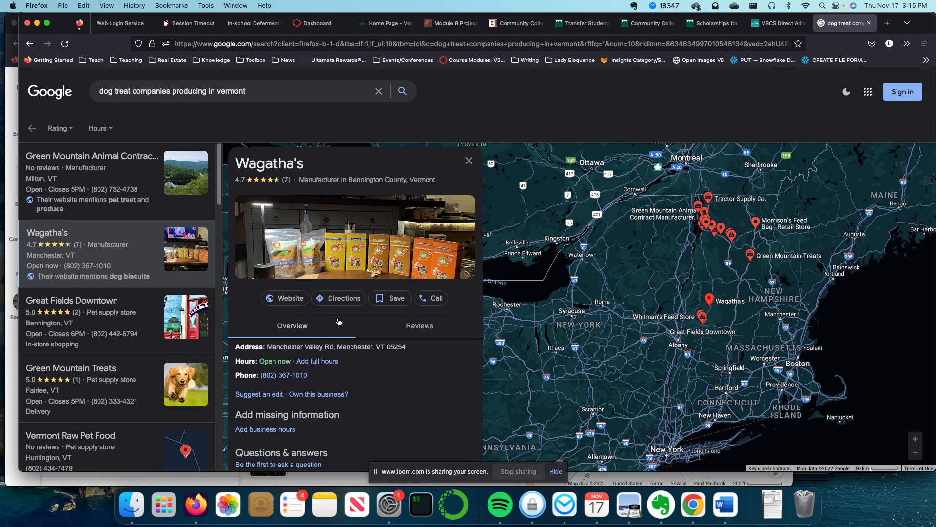
Visit Wagatha's site, copy the Our Ingredients page address, and return to Word
left_click(285, 299)
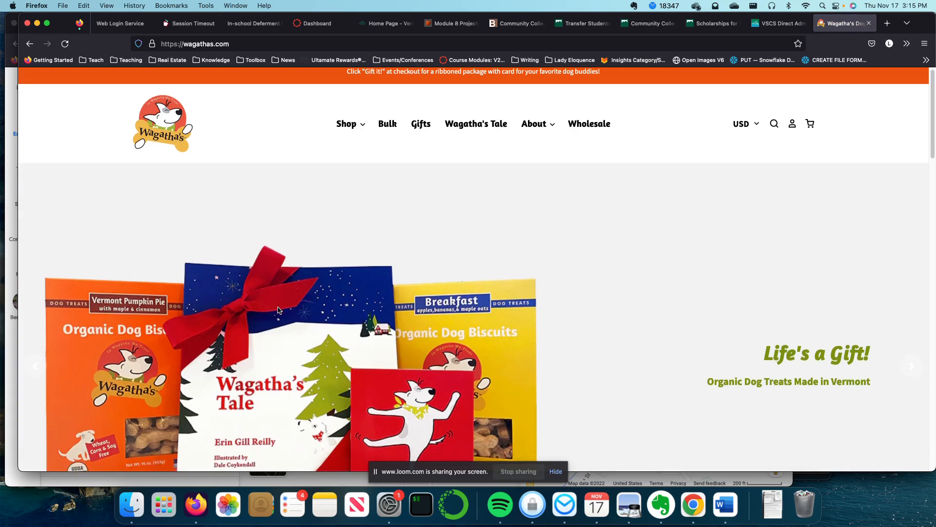
scroll("down", 3)
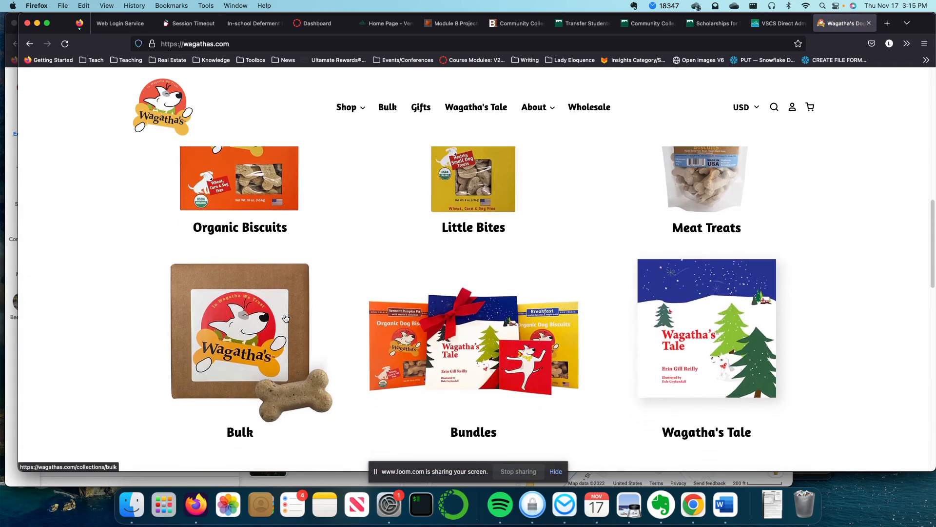
scroll("down", 3)
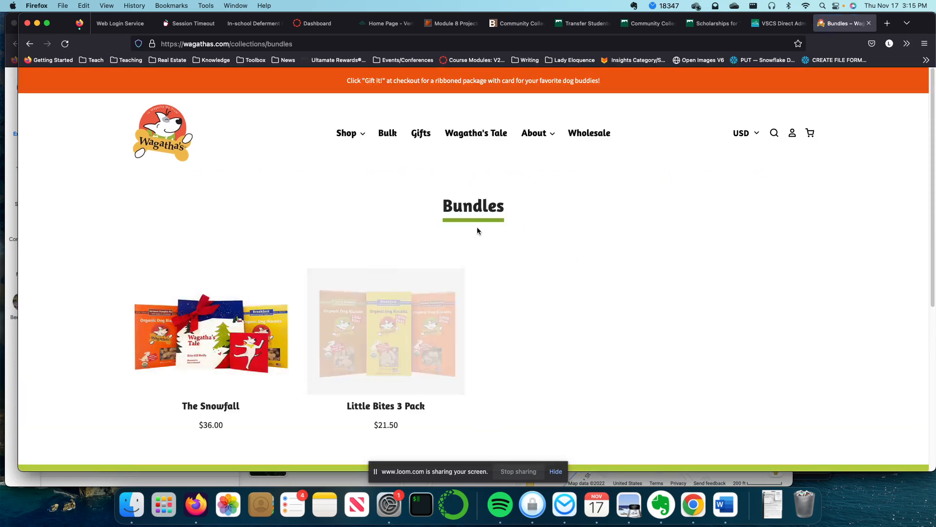
left_click(211, 331)
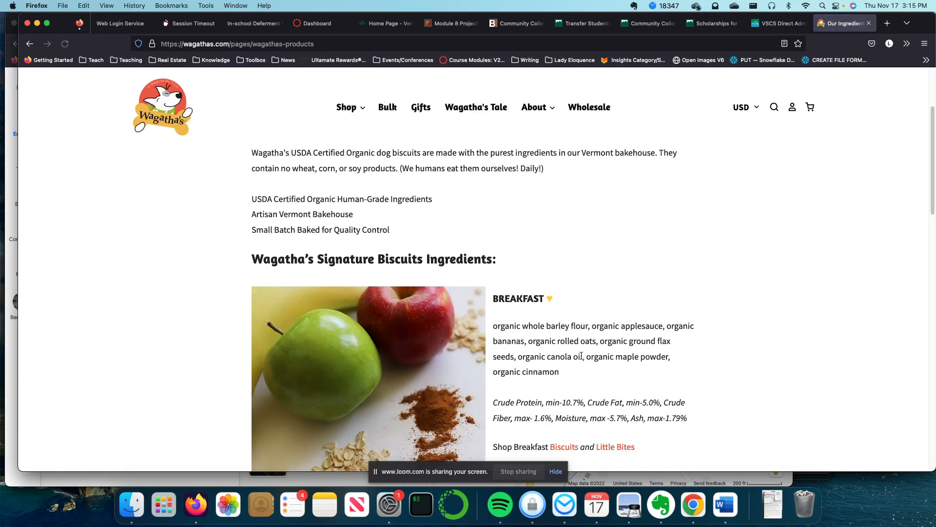
scroll("down", 3)
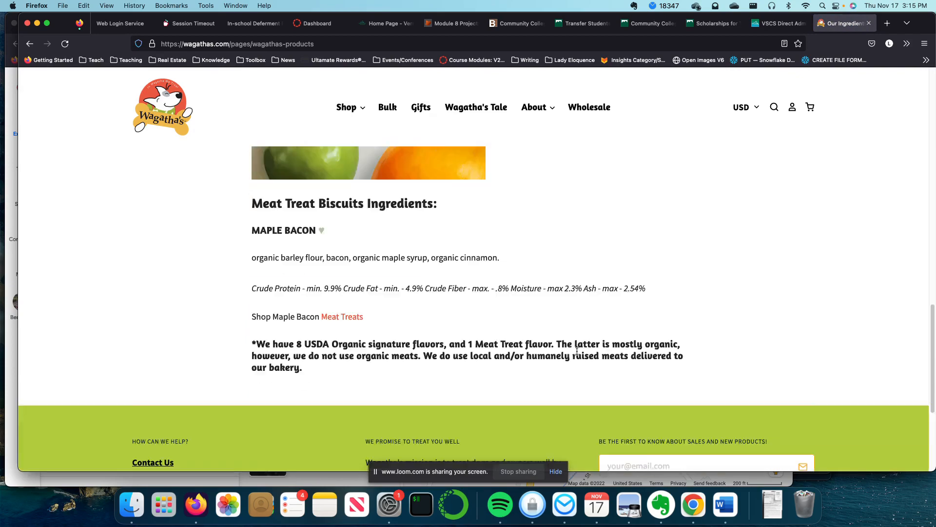
left_click(237, 44)
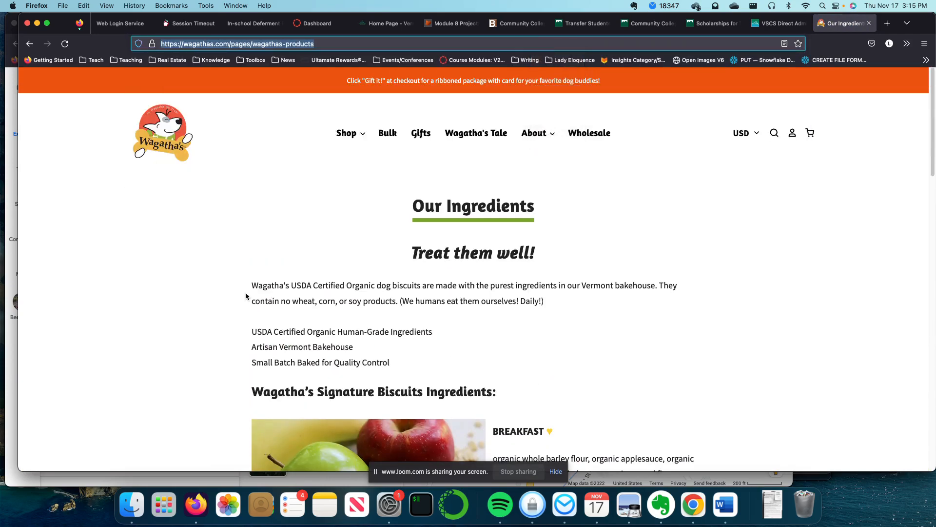
left_click(725, 504)
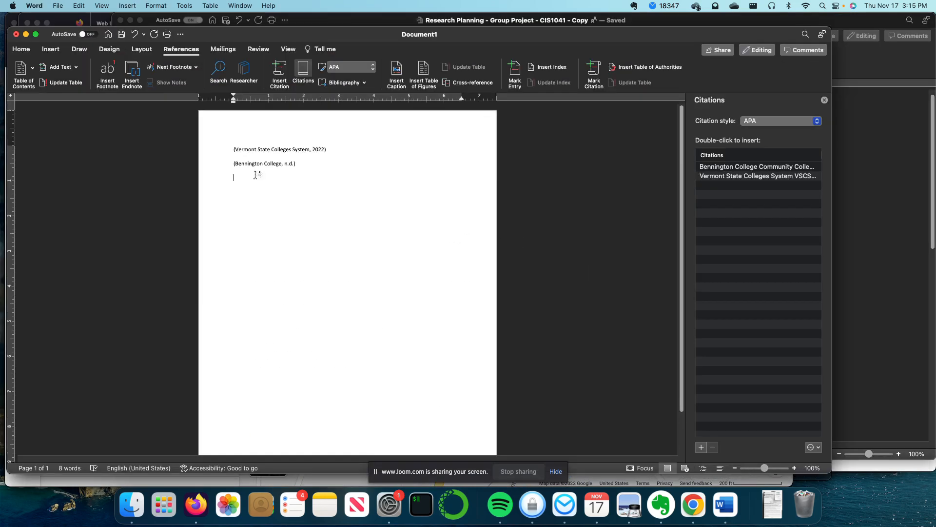
Add a note line about transferring to a different program with a resume, fixing the misspelling
left_click(279, 150)
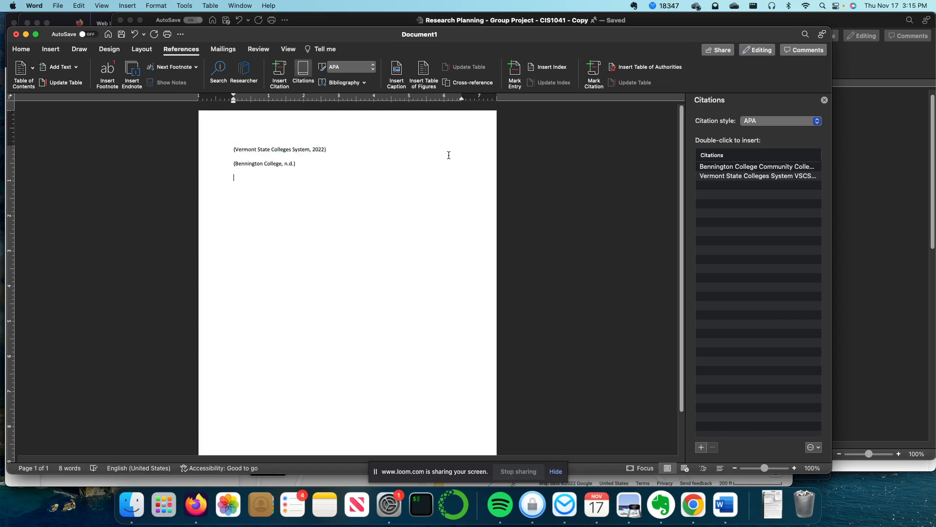
type("Tra")
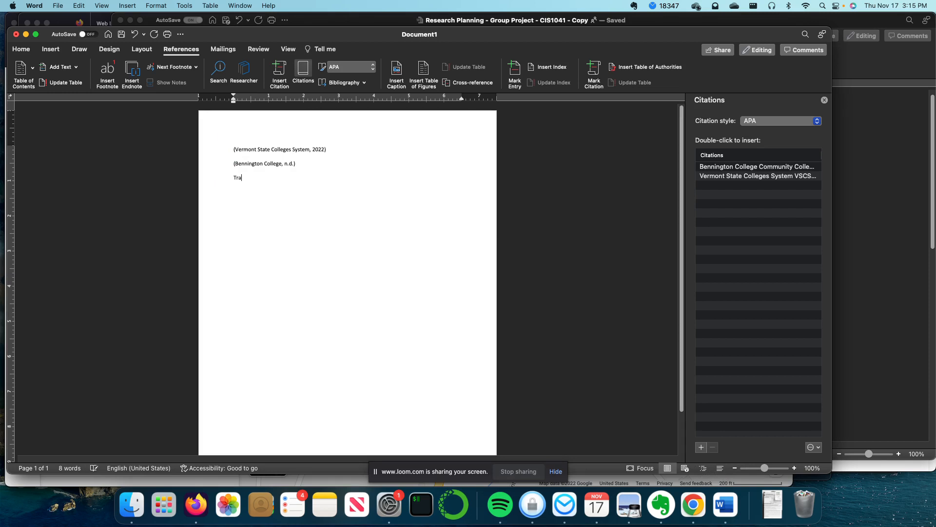
type("nsfer")
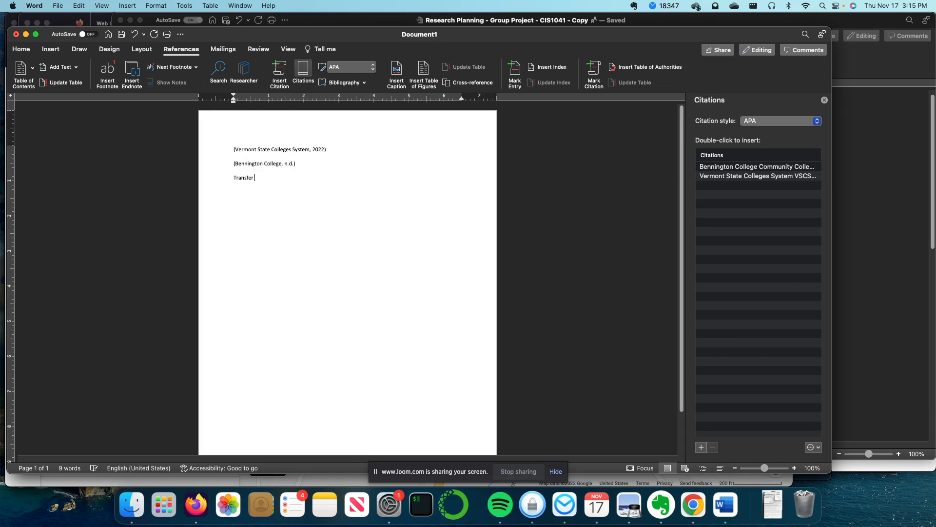
type("ring to a")
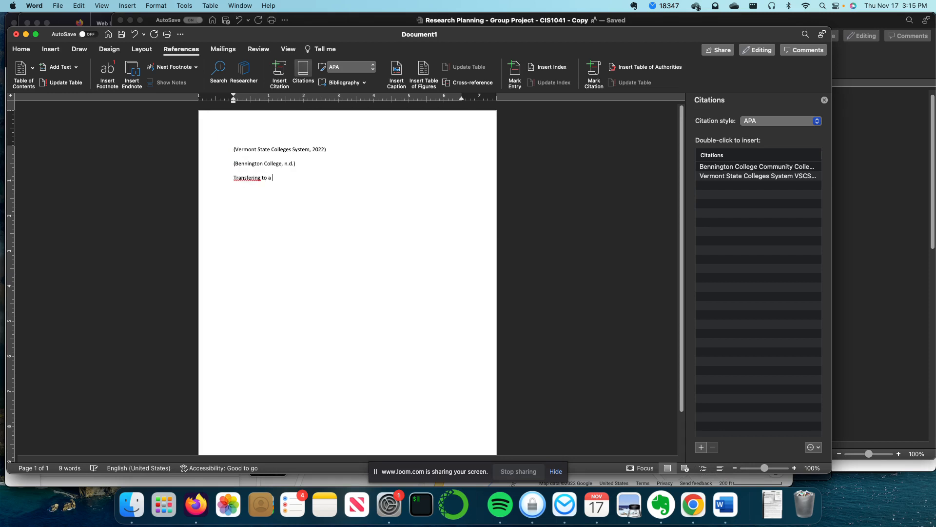
type("different program with a")
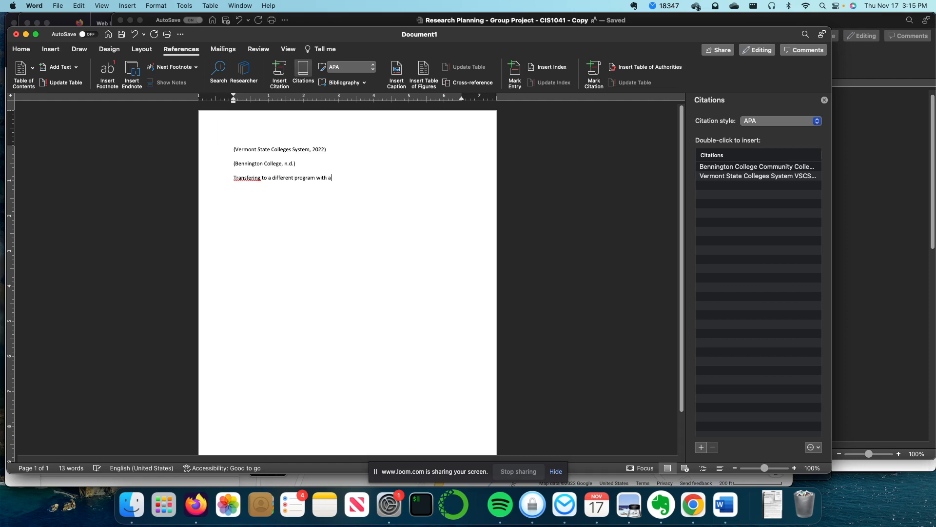
type("resume")
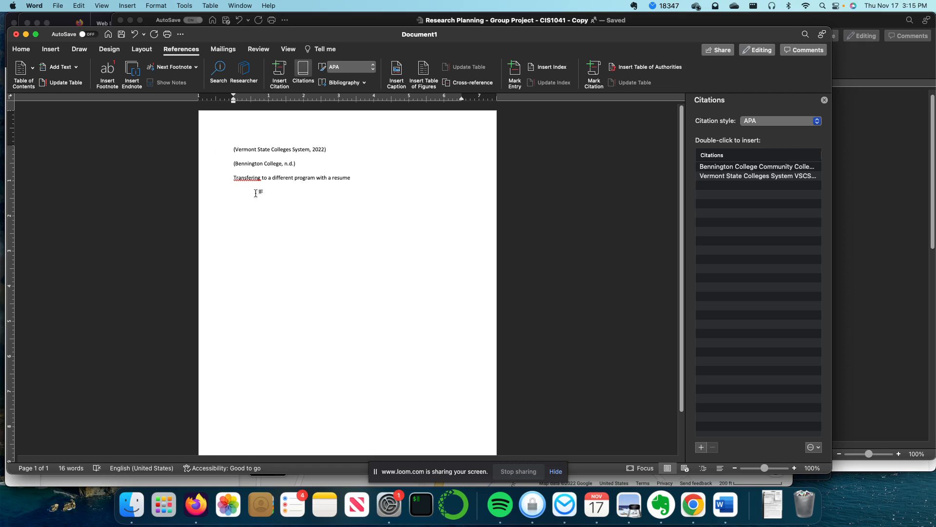
right_click(248, 177)
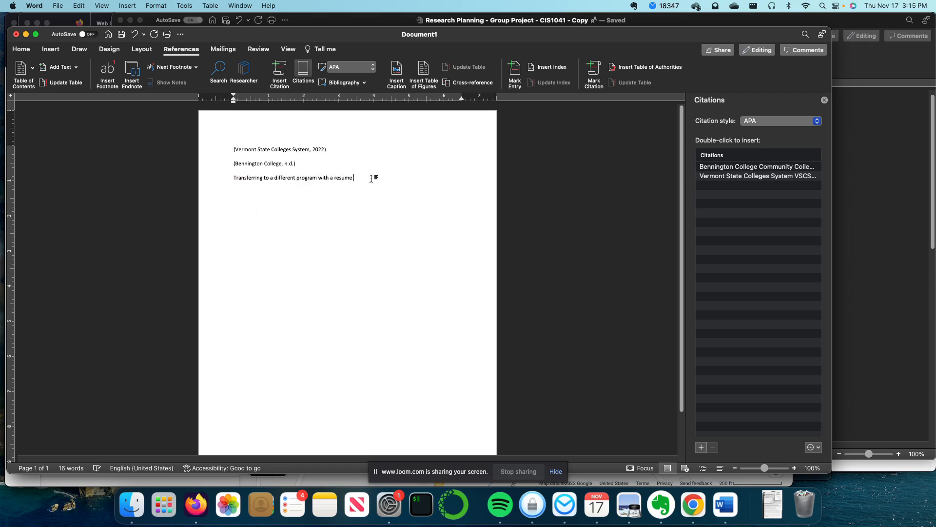
Add a second note line 'Business website as submission'
type("as individual project submissions")
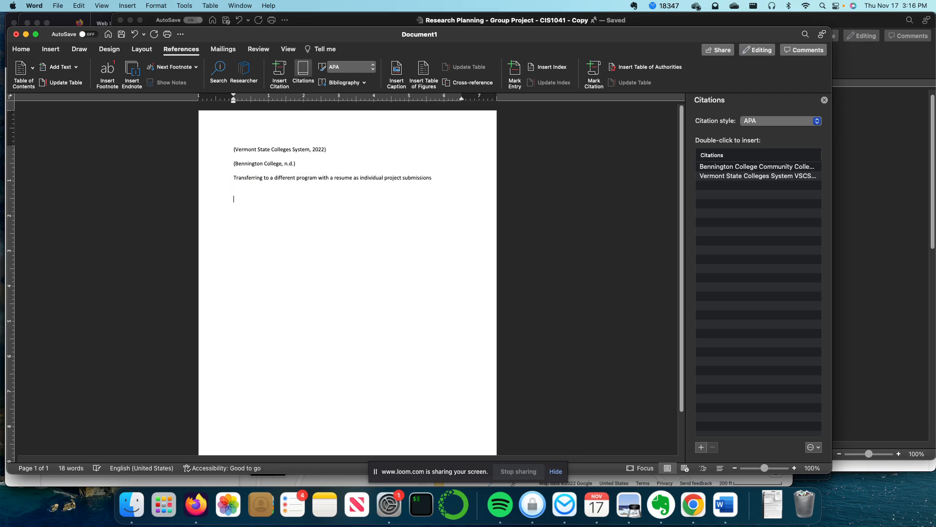
type("bus")
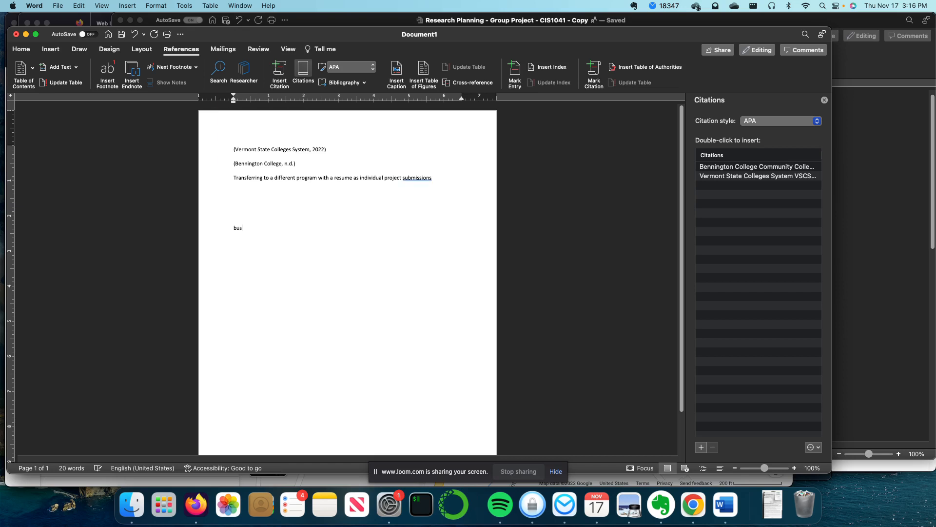
type("Business websti")
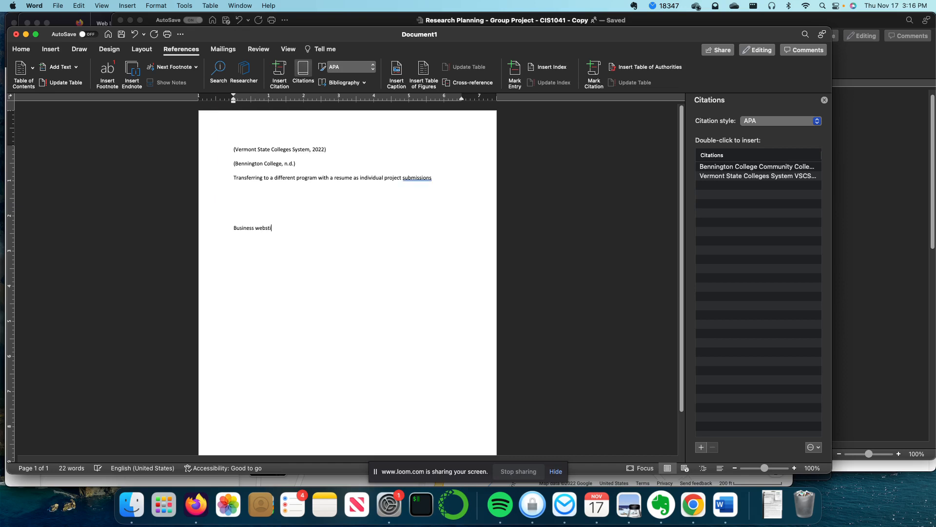
type("e as s")
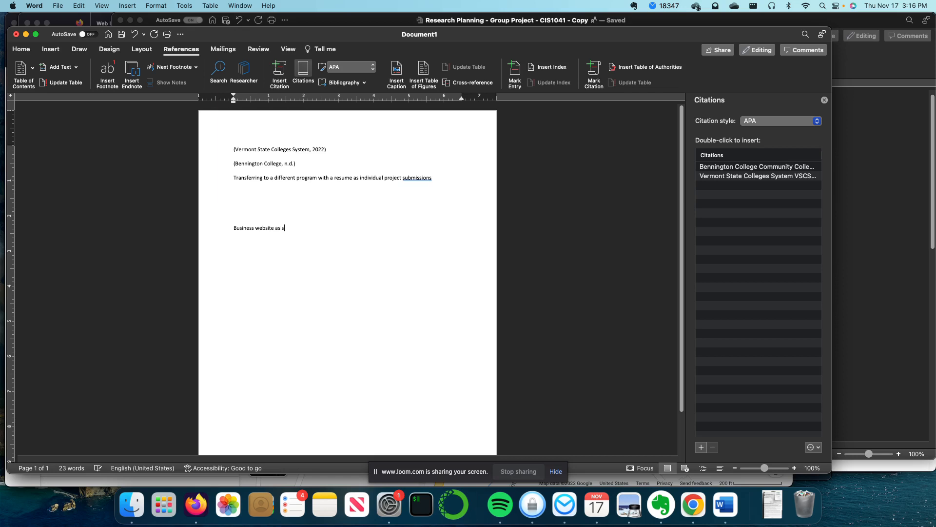
type("ubmission")
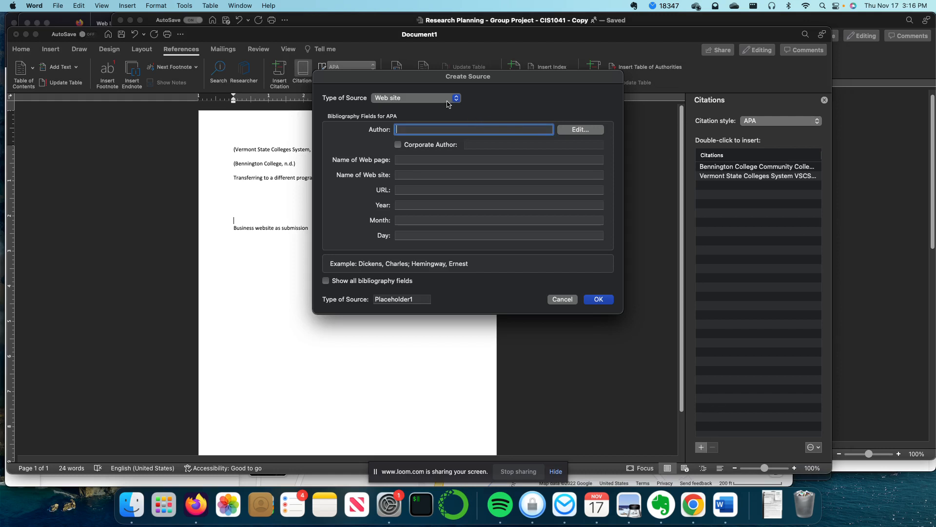
Save a Wagatha's corporate-author web source accessed 2022/11 and insert its citation
left_click(398, 144)
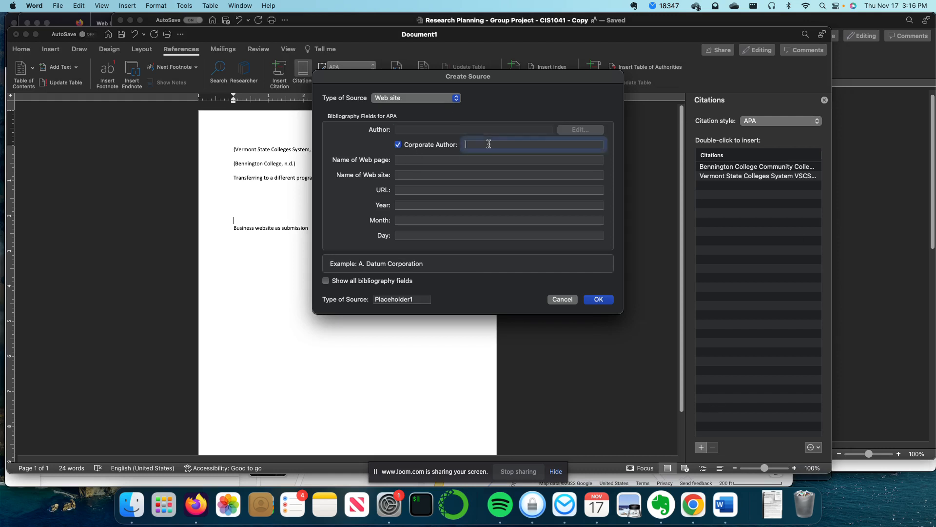
type("Wagatha's")
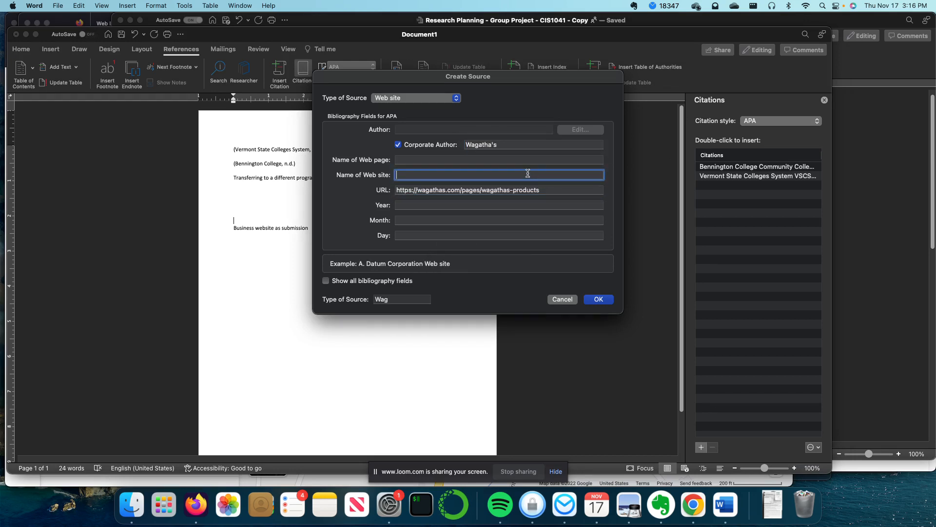
type("Products")
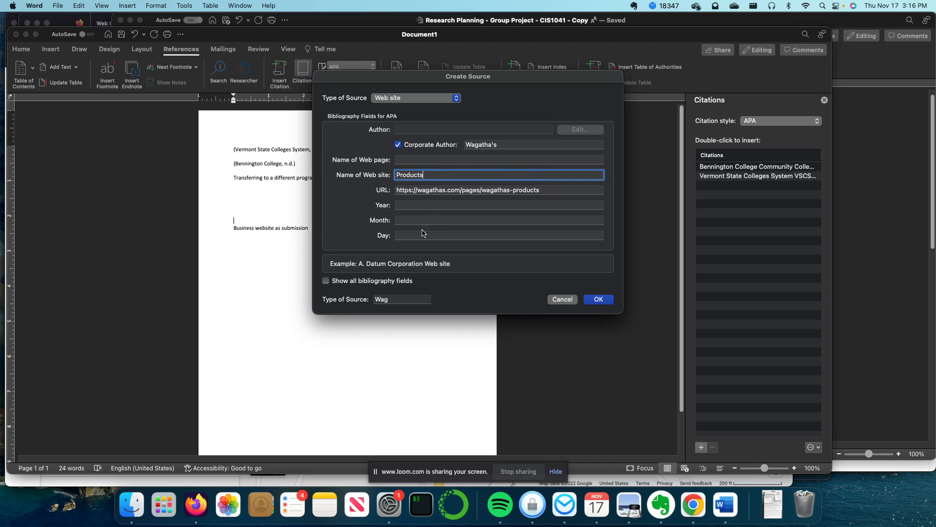
left_click(326, 281)
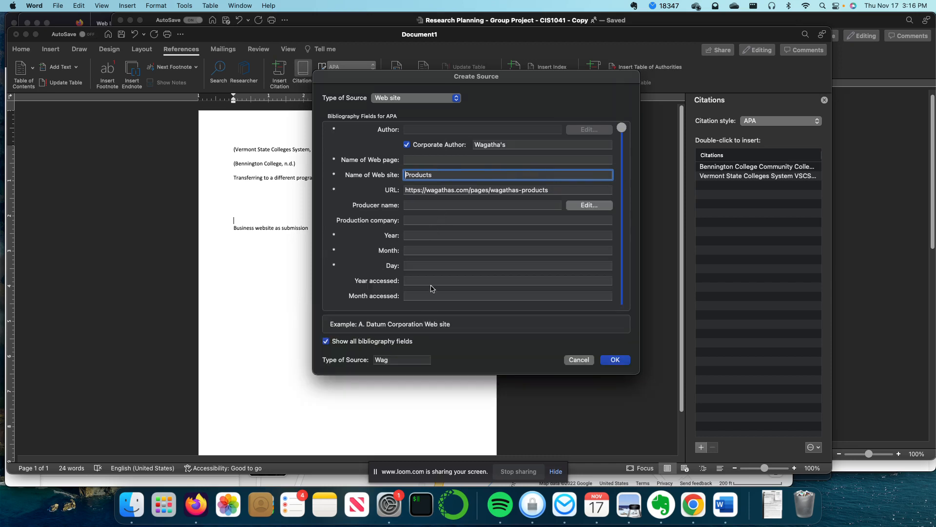
type("2022")
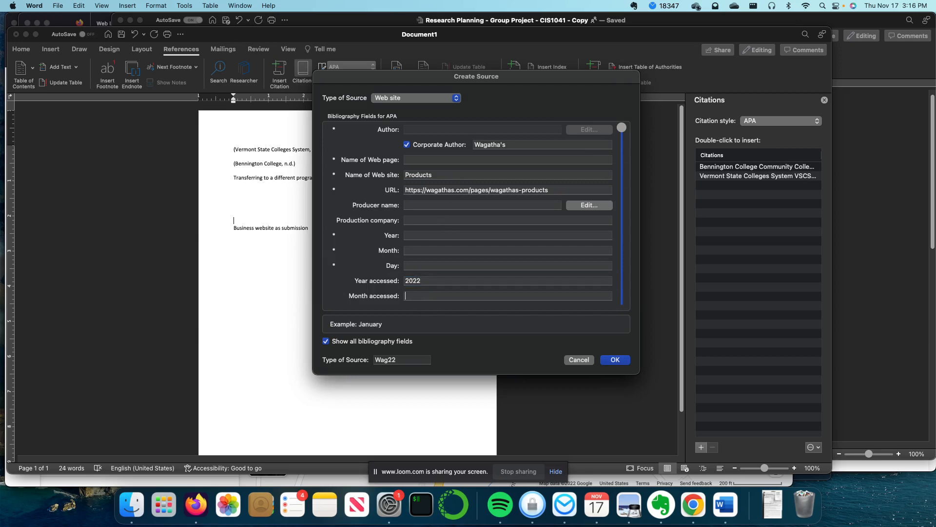
type("11")
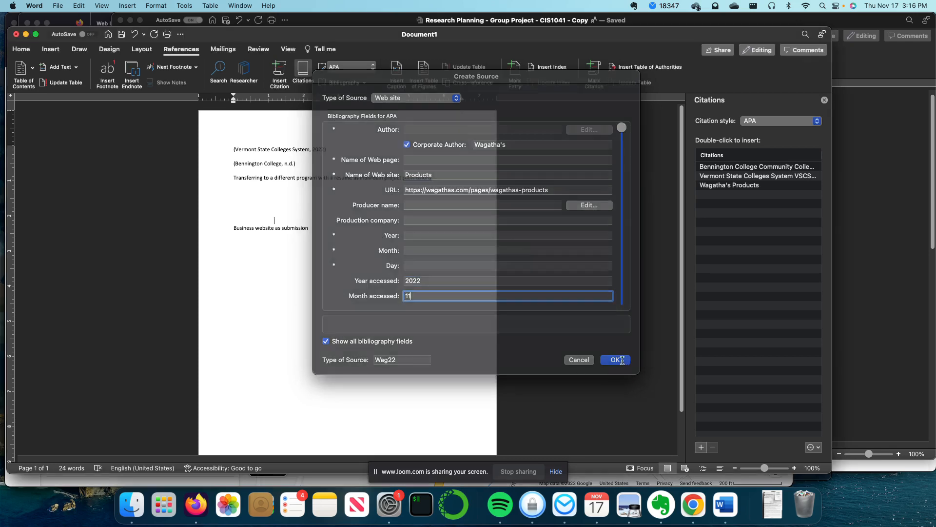
left_click(614, 359)
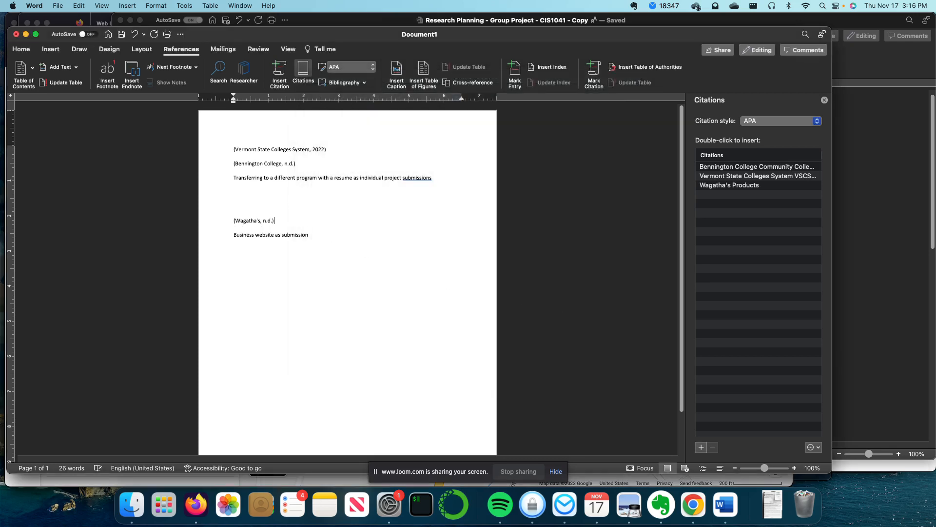
Note reviewing the local market's domain to understand and price products; remove the business-website line
type("-")
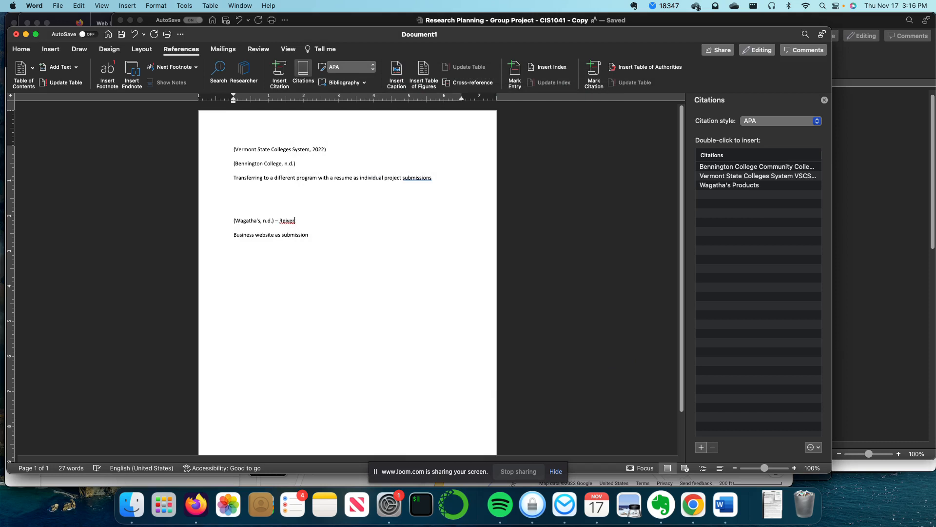
type("Review")
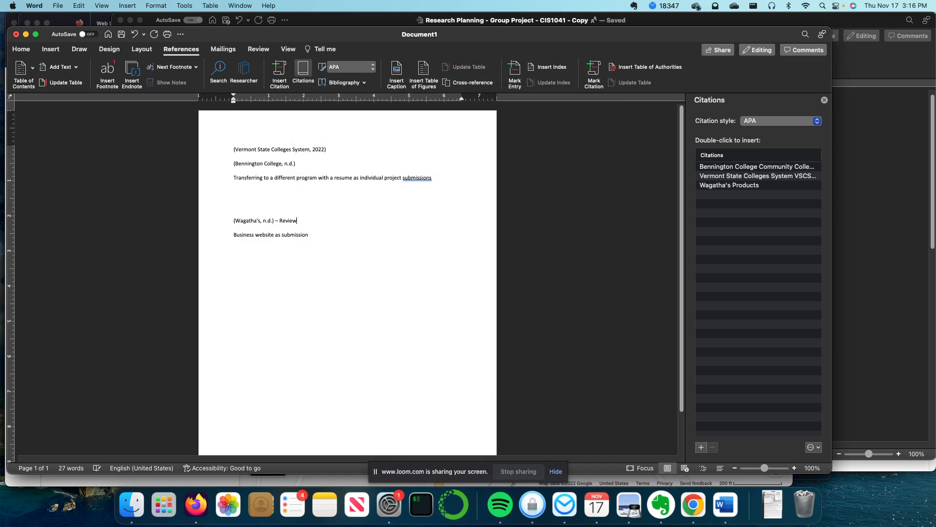
type("ed")
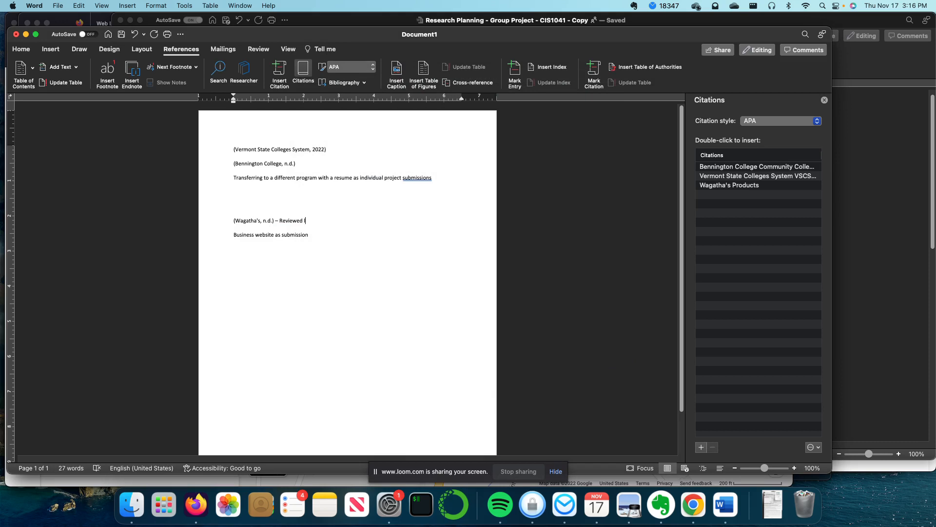
type("local market for existing business in thi")
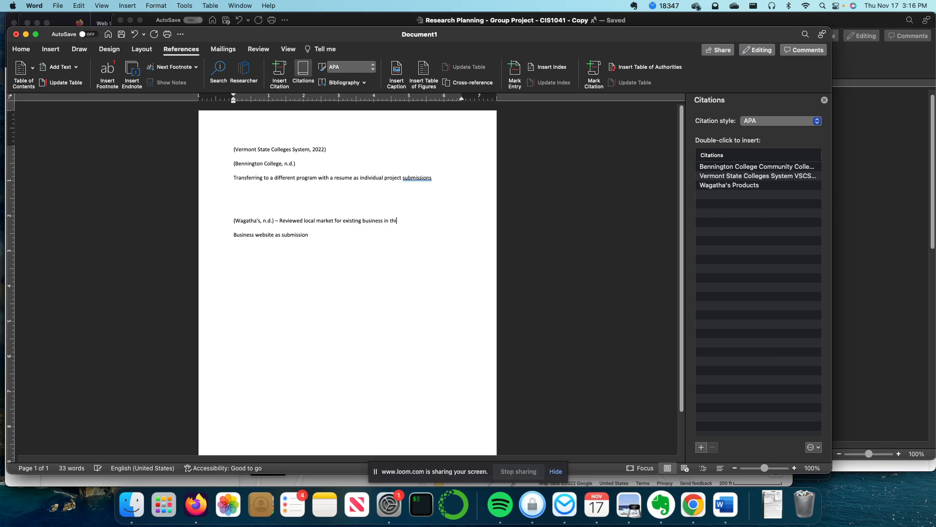
type("s domain")
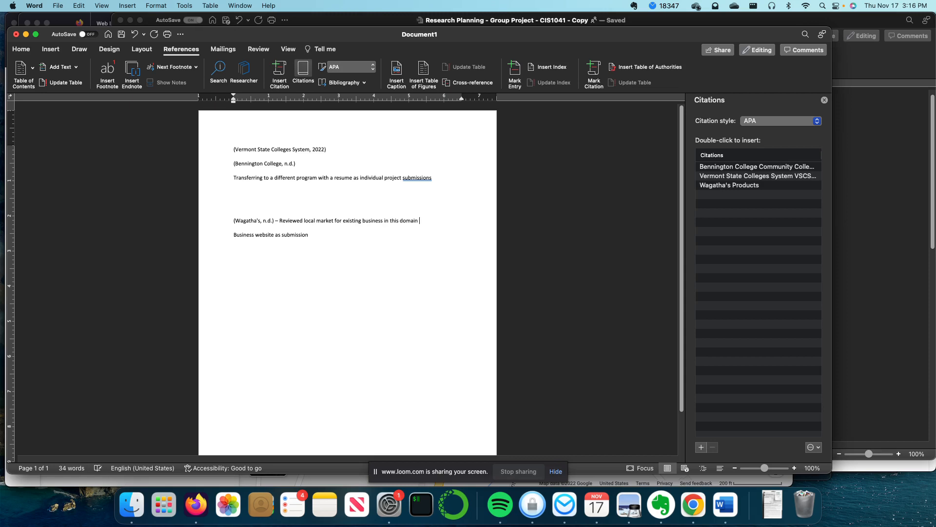
type("to understand")
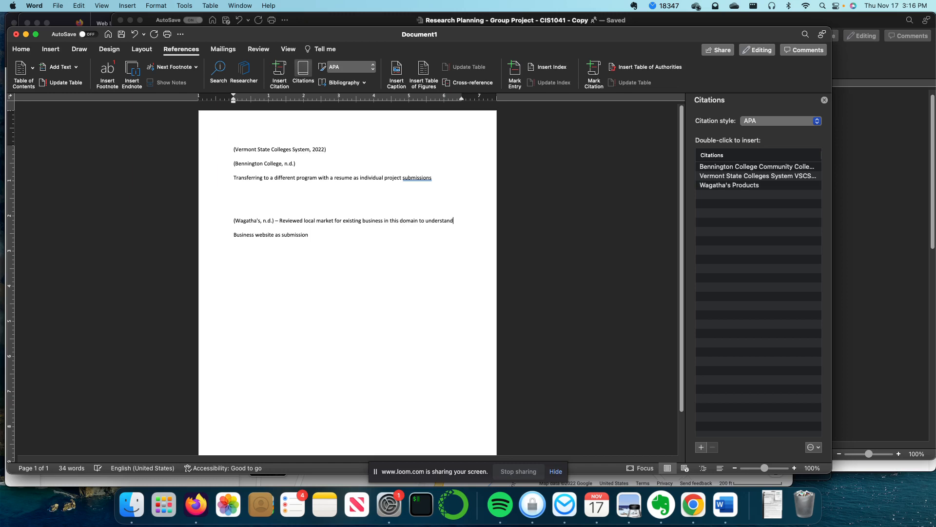
type("and")
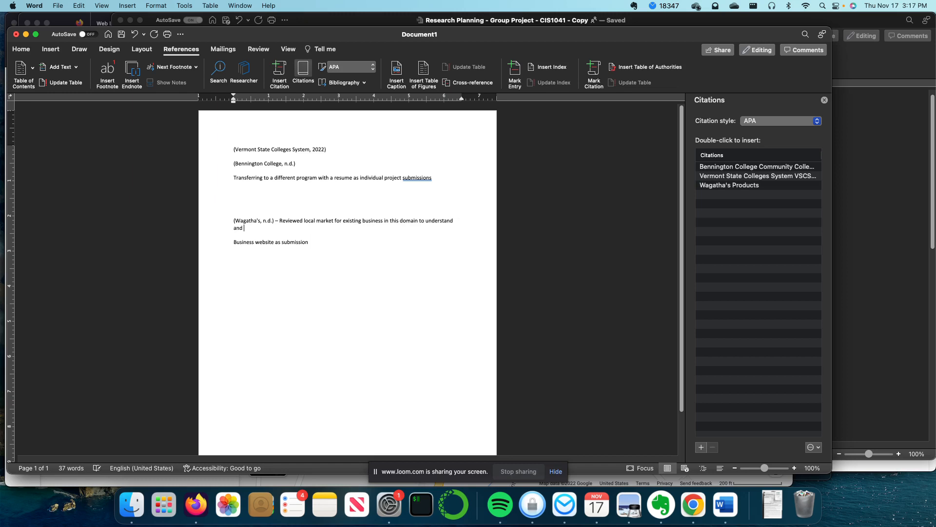
type("price pr")
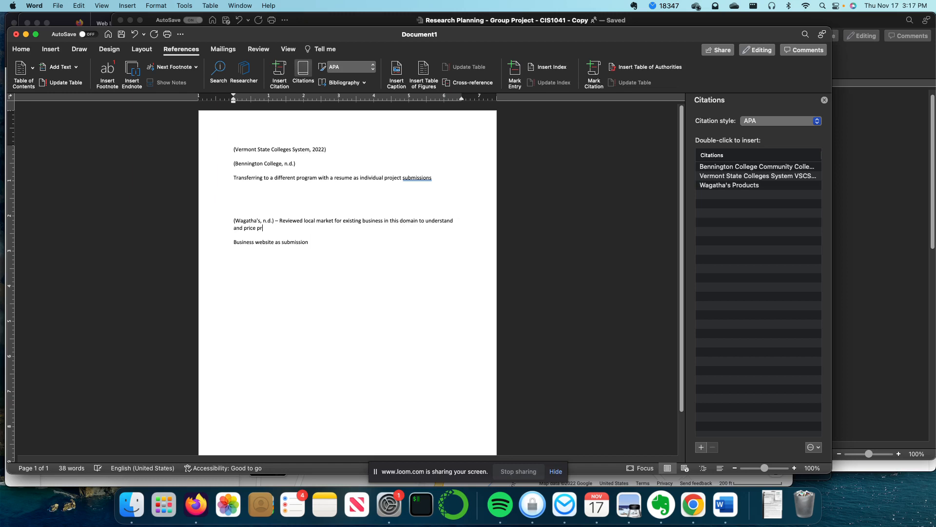
type("oducts.")
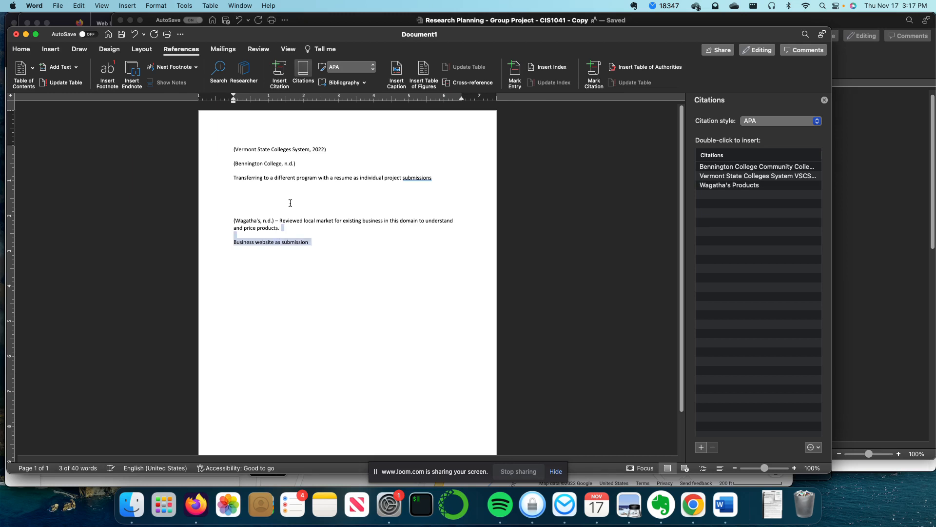
key("delete")
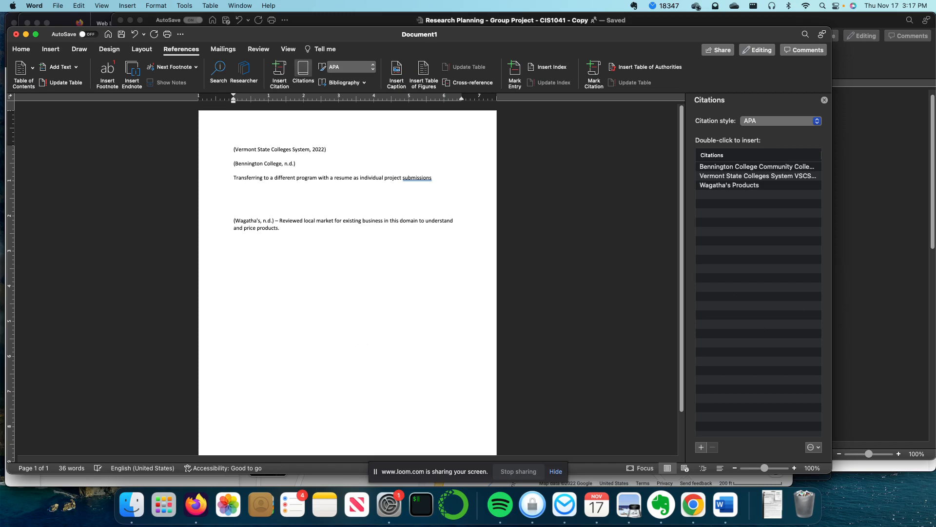
Review the Module 8 Project: Interview Script instructions in Canvas and return to the Word document
left_click(195, 504)
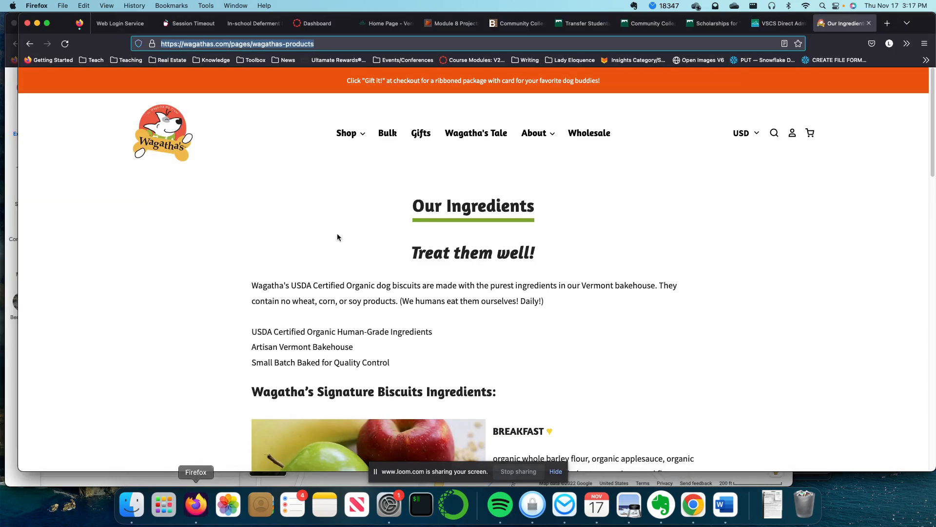
left_click(451, 24)
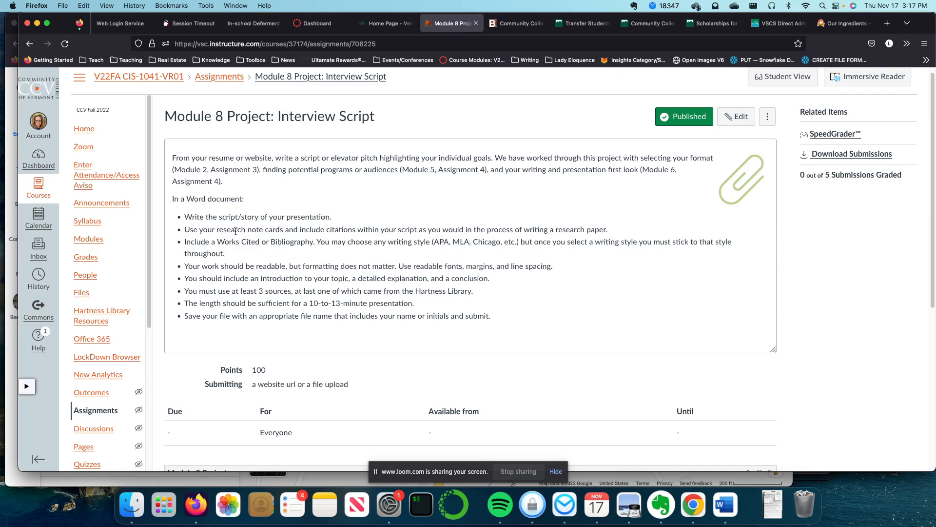
mouse_move(310, 237)
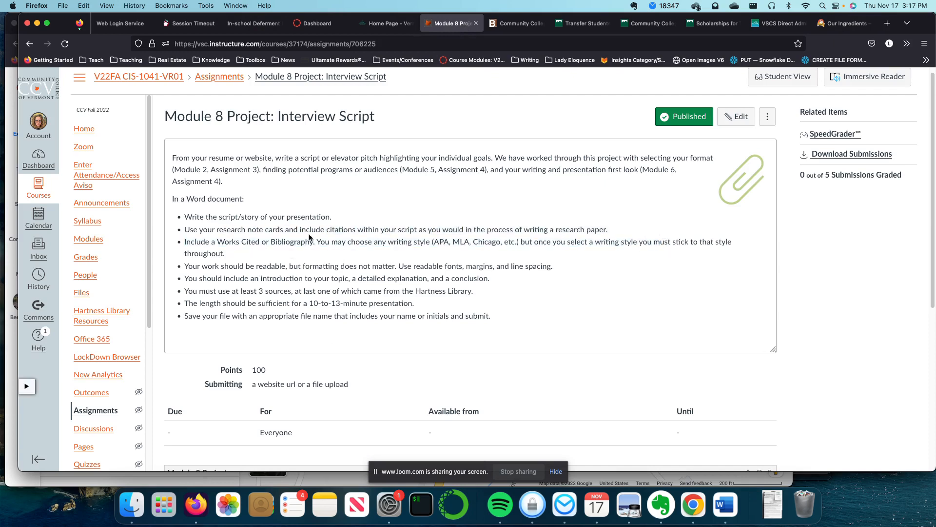
mouse_move(626, 361)
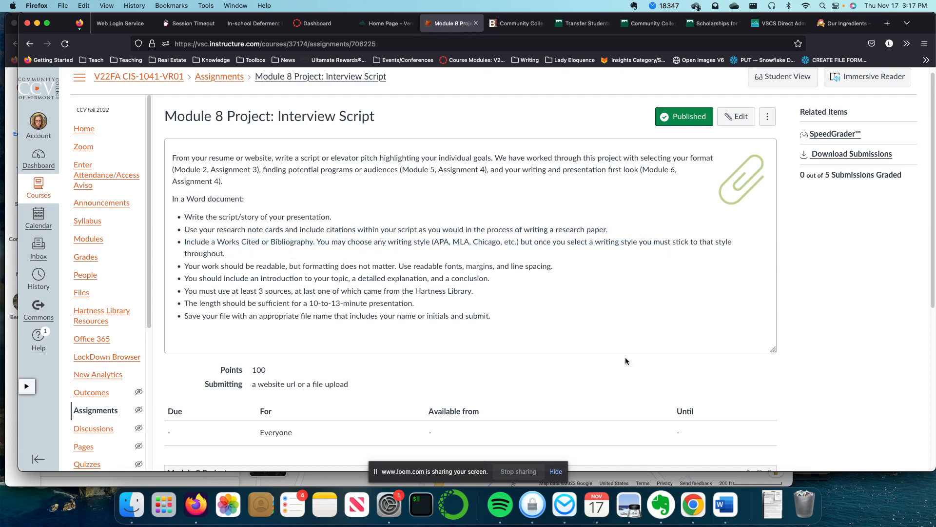
left_click(726, 504)
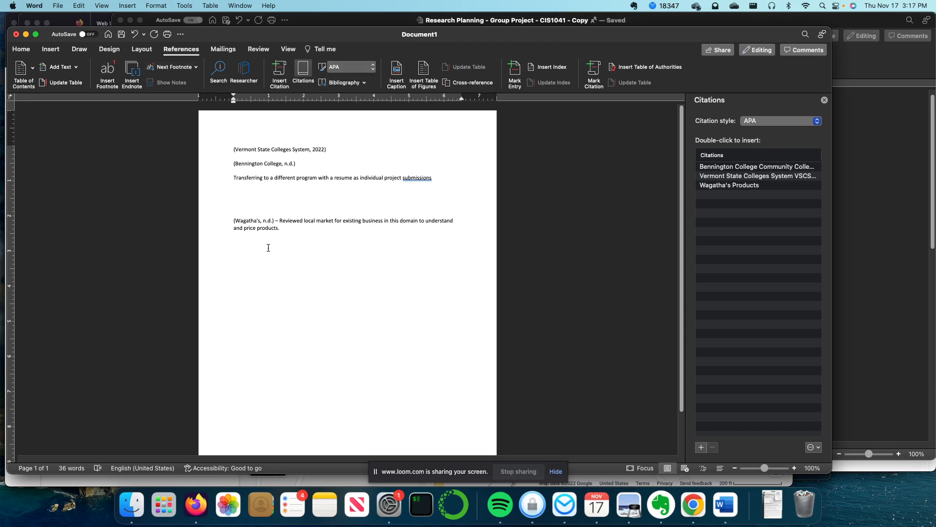
Preview citations in Turabian and MLA, return to APA, and show the built-in Bibliography options
left_click(353, 66)
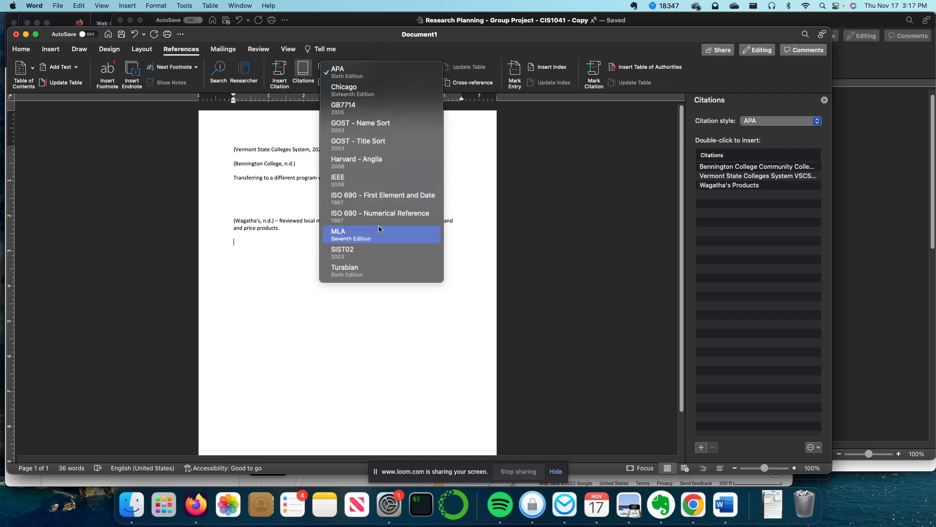
left_click(345, 270)
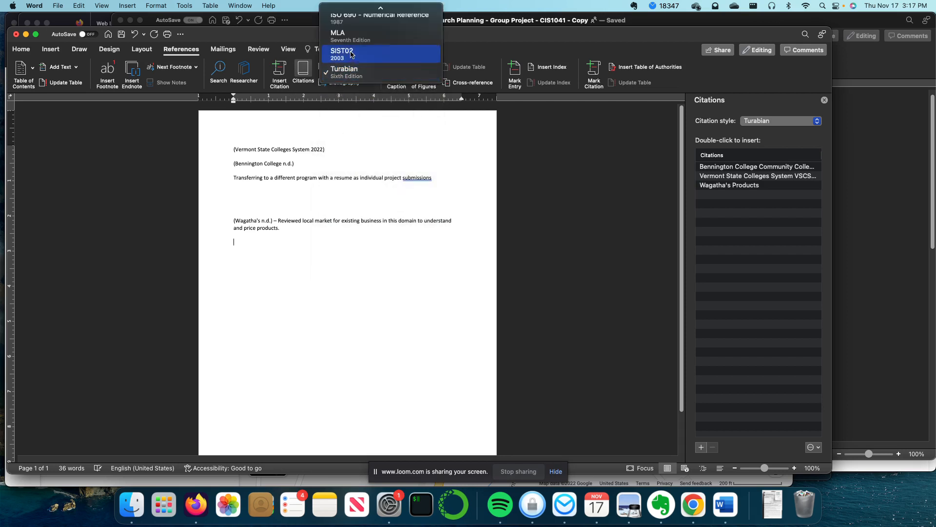
left_click(338, 33)
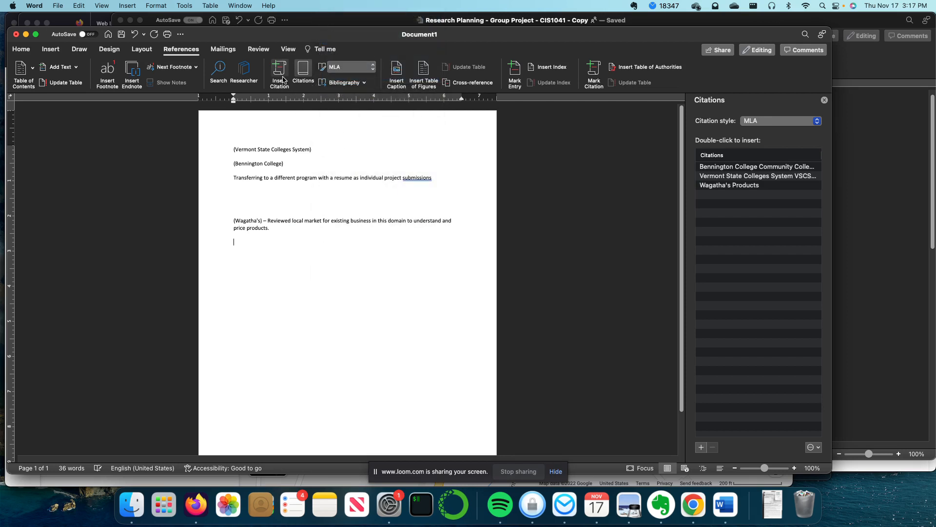
left_click(350, 67)
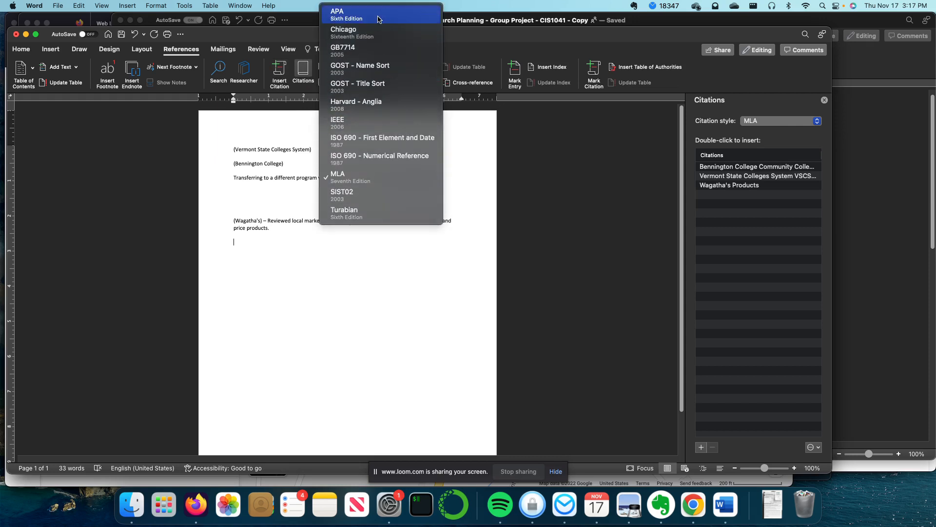
left_click(350, 29)
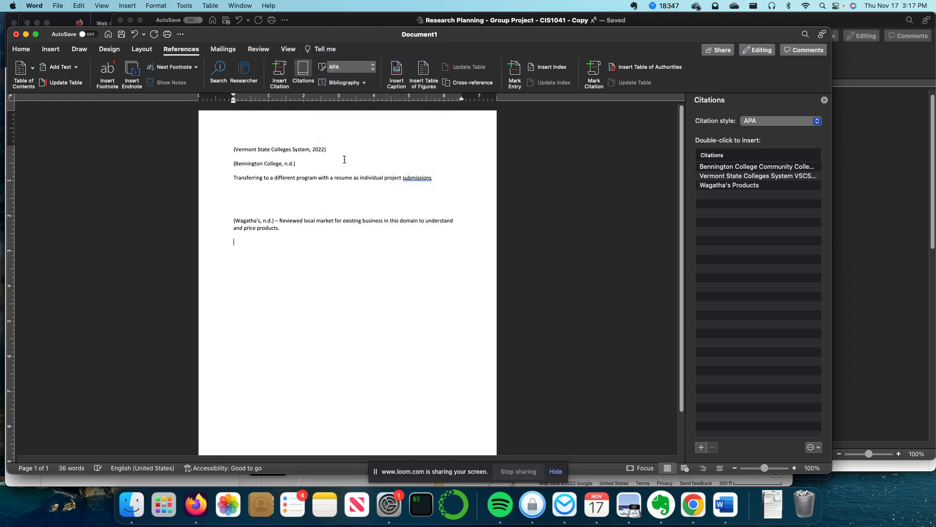
left_click(342, 82)
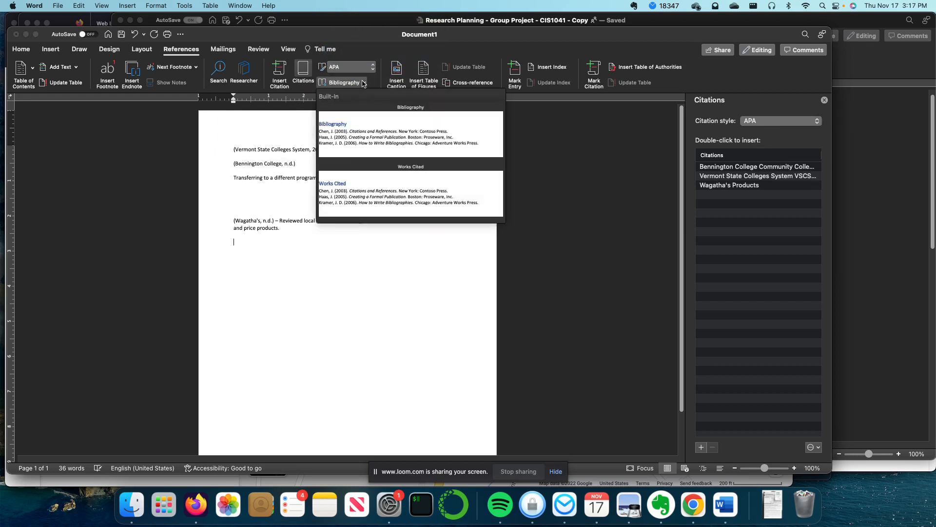
left_click(333, 124)
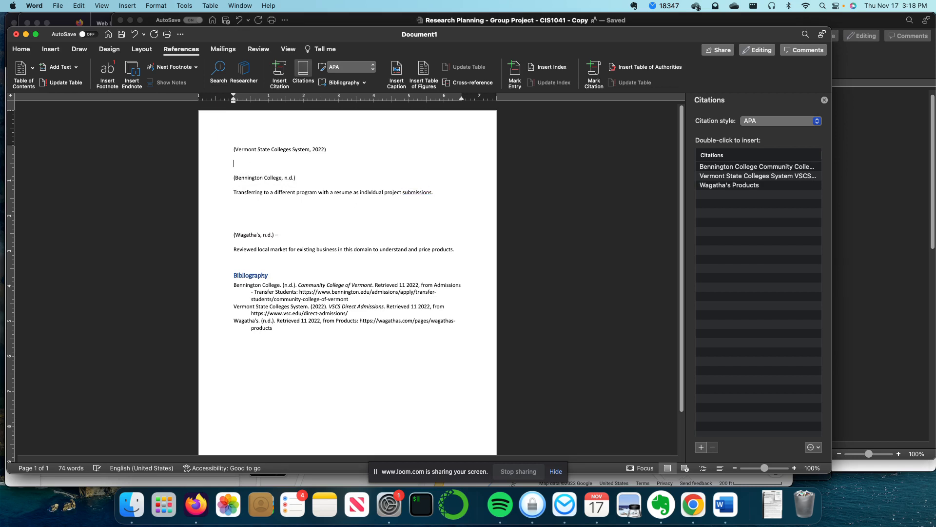
Add a note about current CCV students transferring to other Vermont State Colleges under its citation
type("Information for")
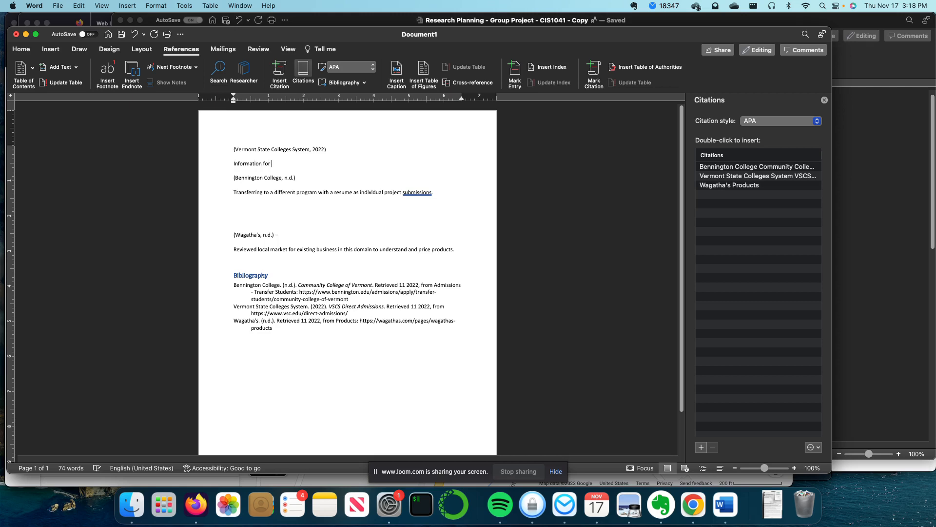
type("current")
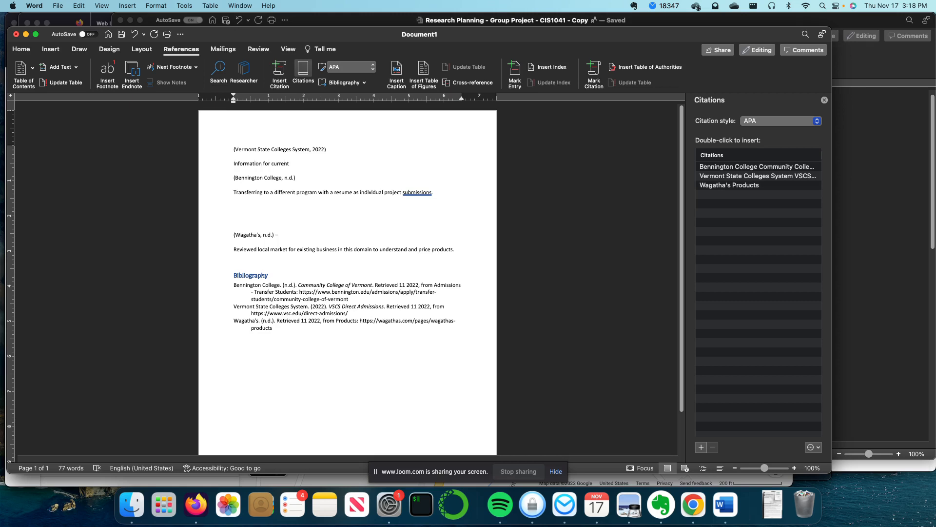
type("CCV students looking to trasn")
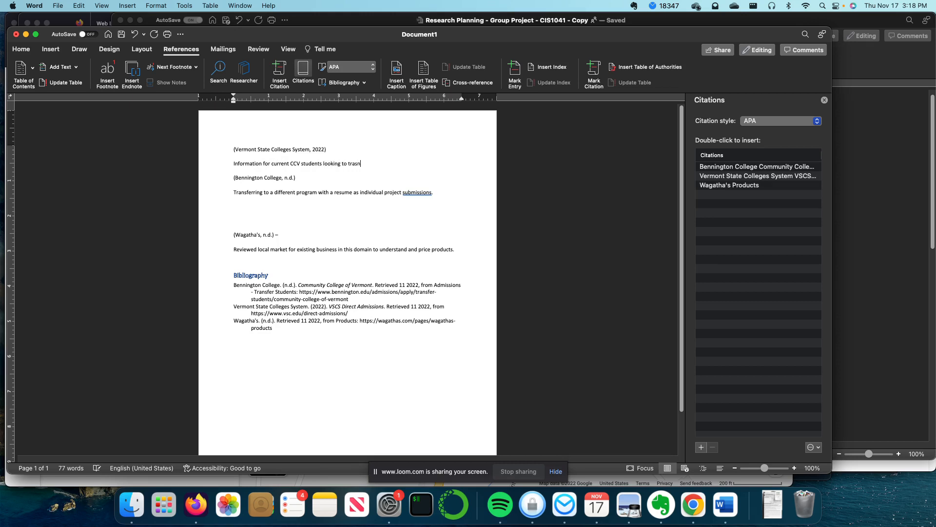
type("ransger t")
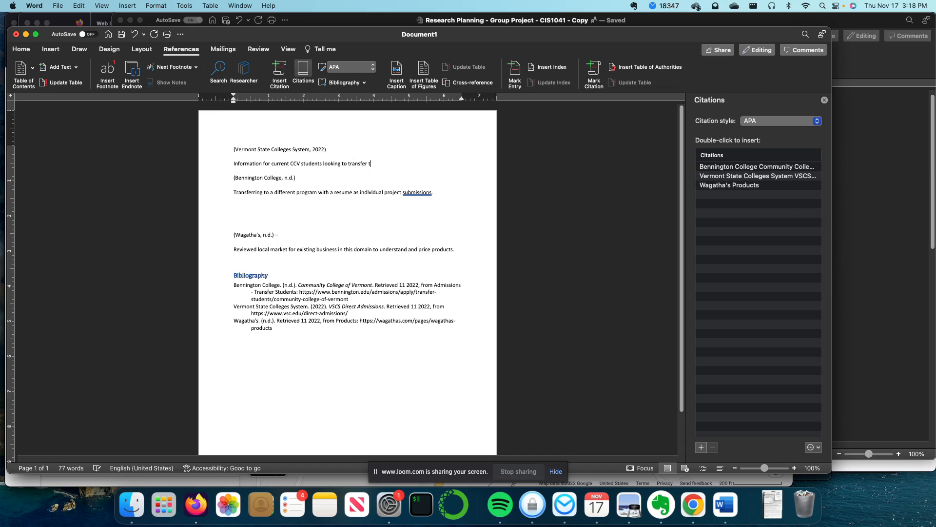
type("o other in")
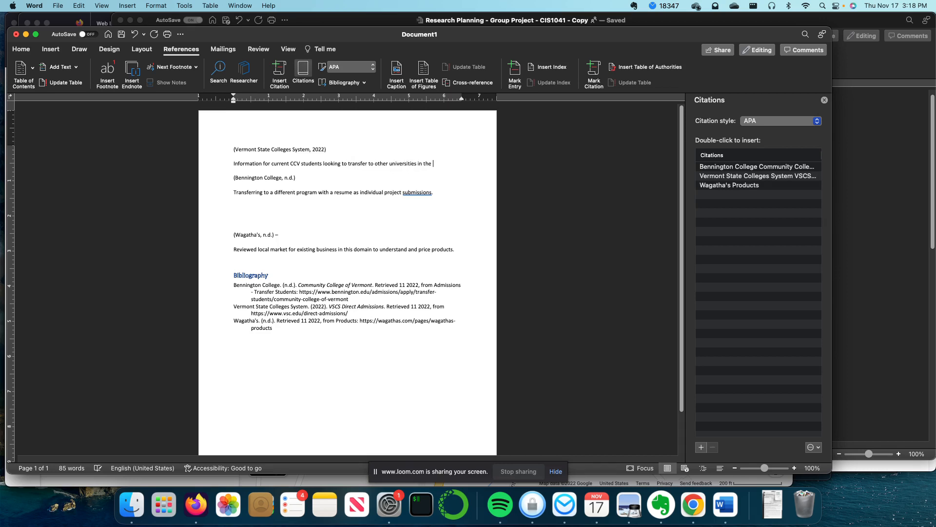
type("Vermont S")
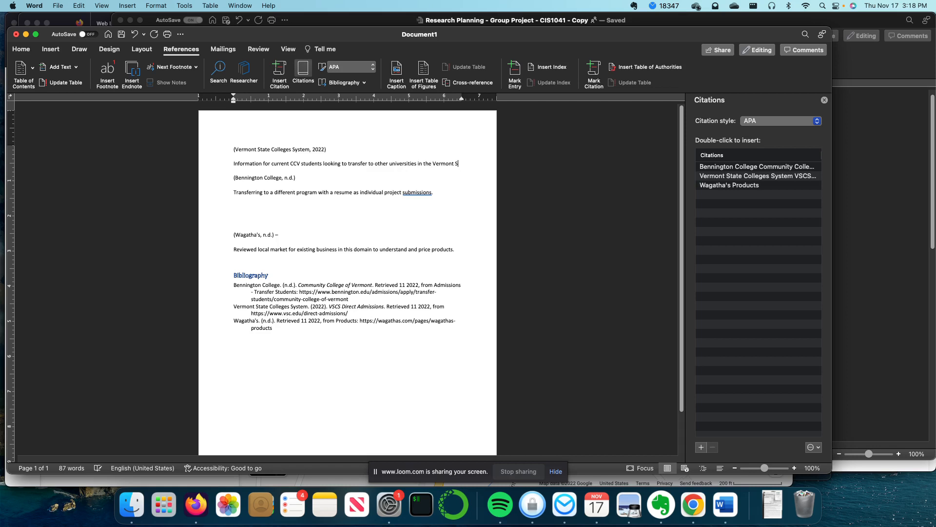
type("State Colleges system.")
left_click(346, 192)
type(" and transfer admin")
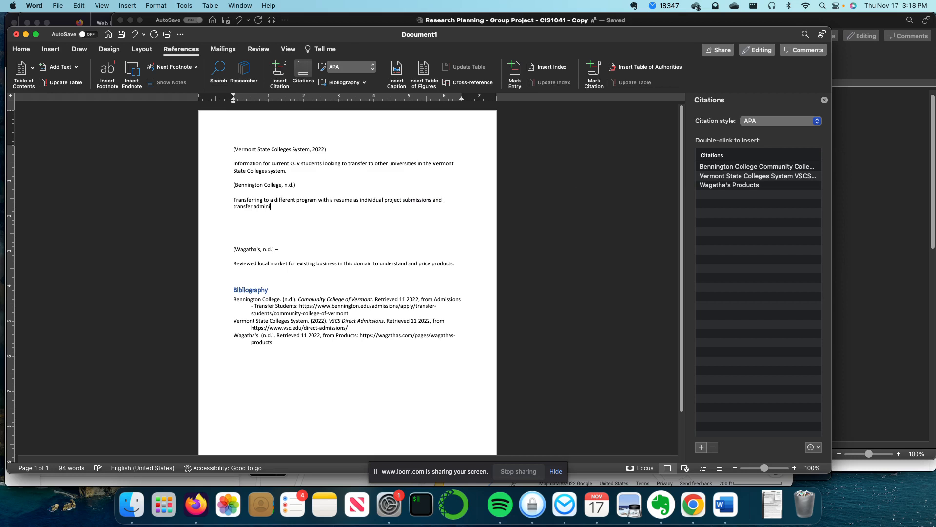
Extend the Bennington note to mention admission requirements for Bennington College
type("sion req")
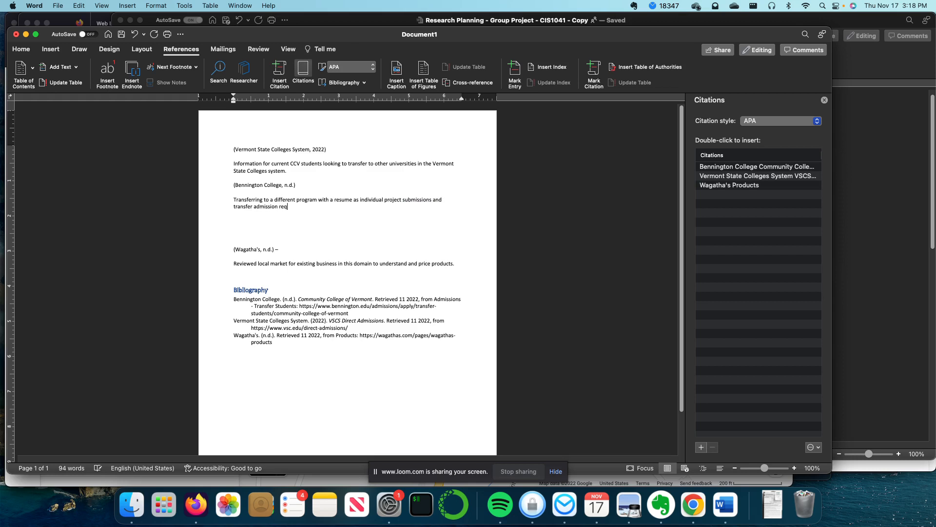
type("uirements for")
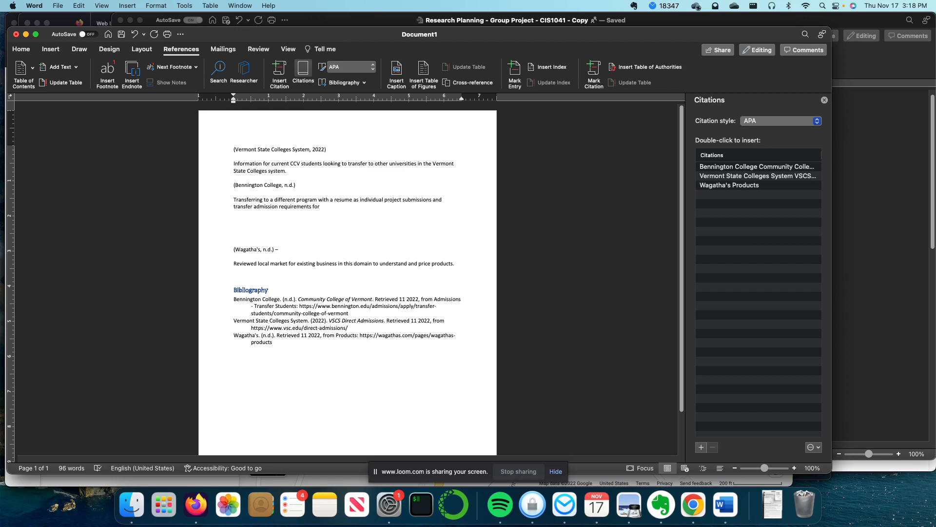
type("Bennington Coll")
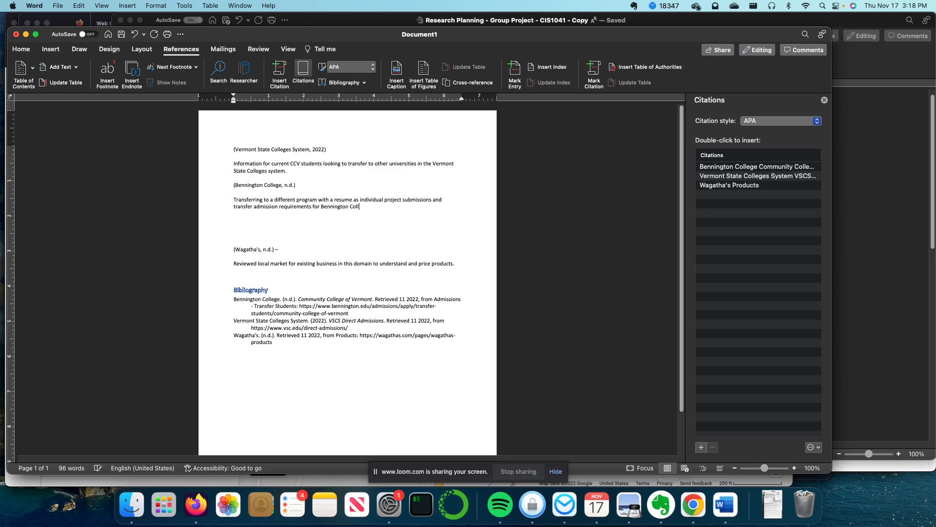
type("ege.")
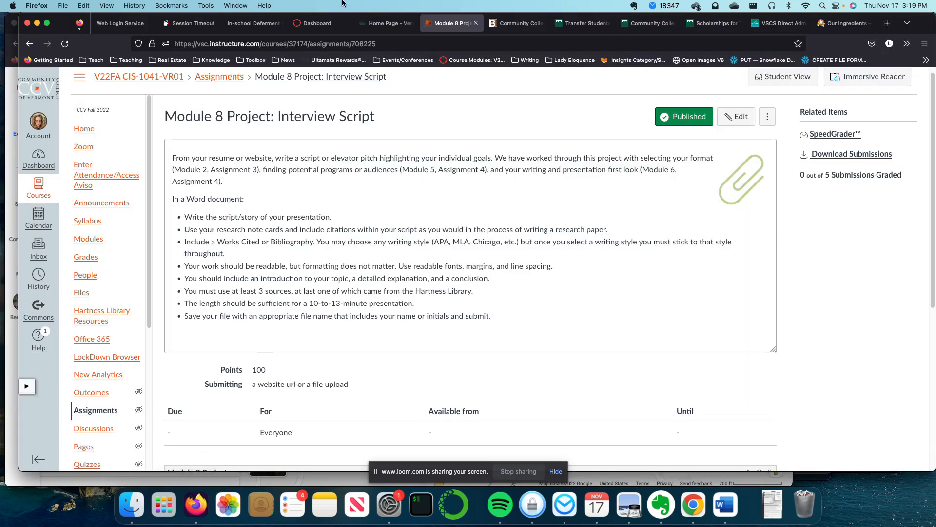
Search Google for 'data analytics firms in Vermont' in a new tab and reach the Places results
left_click(886, 24)
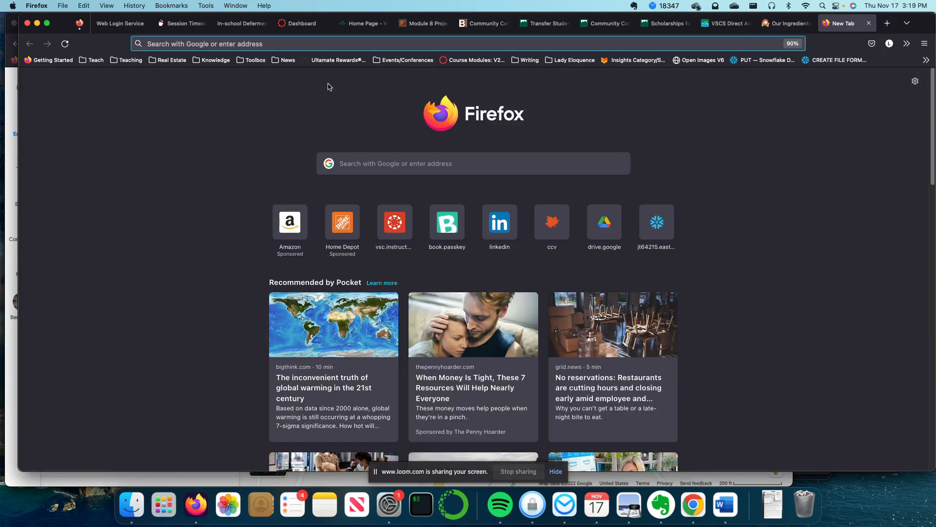
type("datacamp.com/")
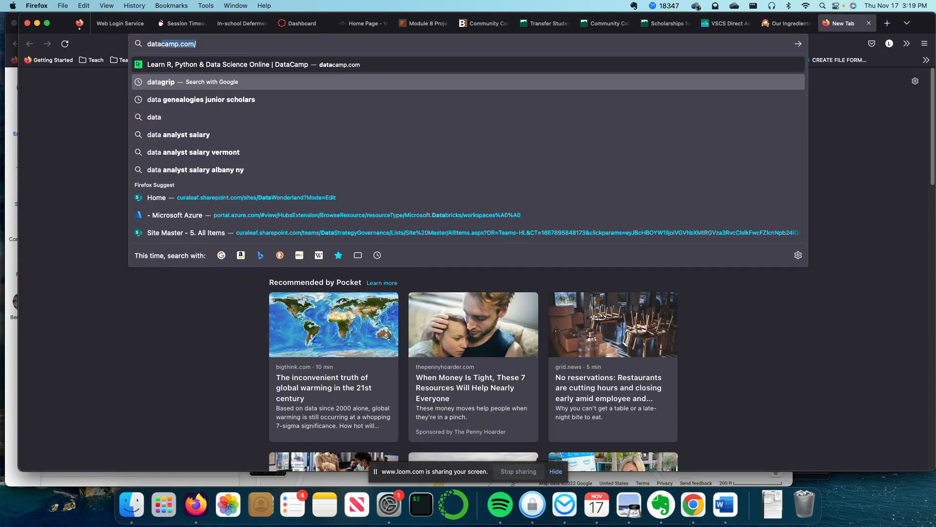
type("data analytics f")
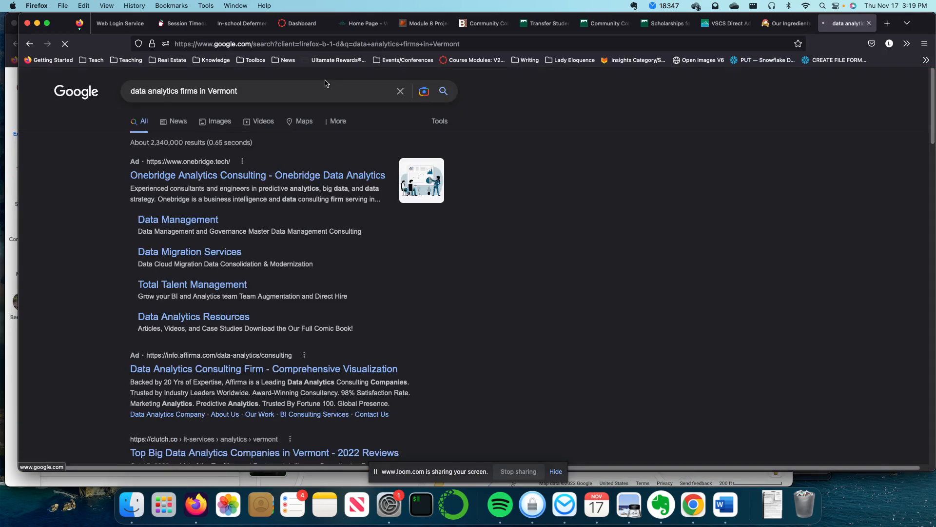
scroll("down", 3)
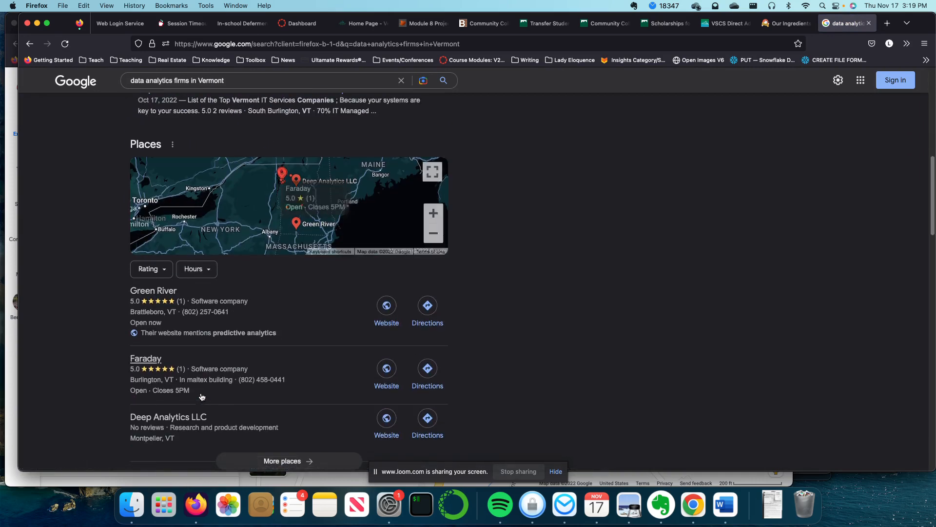
Expand the full map and view Datamann Inc., Lantana Consulting Group, Deep Analytics LLC and Middlebury College
left_click(288, 460)
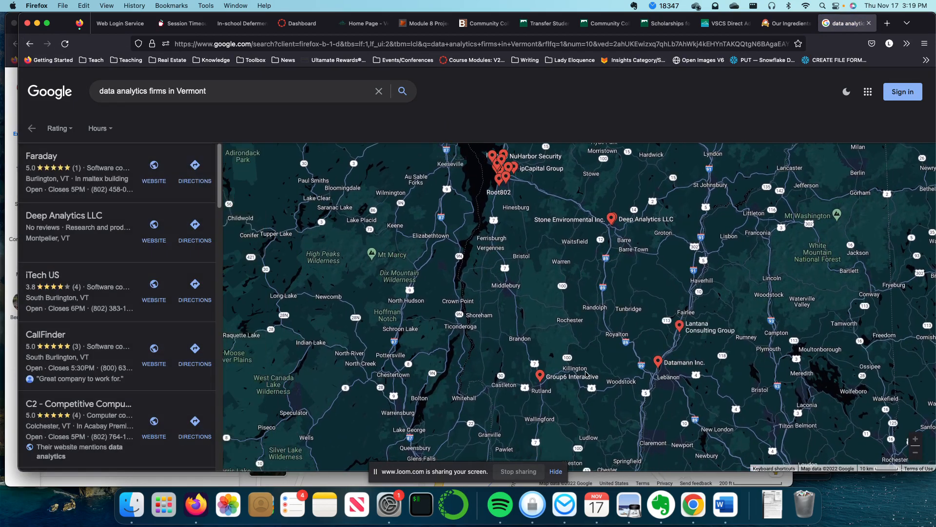
left_click(541, 376)
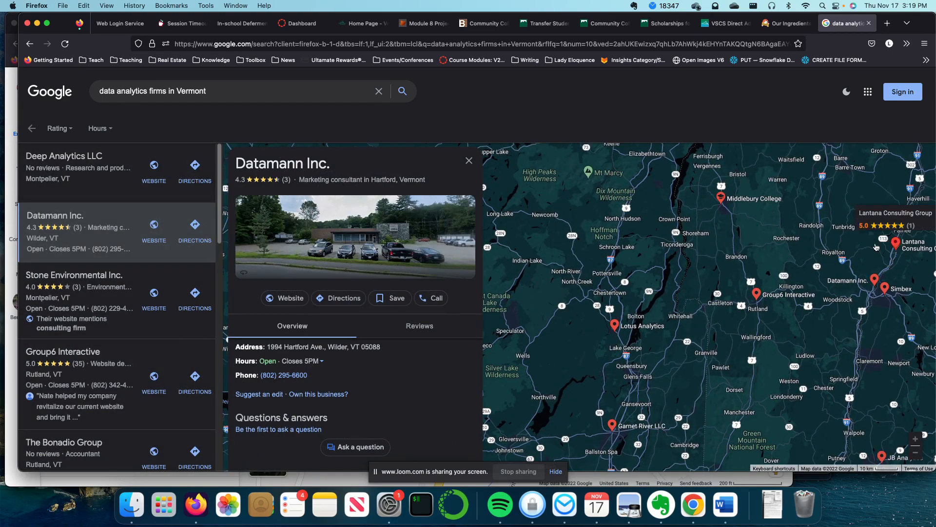
left_click(896, 243)
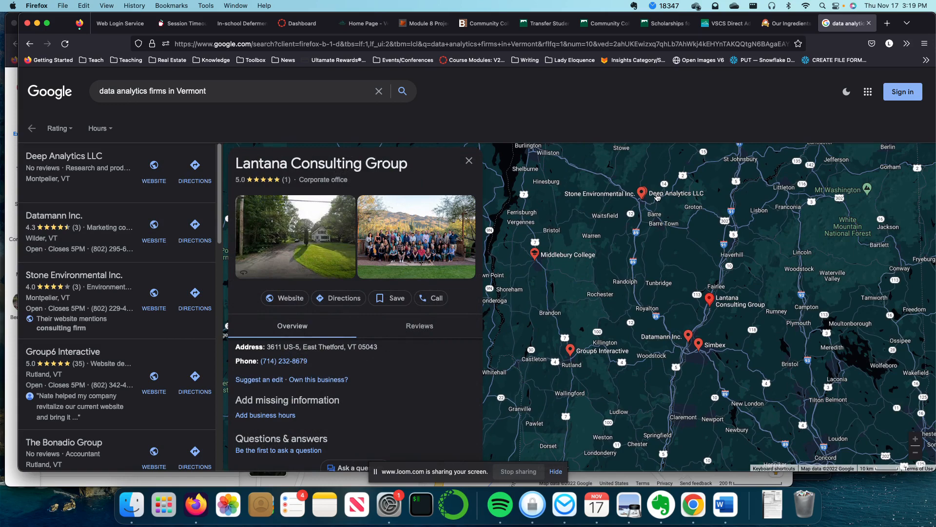
left_click(64, 156)
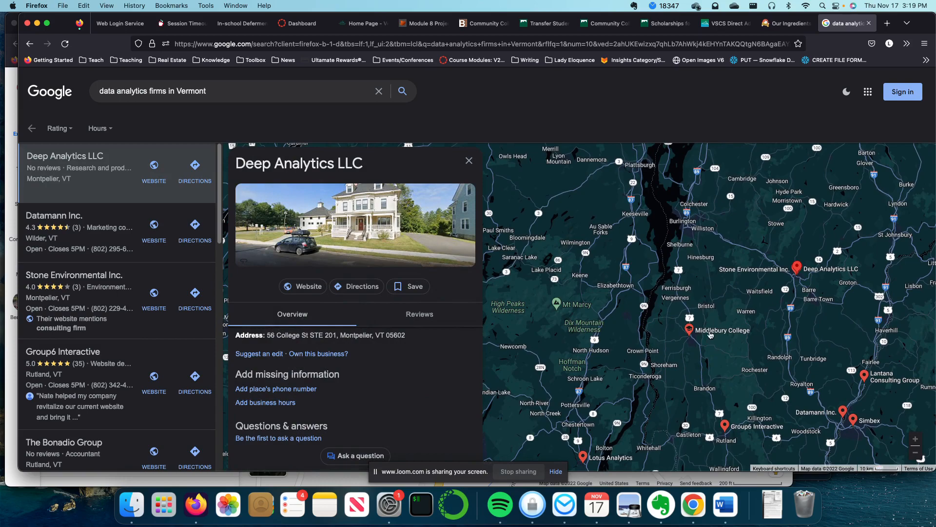
left_click(689, 330)
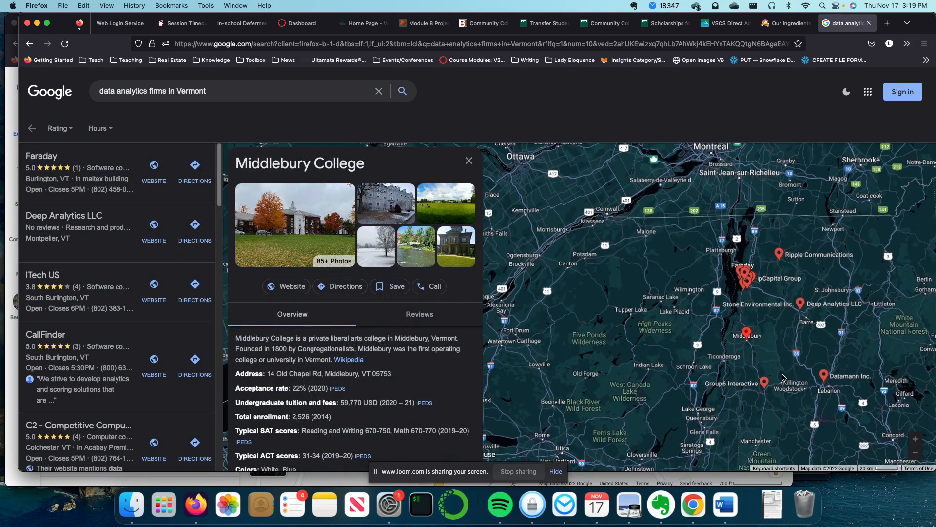